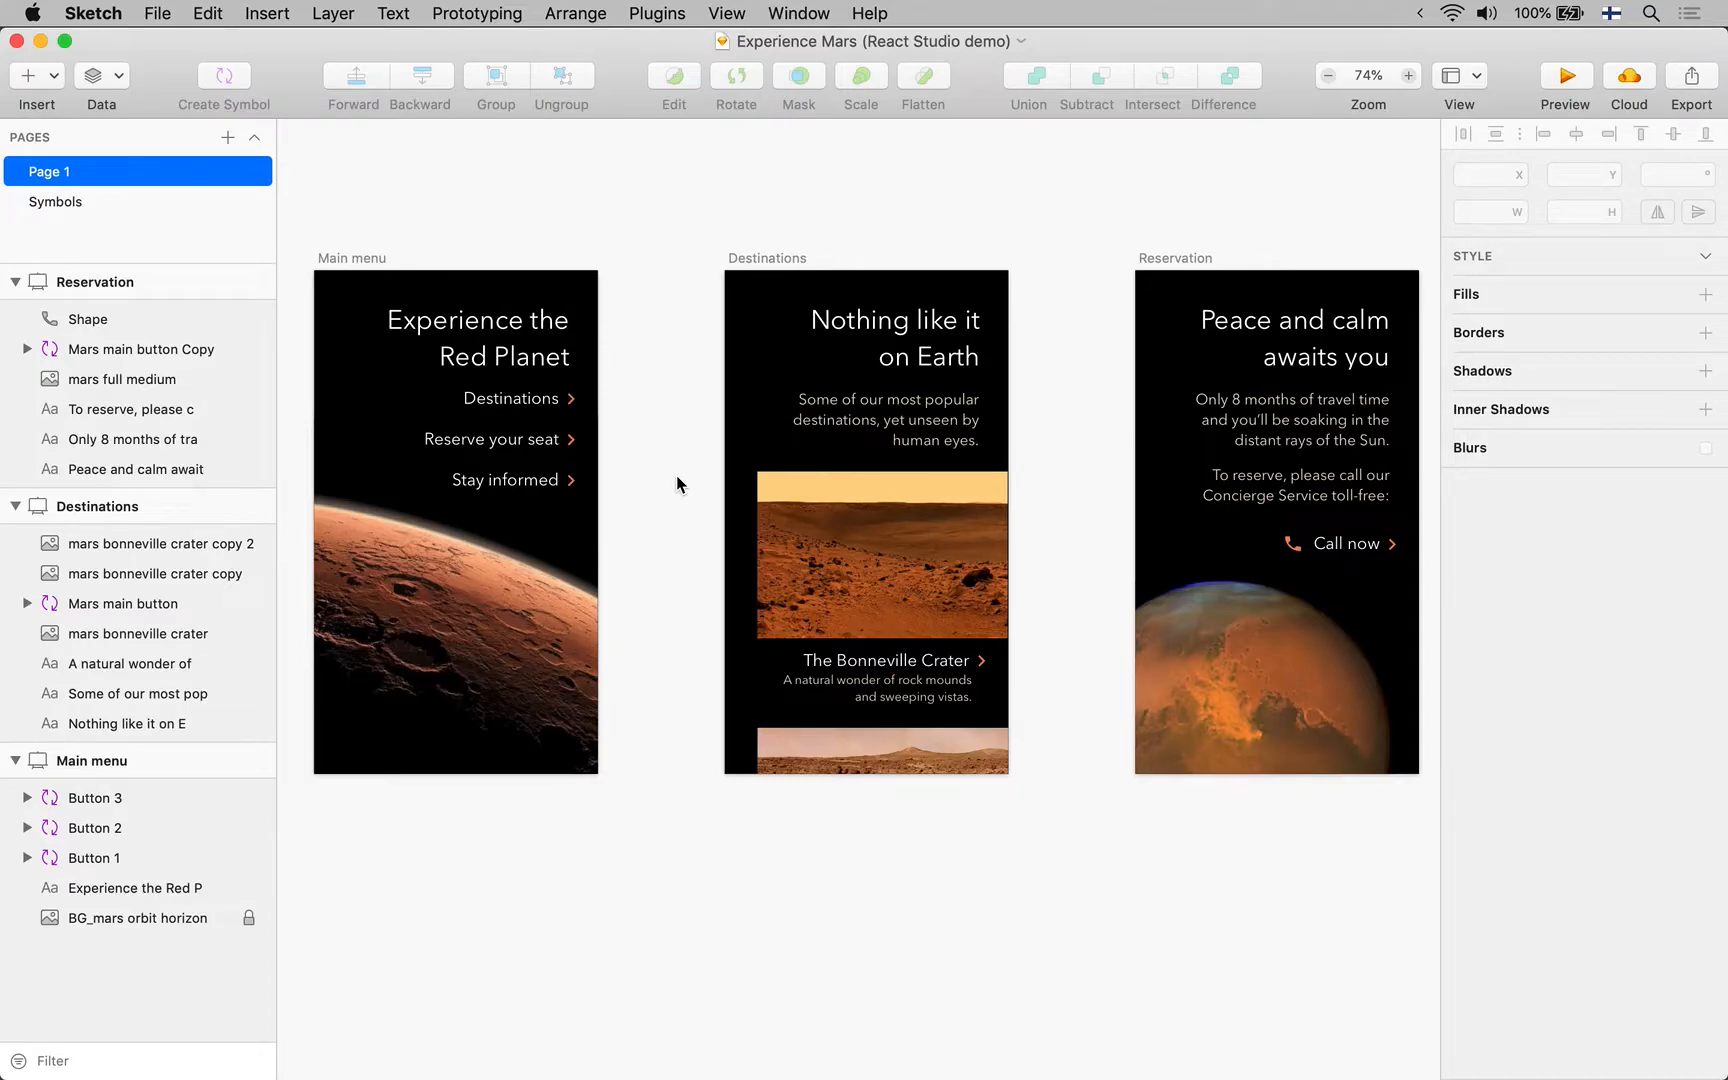
{"action": "mouse_move", "coordinate": [746, 1066]}
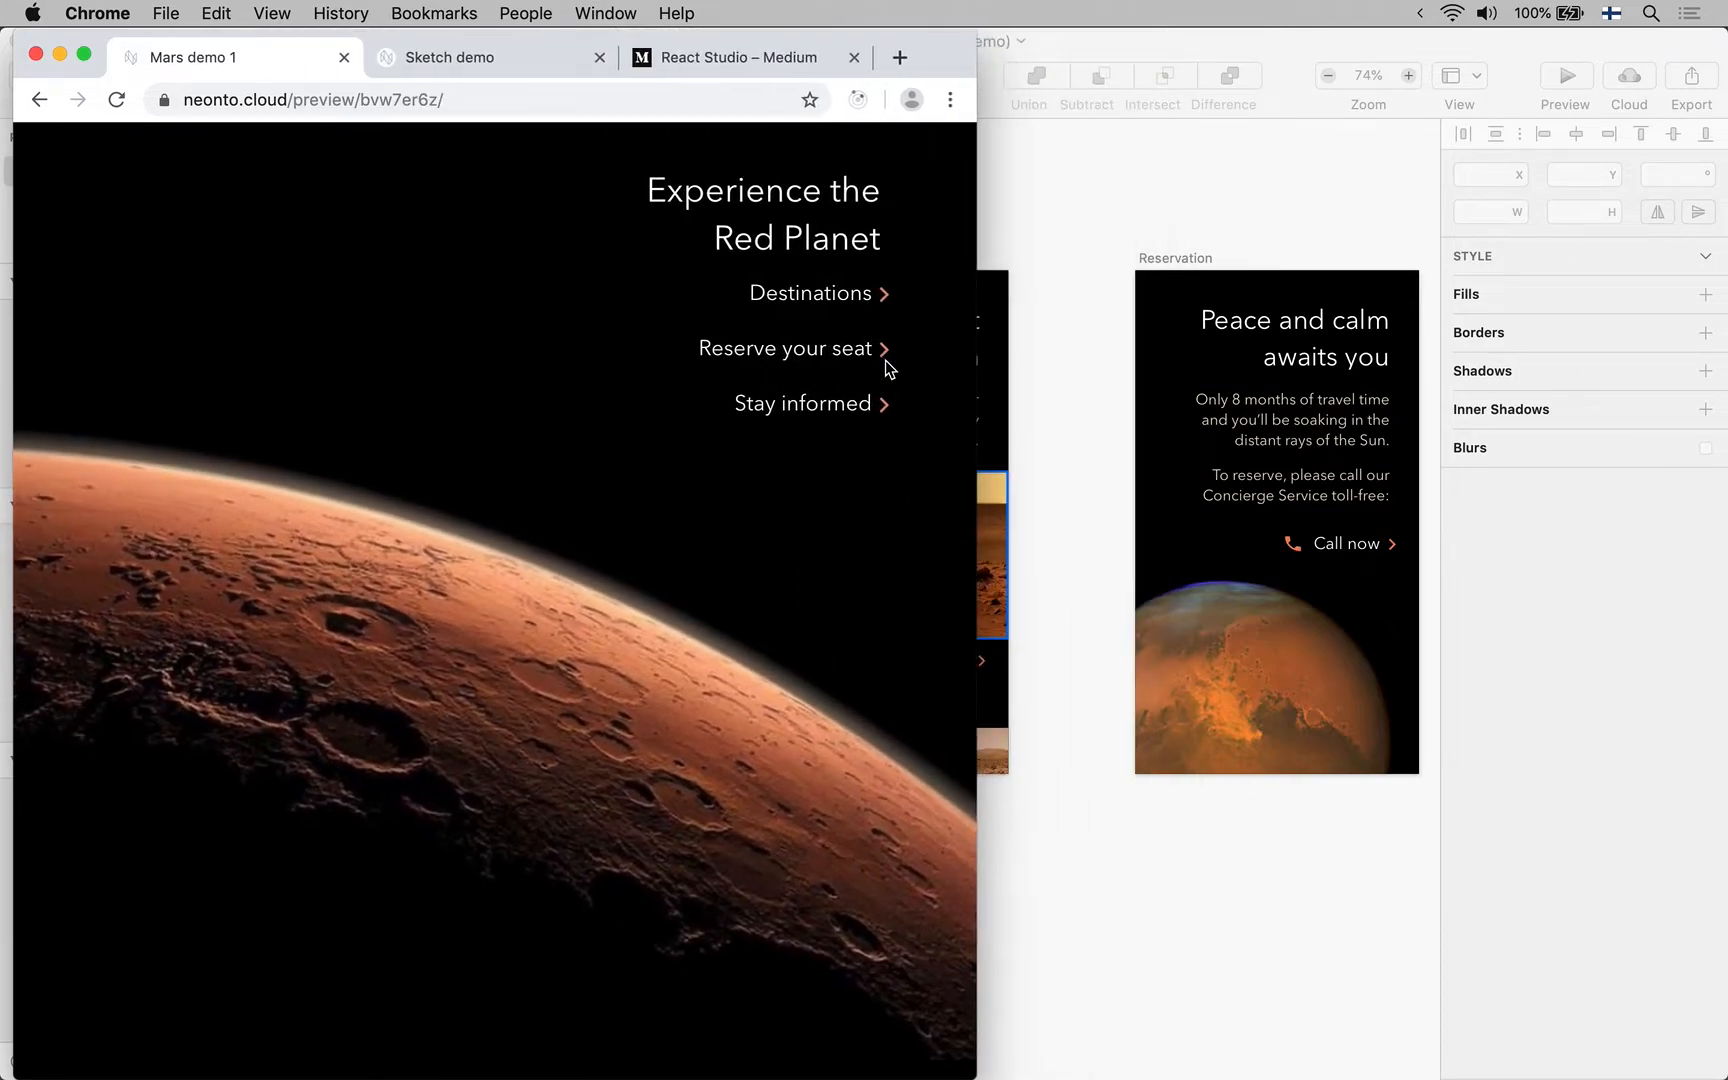
Navigate the preview through Destinations and Reservation, trigger Call now and dismiss its alert
{"action": "left_click", "coordinate": [808, 294]}
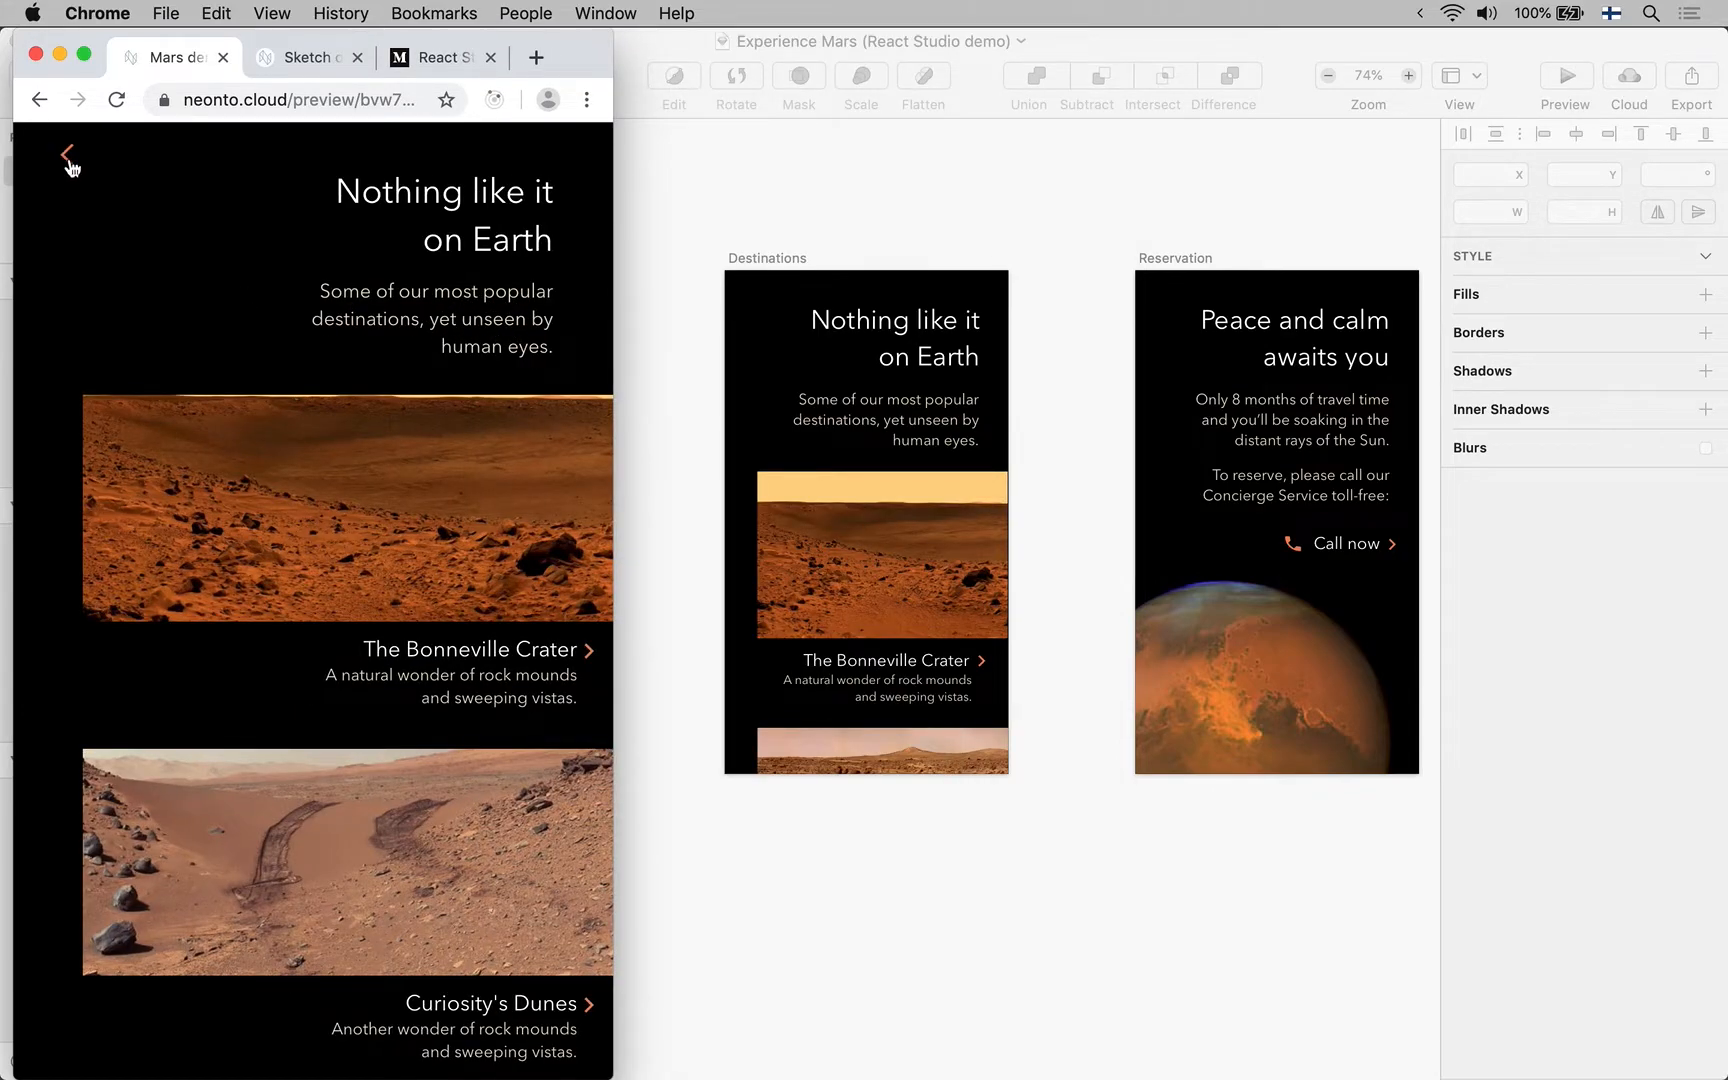
{"action": "scroll", "scroll_direction": "down", "scroll_amount": 3}
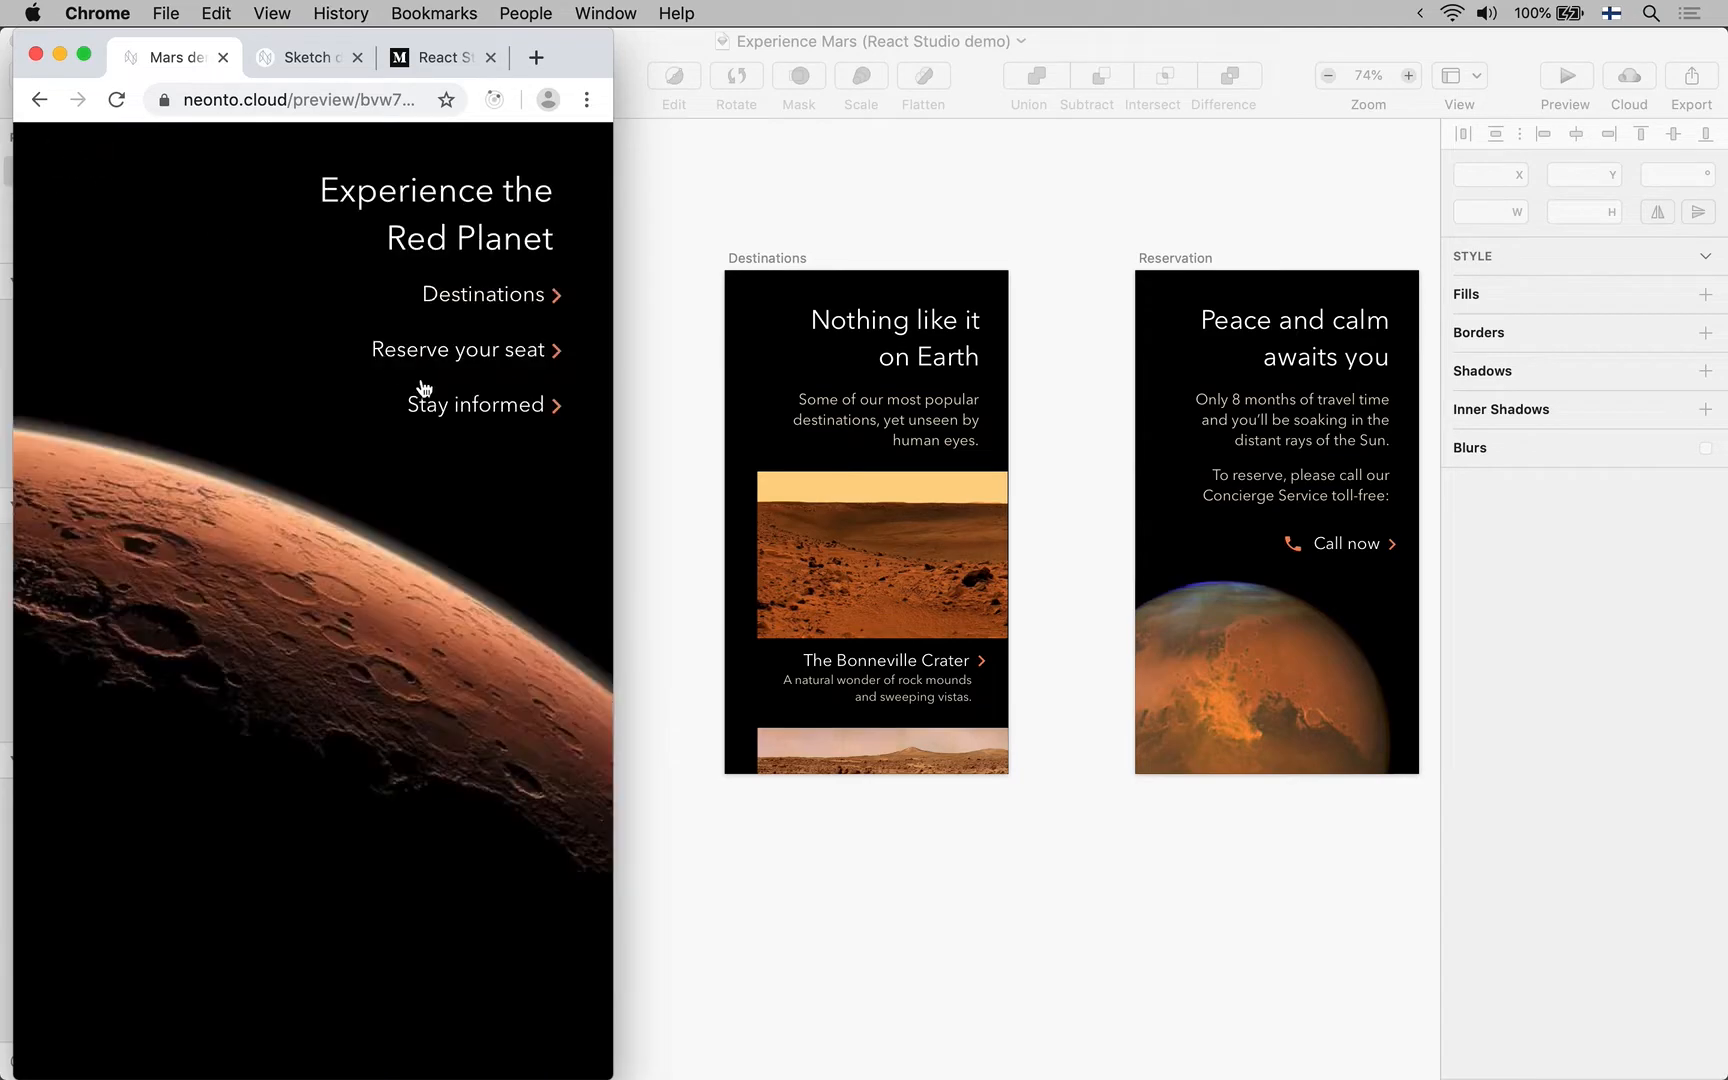
{"action": "left_click", "coordinate": [458, 350]}
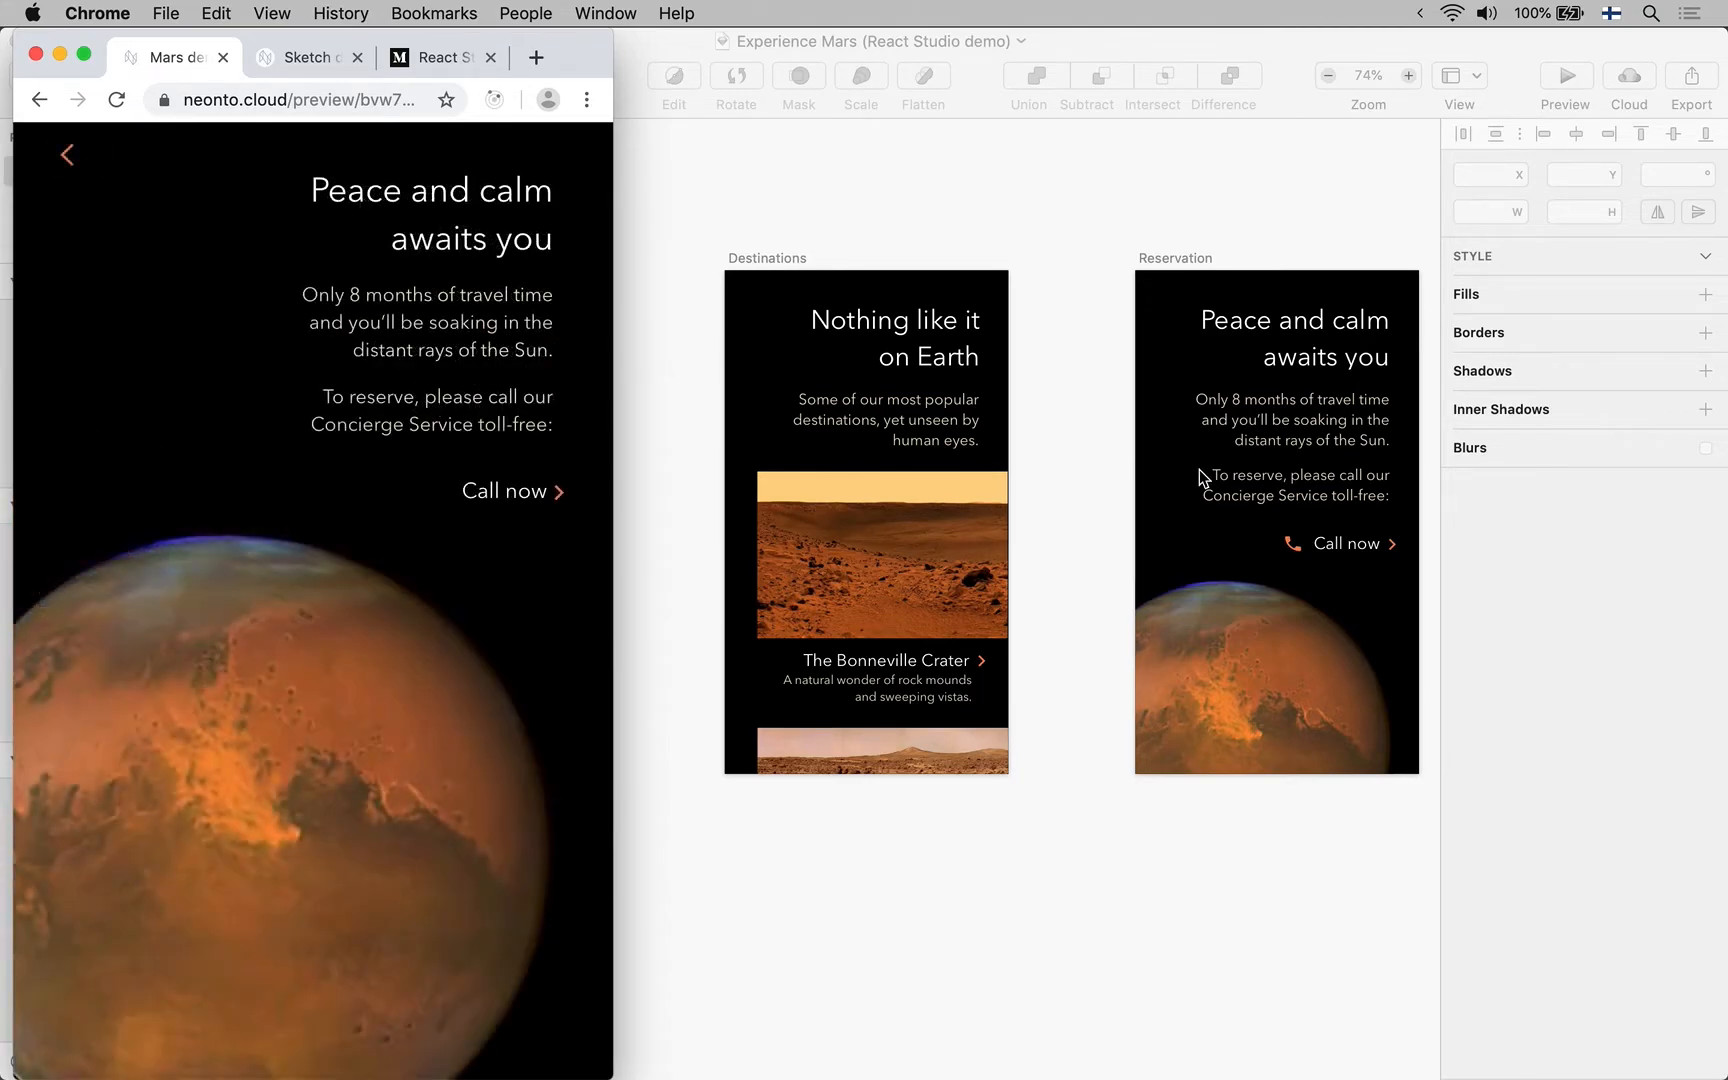
{"action": "mouse_move", "coordinate": [502, 504]}
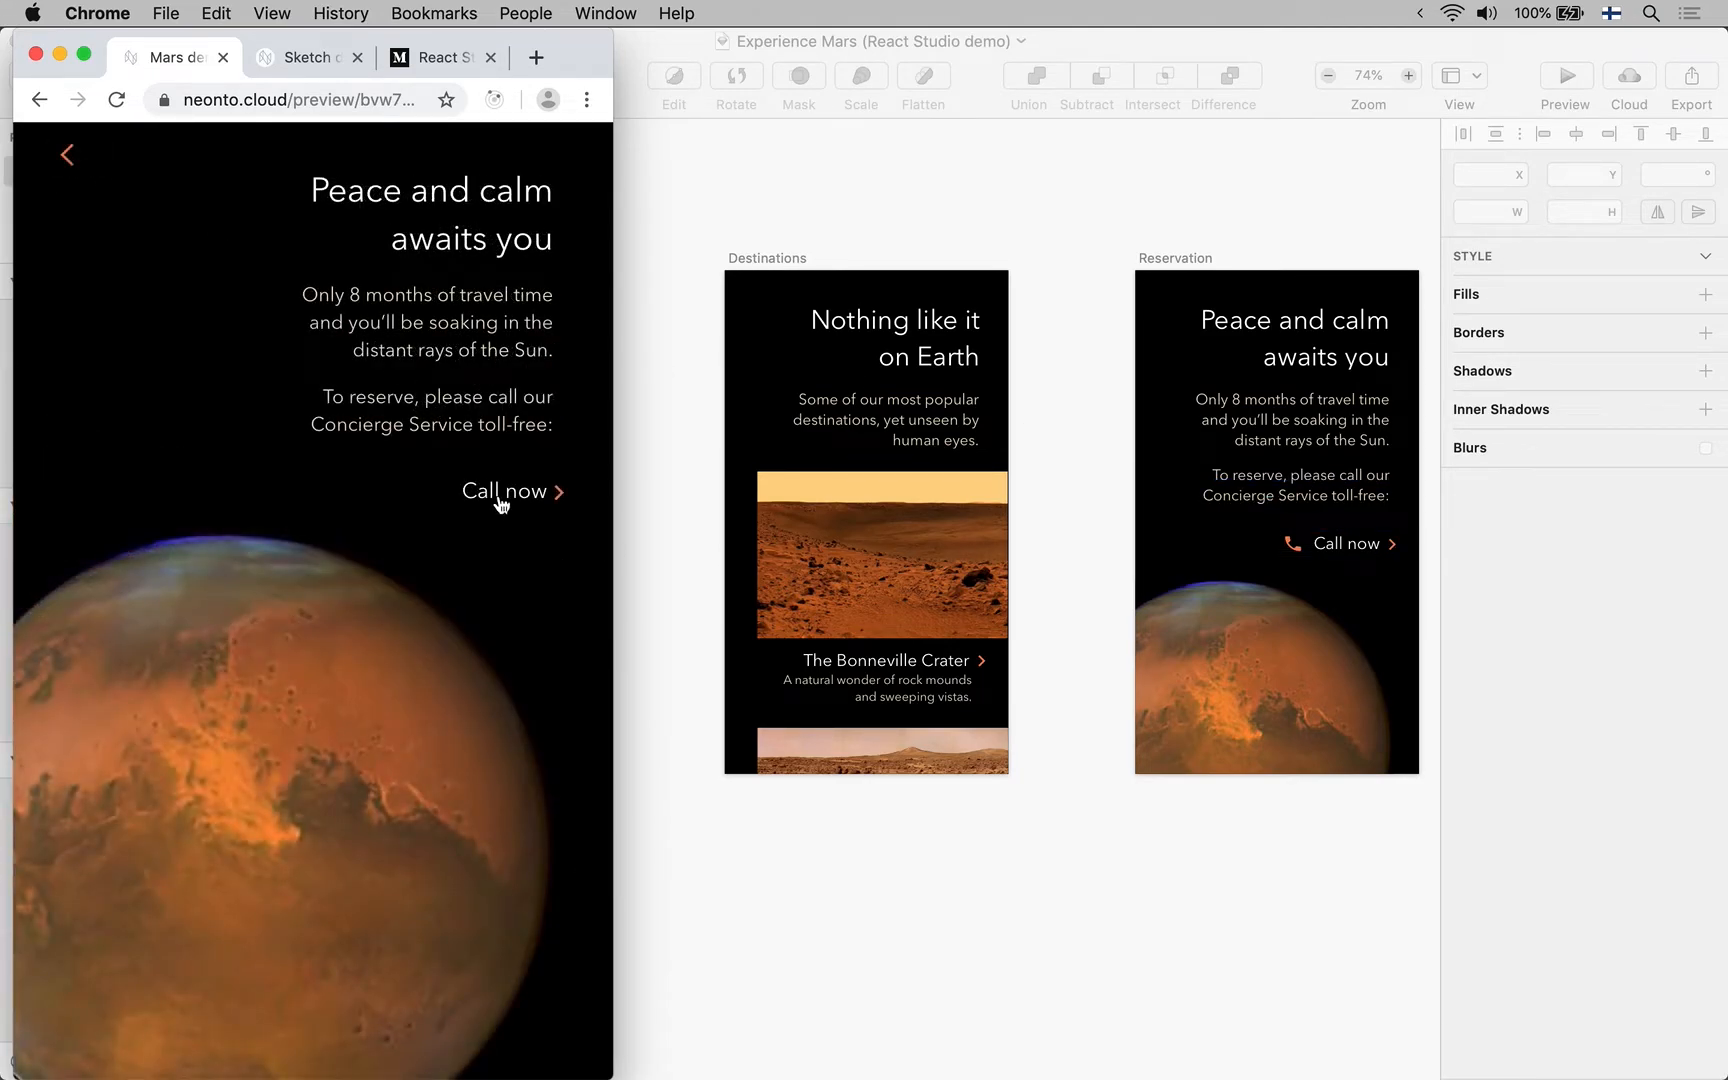
{"action": "left_click", "coordinate": [504, 492]}
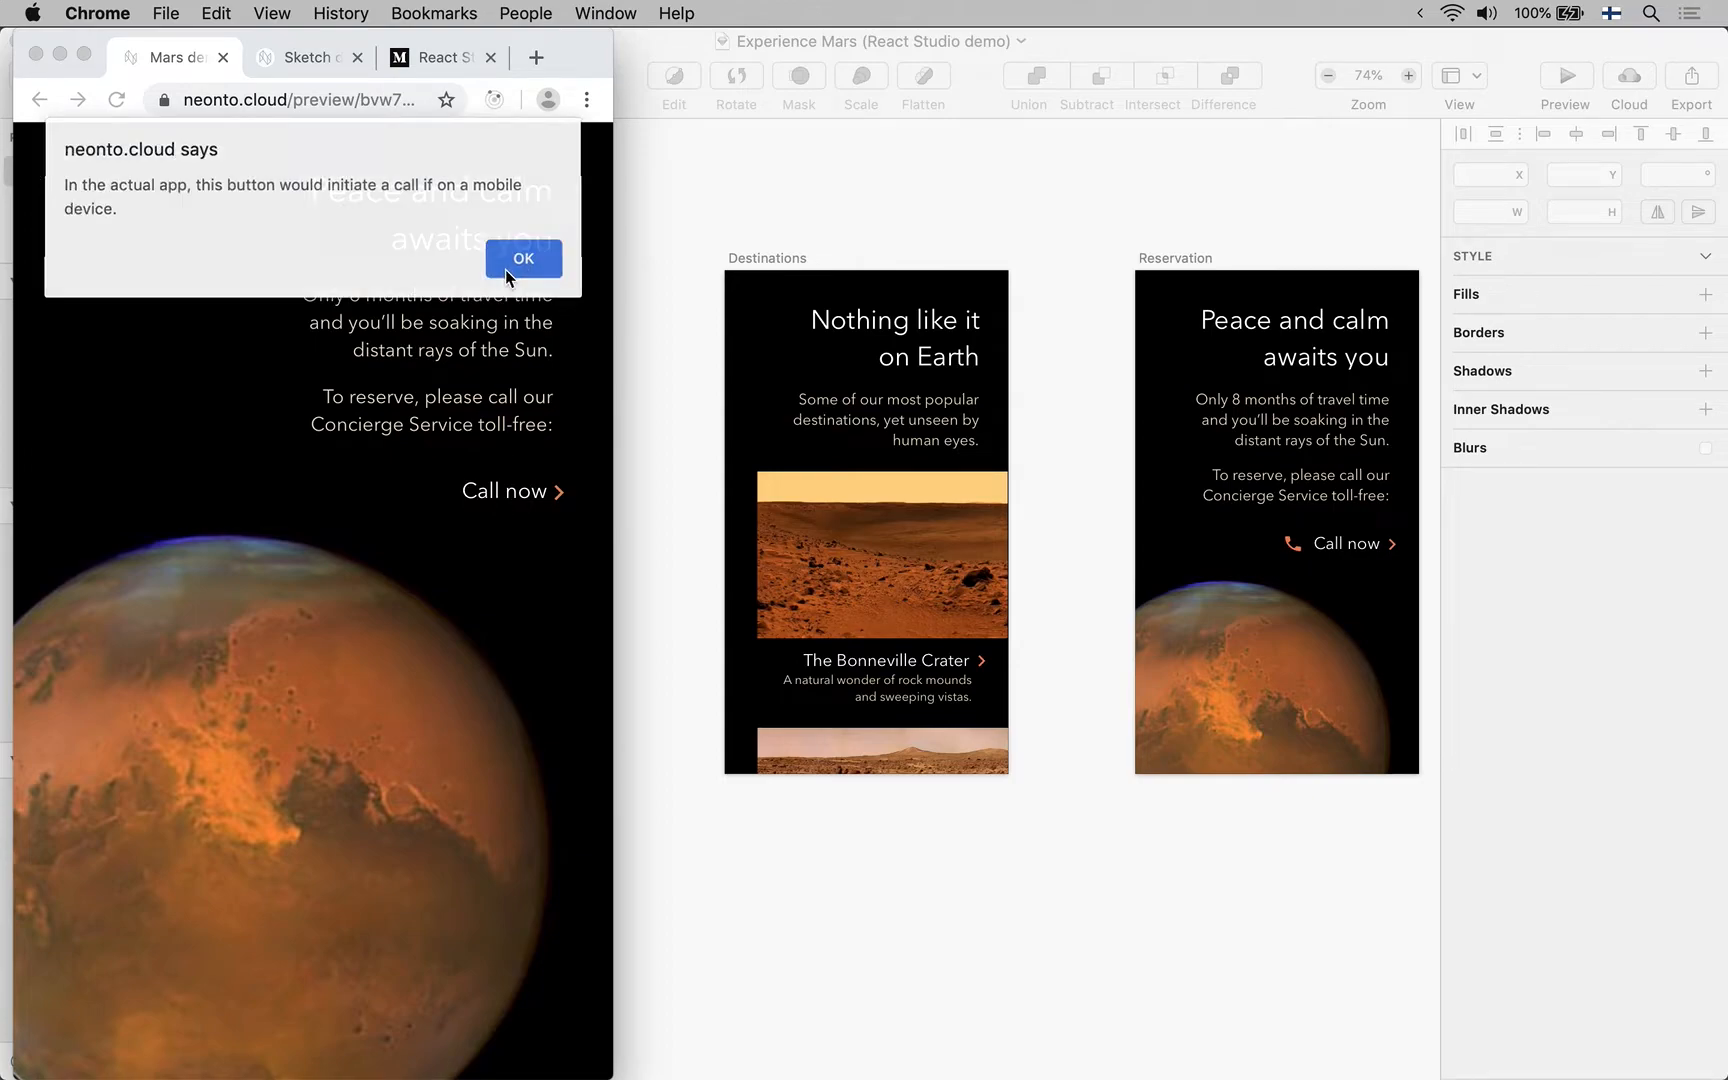
{"action": "left_click", "coordinate": [522, 258]}
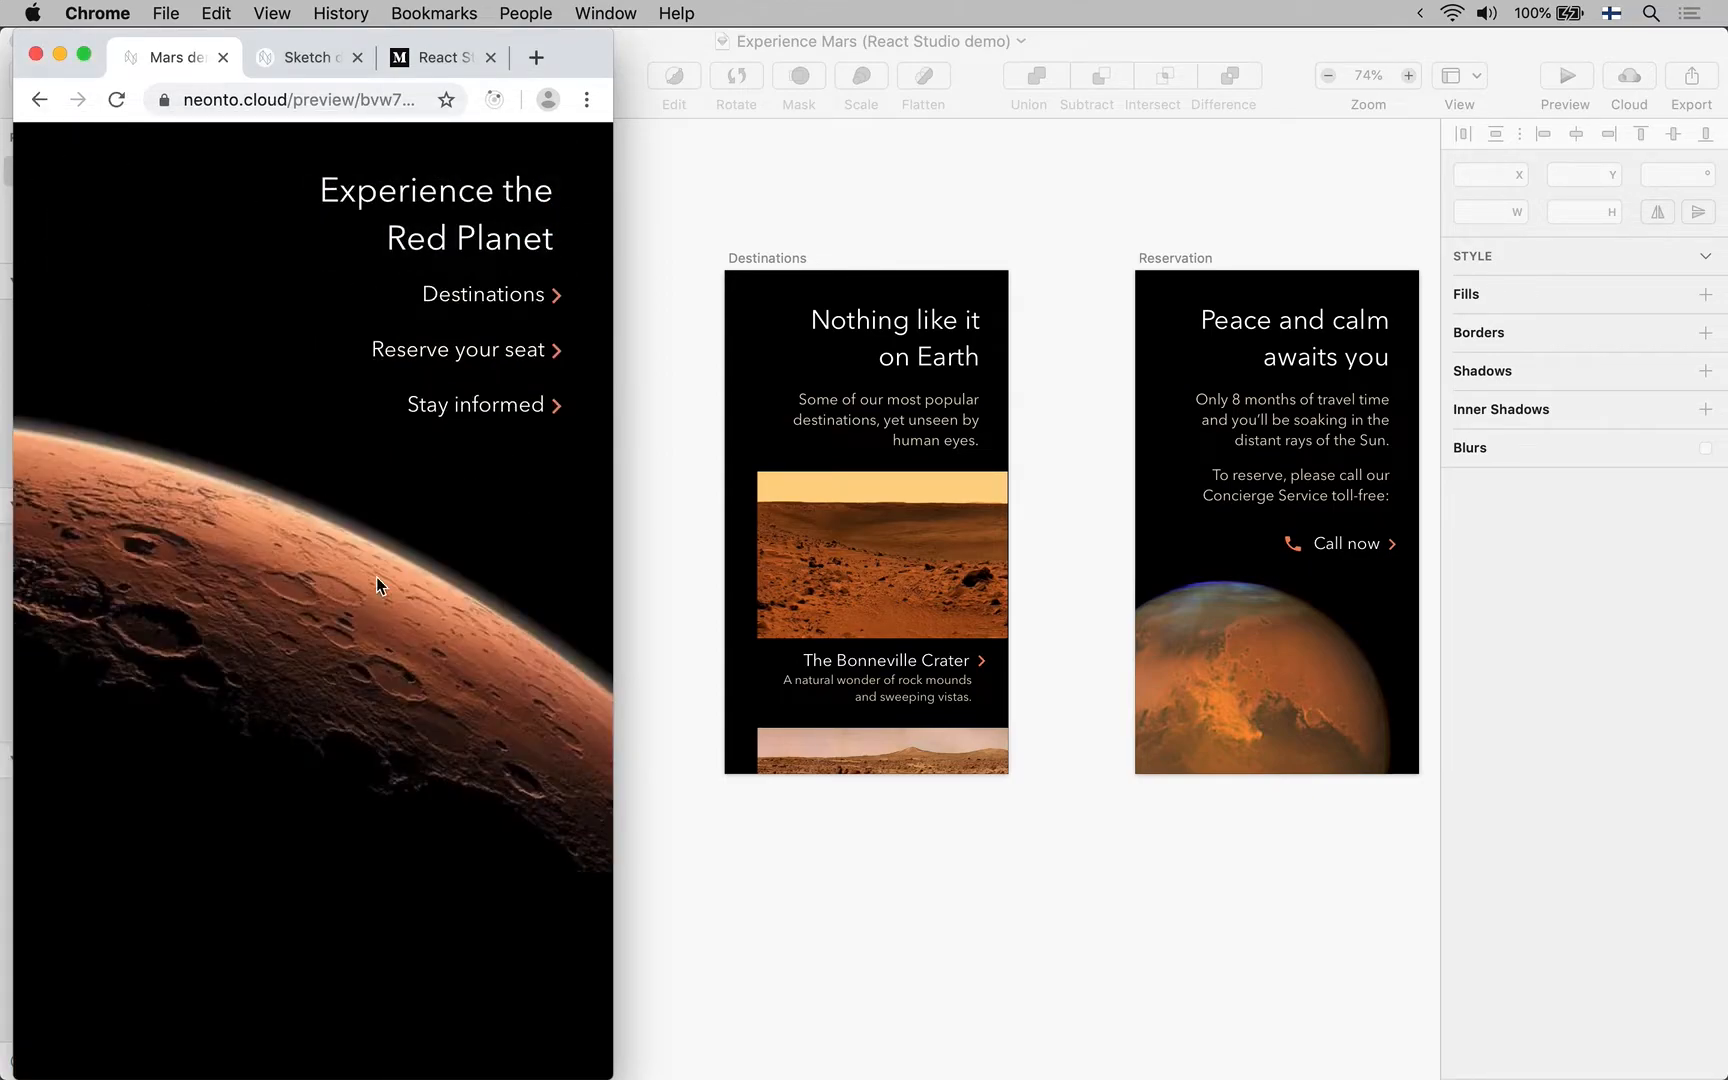
{"action": "mouse_move", "coordinate": [528, 350]}
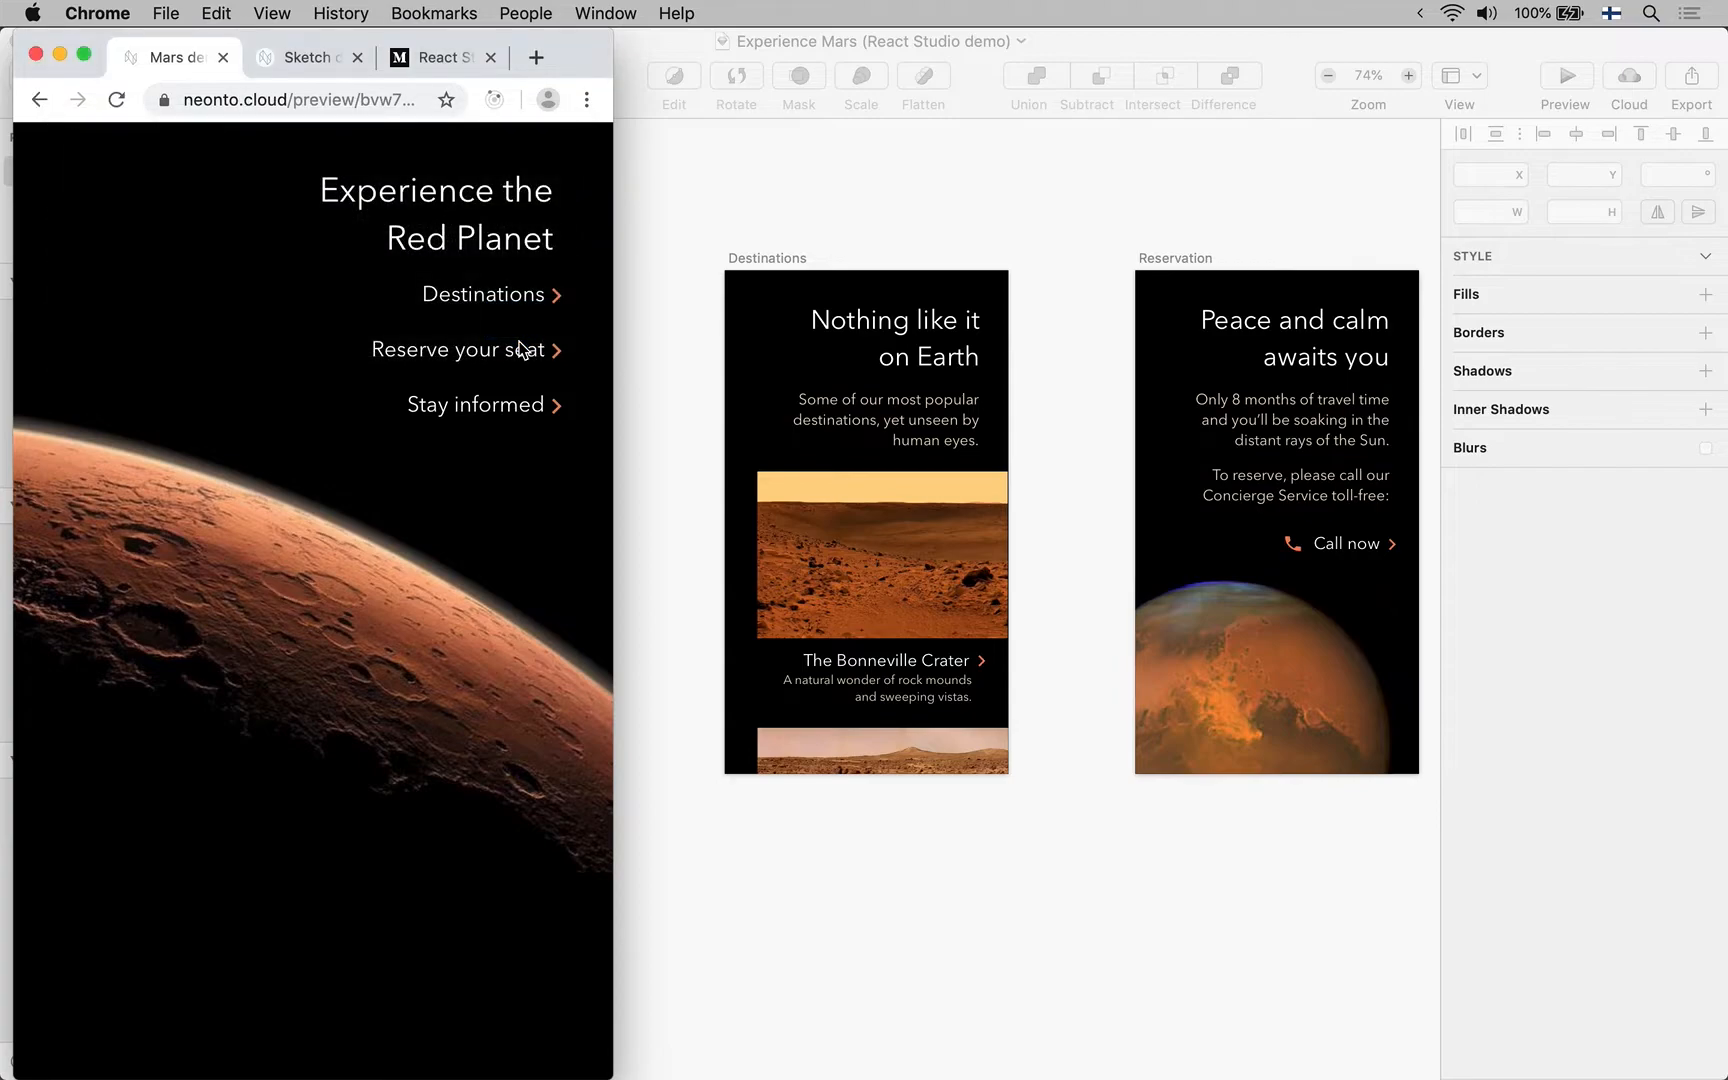
{"action": "mouse_move", "coordinate": [468, 618]}
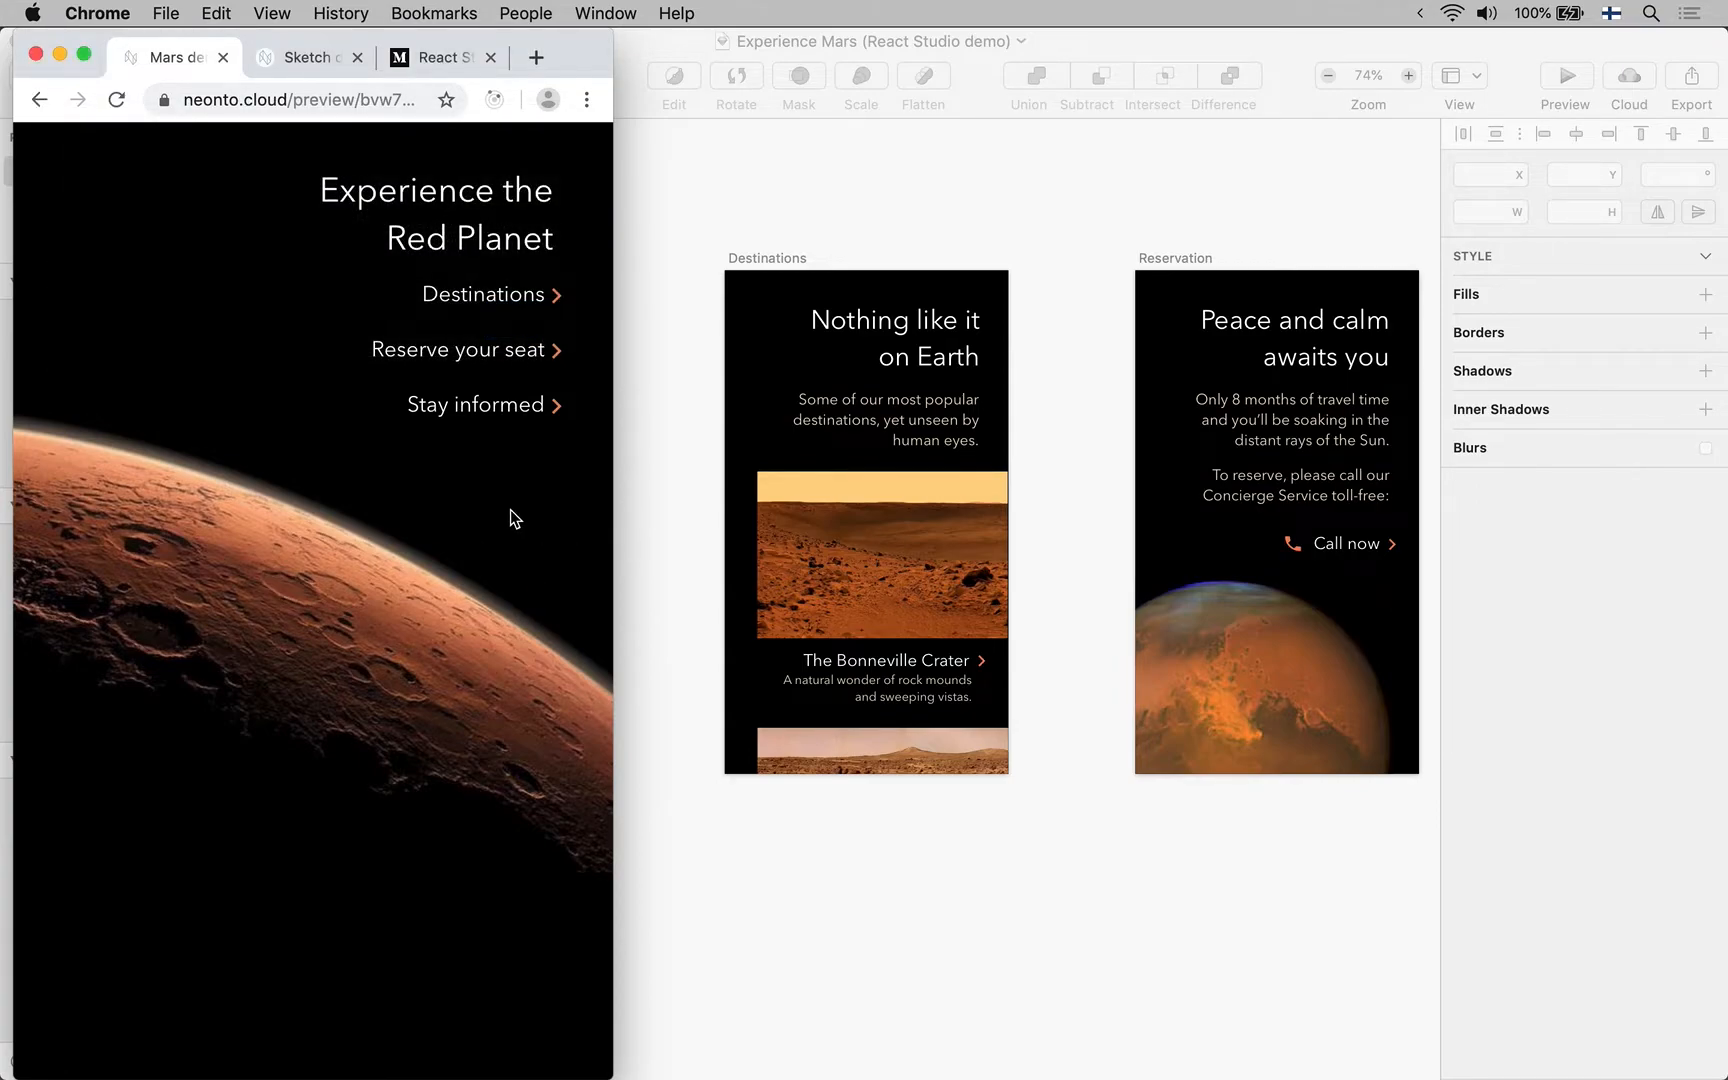
{"action": "mouse_move", "coordinate": [668, 252]}
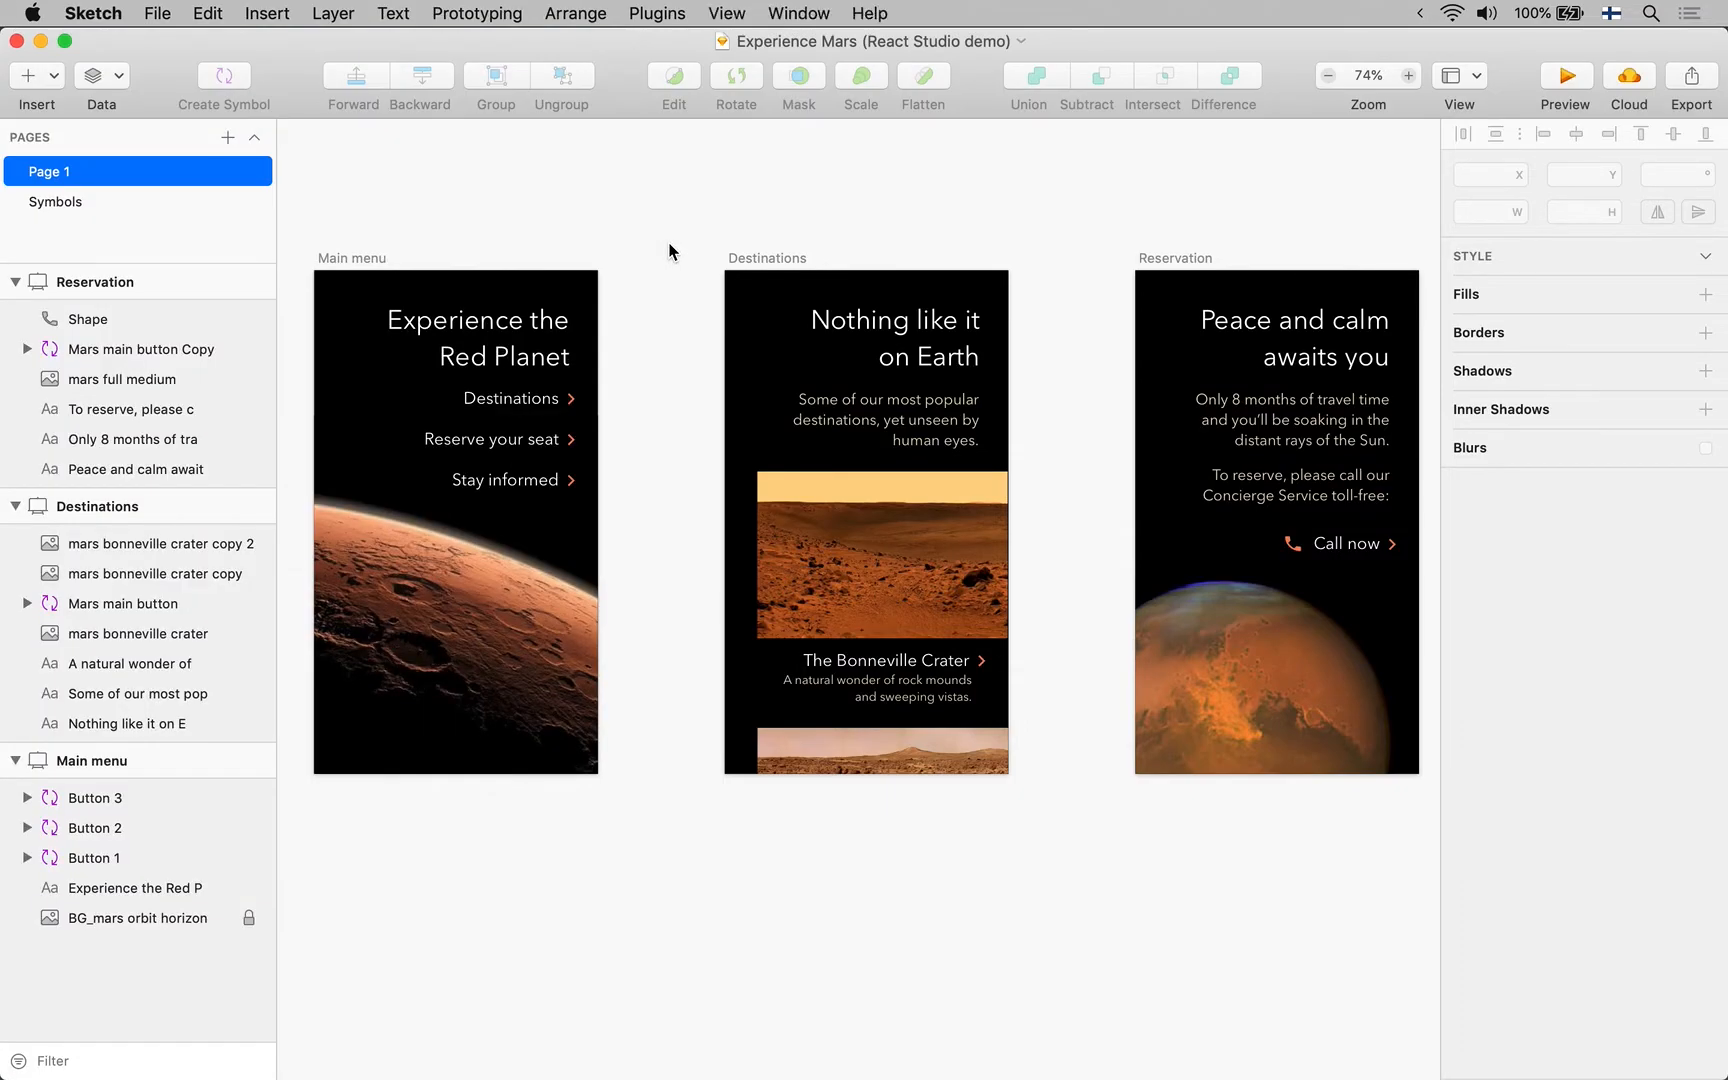
{"action": "mouse_move", "coordinate": [650, 850]}
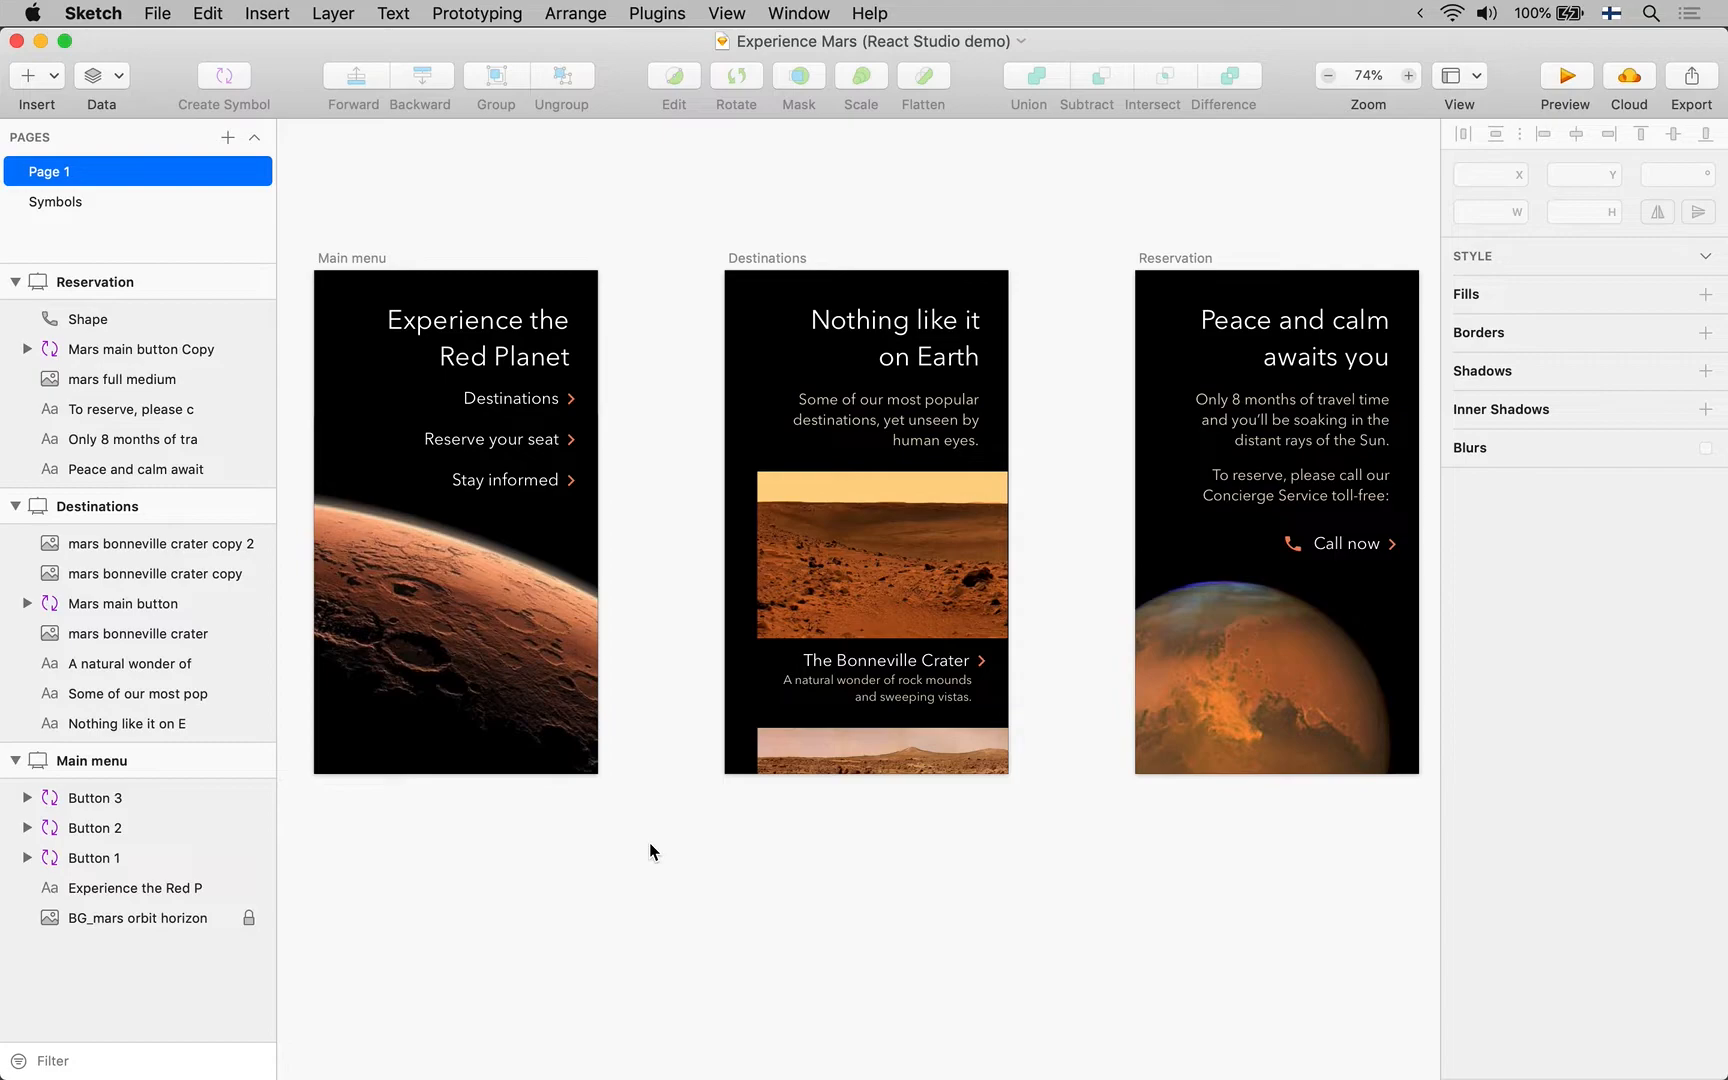
{"action": "mouse_move", "coordinate": [606, 688]}
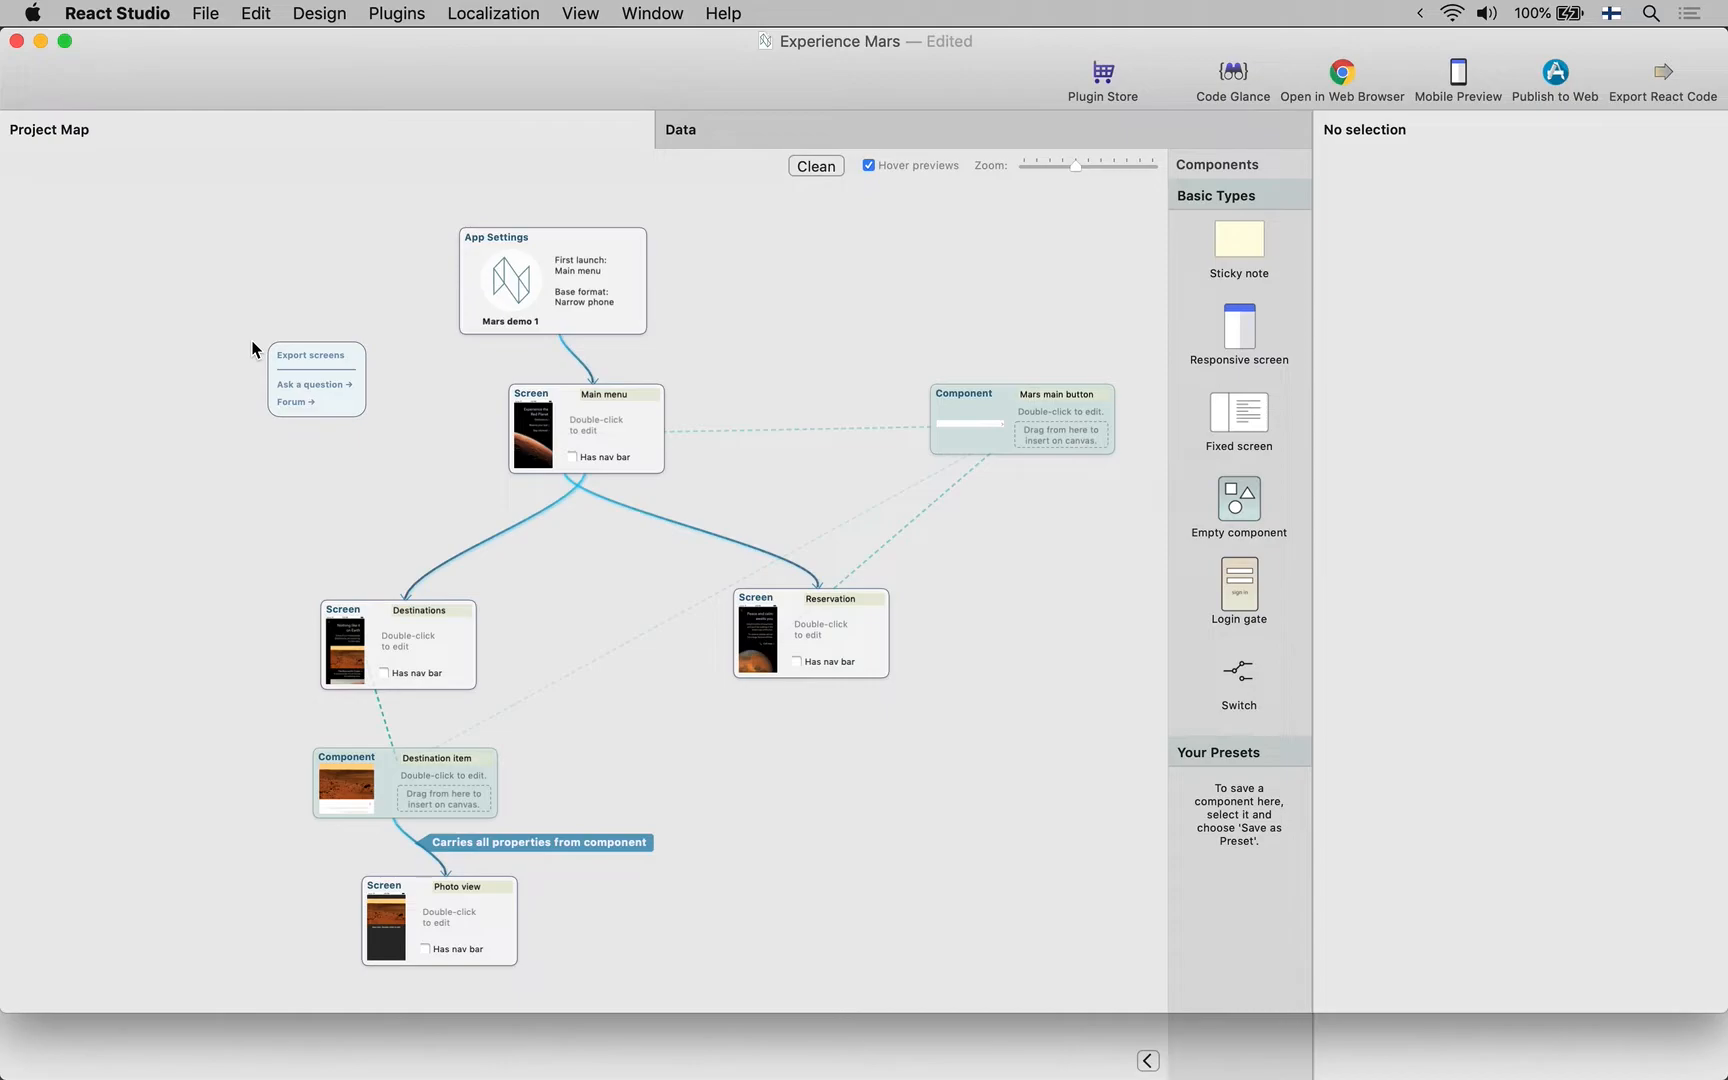
{"action": "mouse_move", "coordinate": [462, 596]}
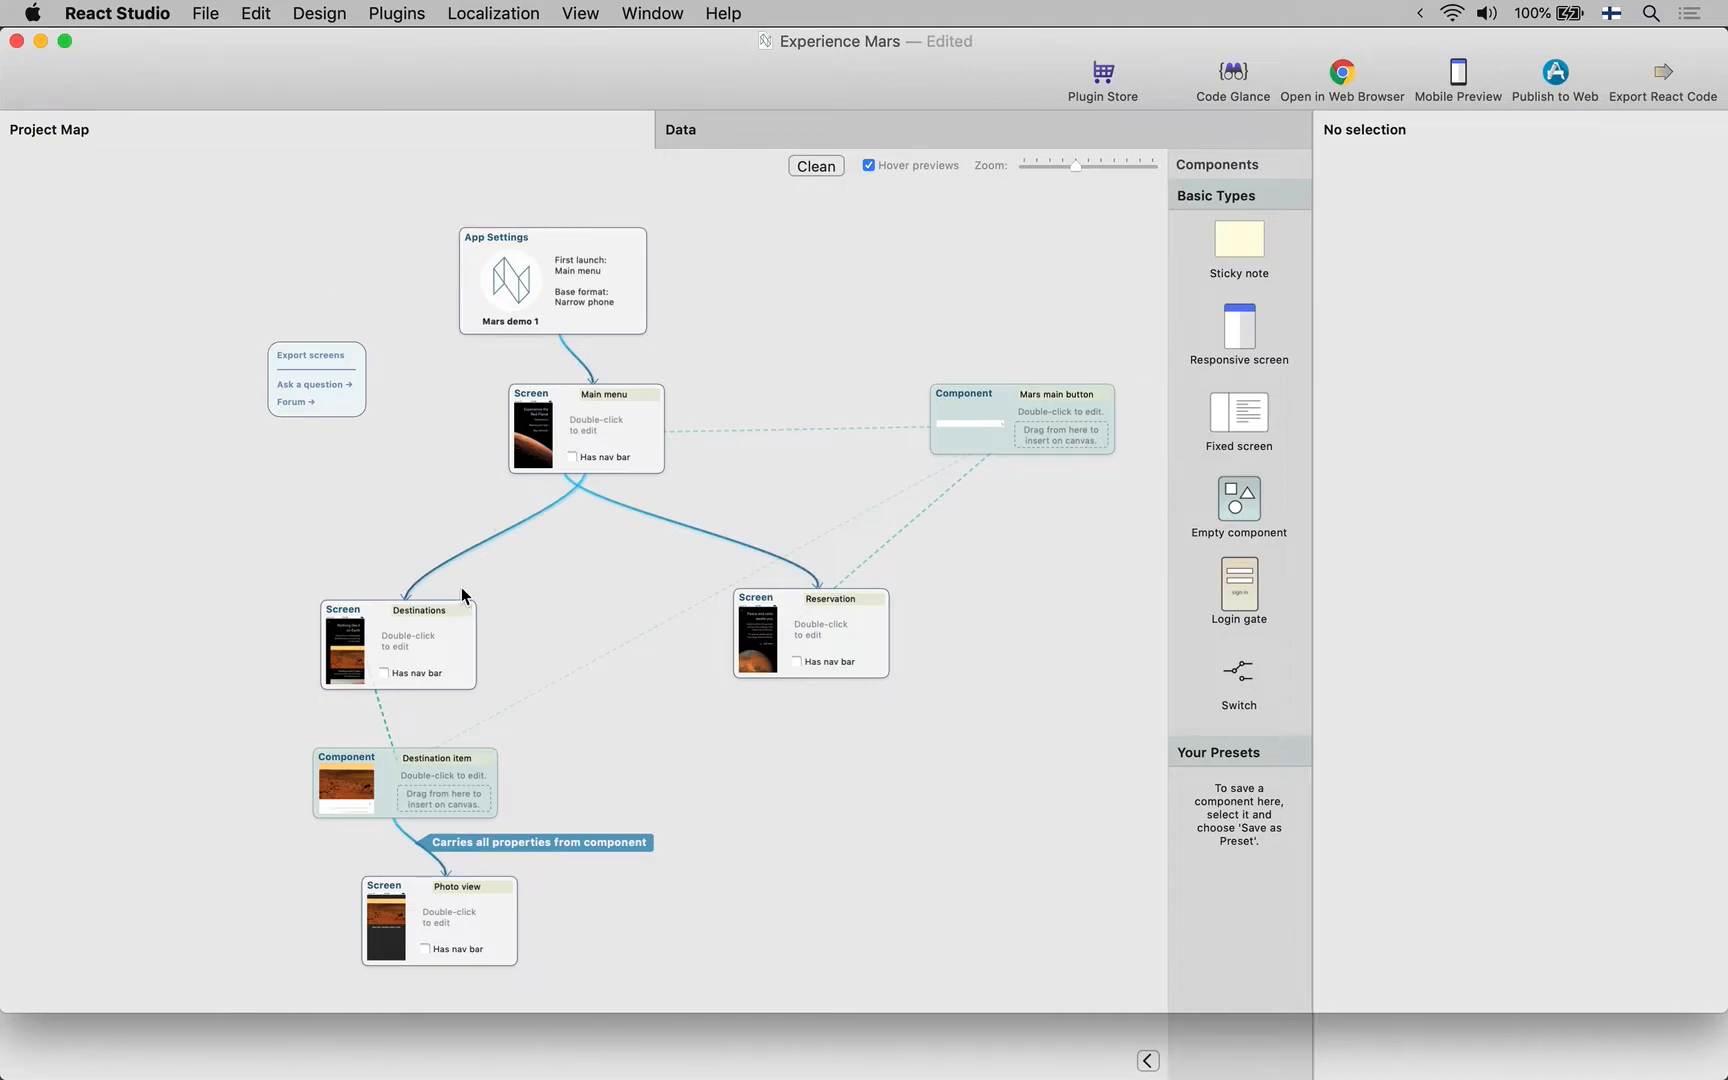
Bring the Untitled project to the front via the Window menu
{"action": "left_click", "coordinate": [652, 14]}
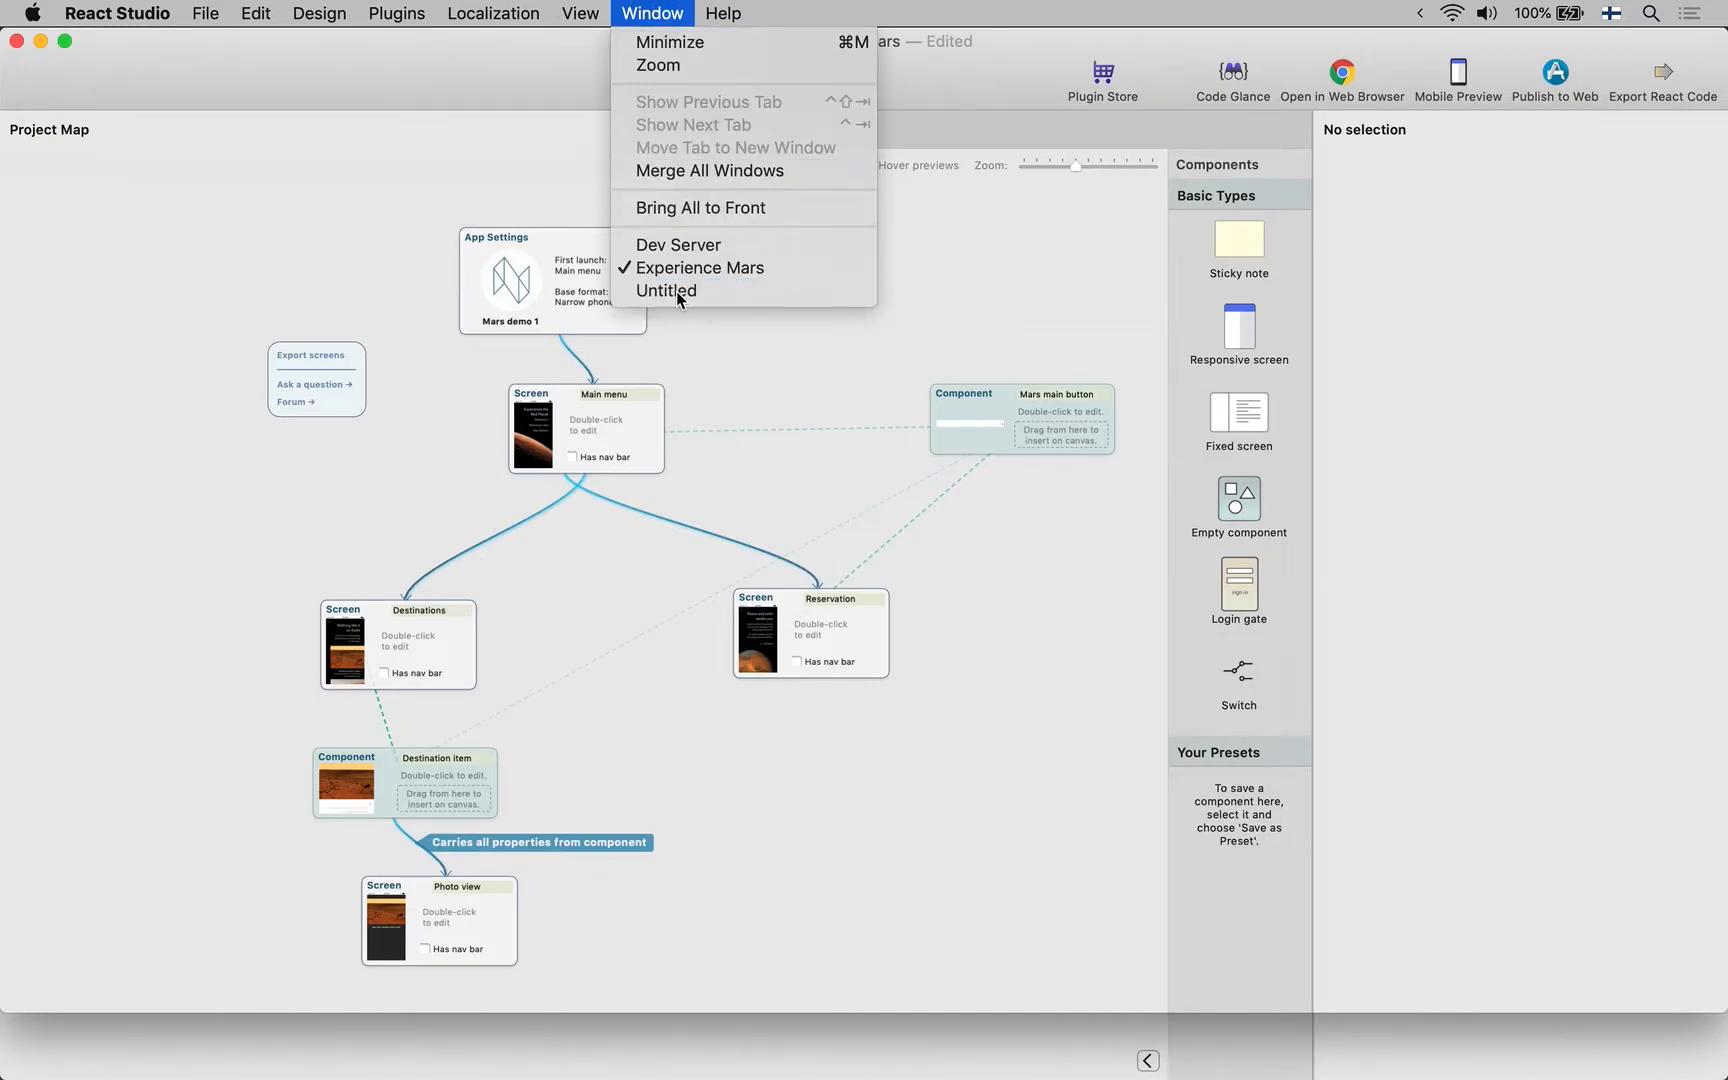
{"action": "left_click", "coordinate": [666, 290]}
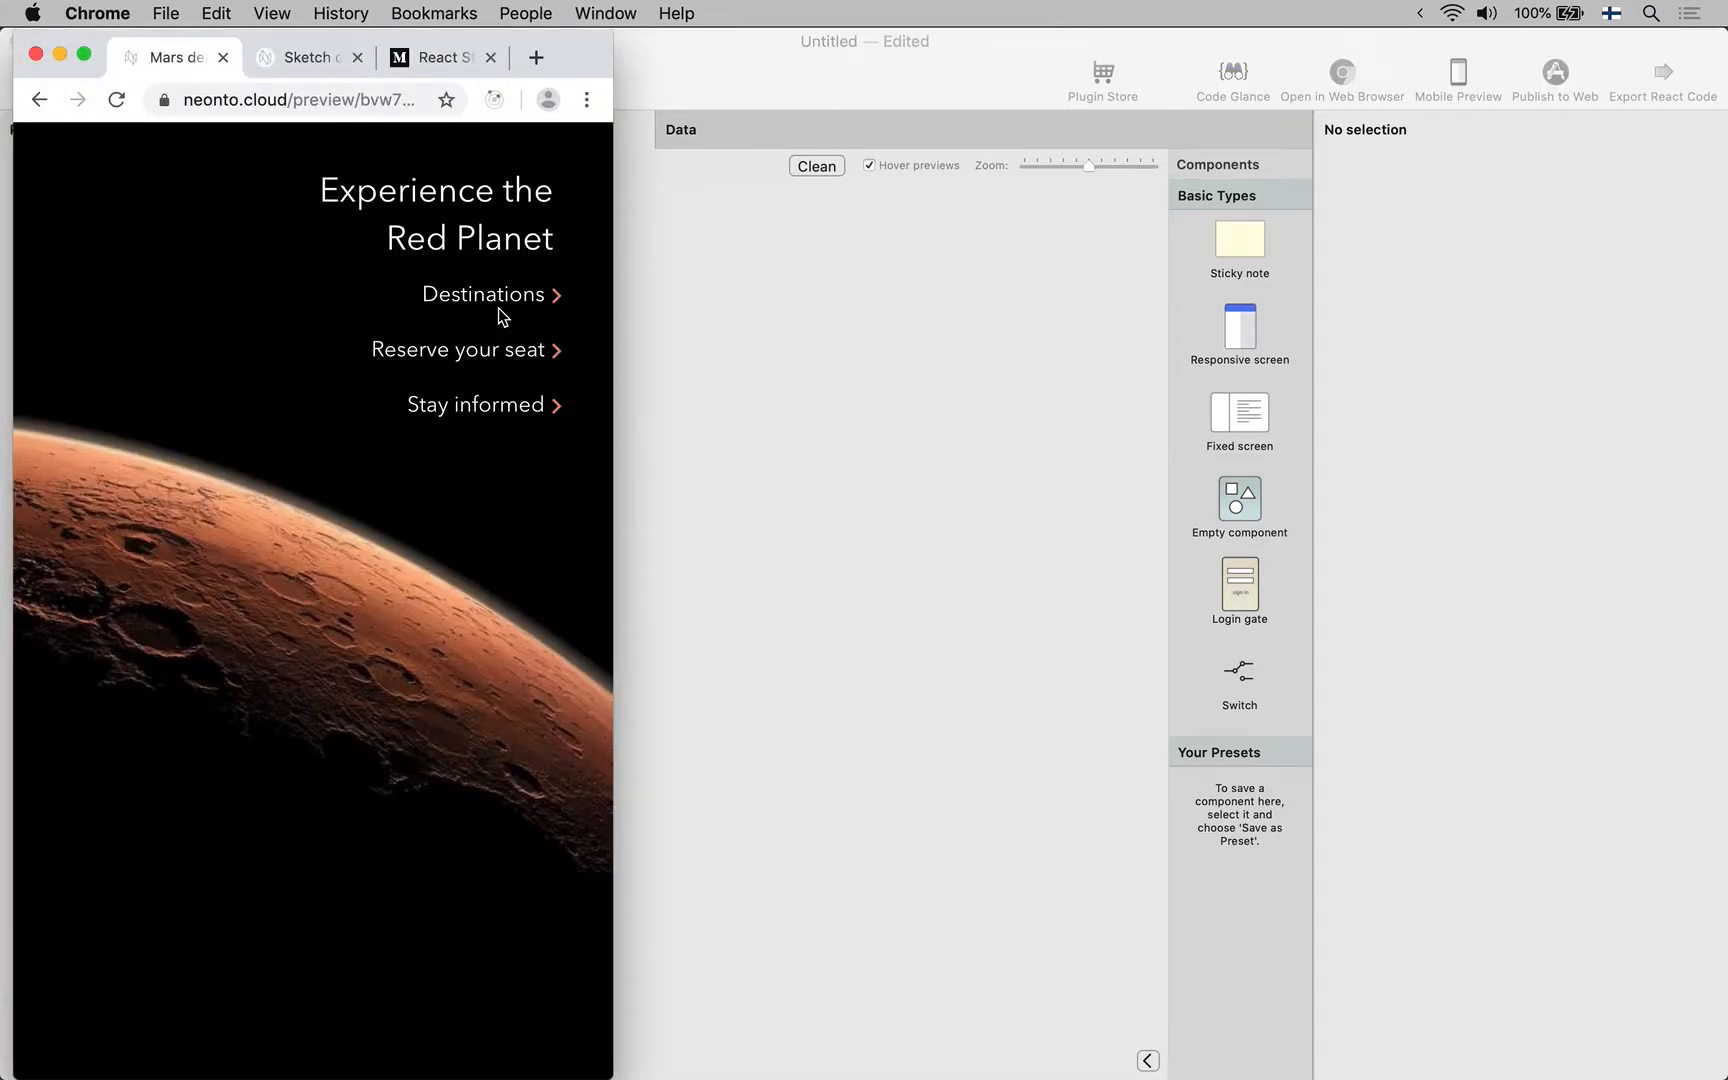
{"action": "mouse_move", "coordinate": [500, 312]}
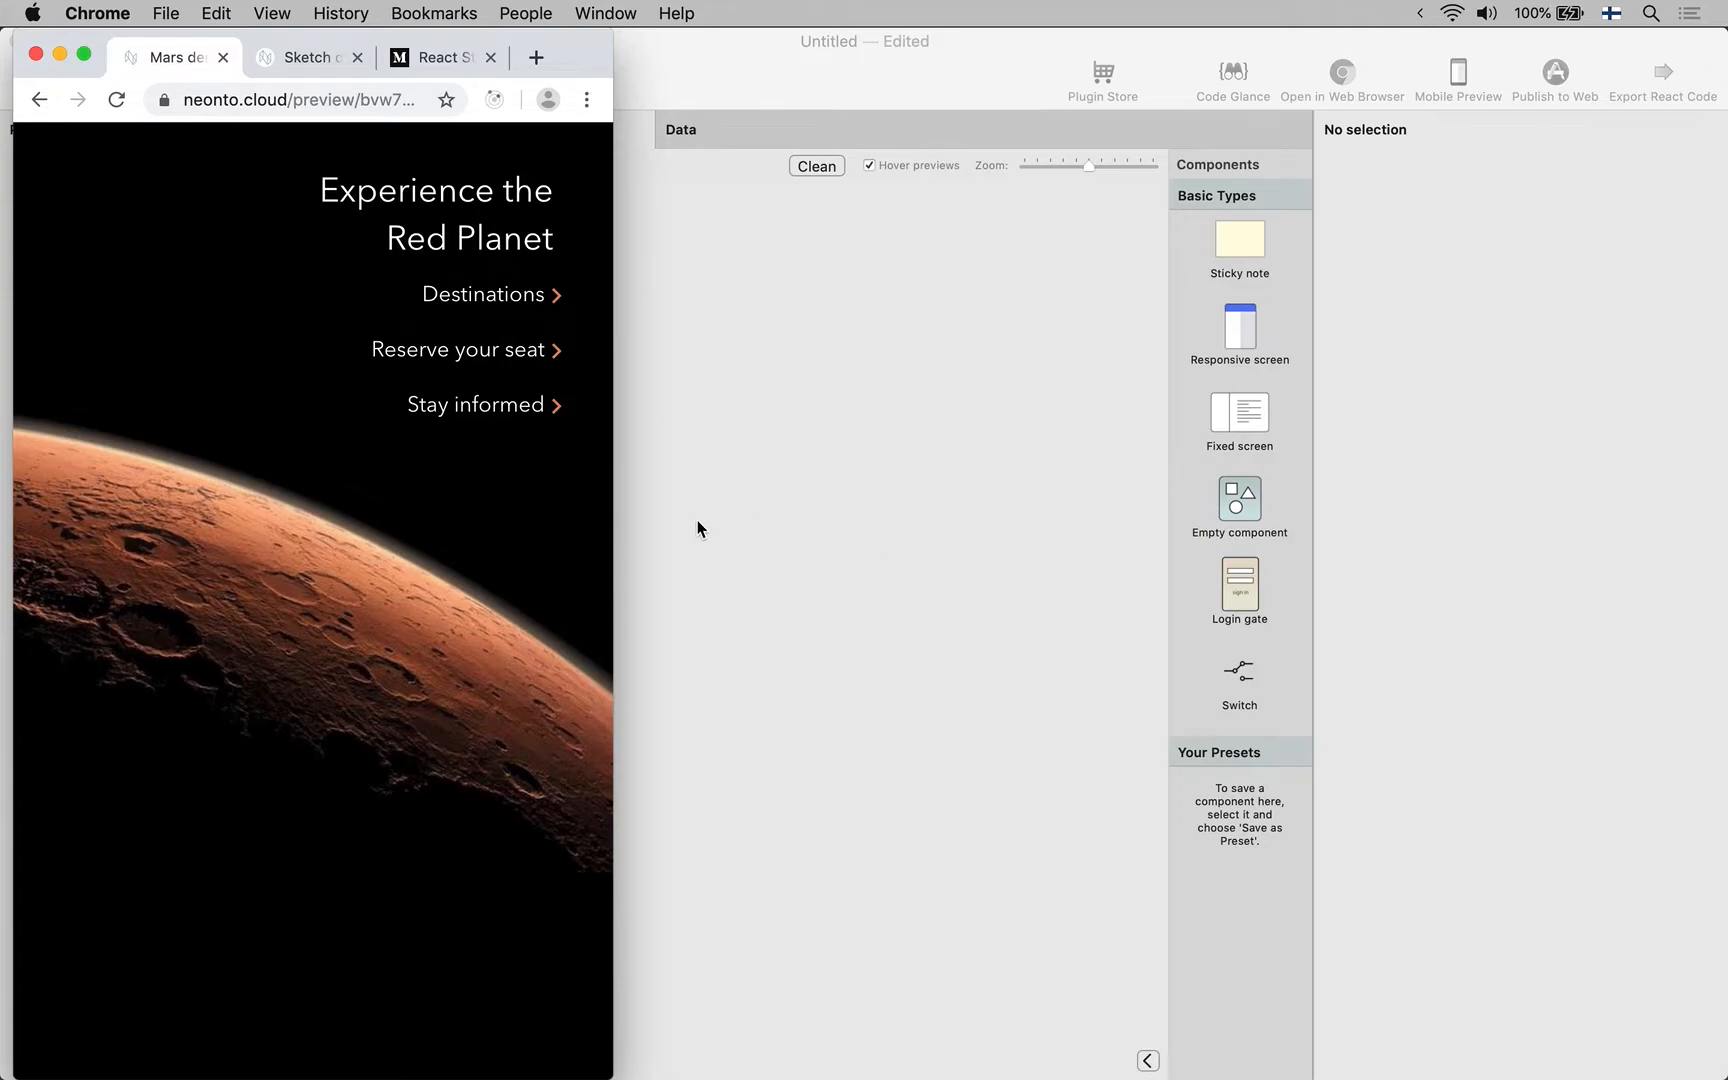
{"action": "mouse_move", "coordinate": [612, 566]}
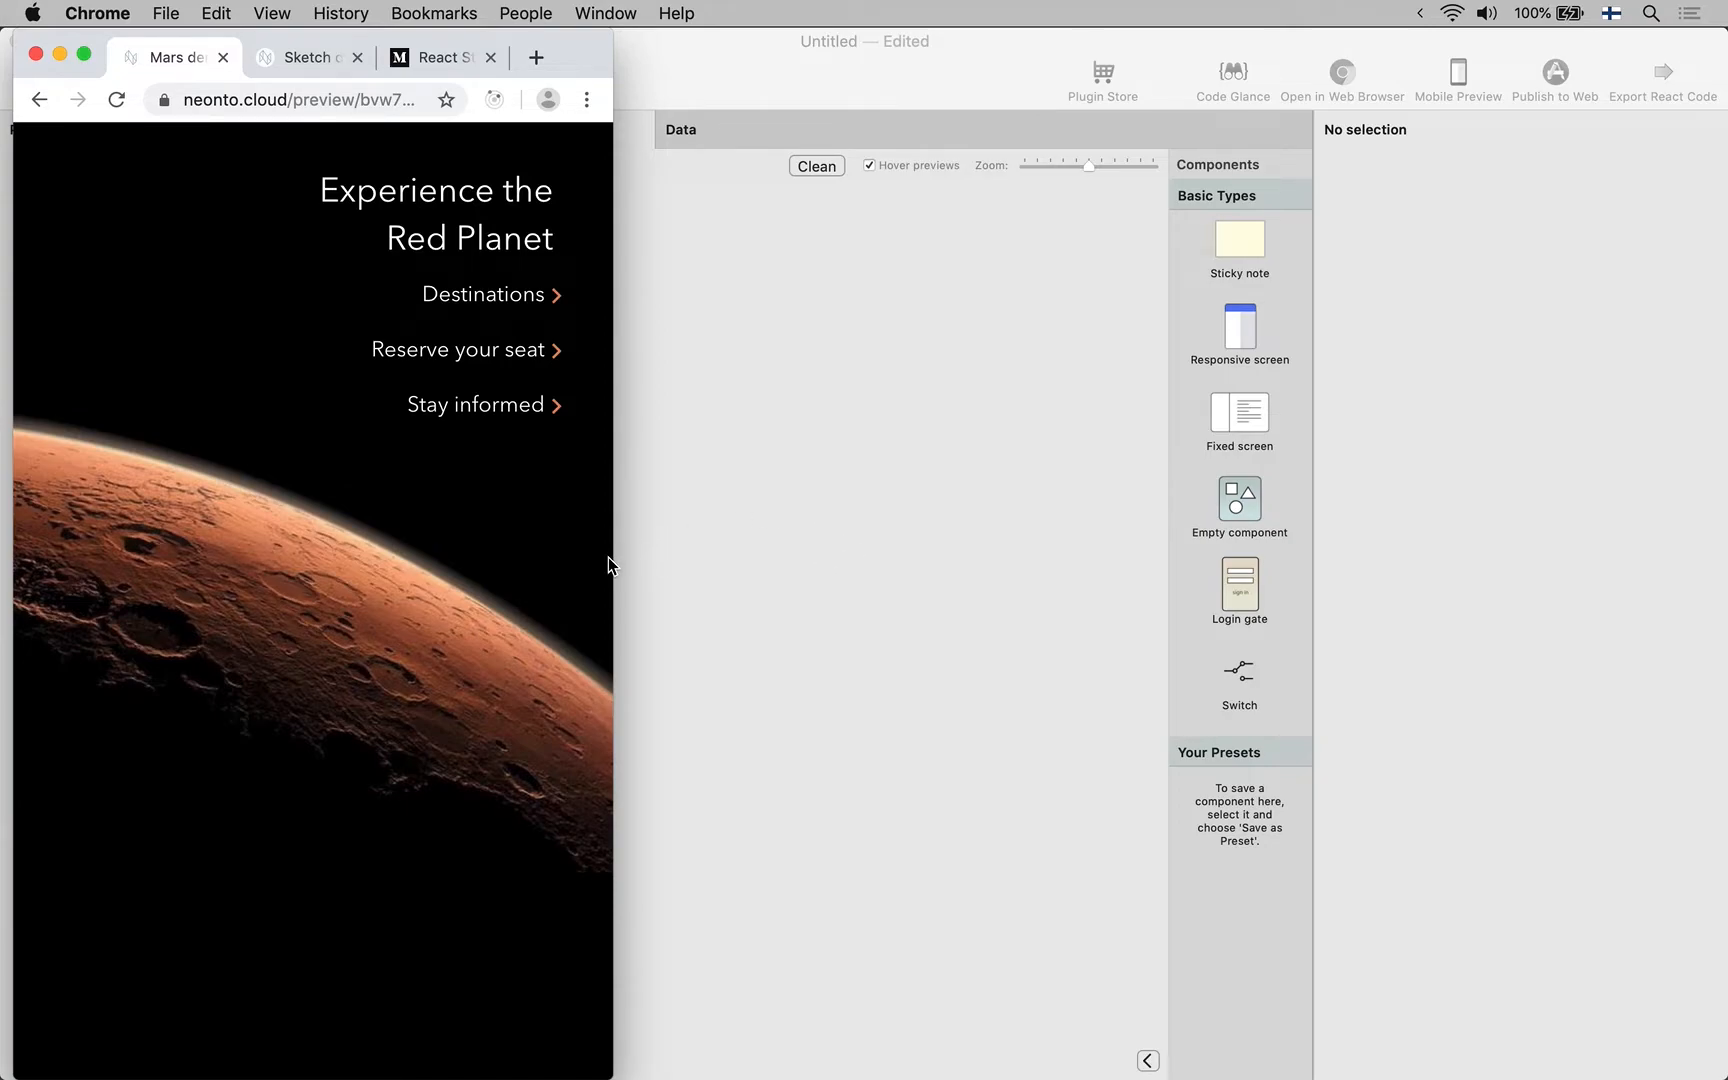
{"action": "mouse_move", "coordinate": [814, 558]}
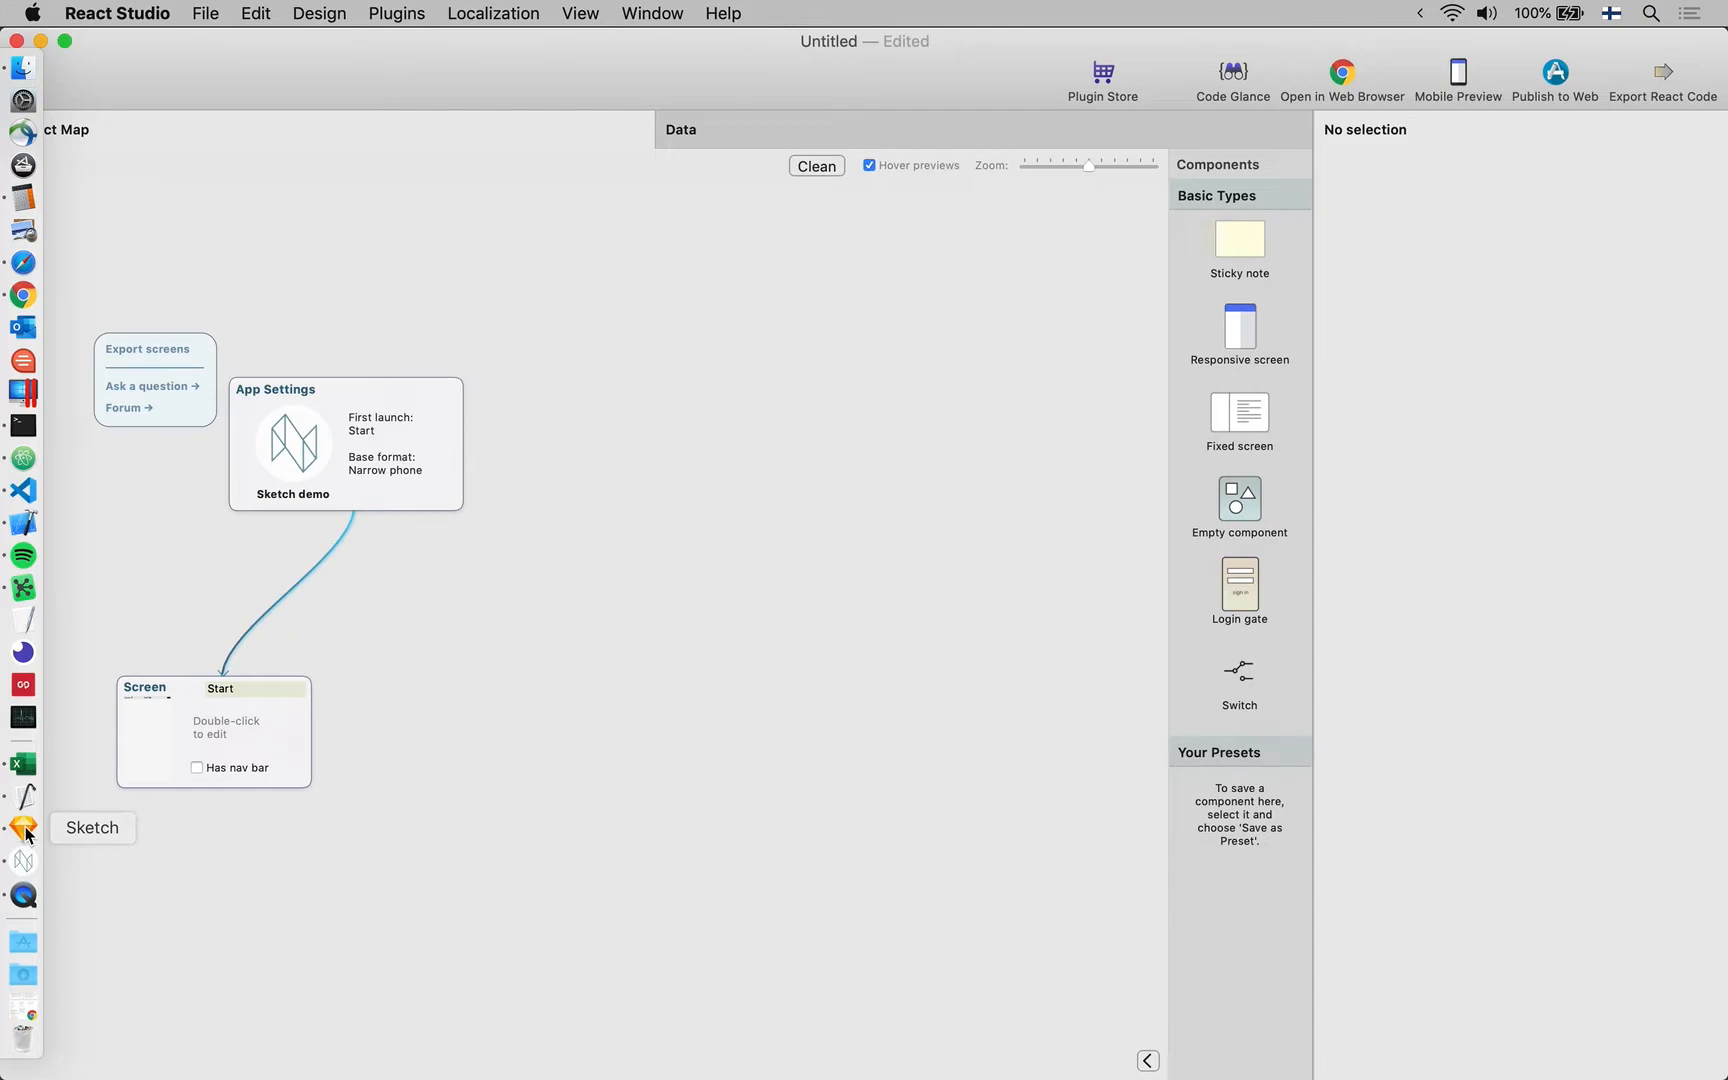
Return to Sketch, check the Destinations button, and transfer all artboards with used symbols to React Studio
{"action": "left_click", "coordinate": [22, 828]}
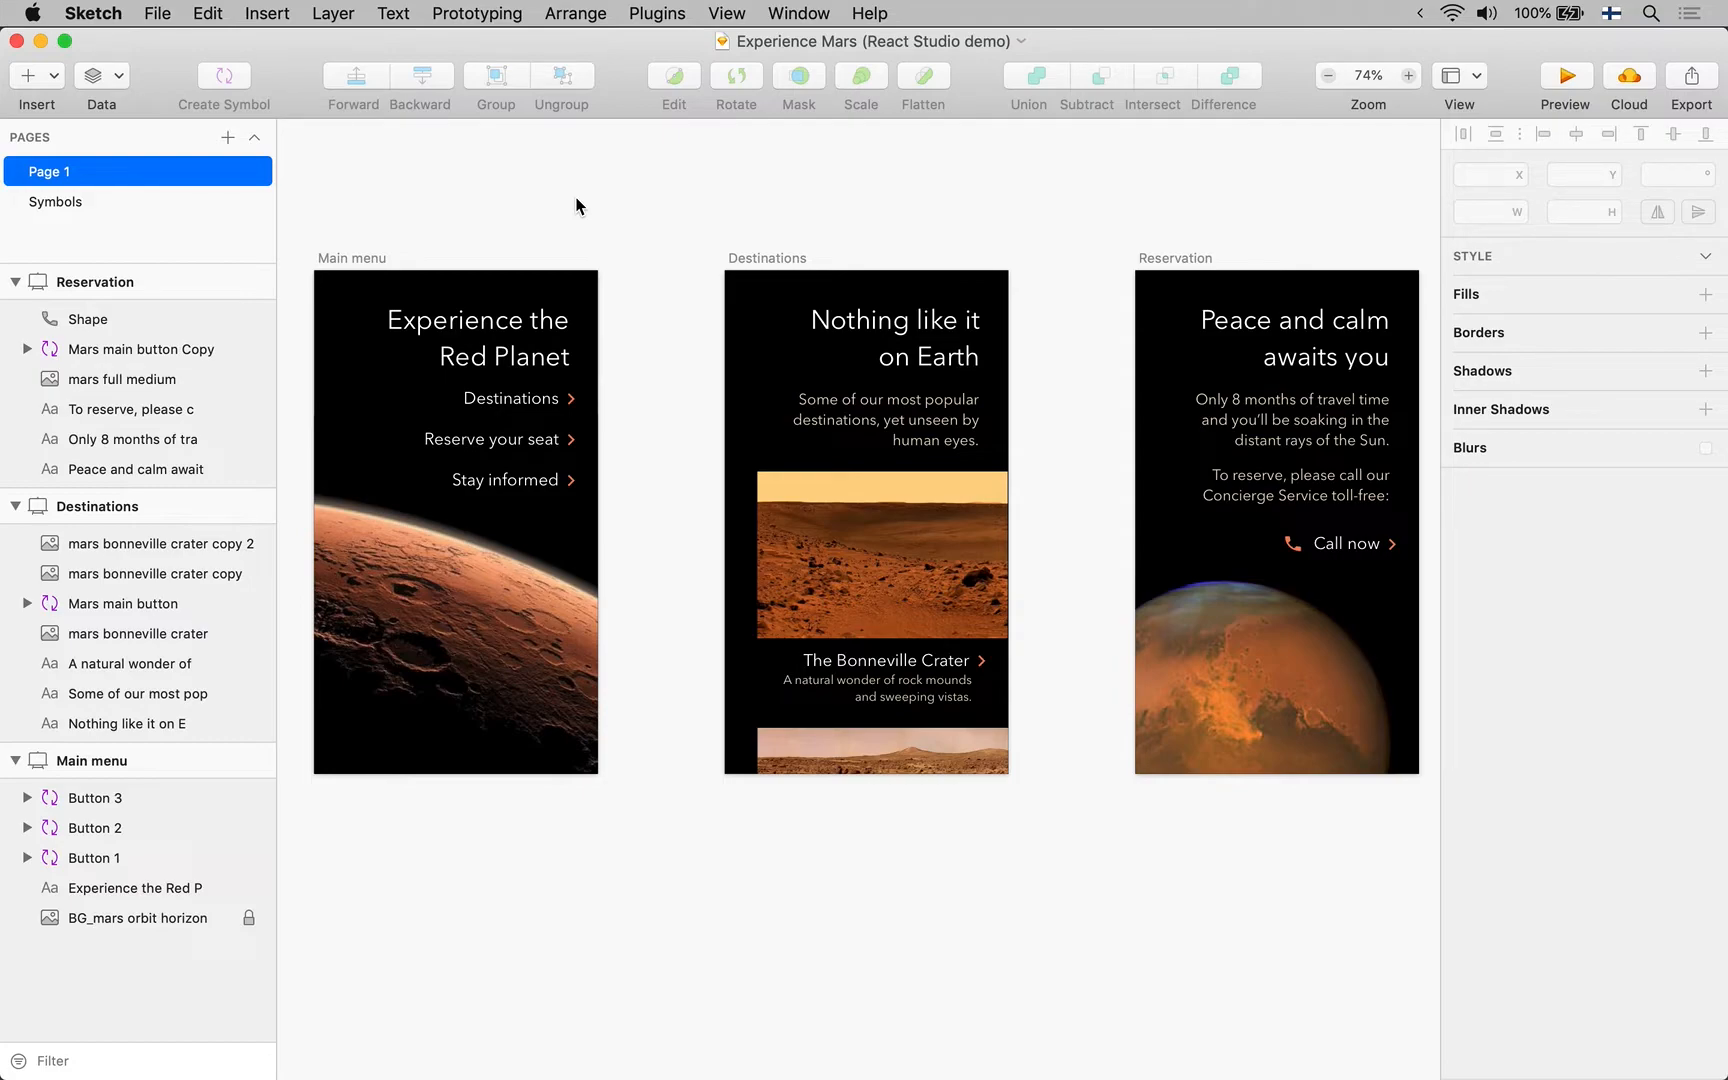
{"action": "left_click", "coordinate": [510, 398]}
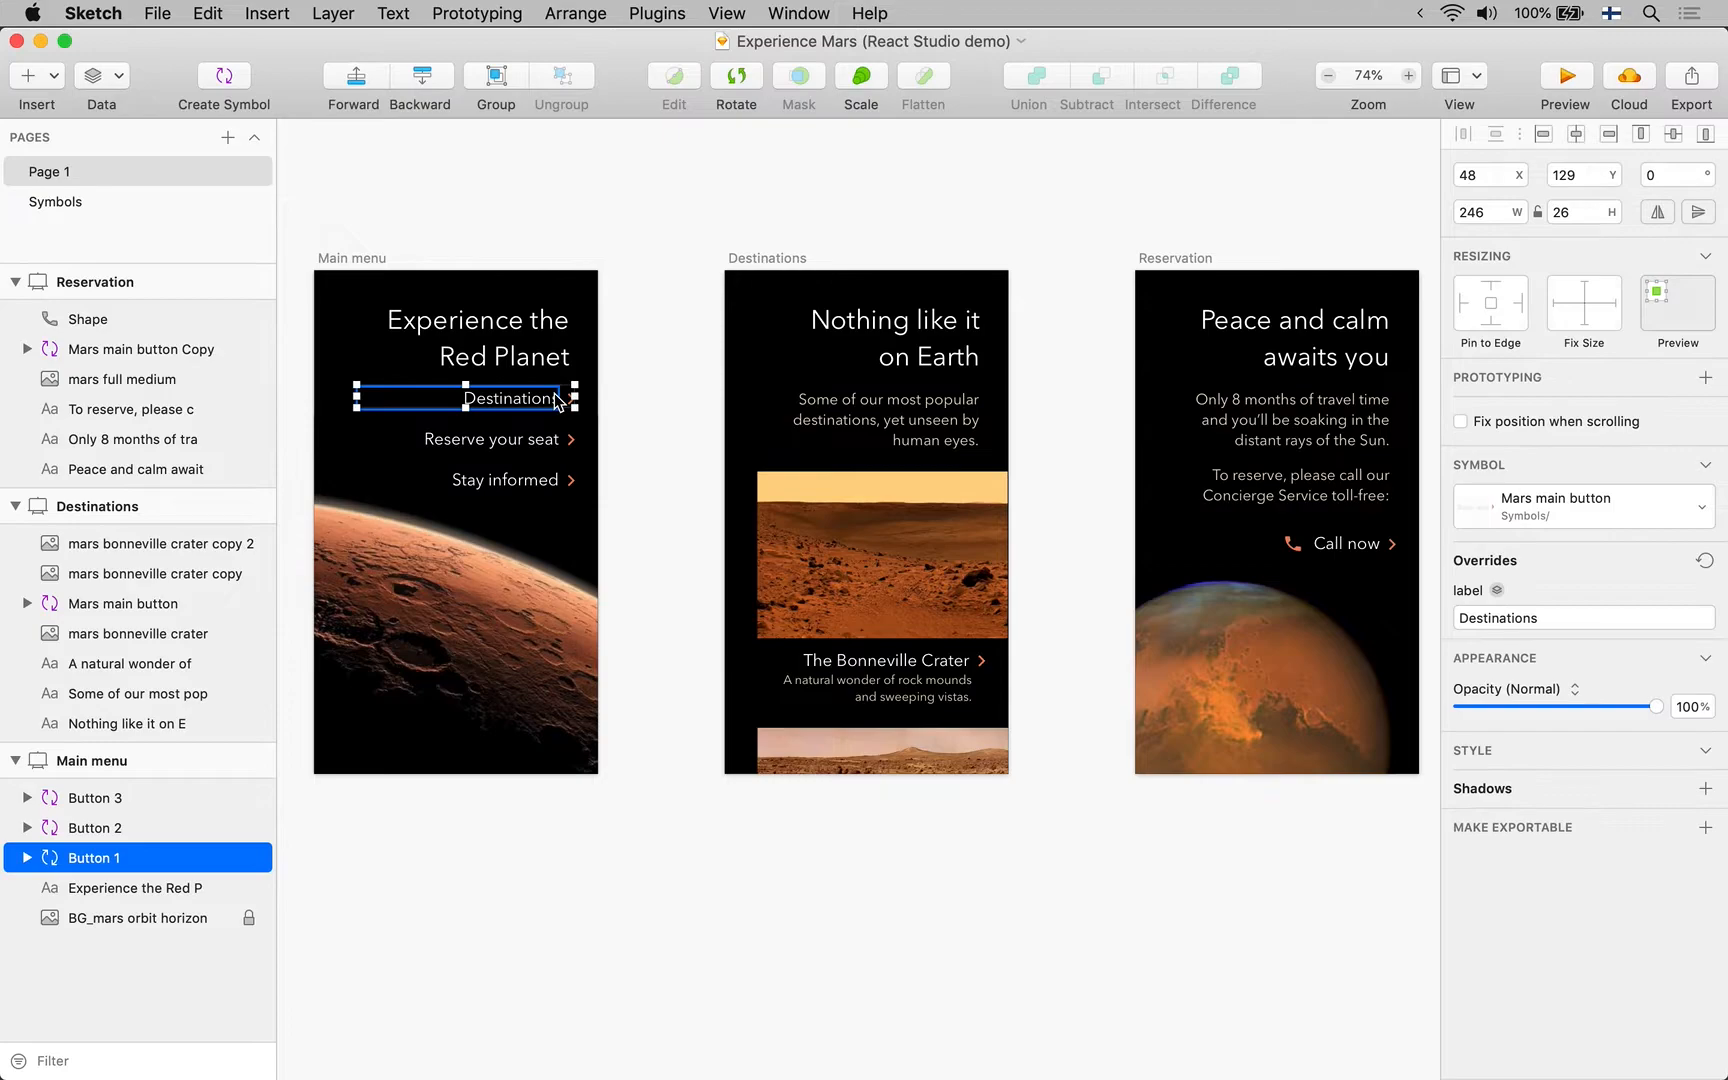
{"action": "left_click", "coordinate": [494, 438]}
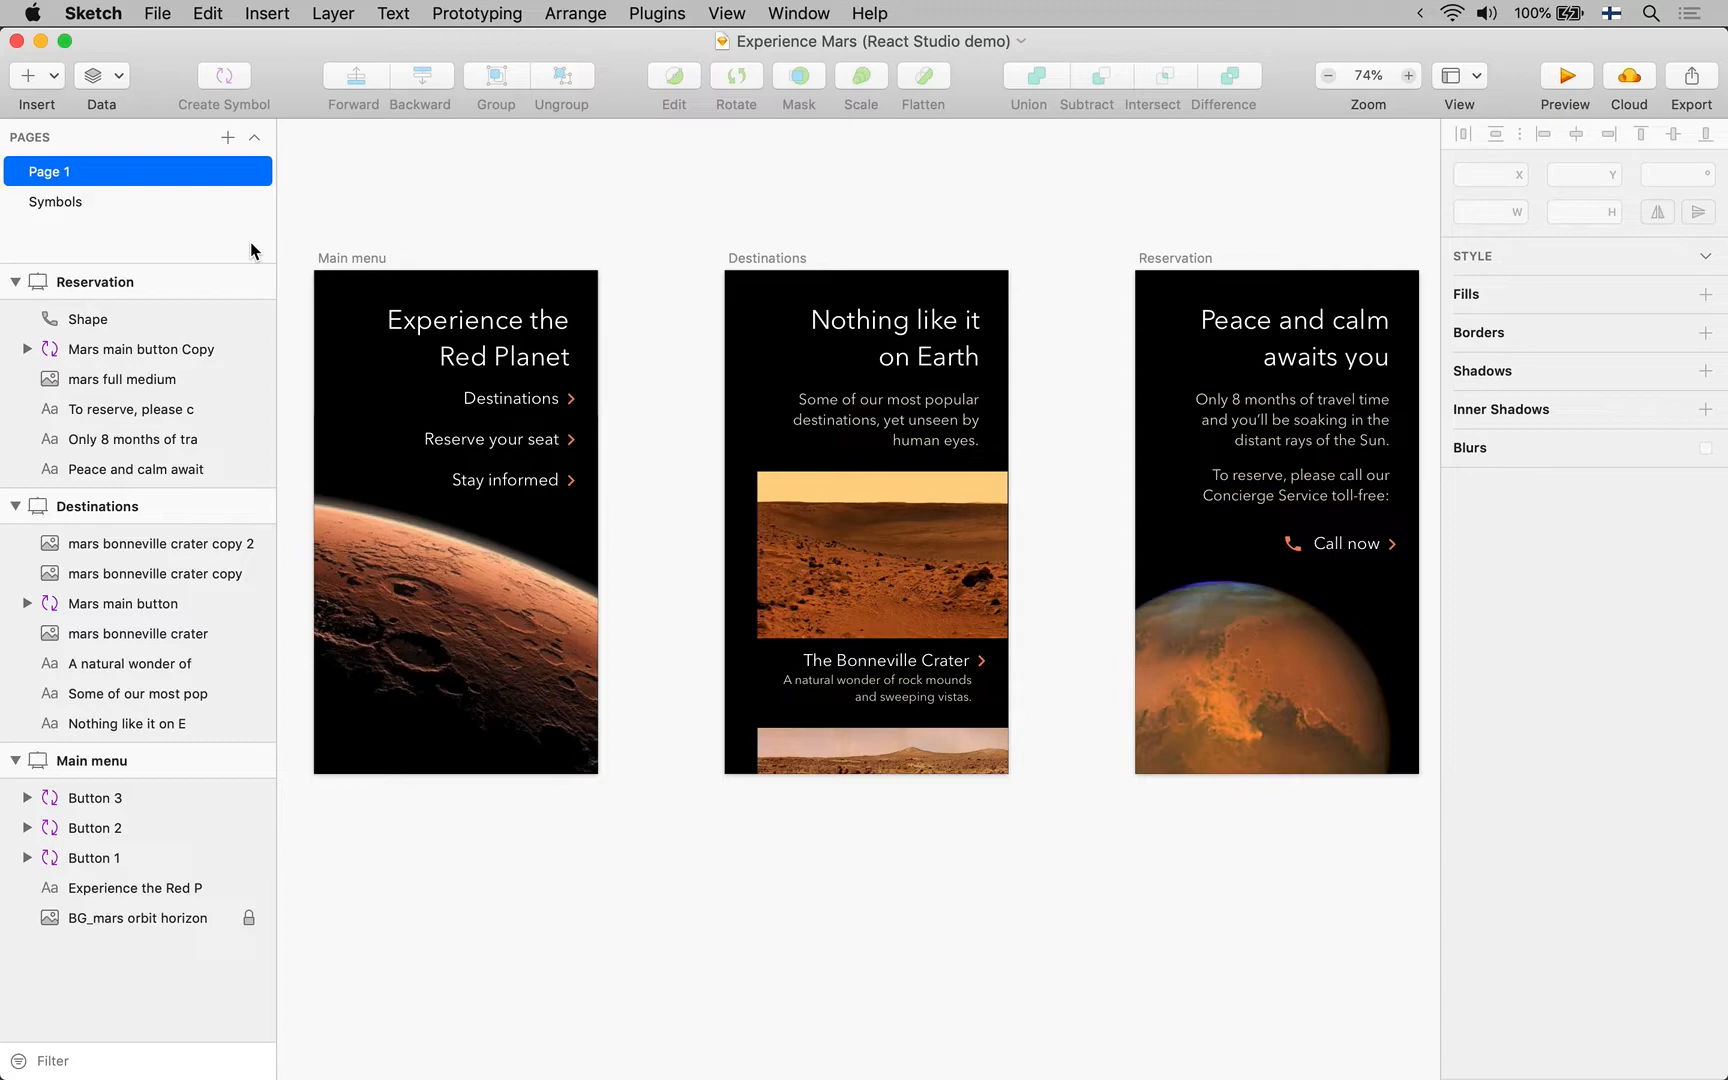
{"action": "mouse_move", "coordinate": [372, 192]}
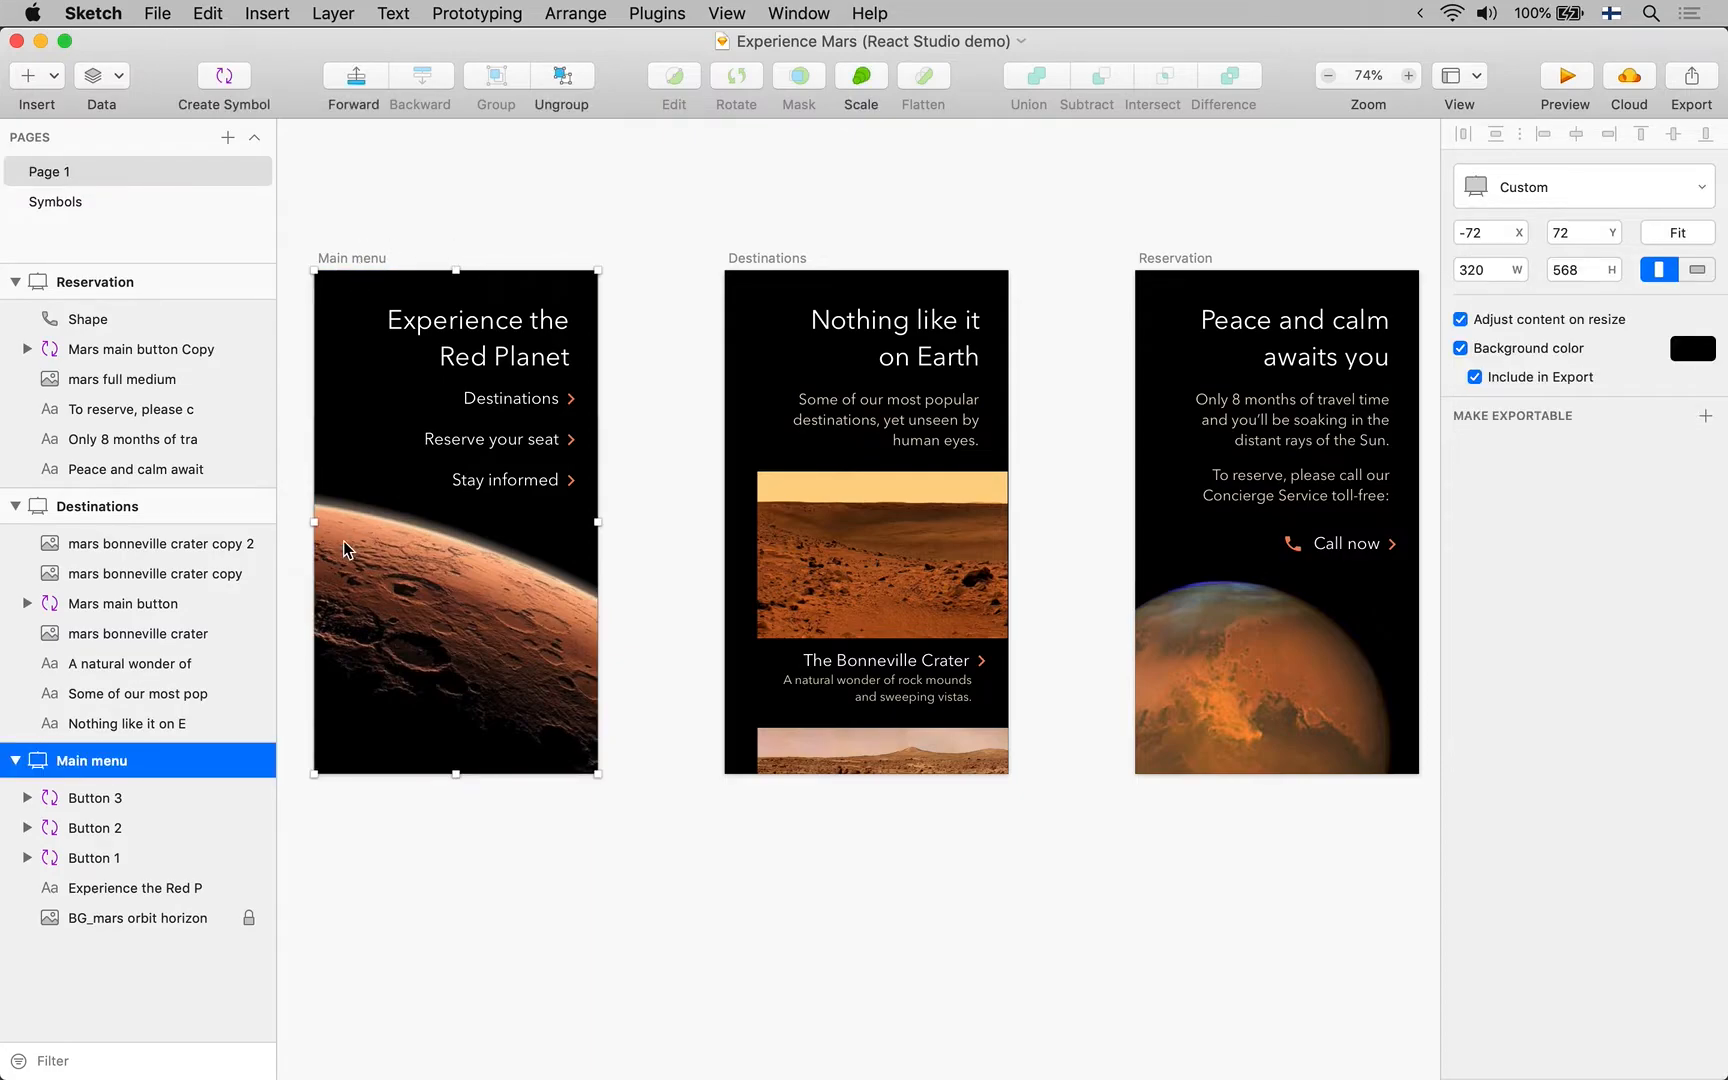
{"action": "left_click", "coordinate": [656, 14]}
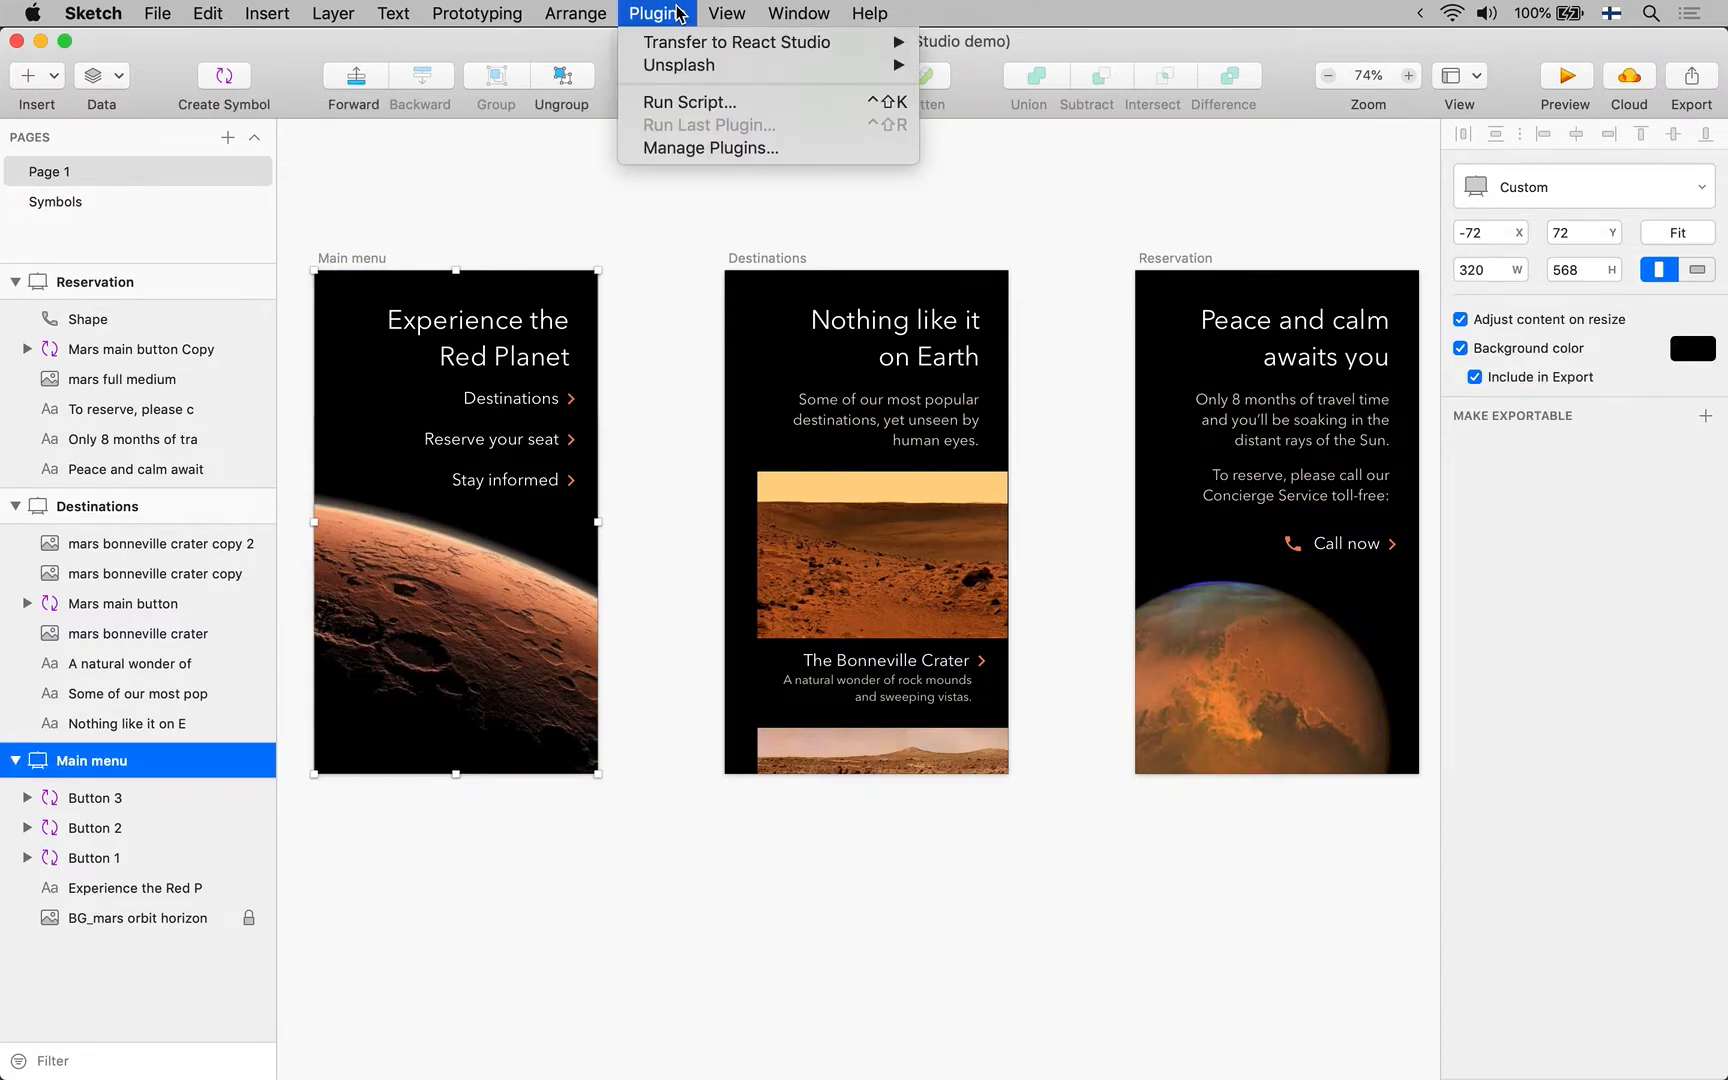
{"action": "mouse_move", "coordinate": [736, 42]}
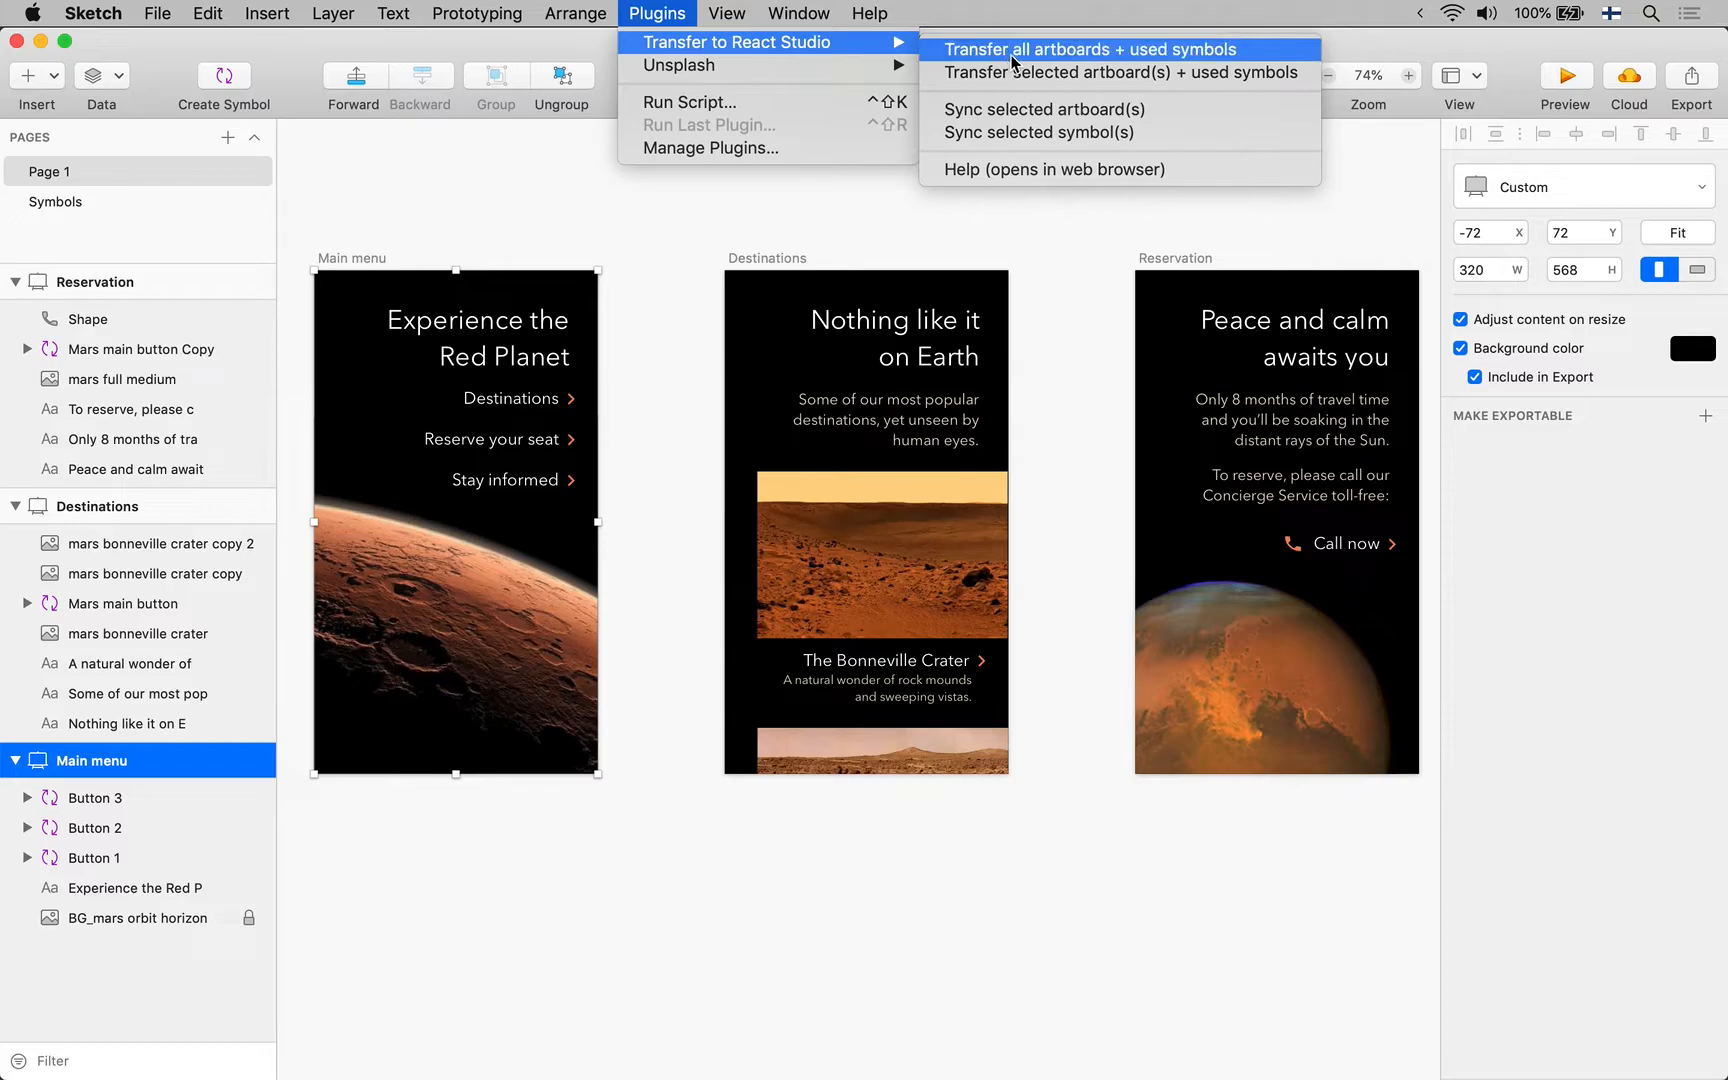
{"action": "left_click", "coordinate": [1092, 48]}
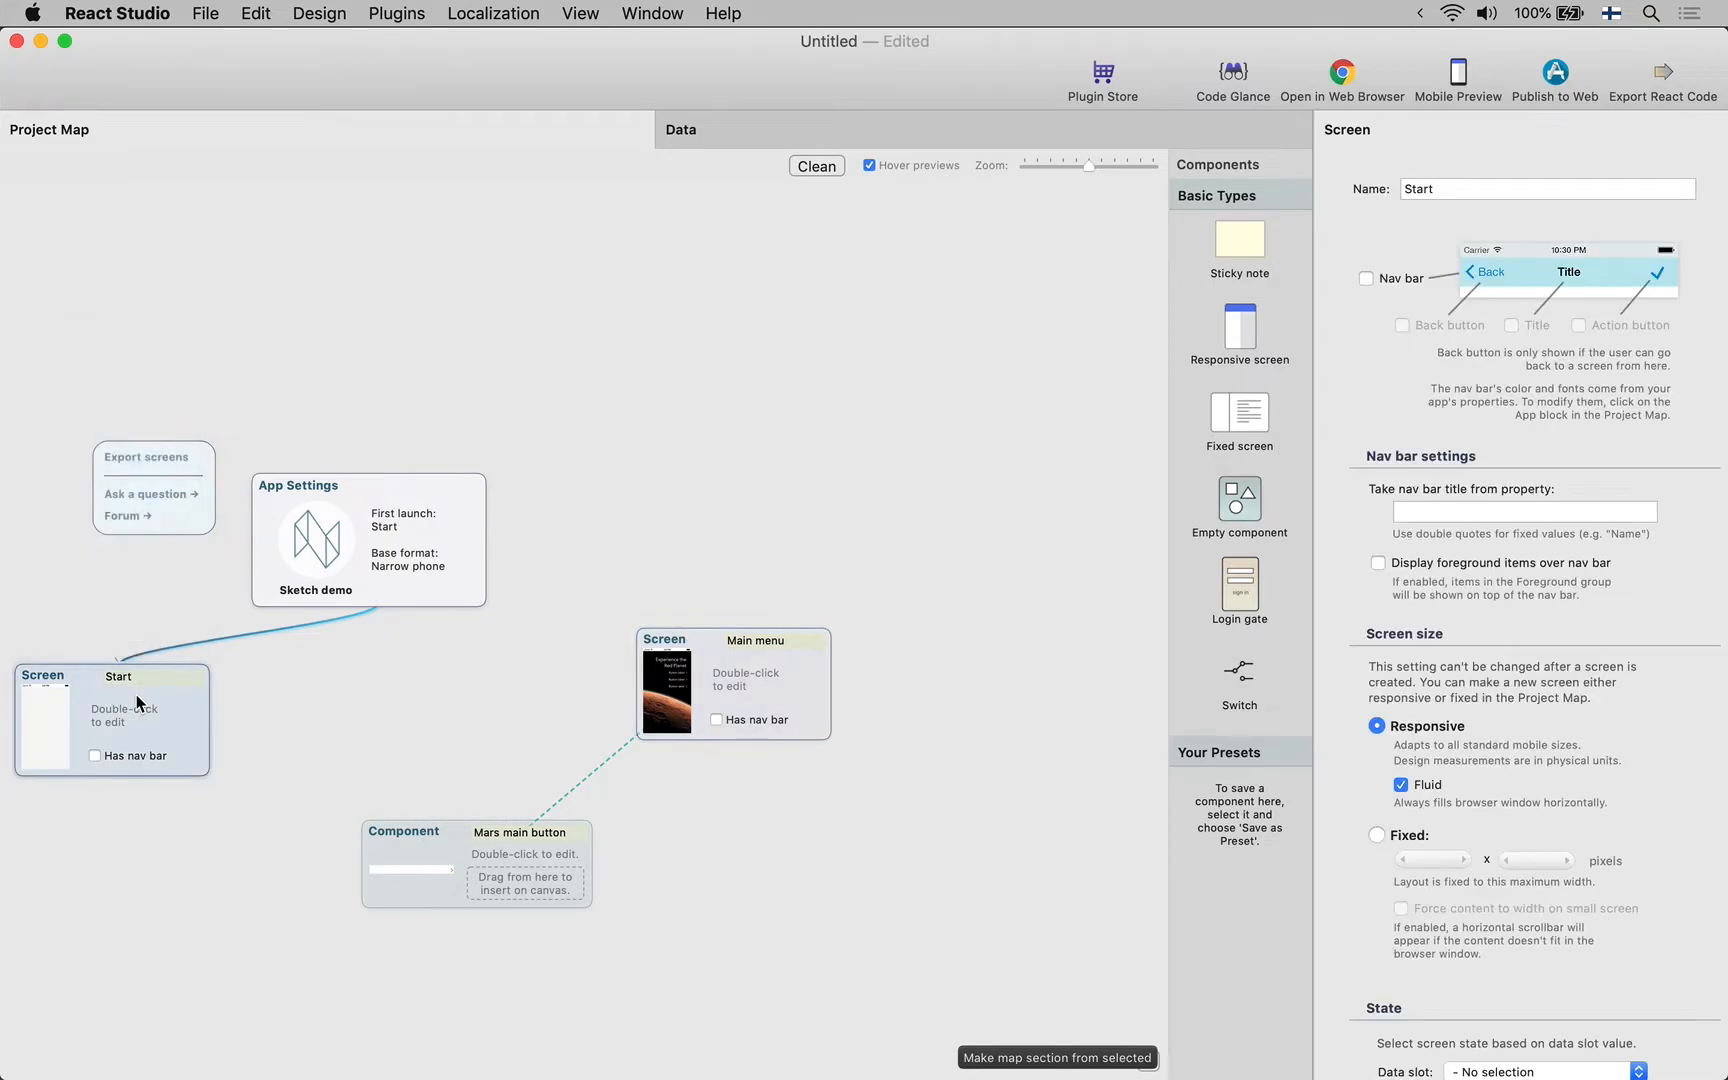
{"action": "mouse_move", "coordinate": [268, 720]}
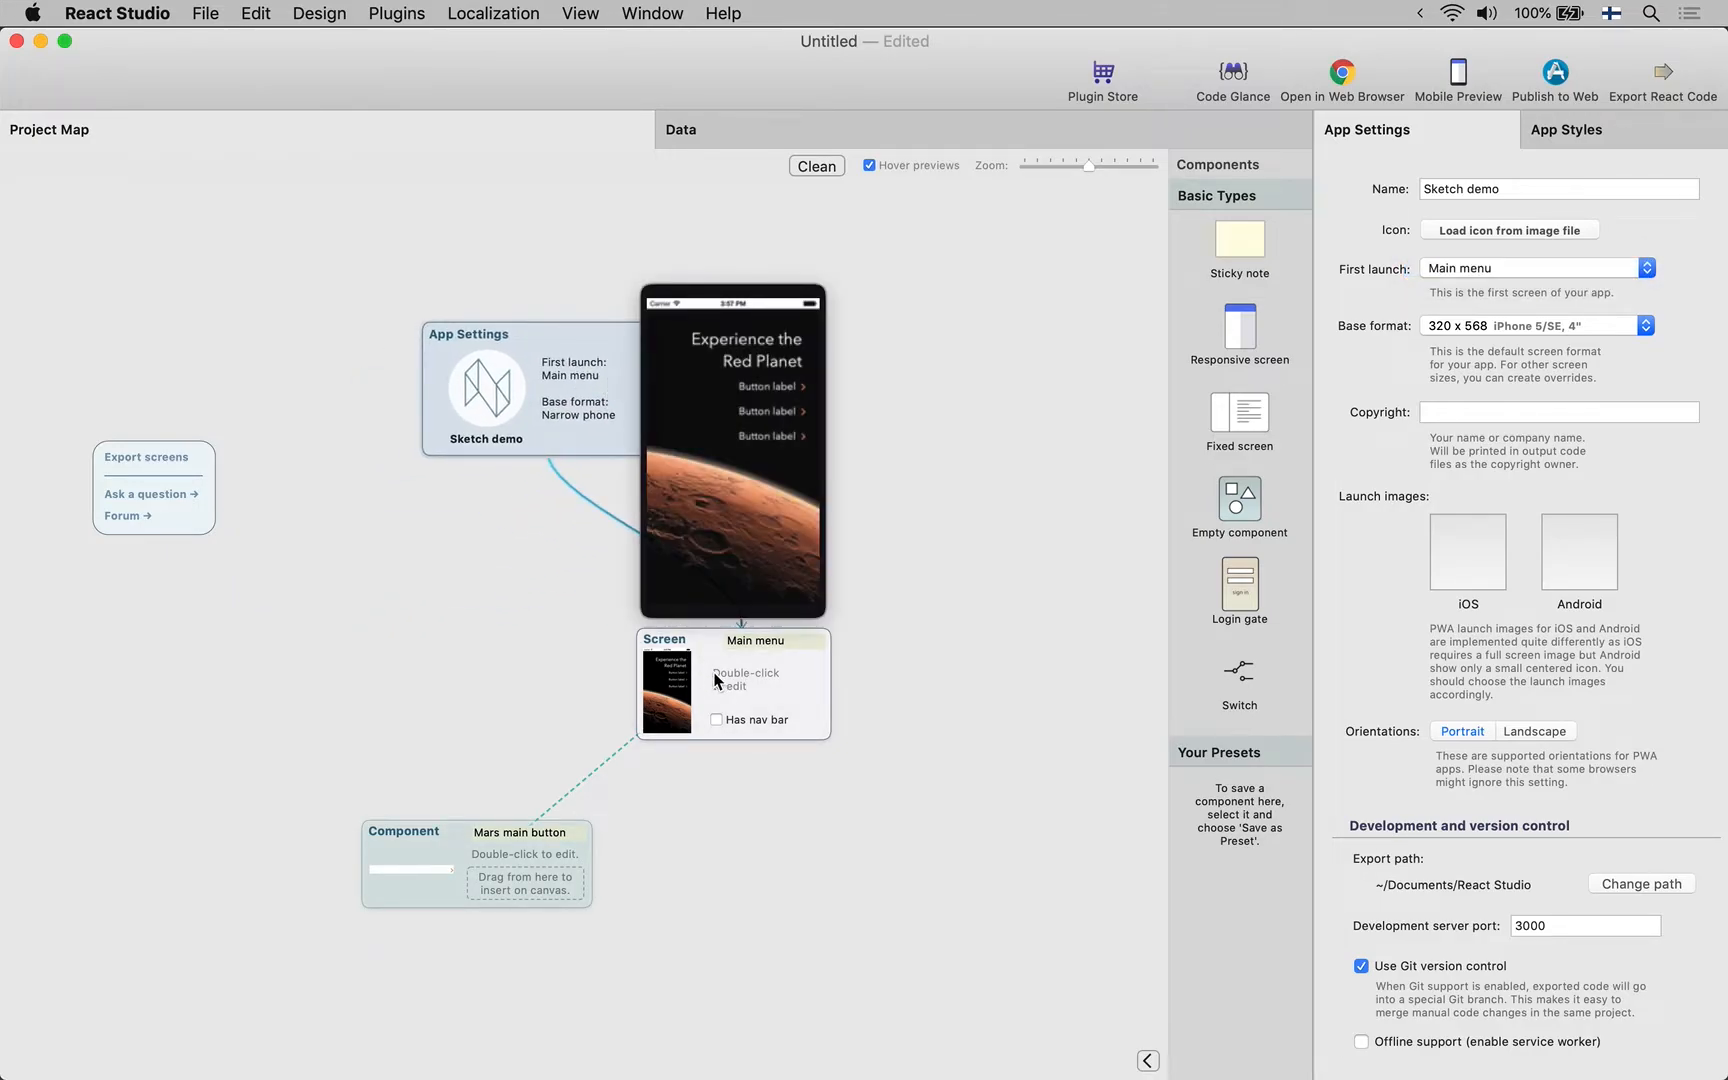
Open the Main menu screen from the Project Map for editing
{"action": "double_click", "coordinate": [730, 684]}
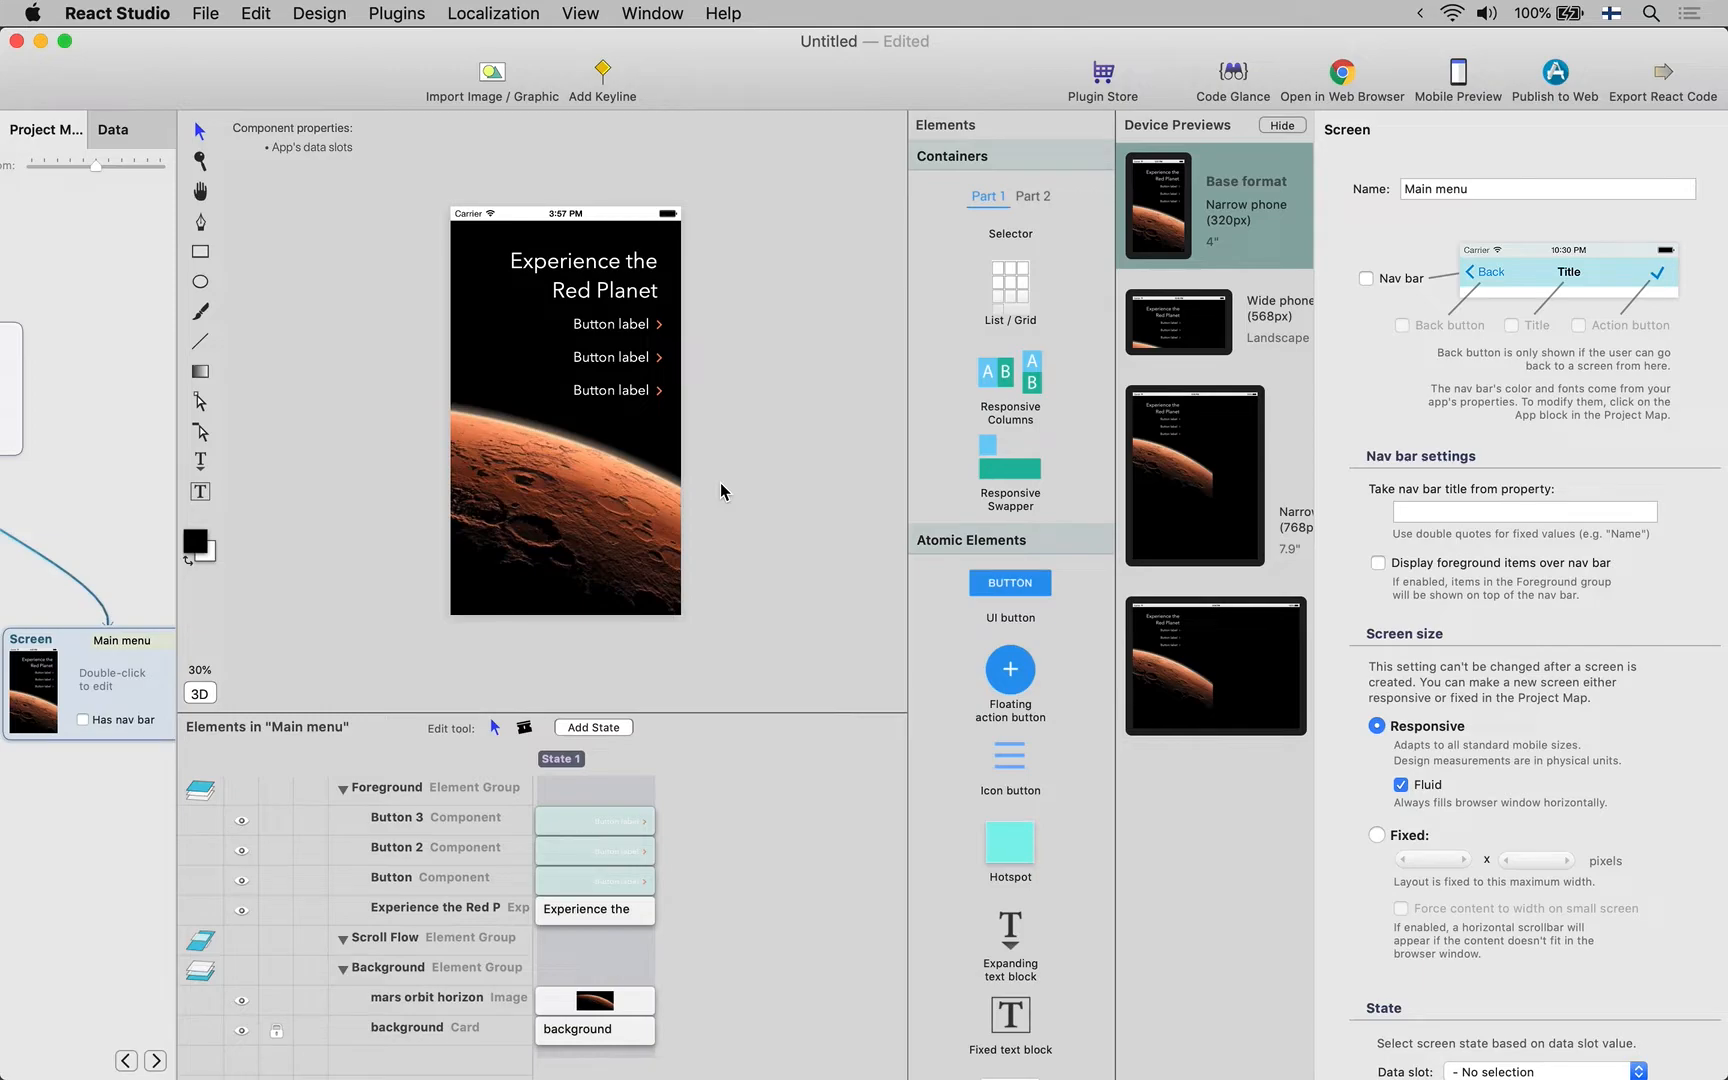
{"action": "mouse_move", "coordinate": [672, 342]}
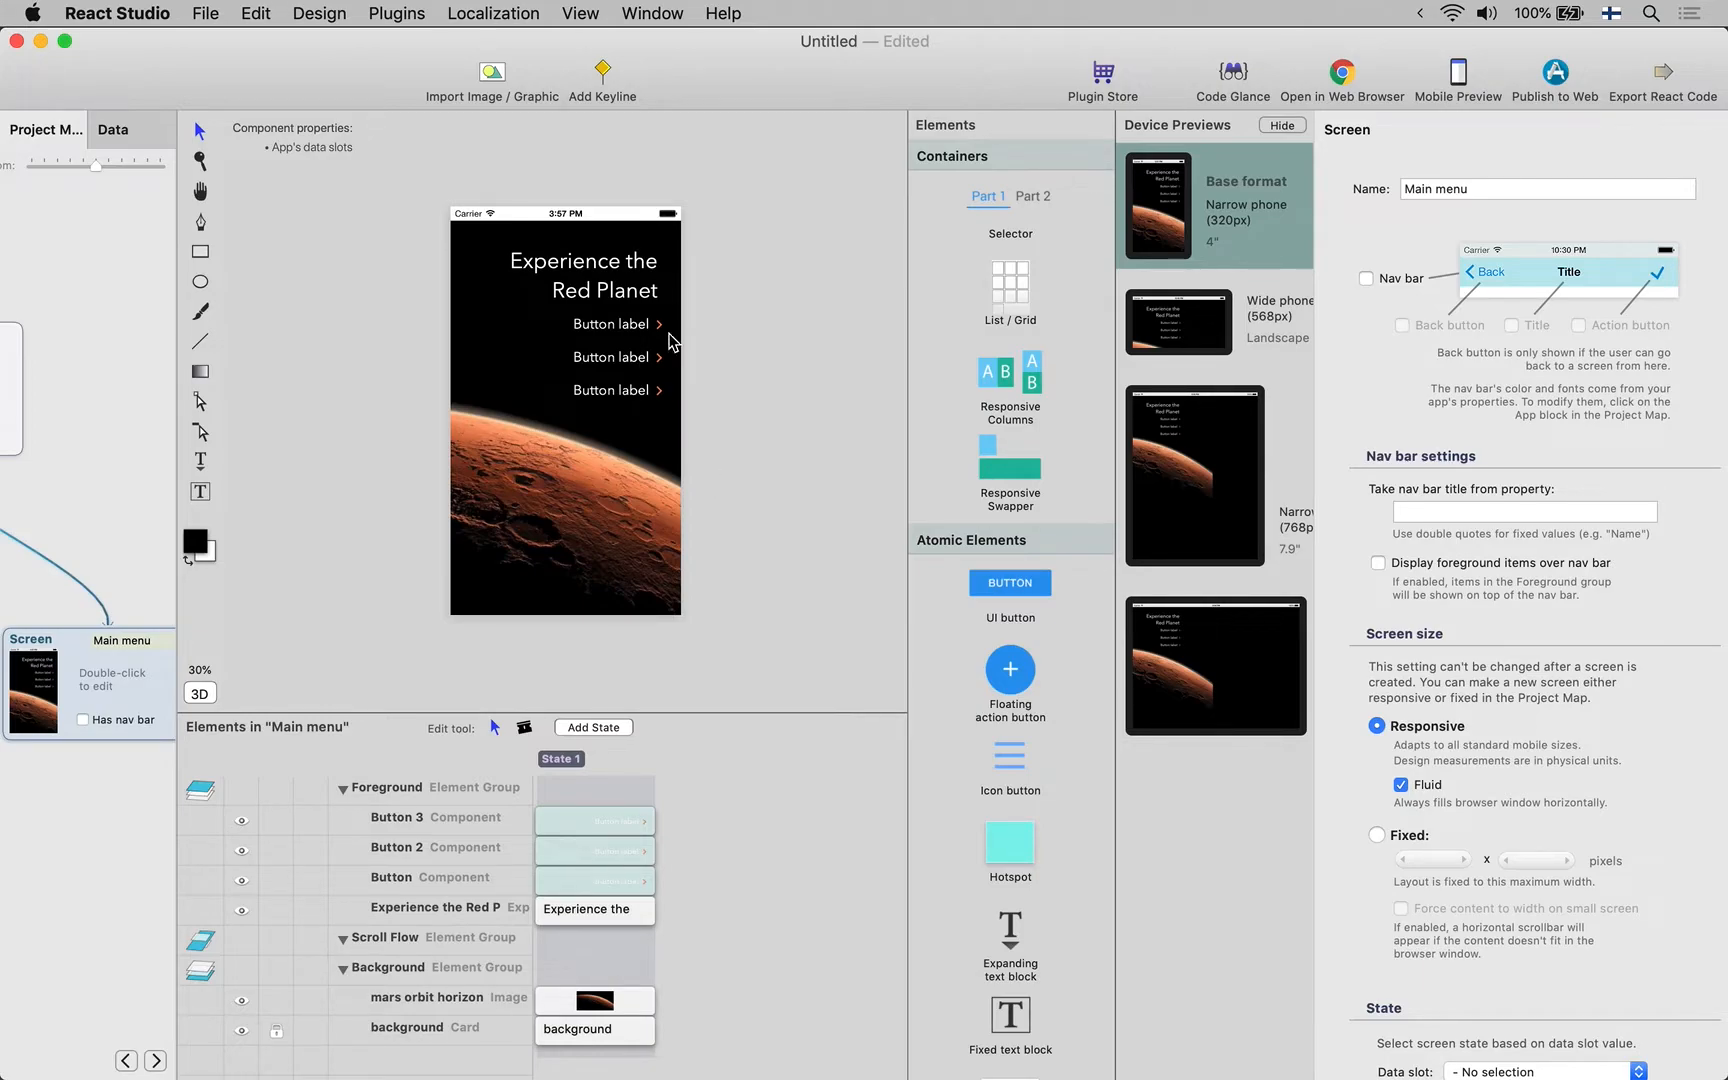
{"action": "mouse_move", "coordinate": [628, 328]}
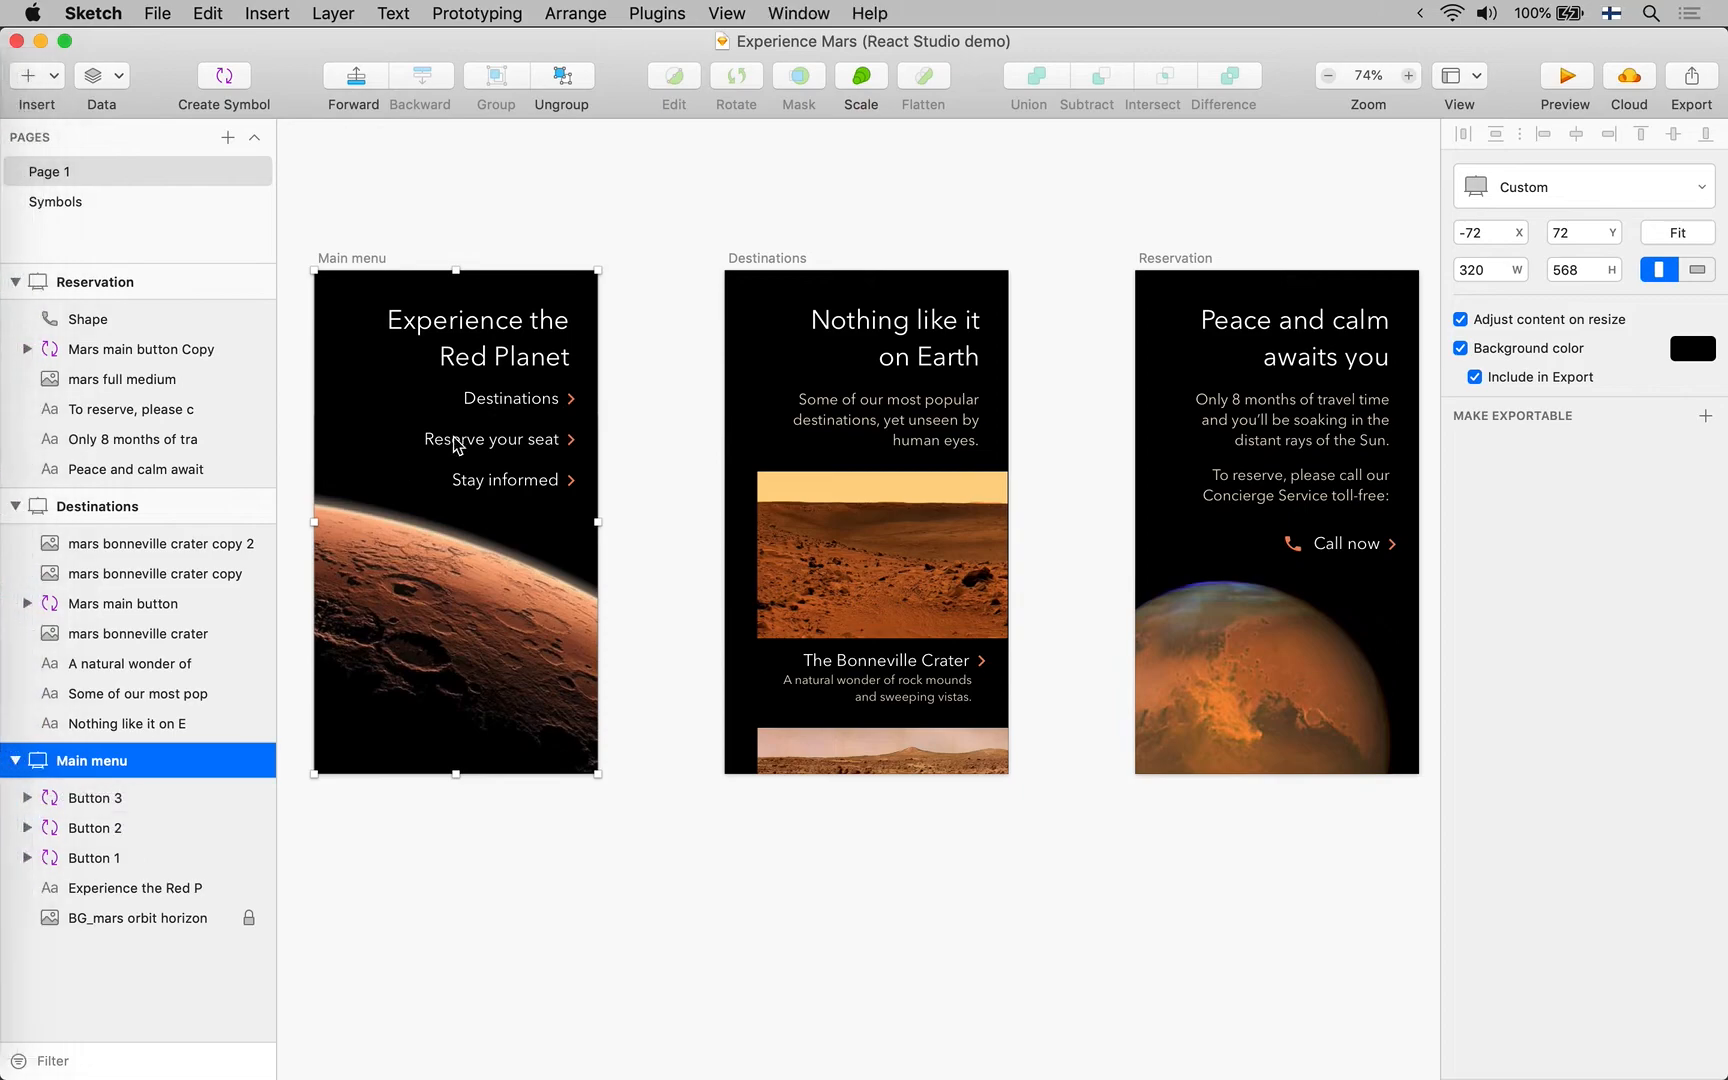
{"action": "mouse_move", "coordinate": [548, 404]}
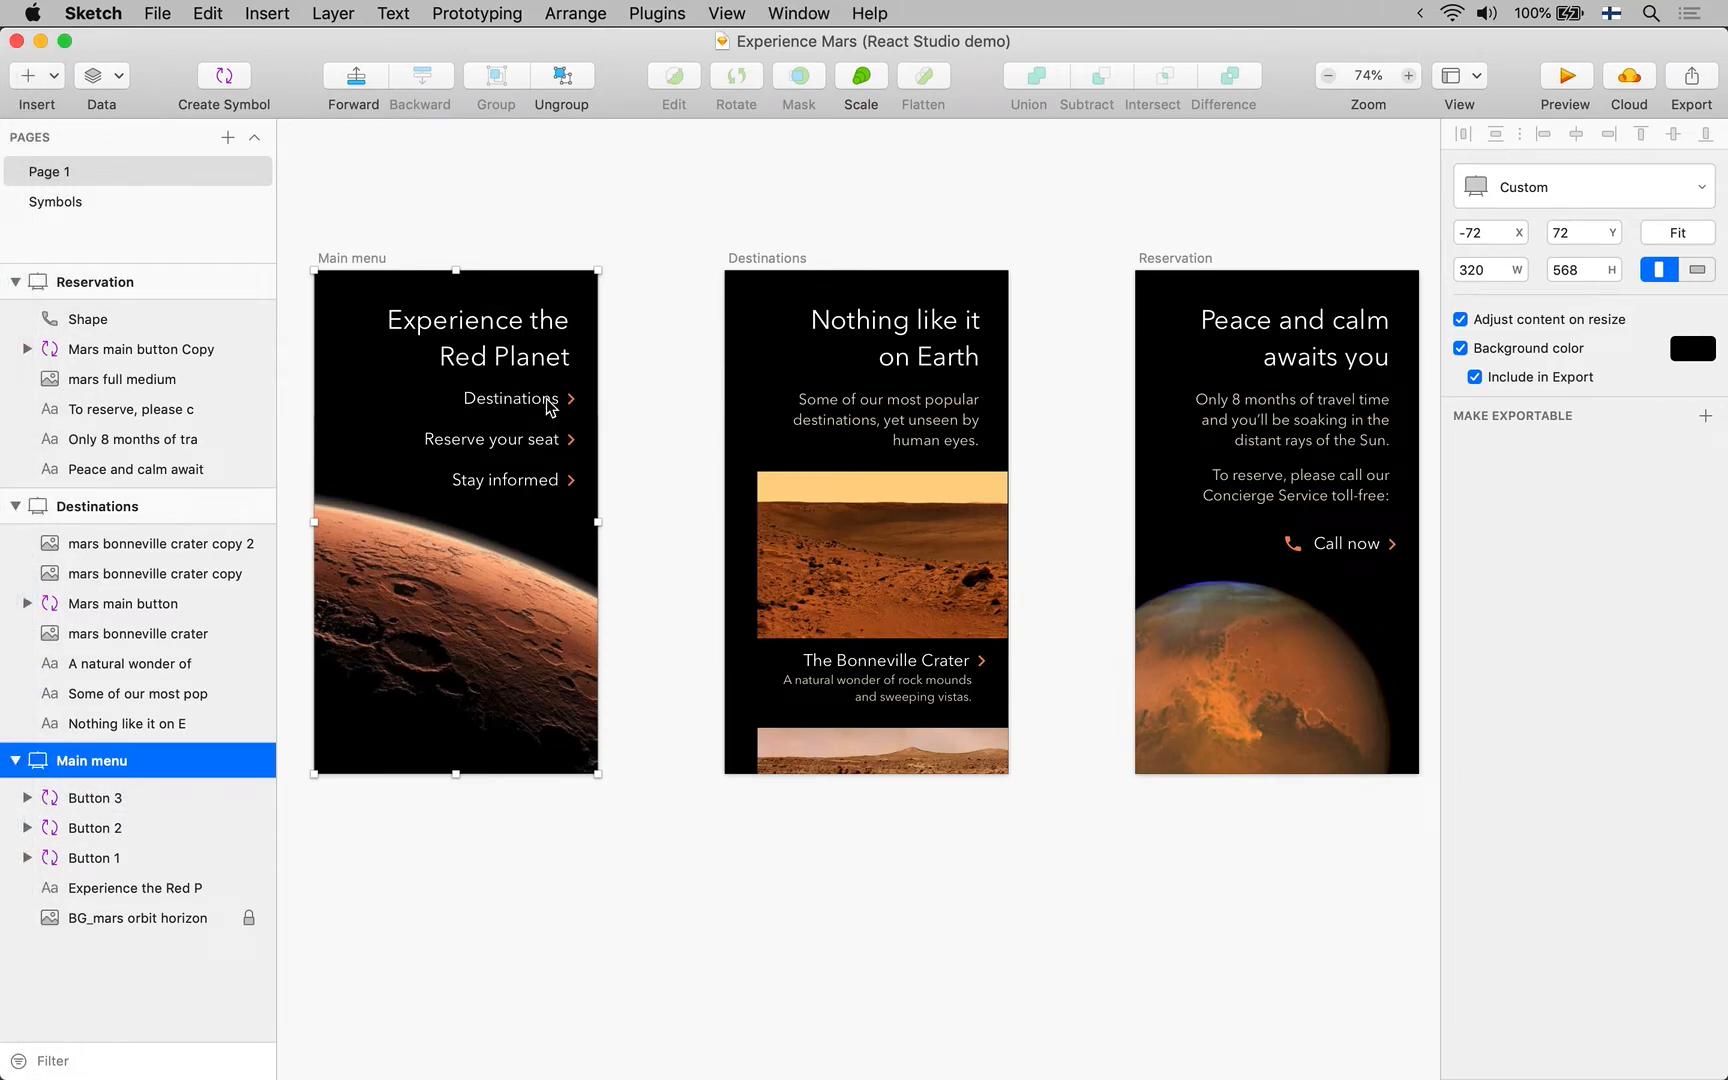
Select the Destinations button to show its Mars main button symbol and label override
{"action": "left_click", "coordinate": [510, 398]}
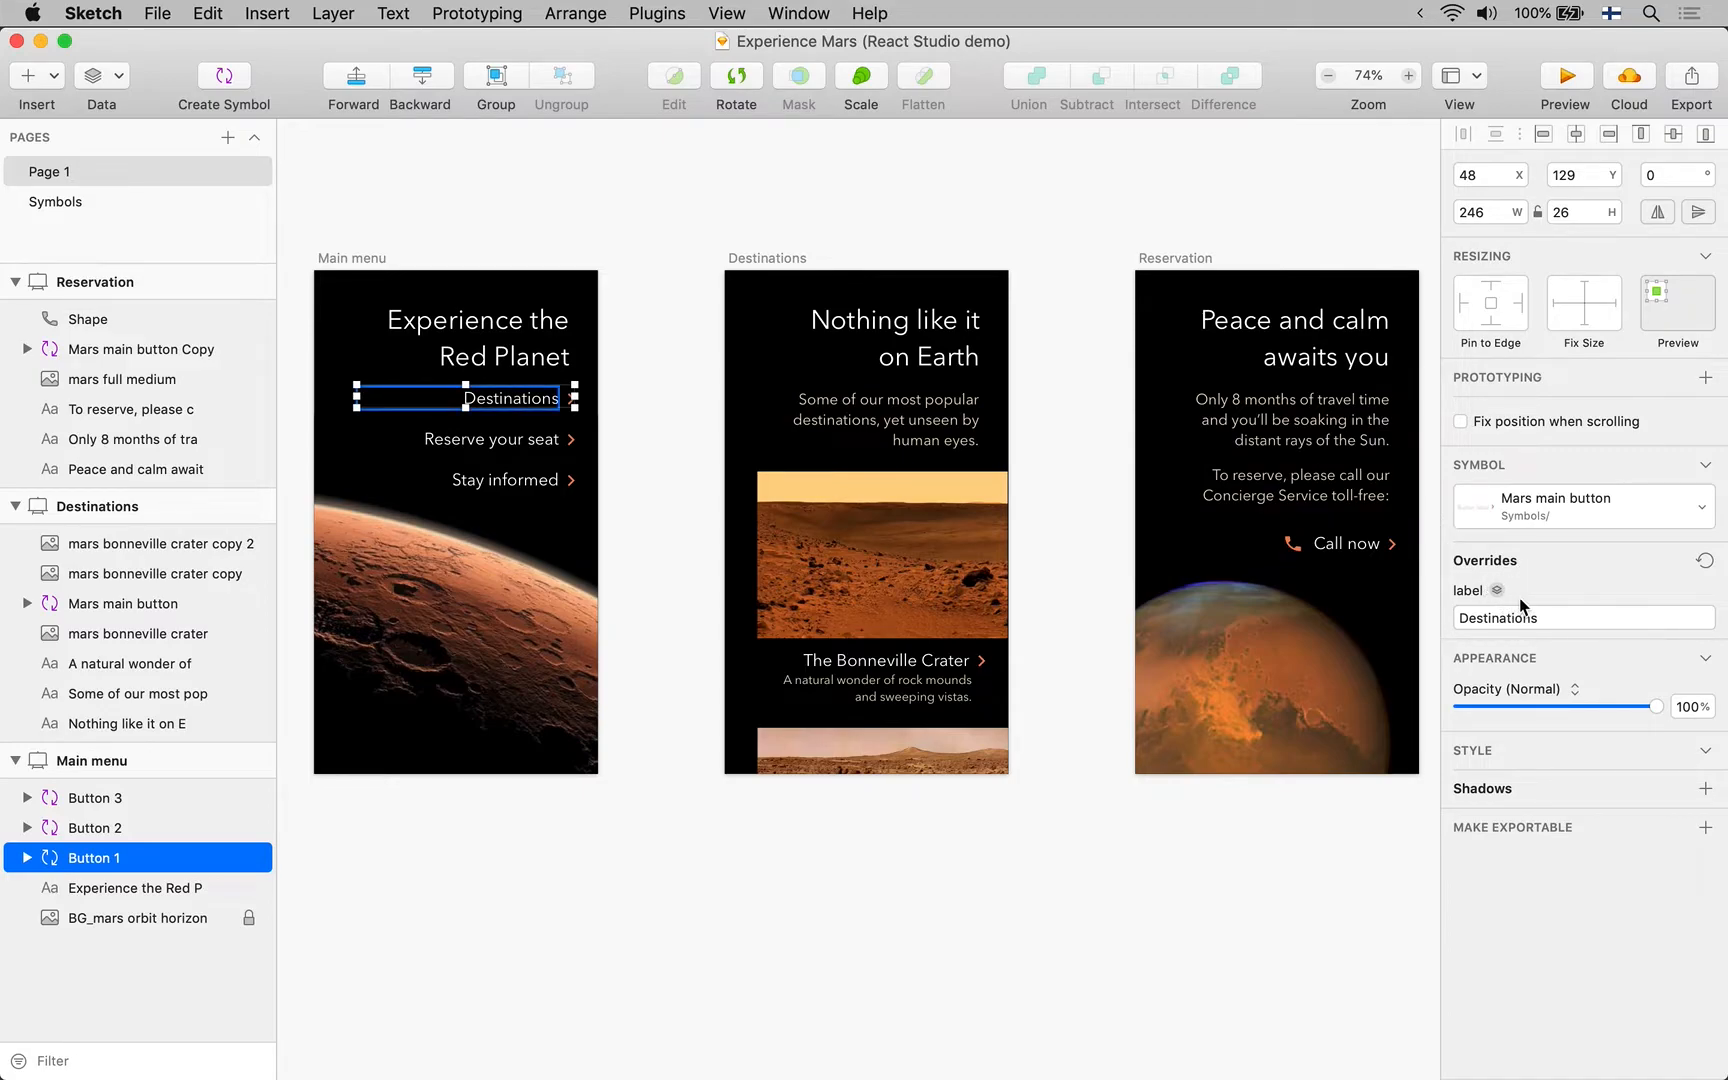
{"action": "mouse_move", "coordinate": [528, 402]}
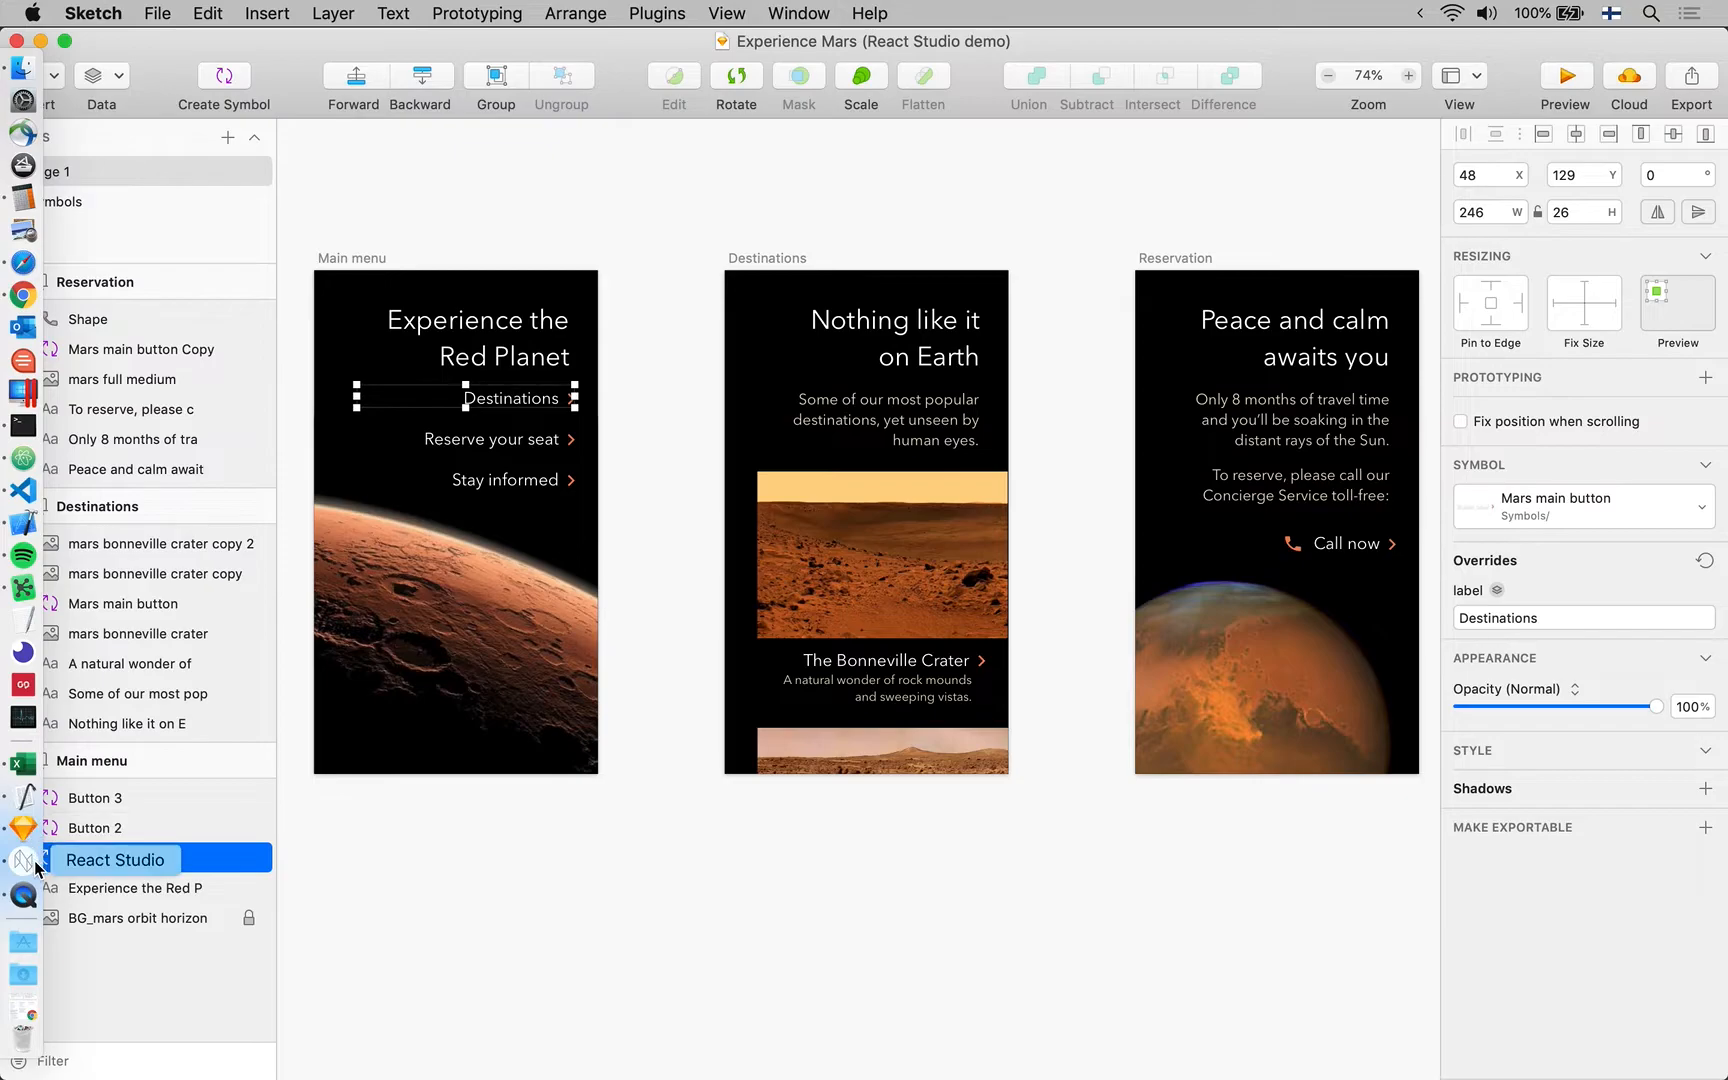
In the Mars main button component, link its label text to a new property named label
{"action": "left_click", "coordinate": [114, 860]}
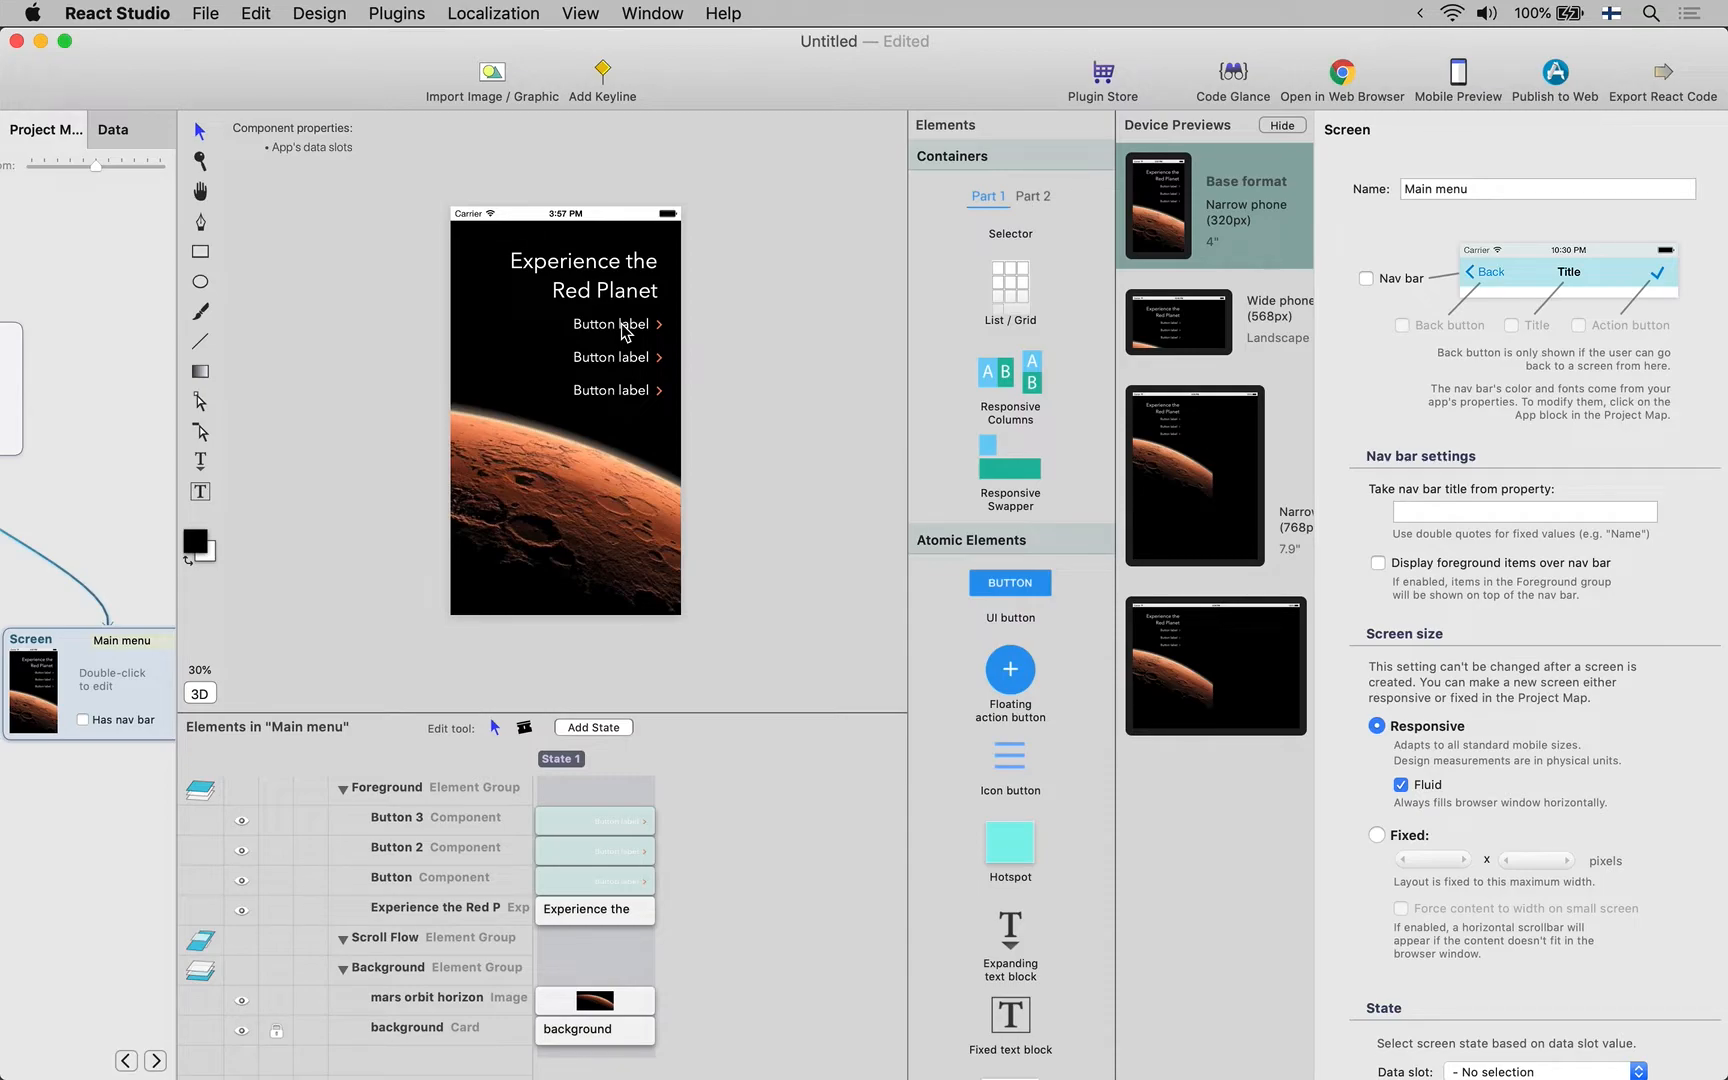
{"action": "double_click", "coordinate": [612, 324]}
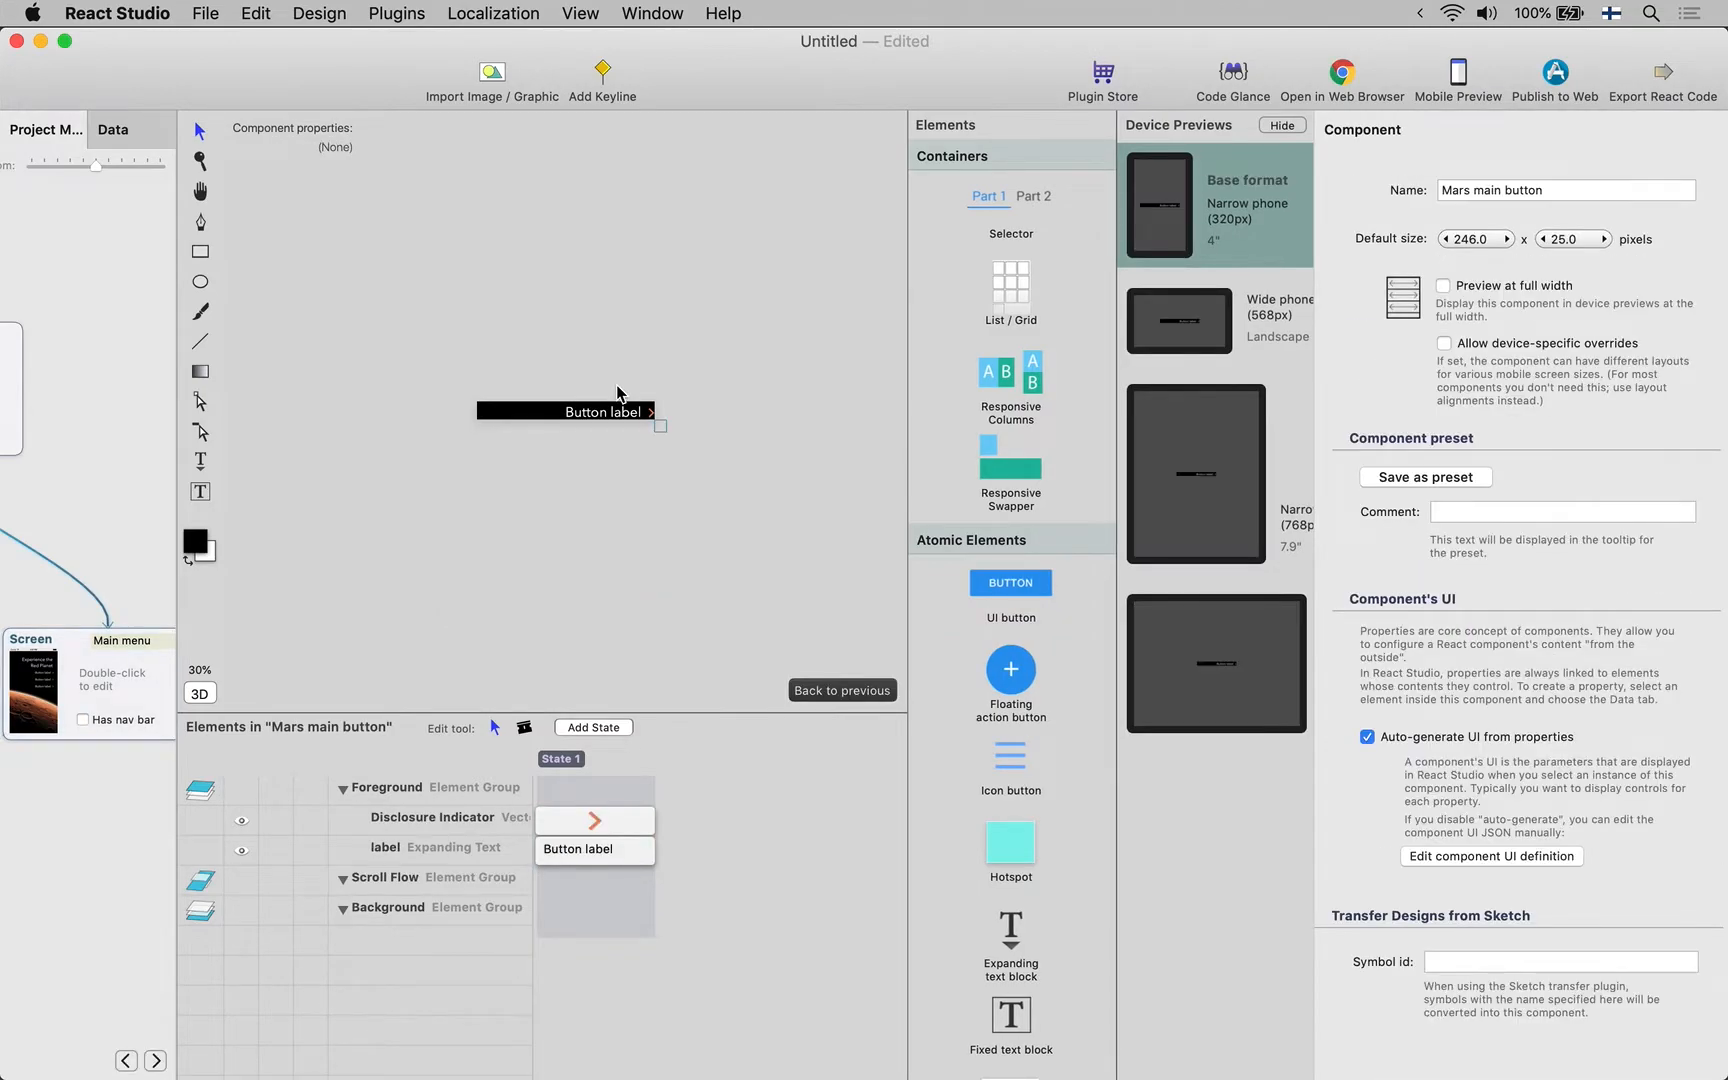
{"action": "left_click", "coordinate": [568, 412]}
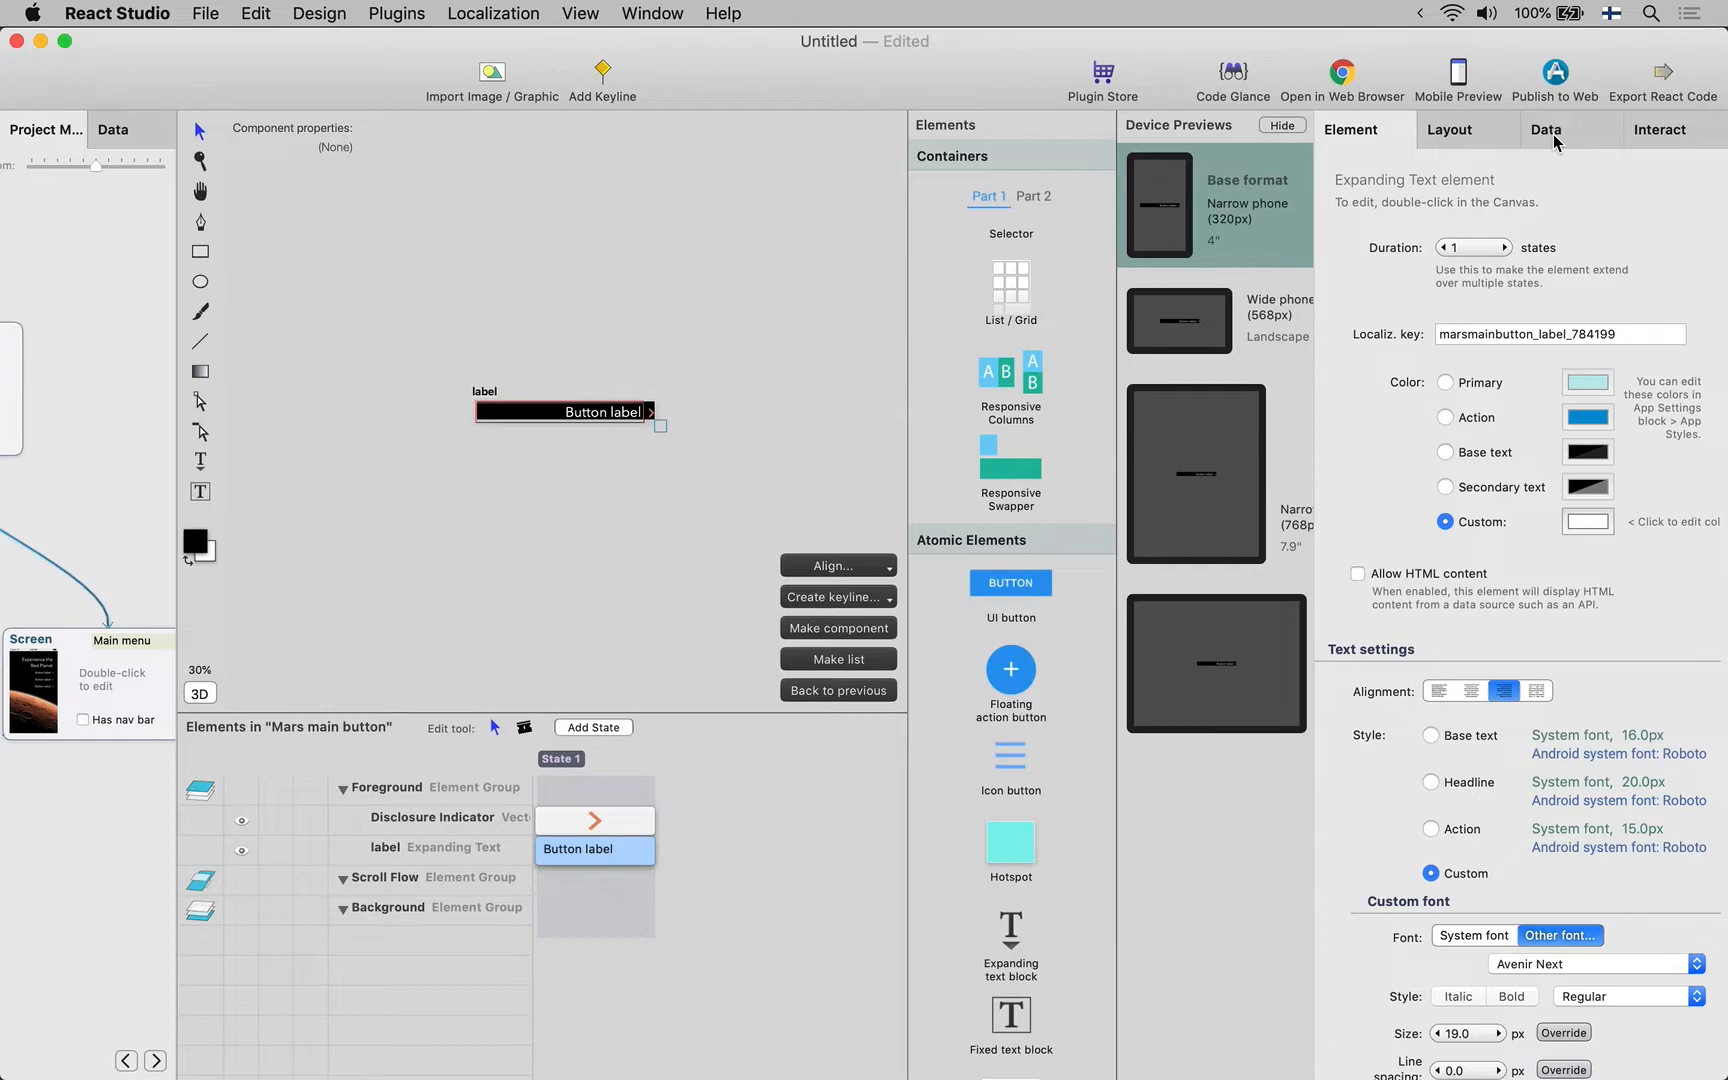
{"action": "left_click", "coordinate": [1548, 128]}
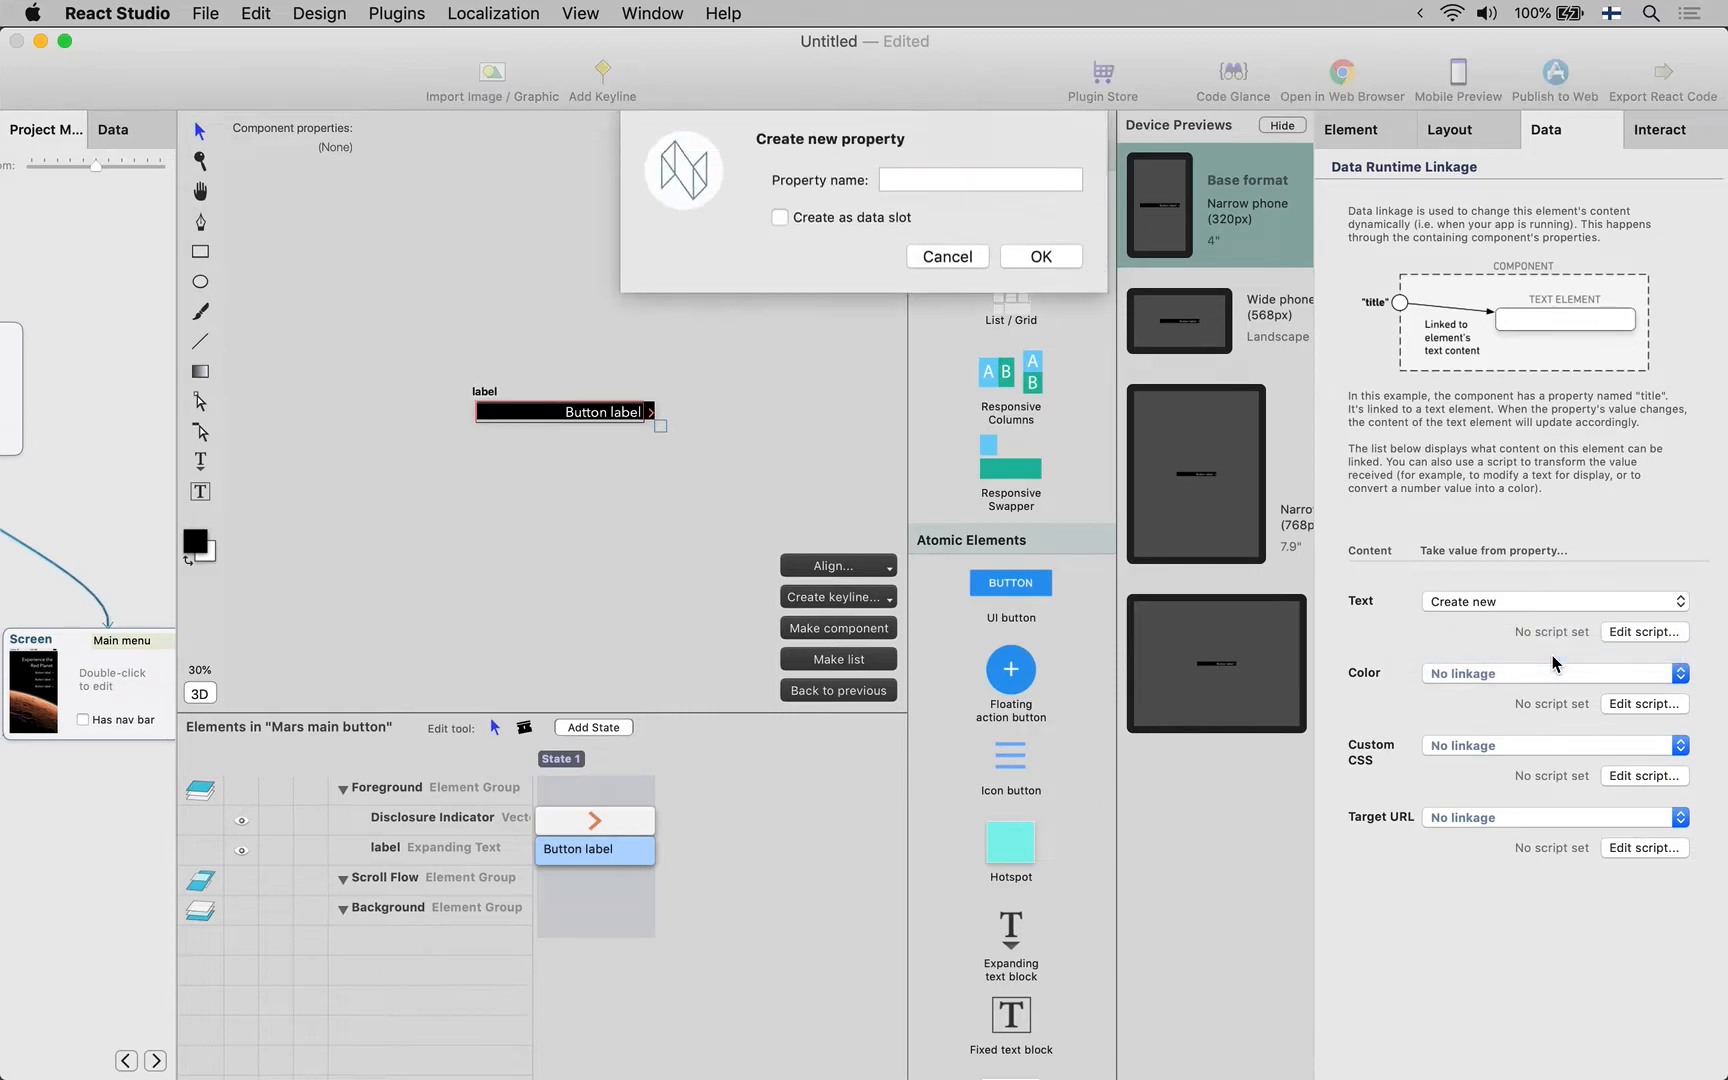
{"action": "left_click", "coordinate": [1038, 256]}
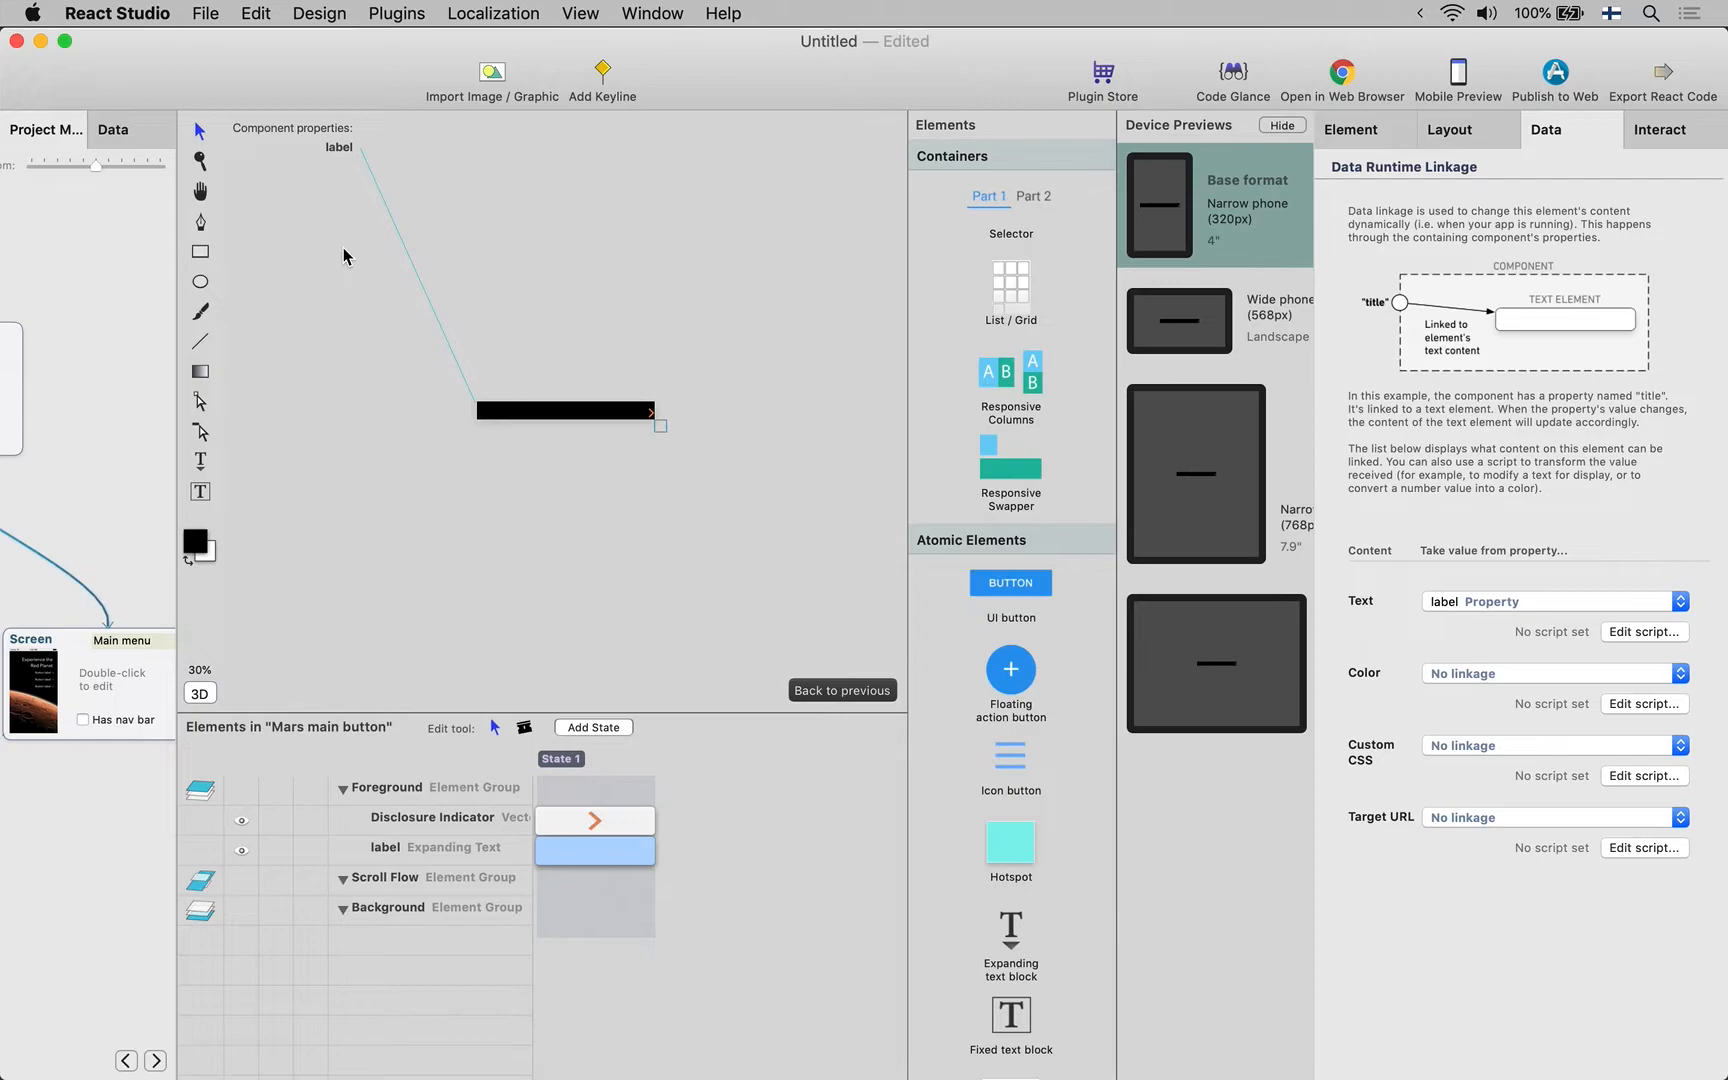
{"action": "mouse_move", "coordinate": [354, 184]}
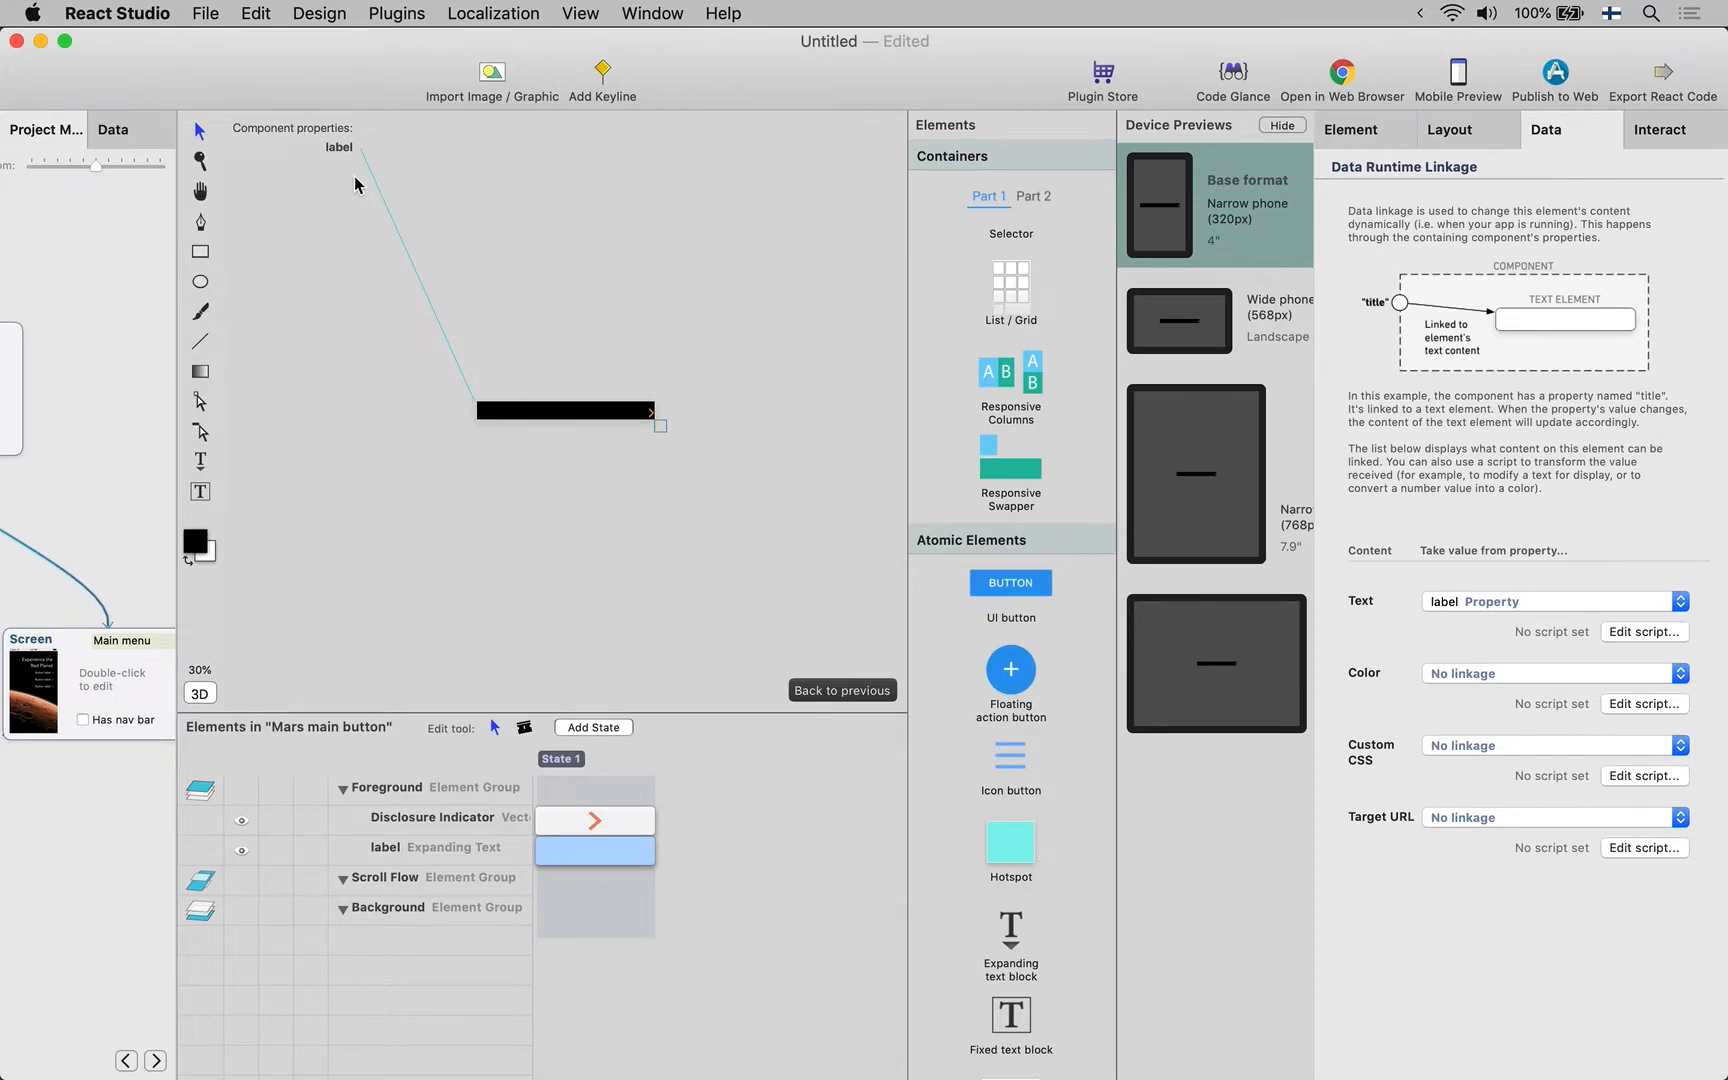
{"action": "mouse_move", "coordinate": [348, 164]}
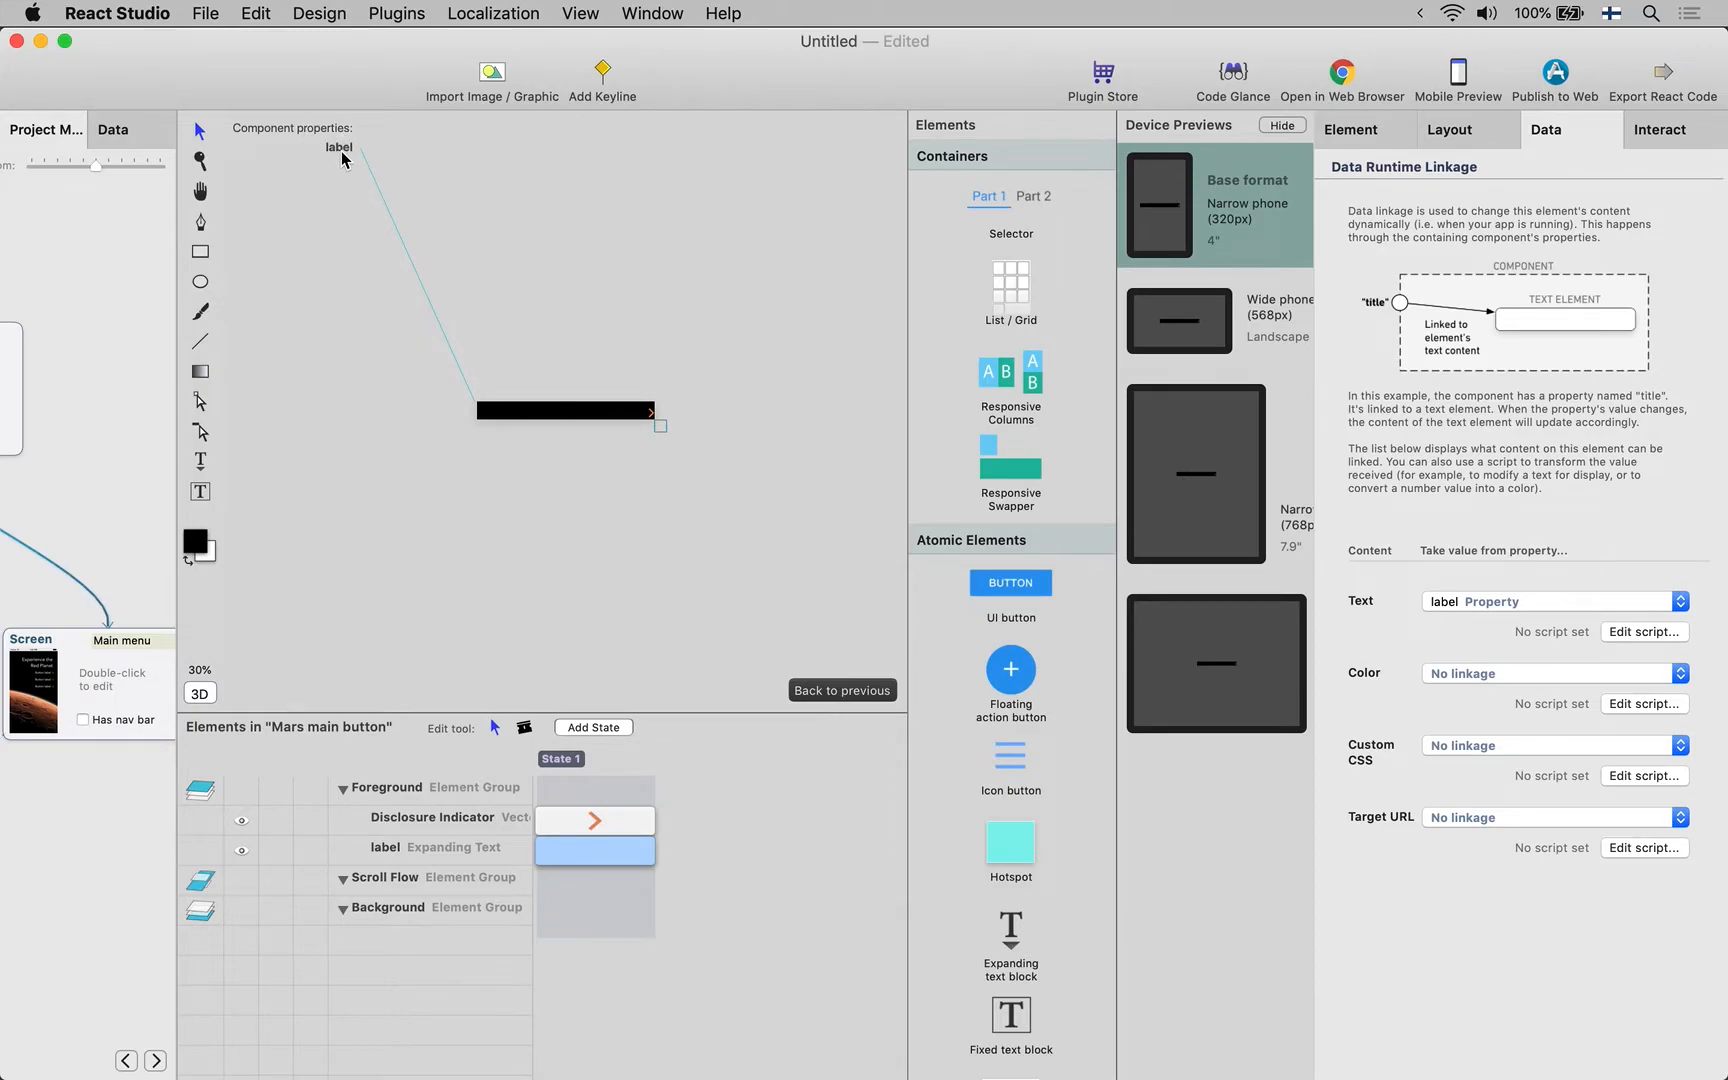
{"action": "mouse_move", "coordinate": [344, 230]}
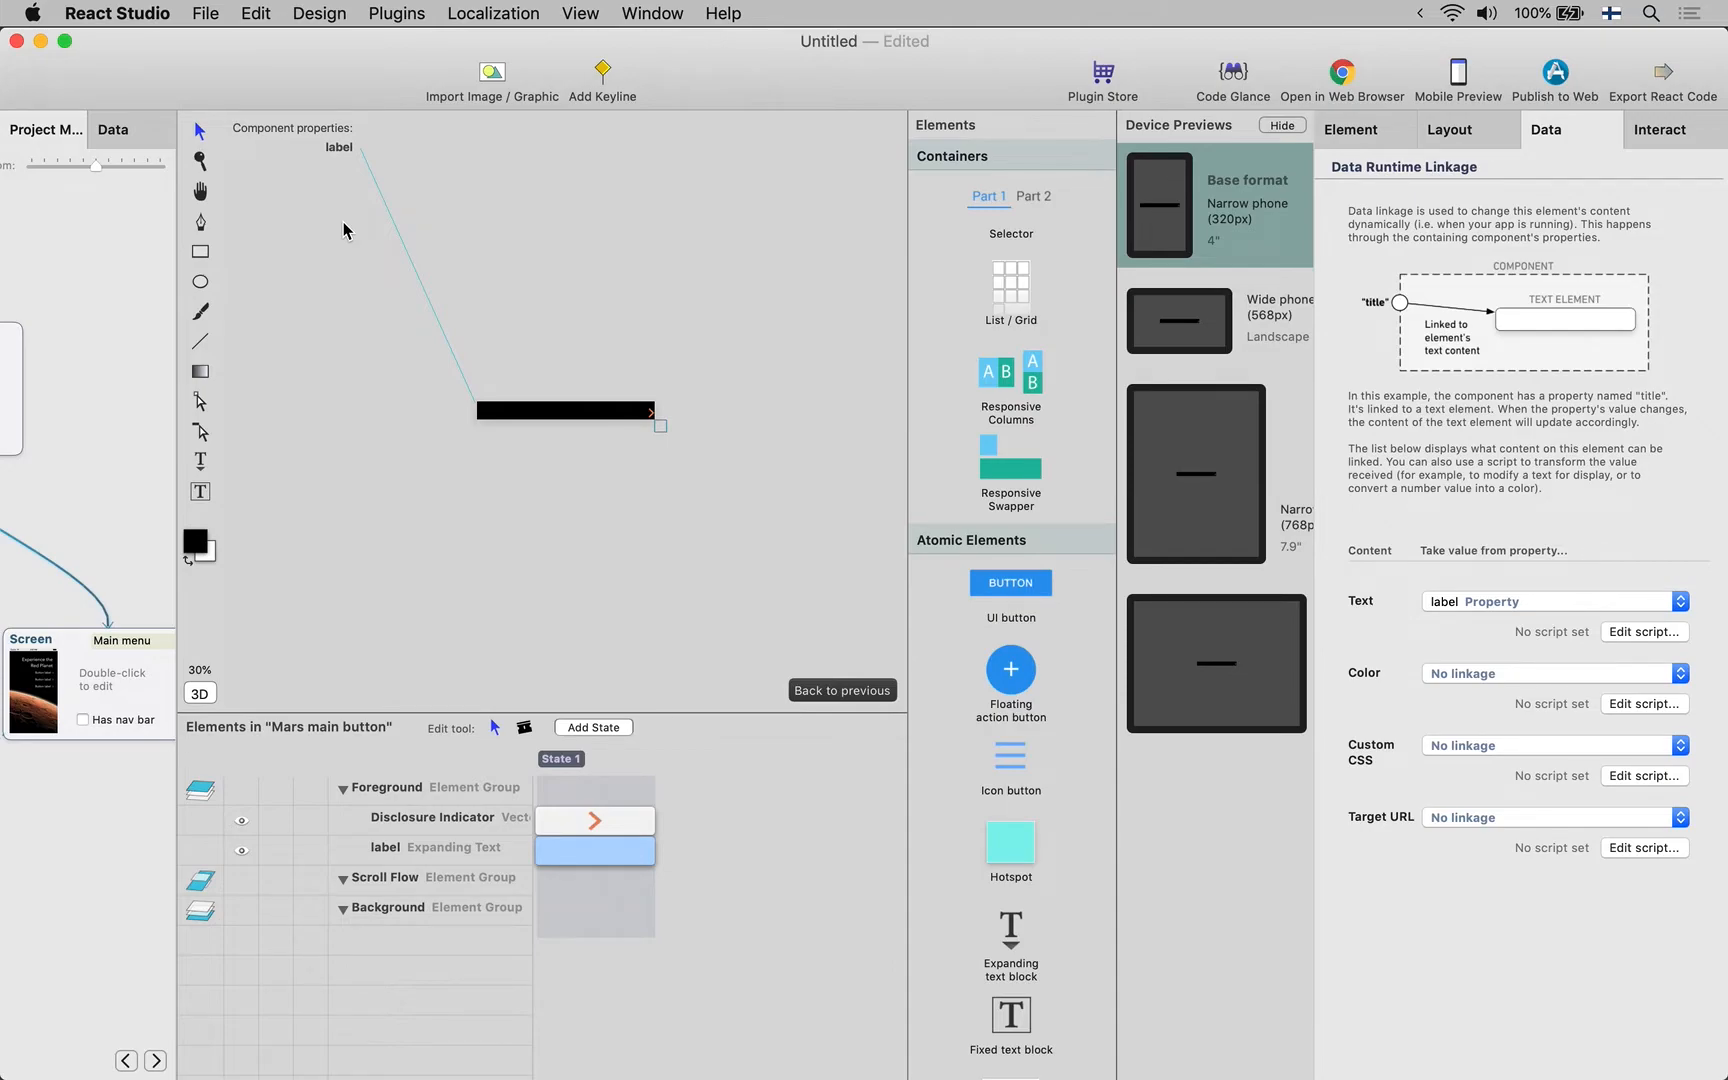
{"action": "mouse_move", "coordinate": [378, 360]}
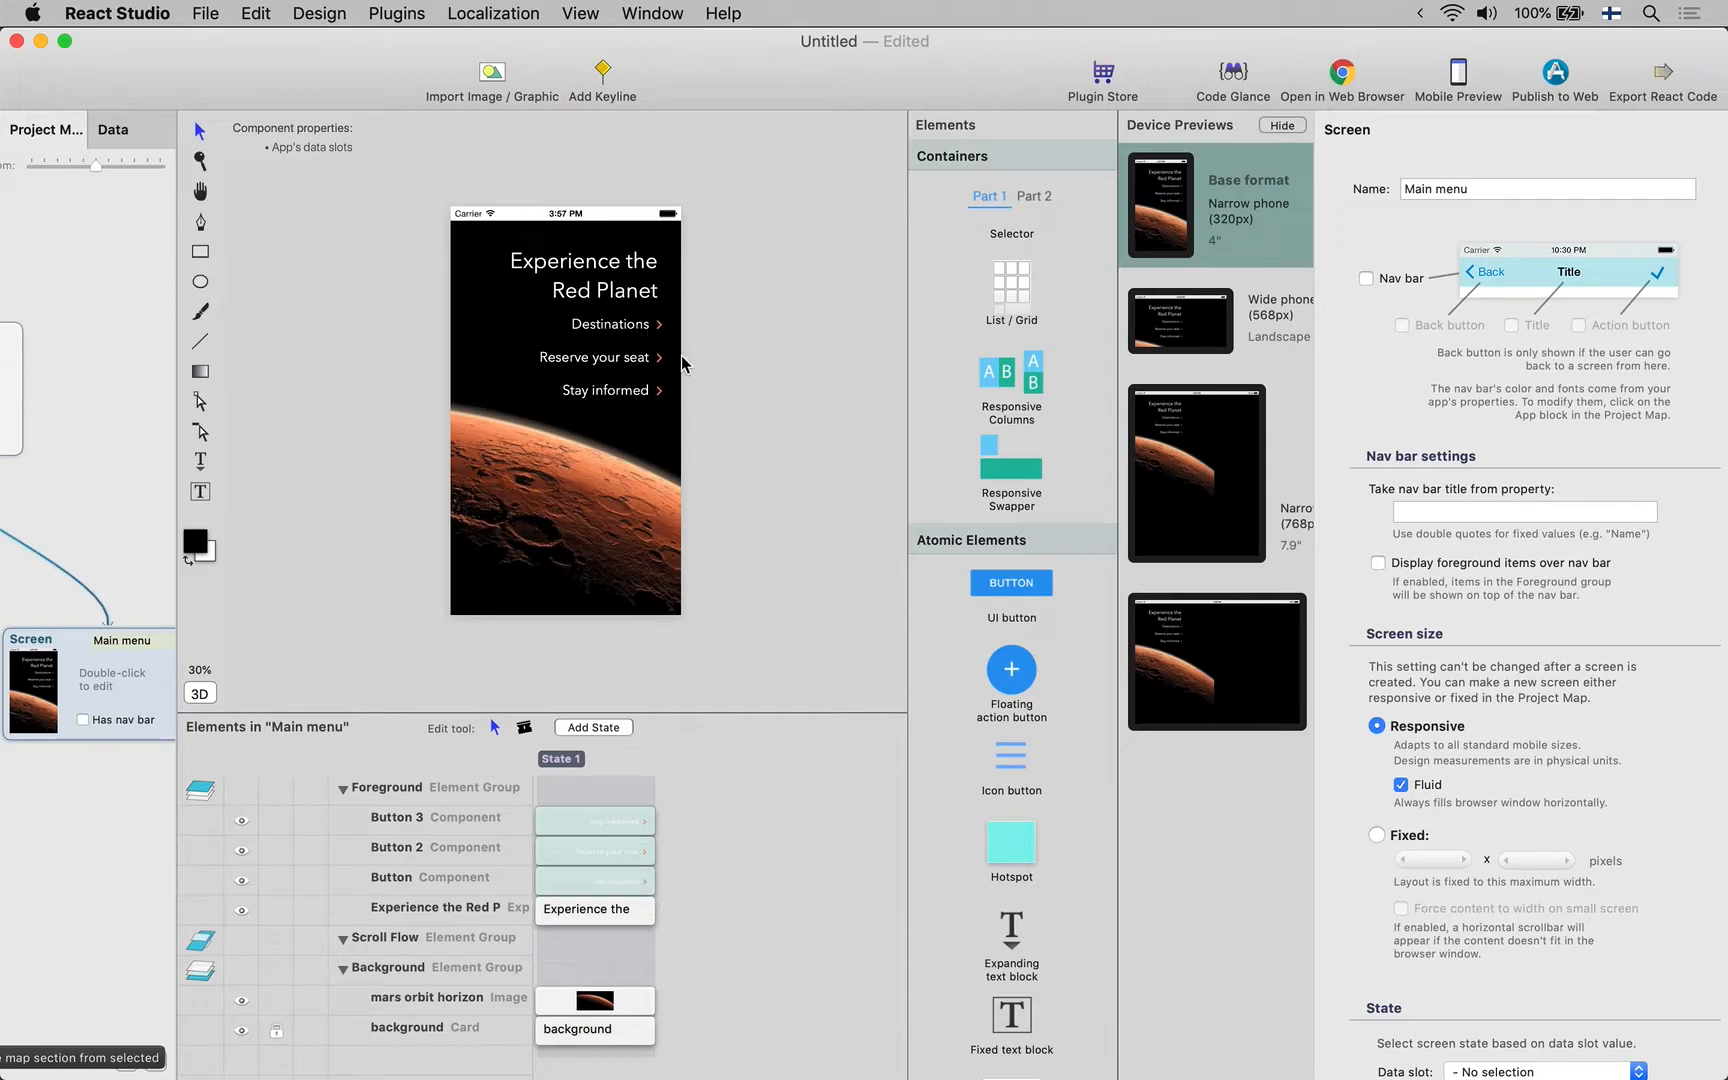
{"action": "mouse_move", "coordinate": [634, 330]}
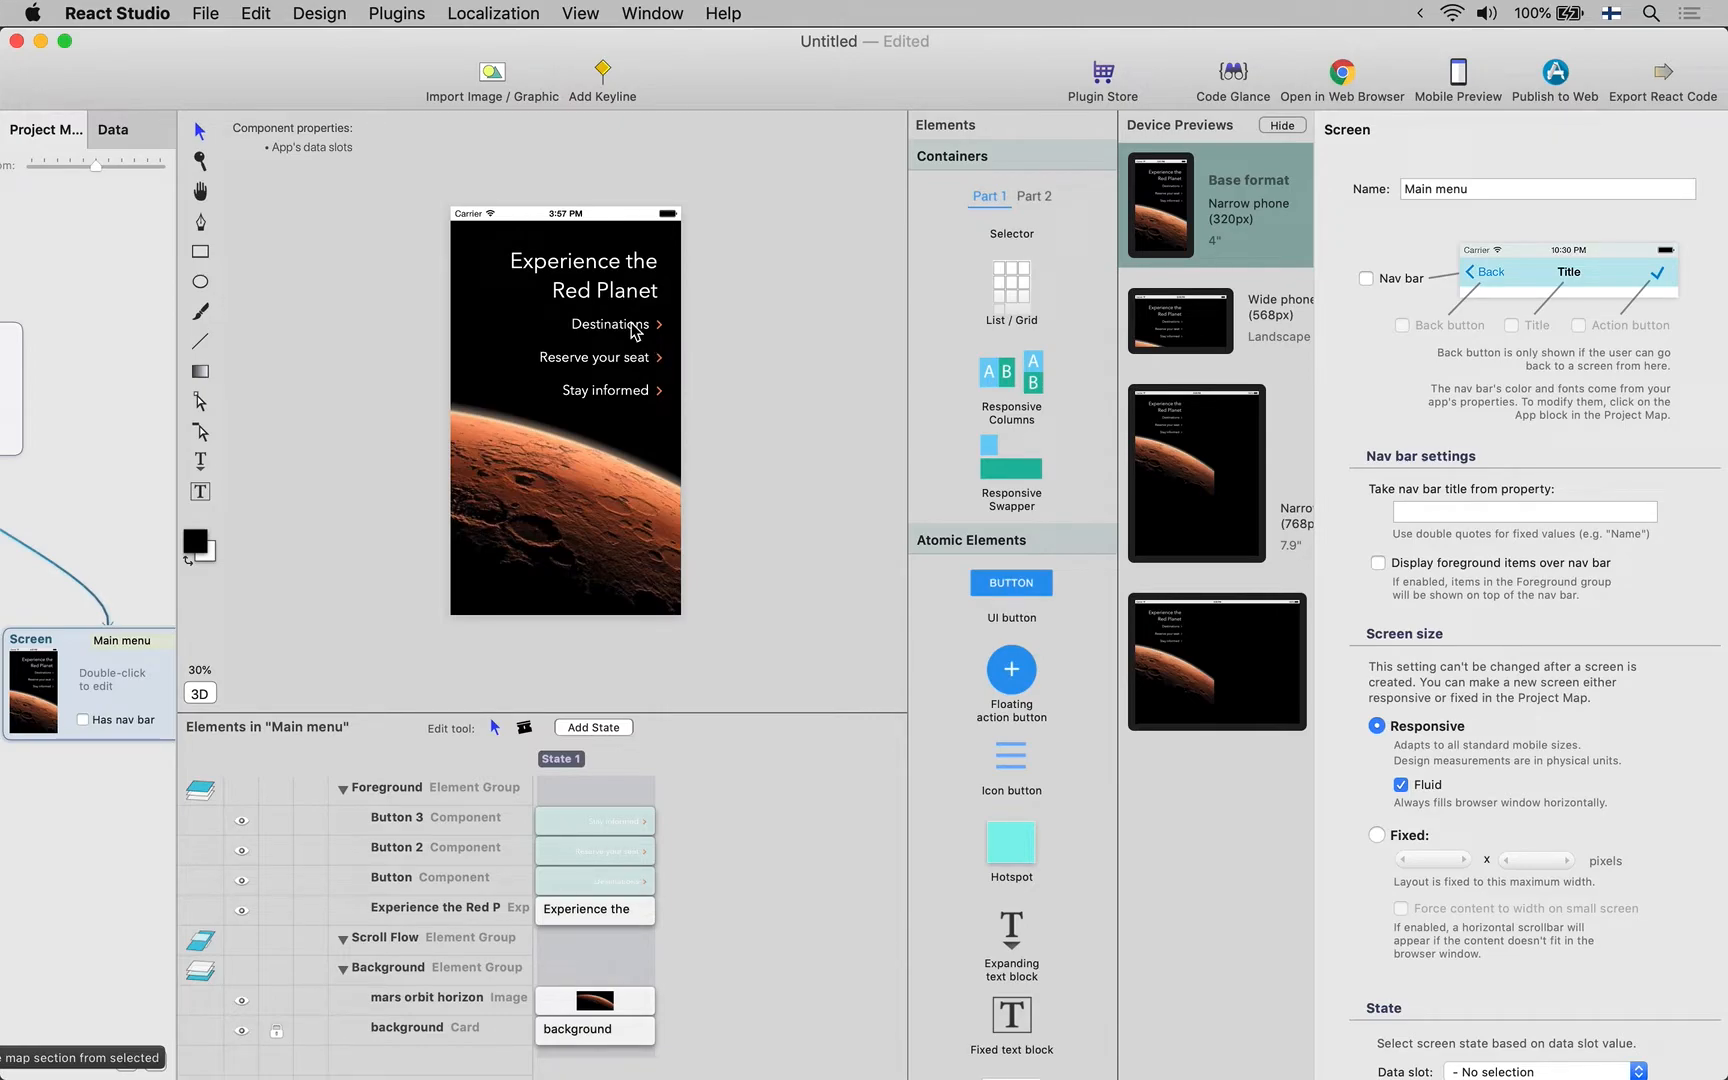
{"action": "left_click", "coordinate": [610, 324]}
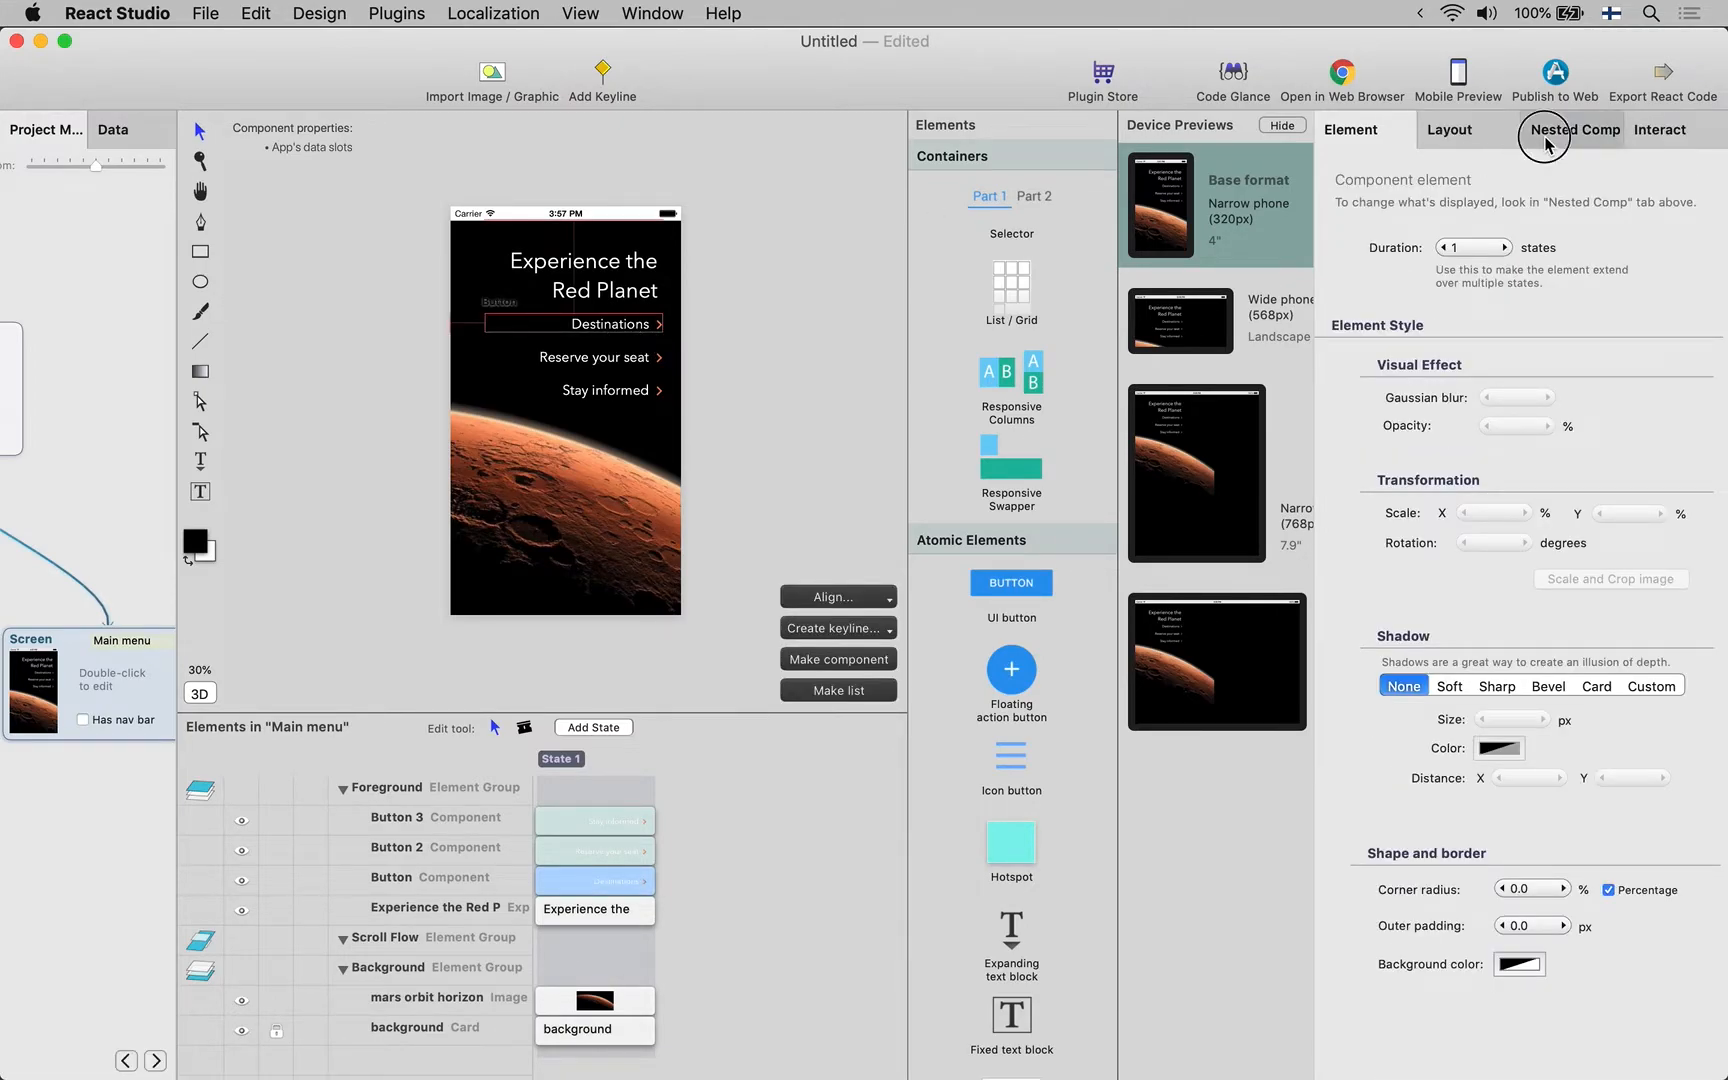
{"action": "left_click", "coordinate": [1572, 128]}
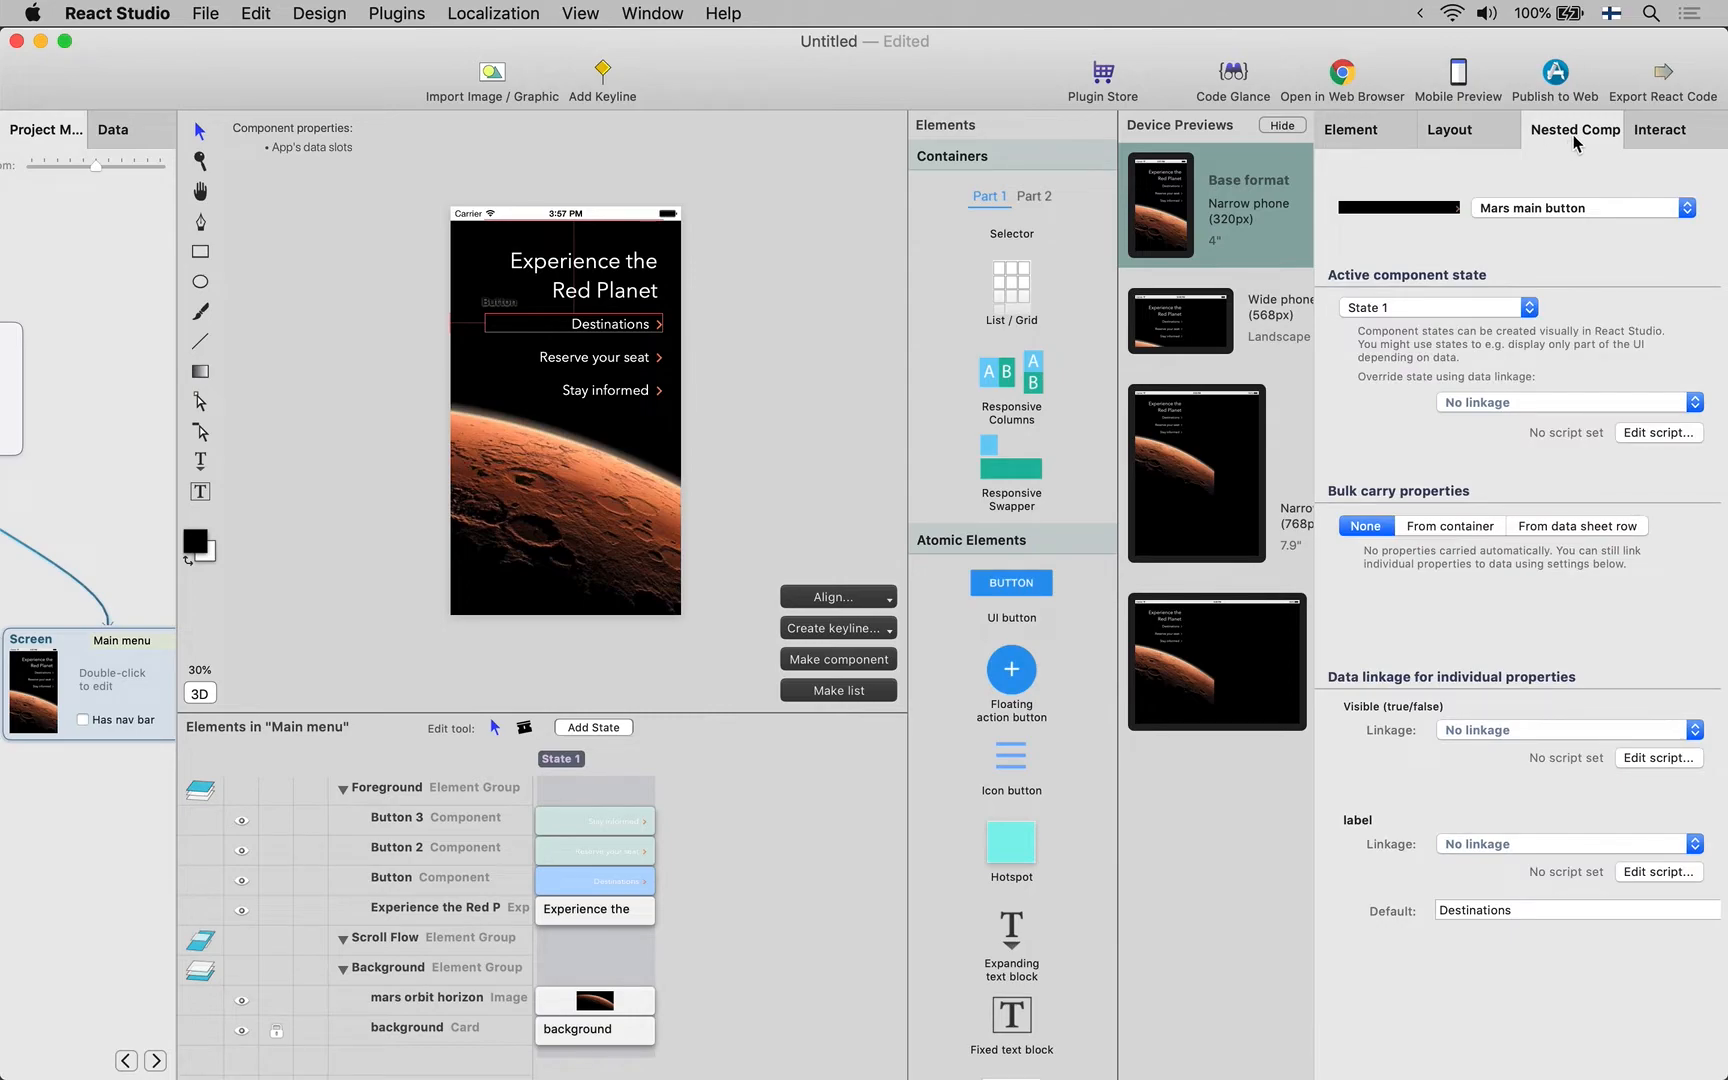
{"action": "mouse_move", "coordinate": [1578, 220]}
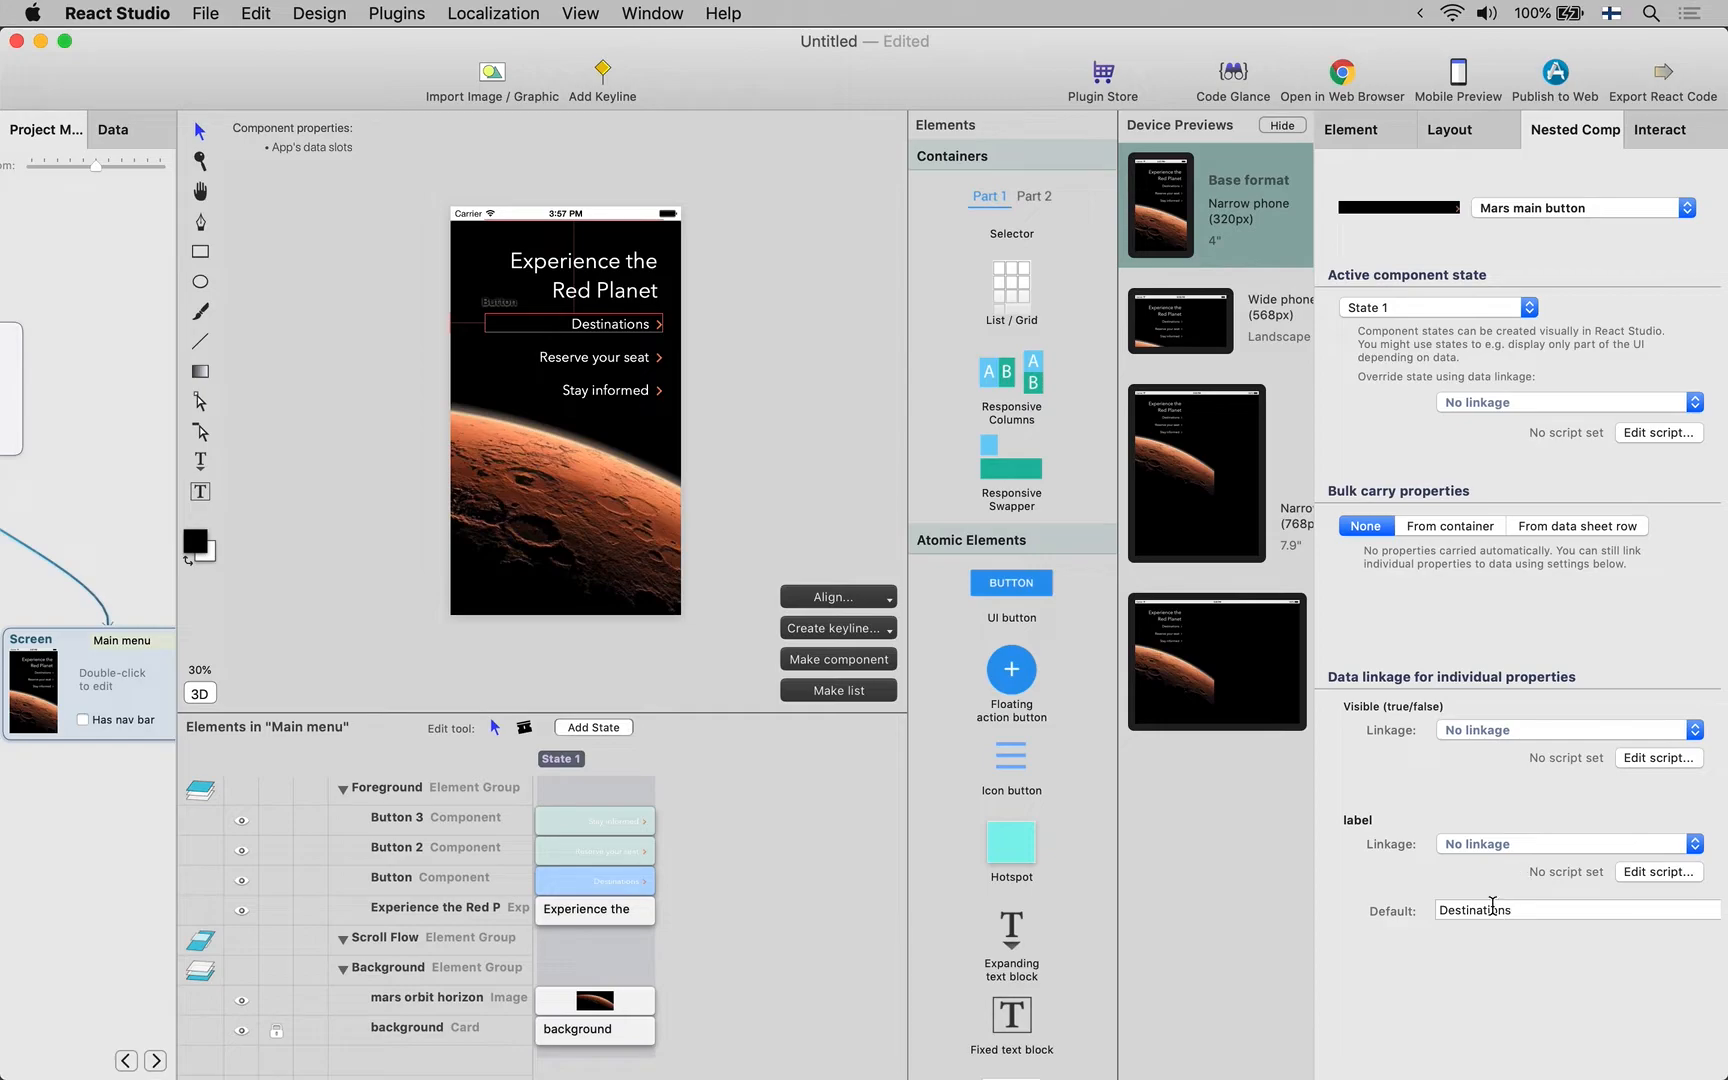
{"action": "mouse_move", "coordinate": [1470, 928]}
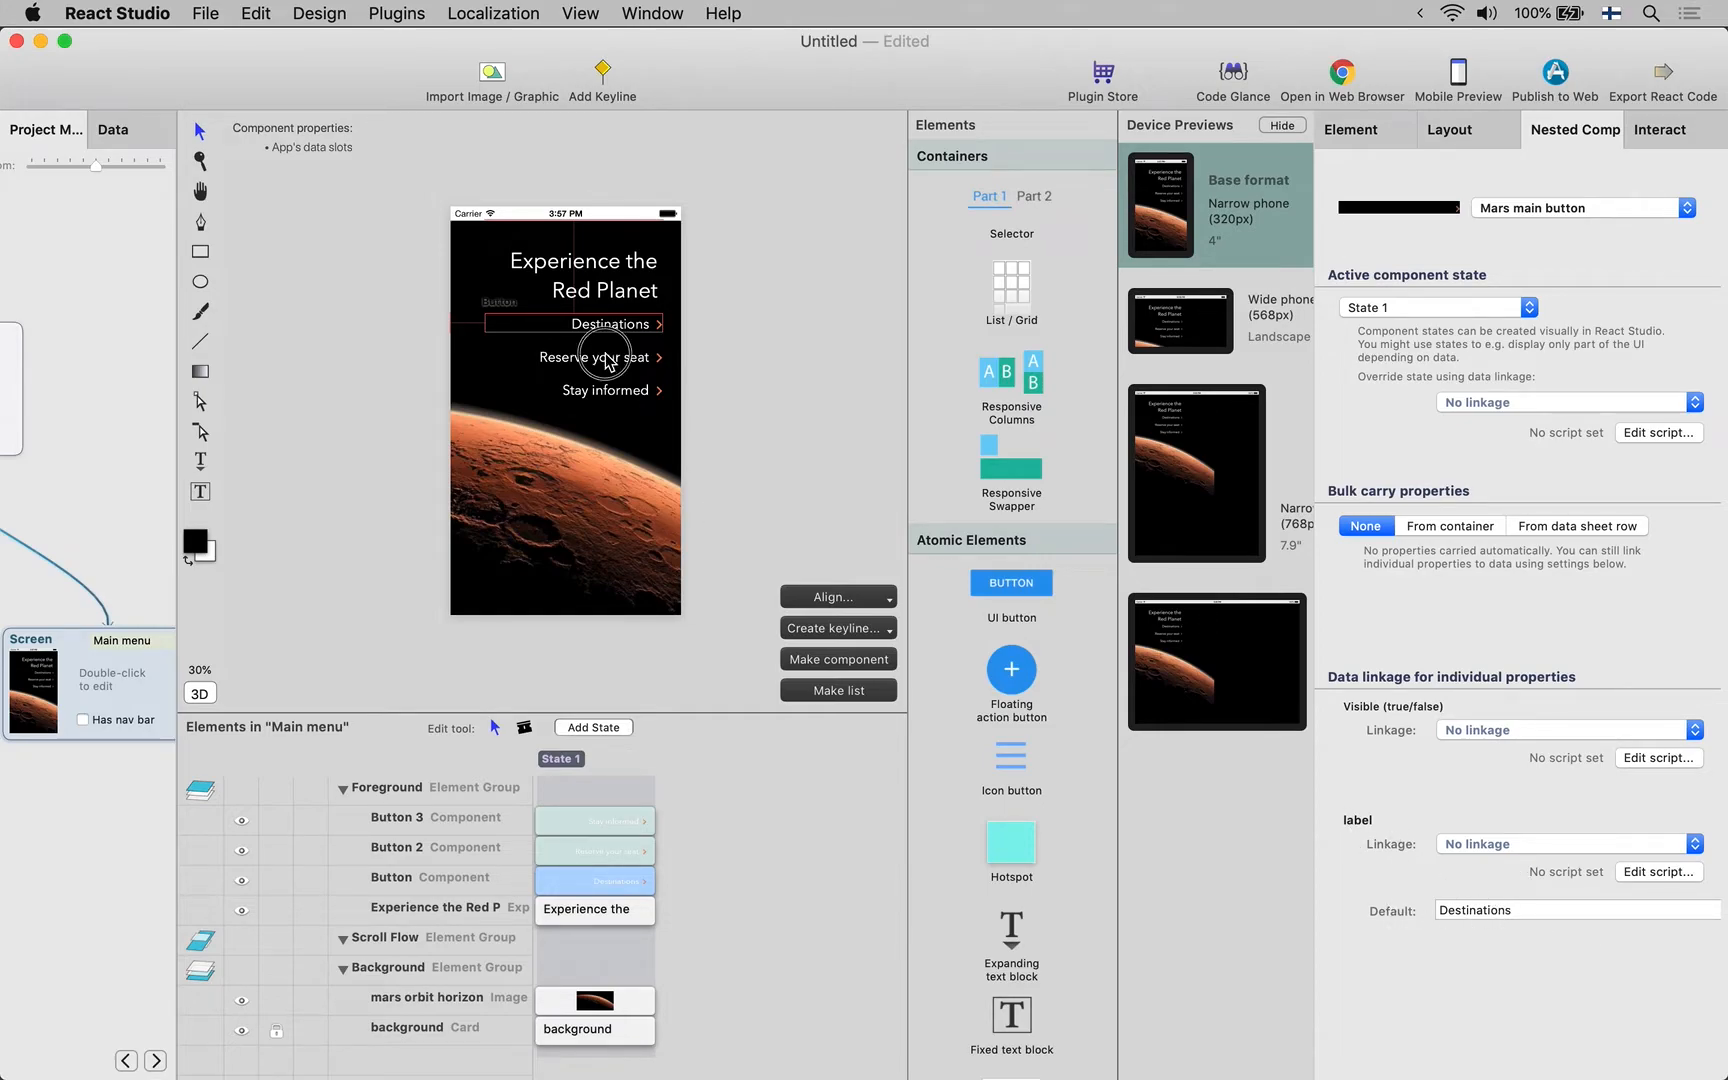
{"action": "left_click", "coordinate": [612, 390]}
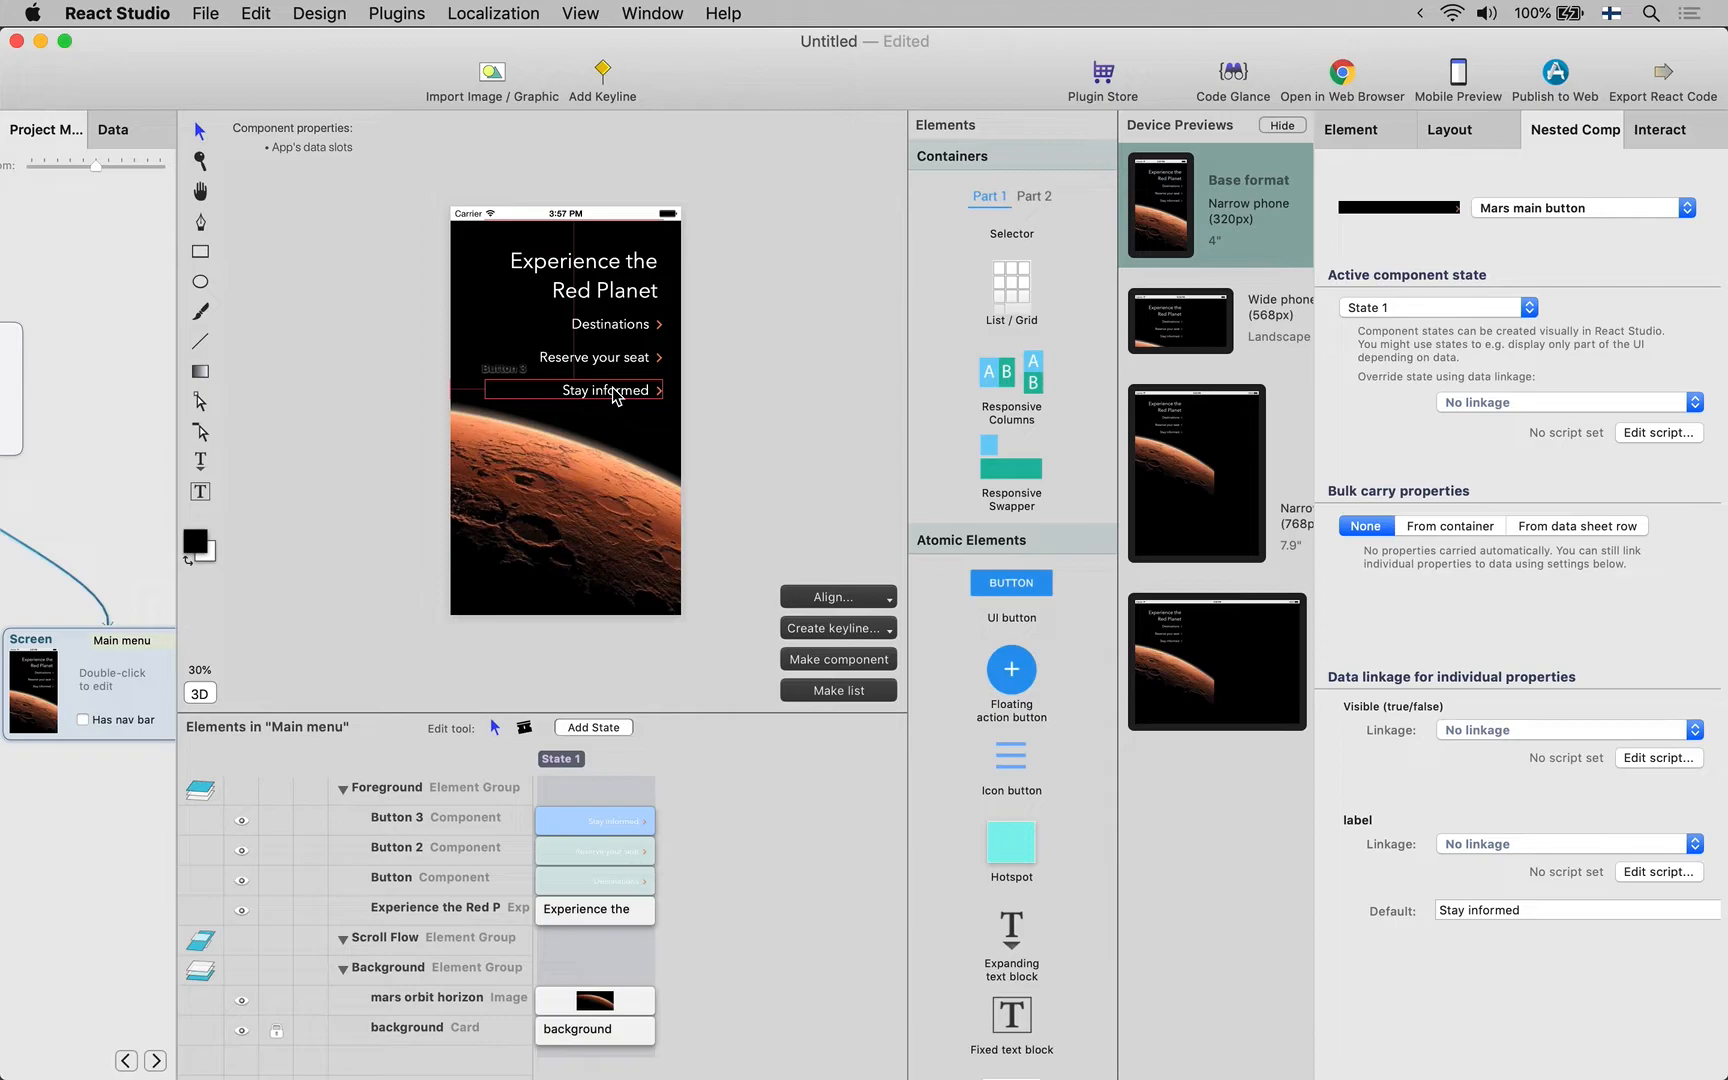
{"action": "mouse_move", "coordinate": [152, 488]}
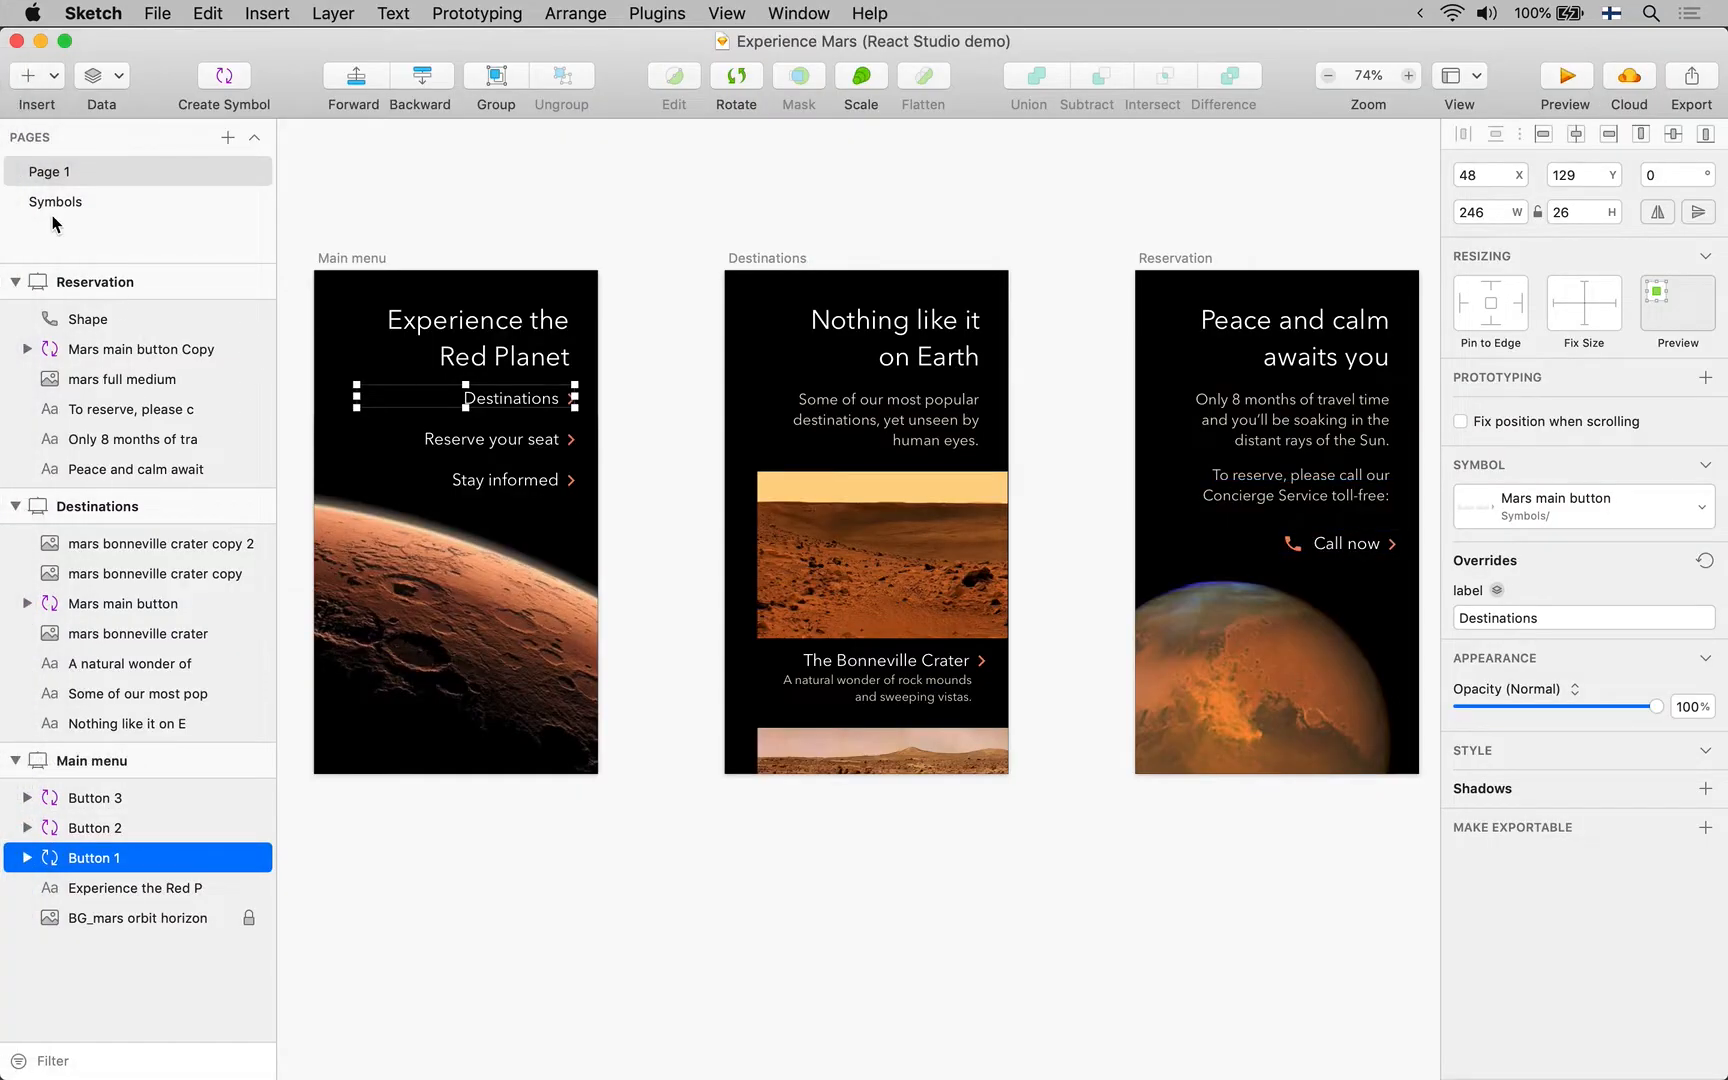
Set the Mars main button component's Symbol id to Mars main button
{"action": "left_click", "coordinate": [56, 202]}
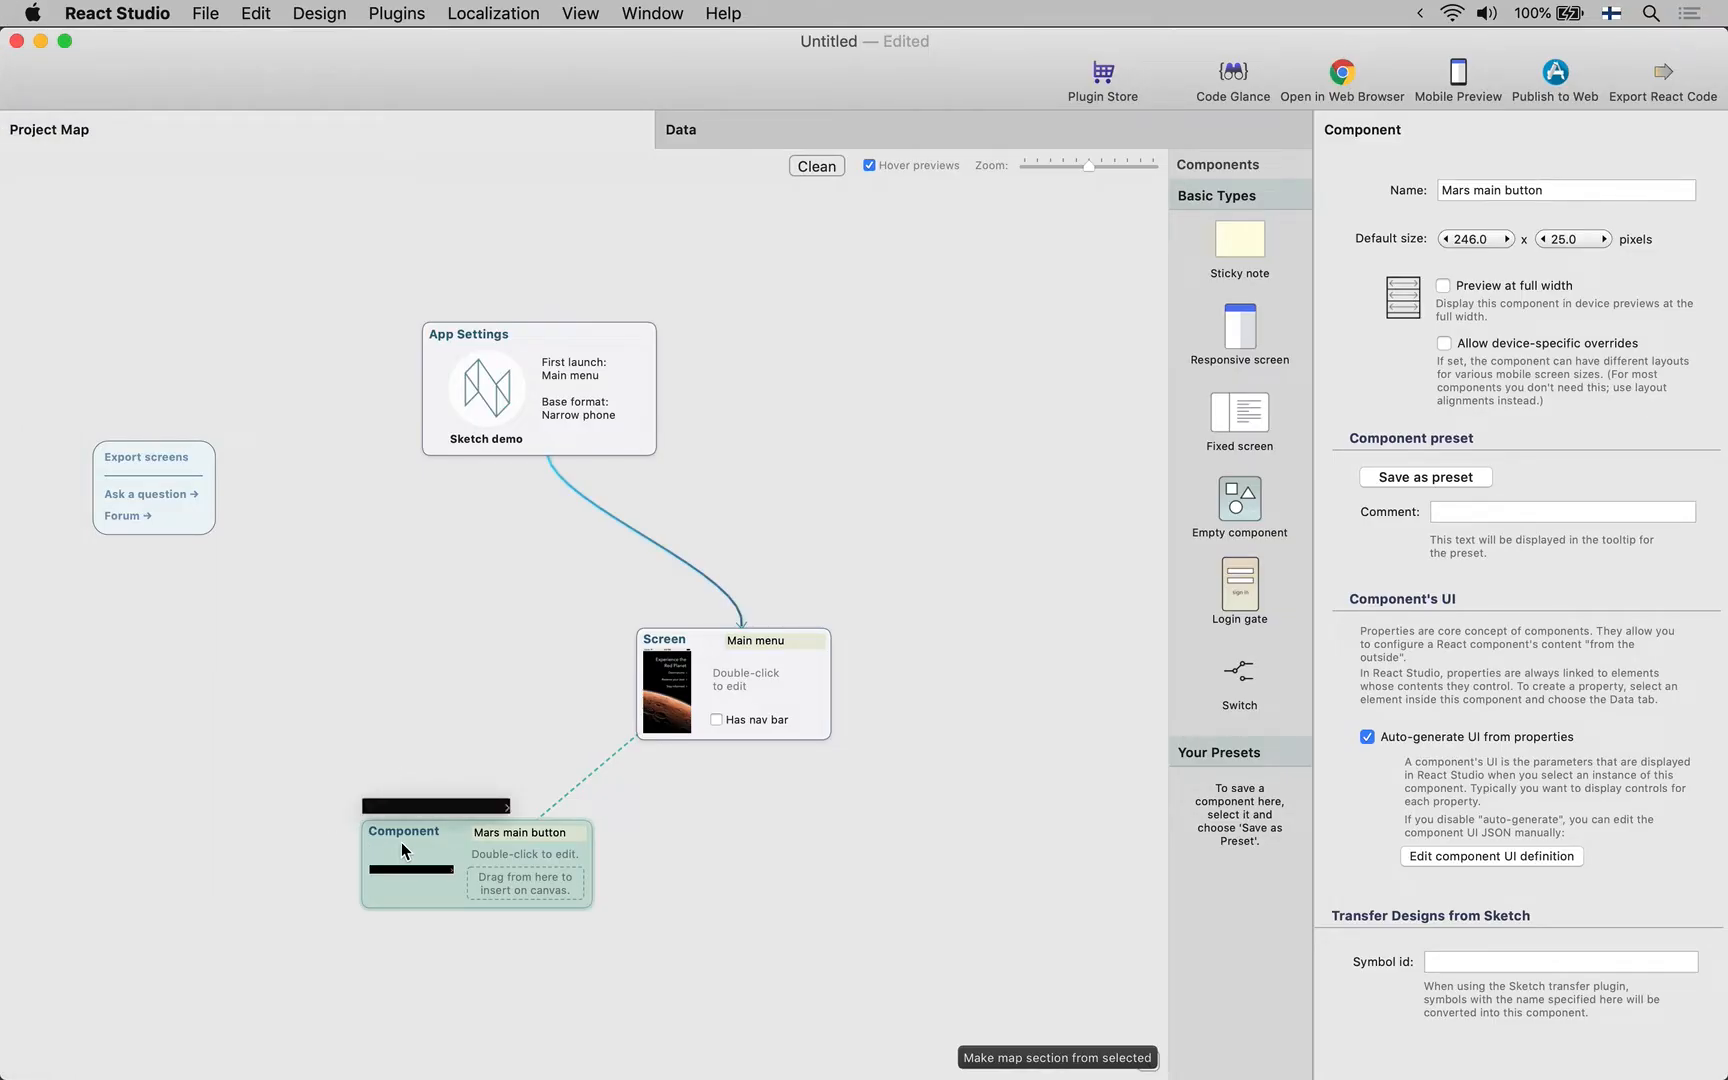
{"action": "left_click", "coordinate": [1560, 960]}
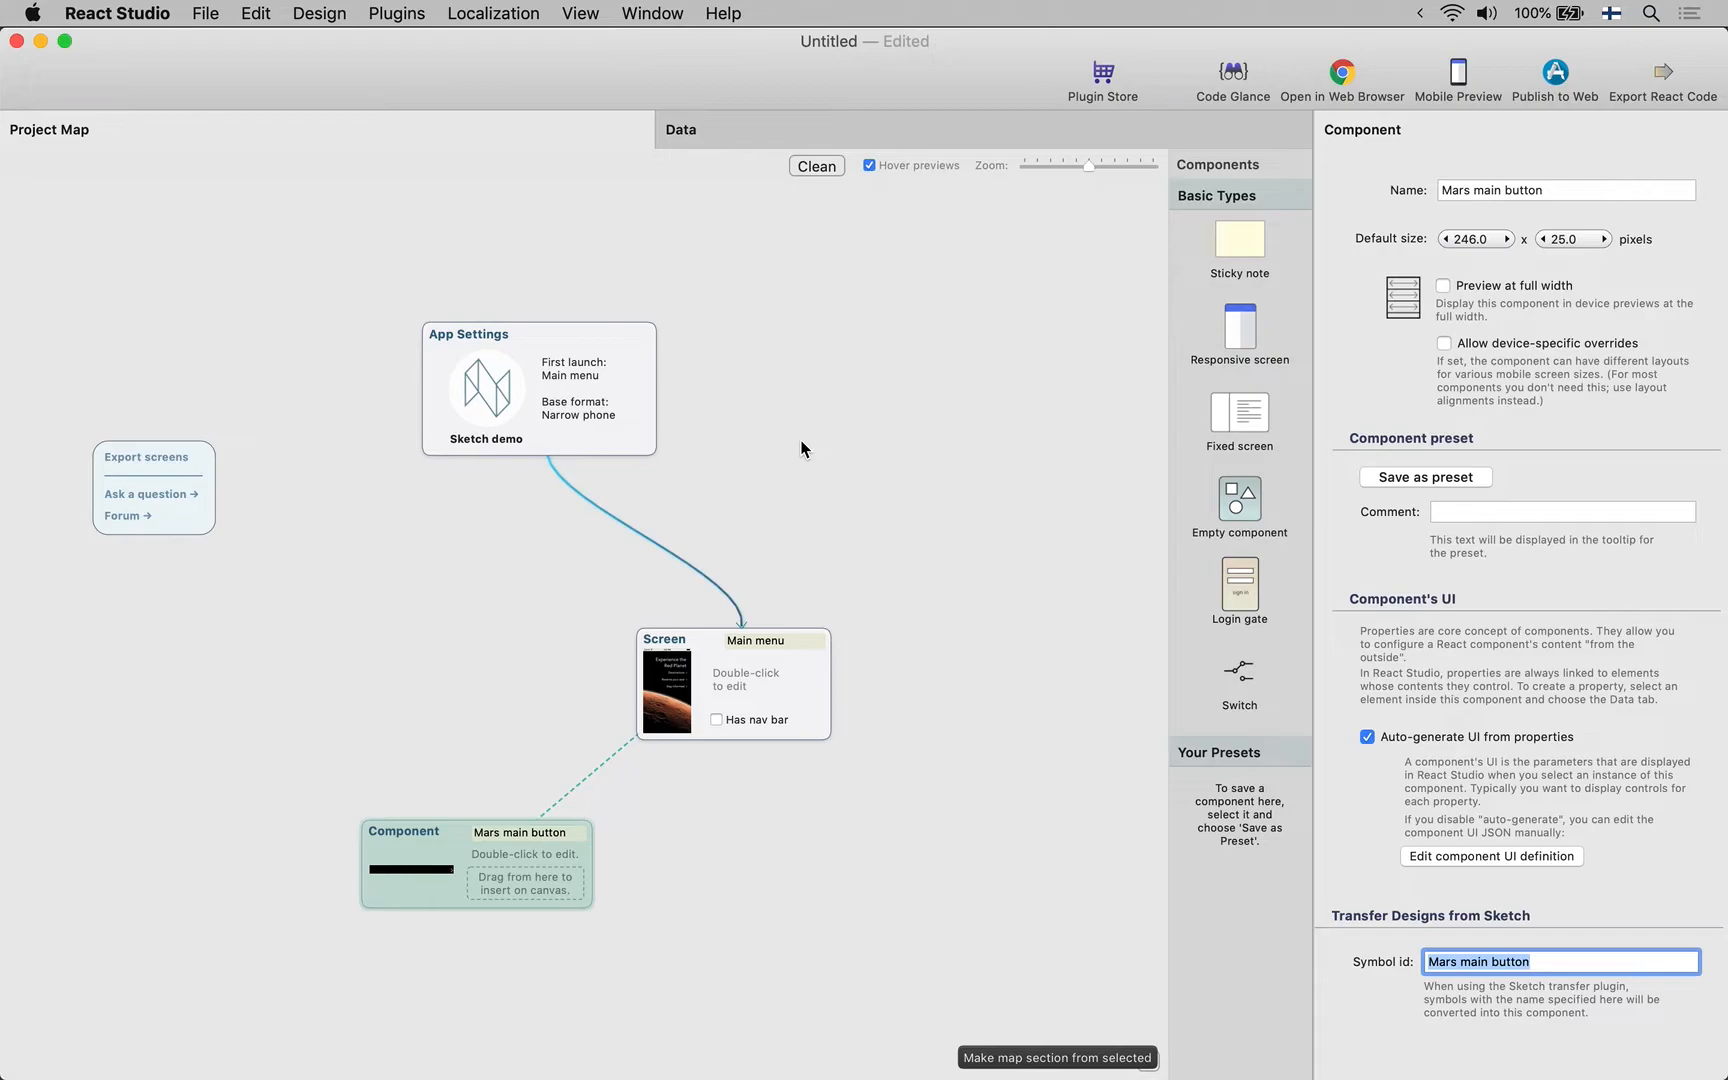
{"action": "mouse_move", "coordinate": [462, 598]}
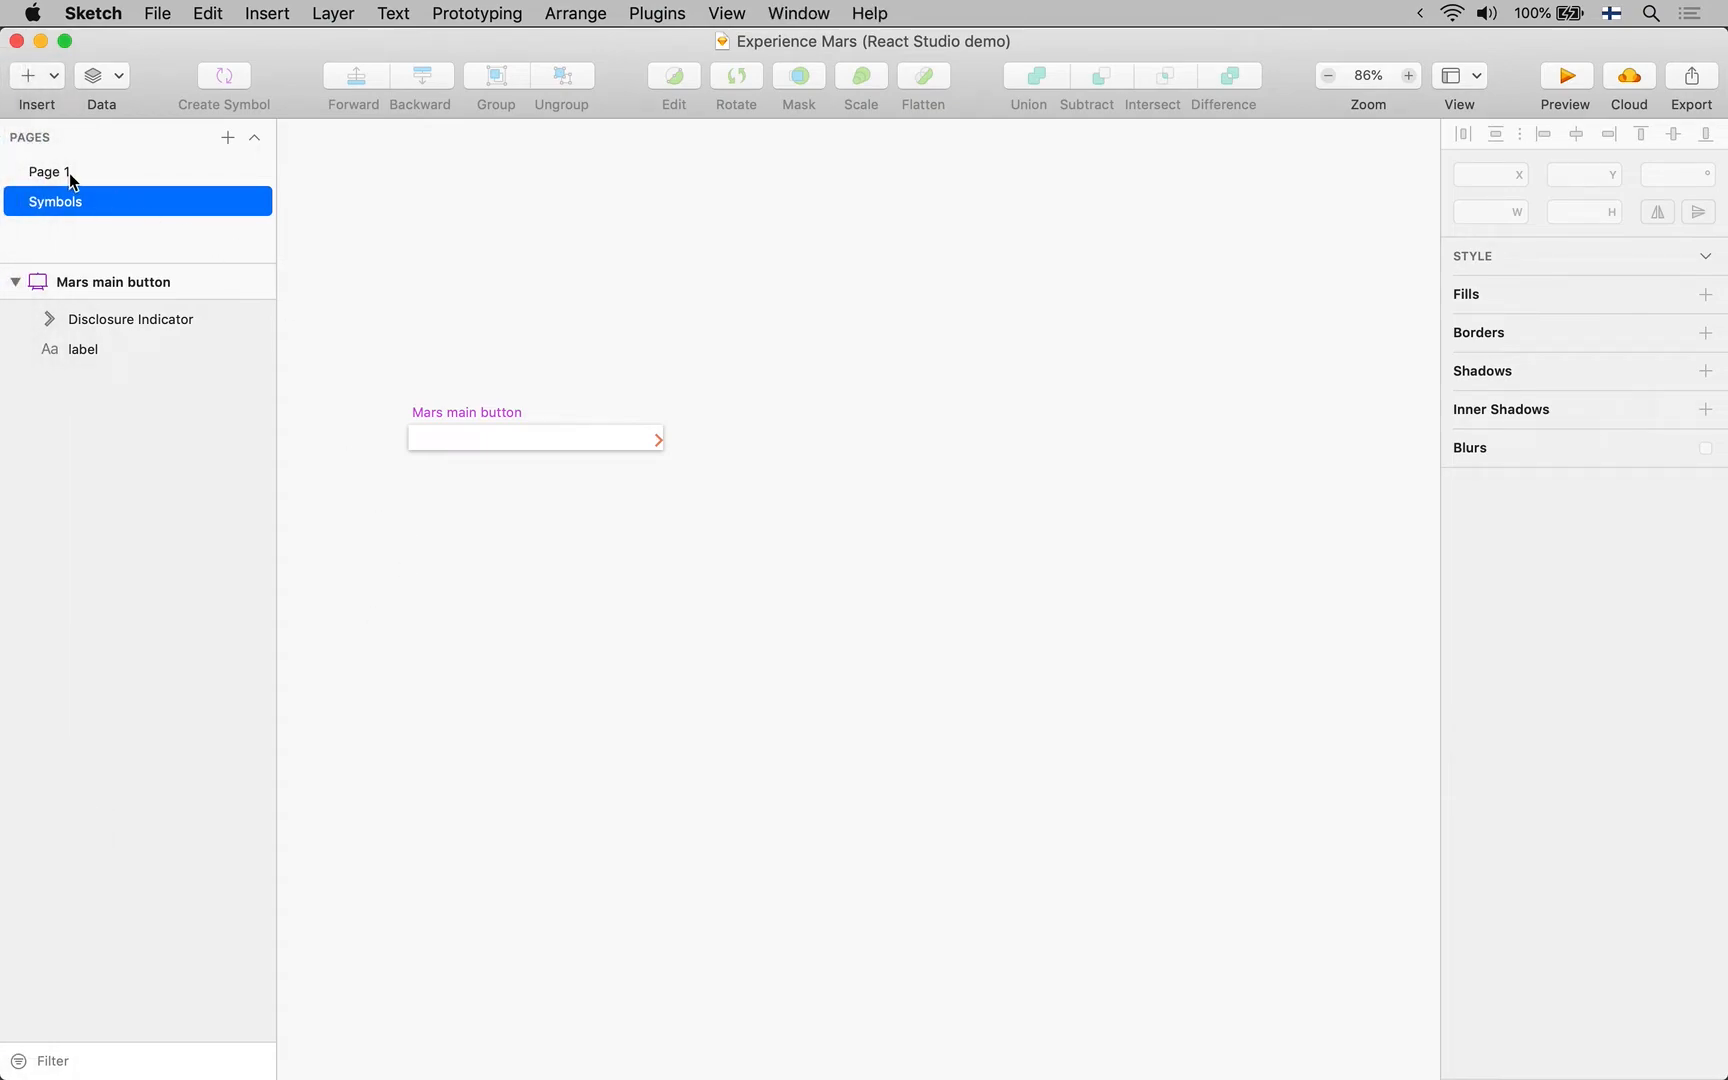
Transfer the selected Destinations and Reservation artboards with their symbols to React Studio
{"action": "left_click", "coordinate": [50, 170]}
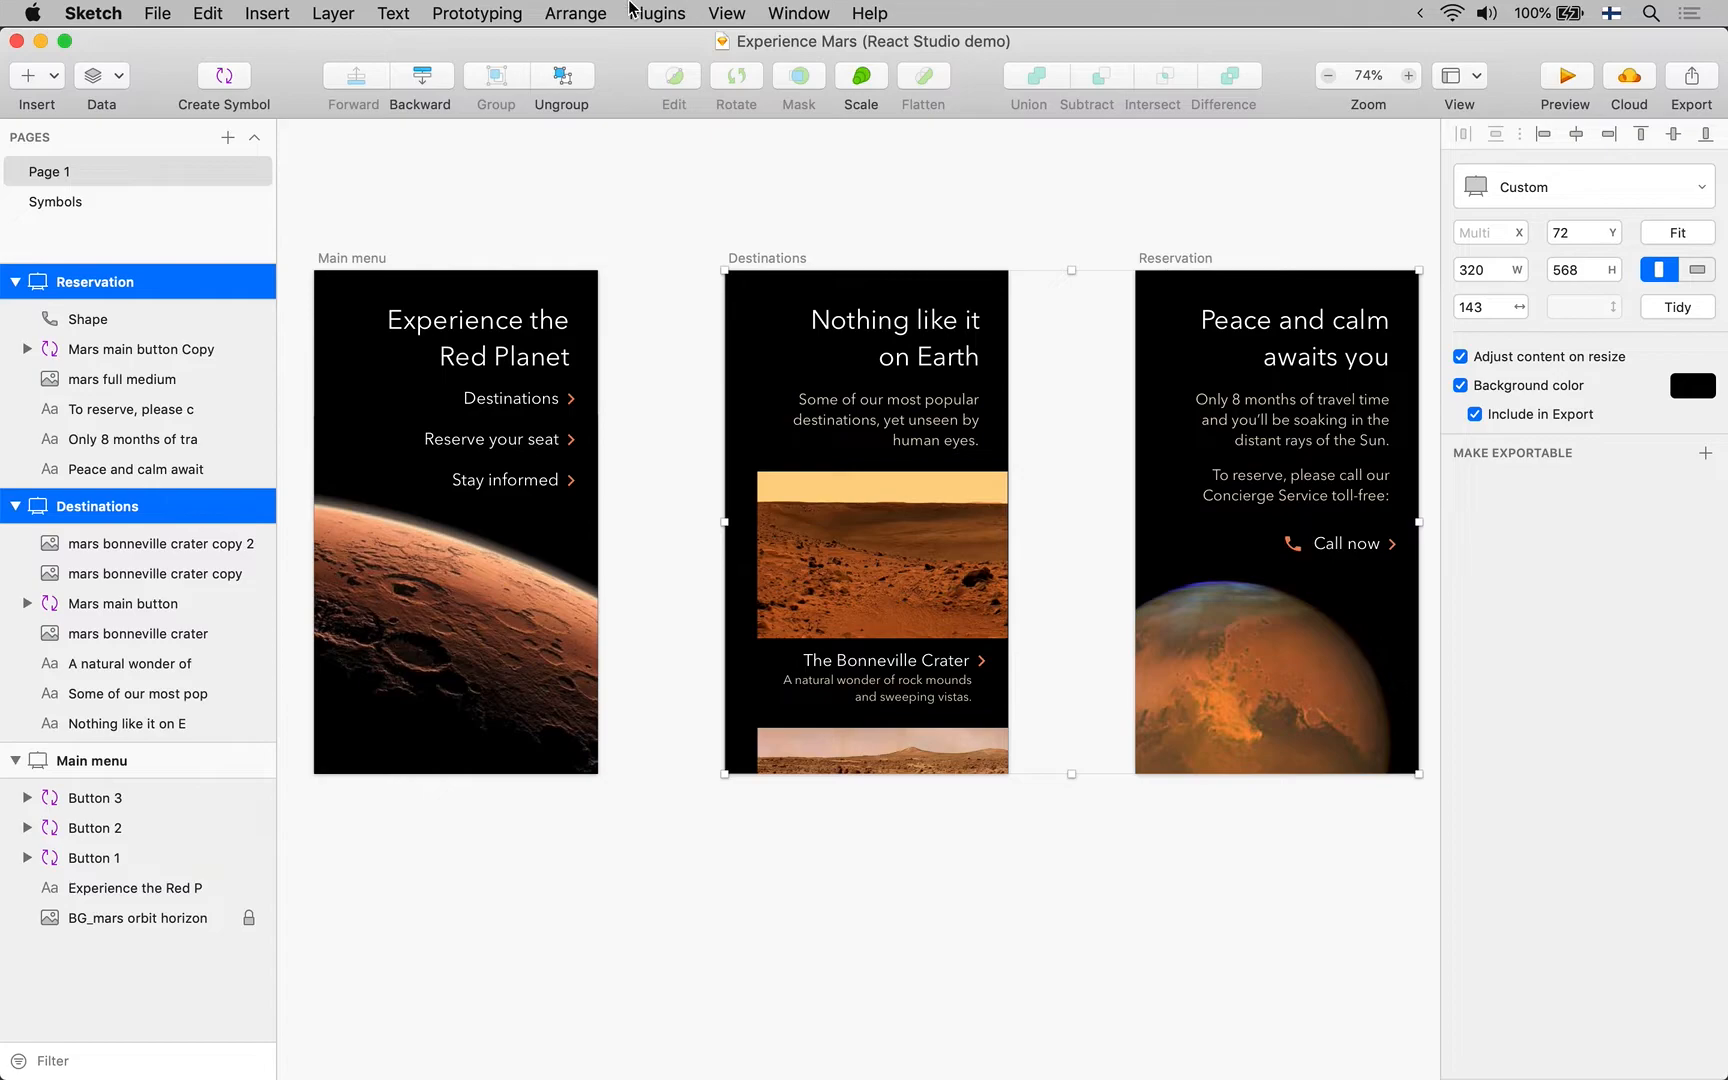
{"action": "left_click", "coordinate": [656, 14]}
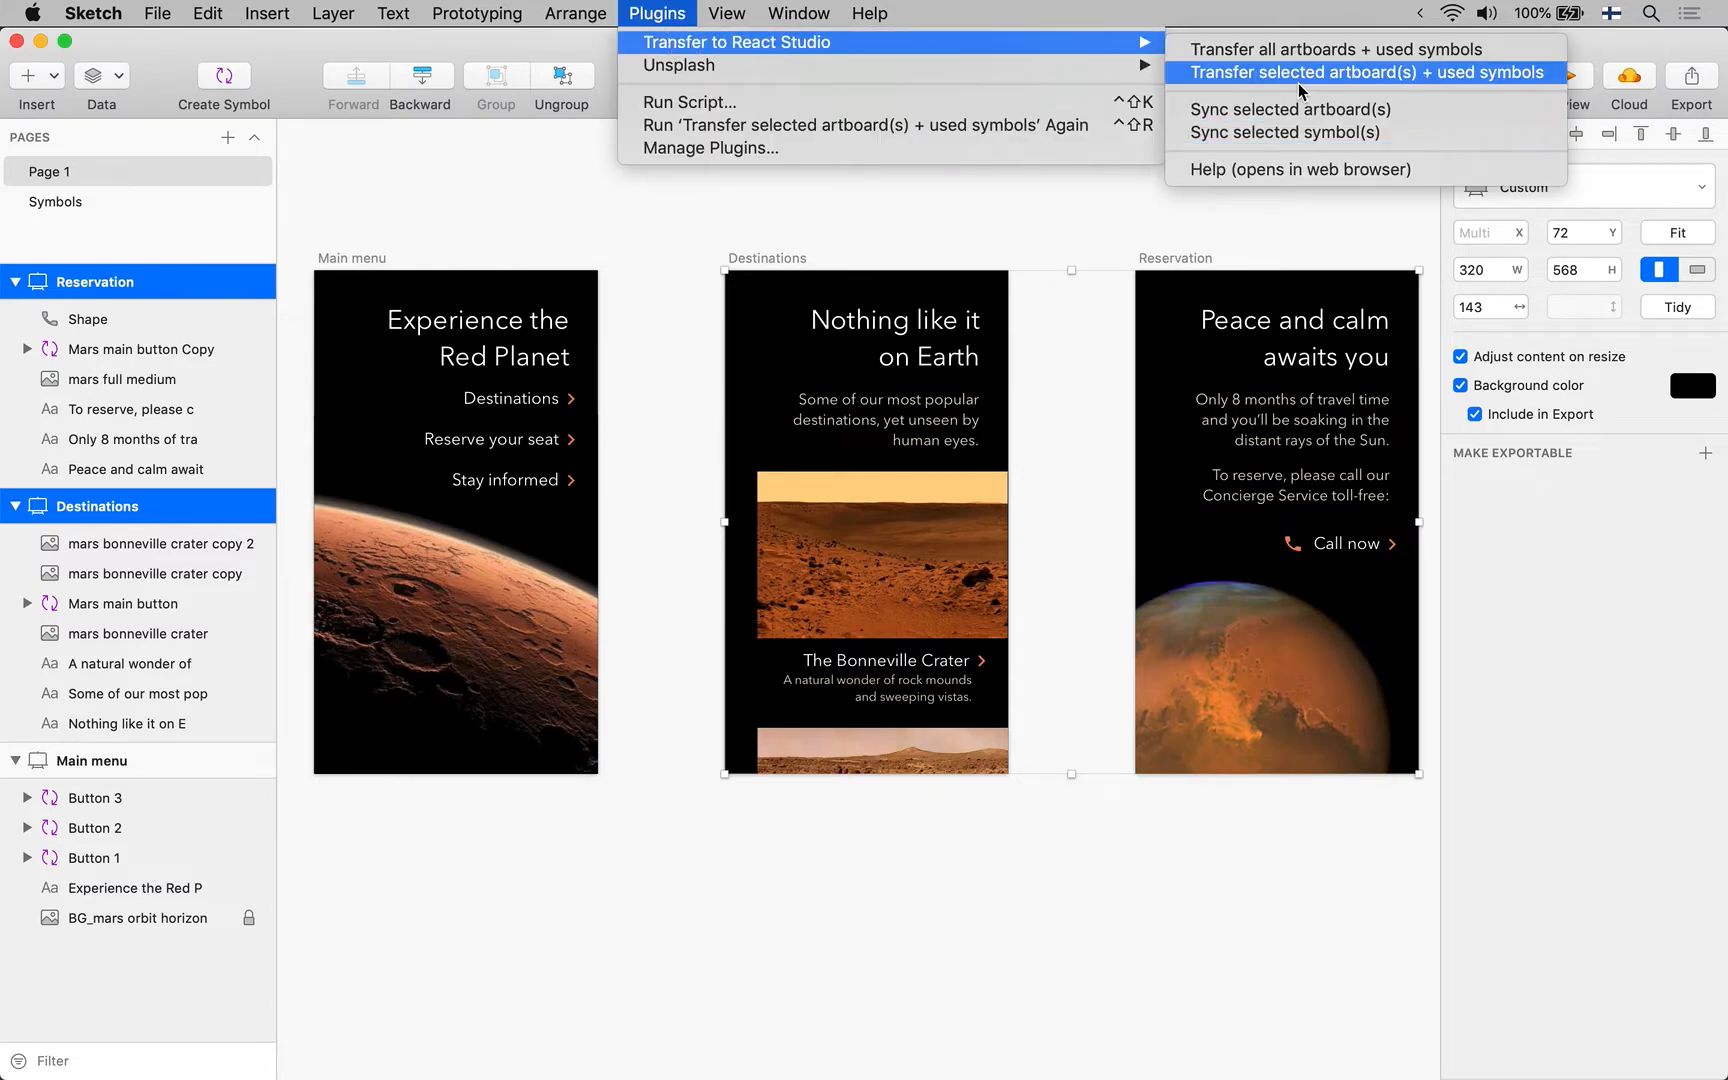
{"action": "left_click", "coordinate": [1364, 72]}
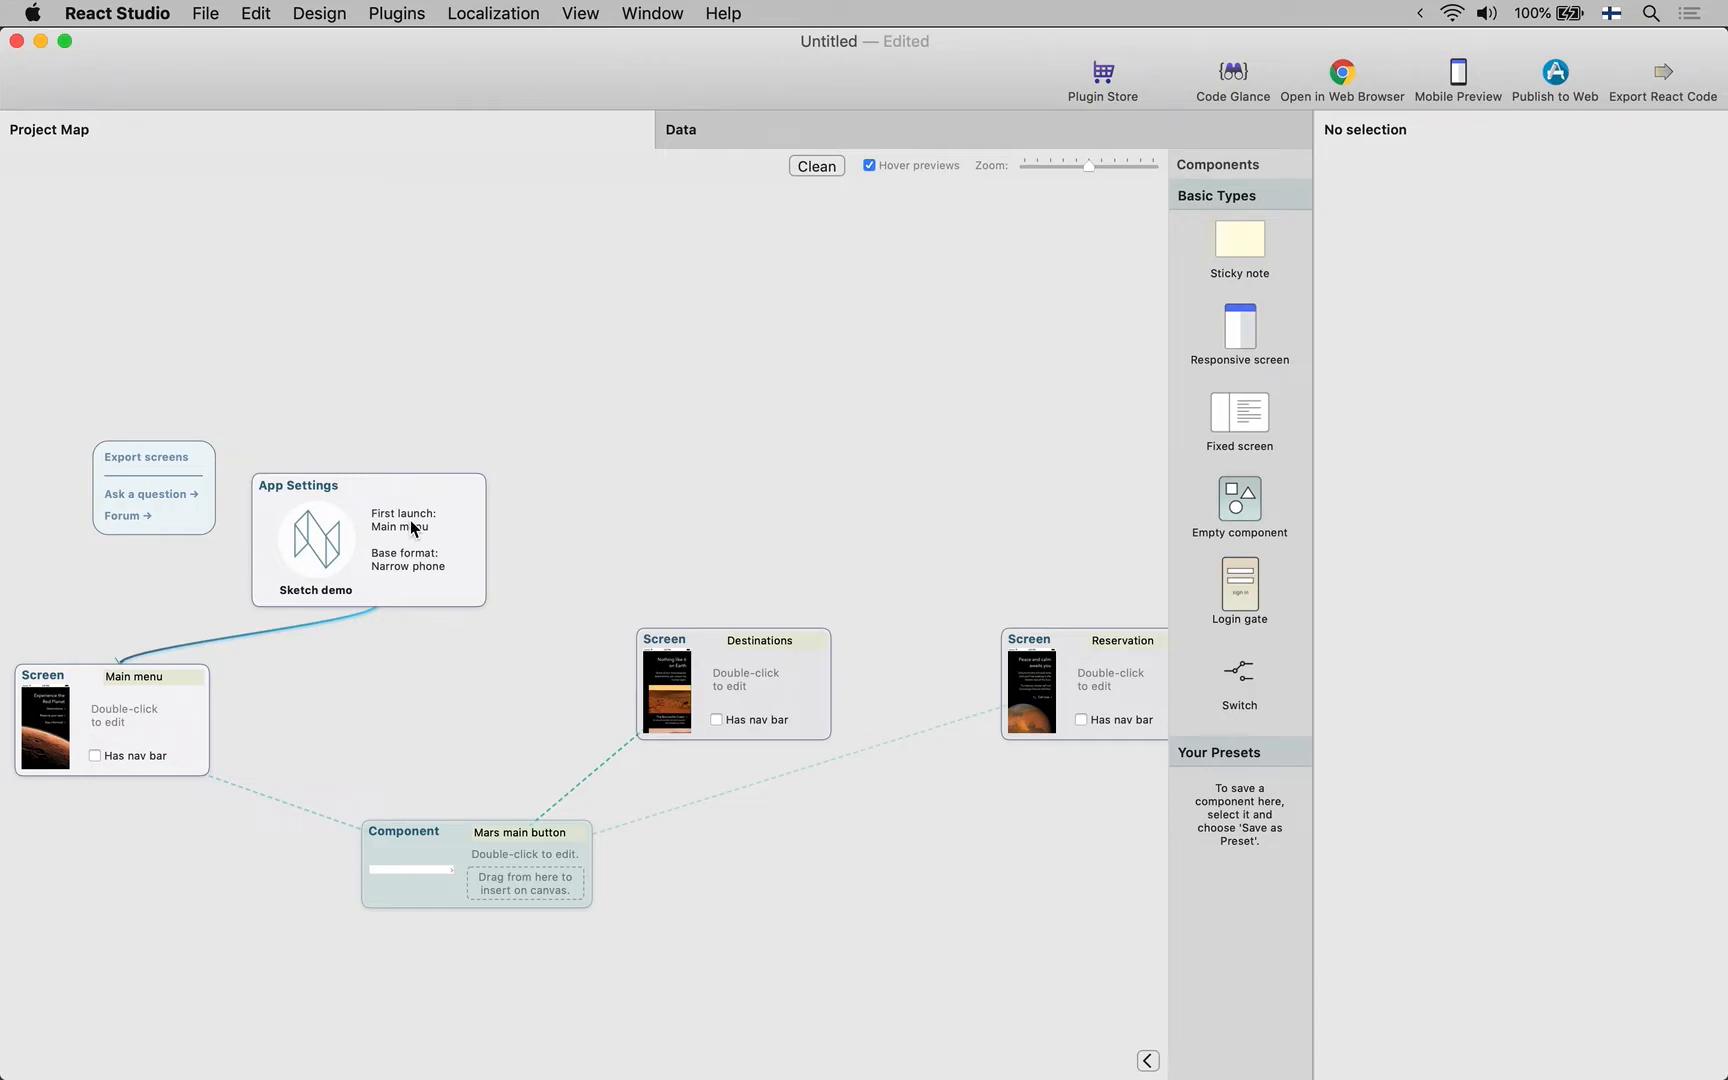
Check the Reservation screen's button shows label Call now in Nested Comp, then return to Main menu
{"action": "left_click", "coordinate": [364, 560]}
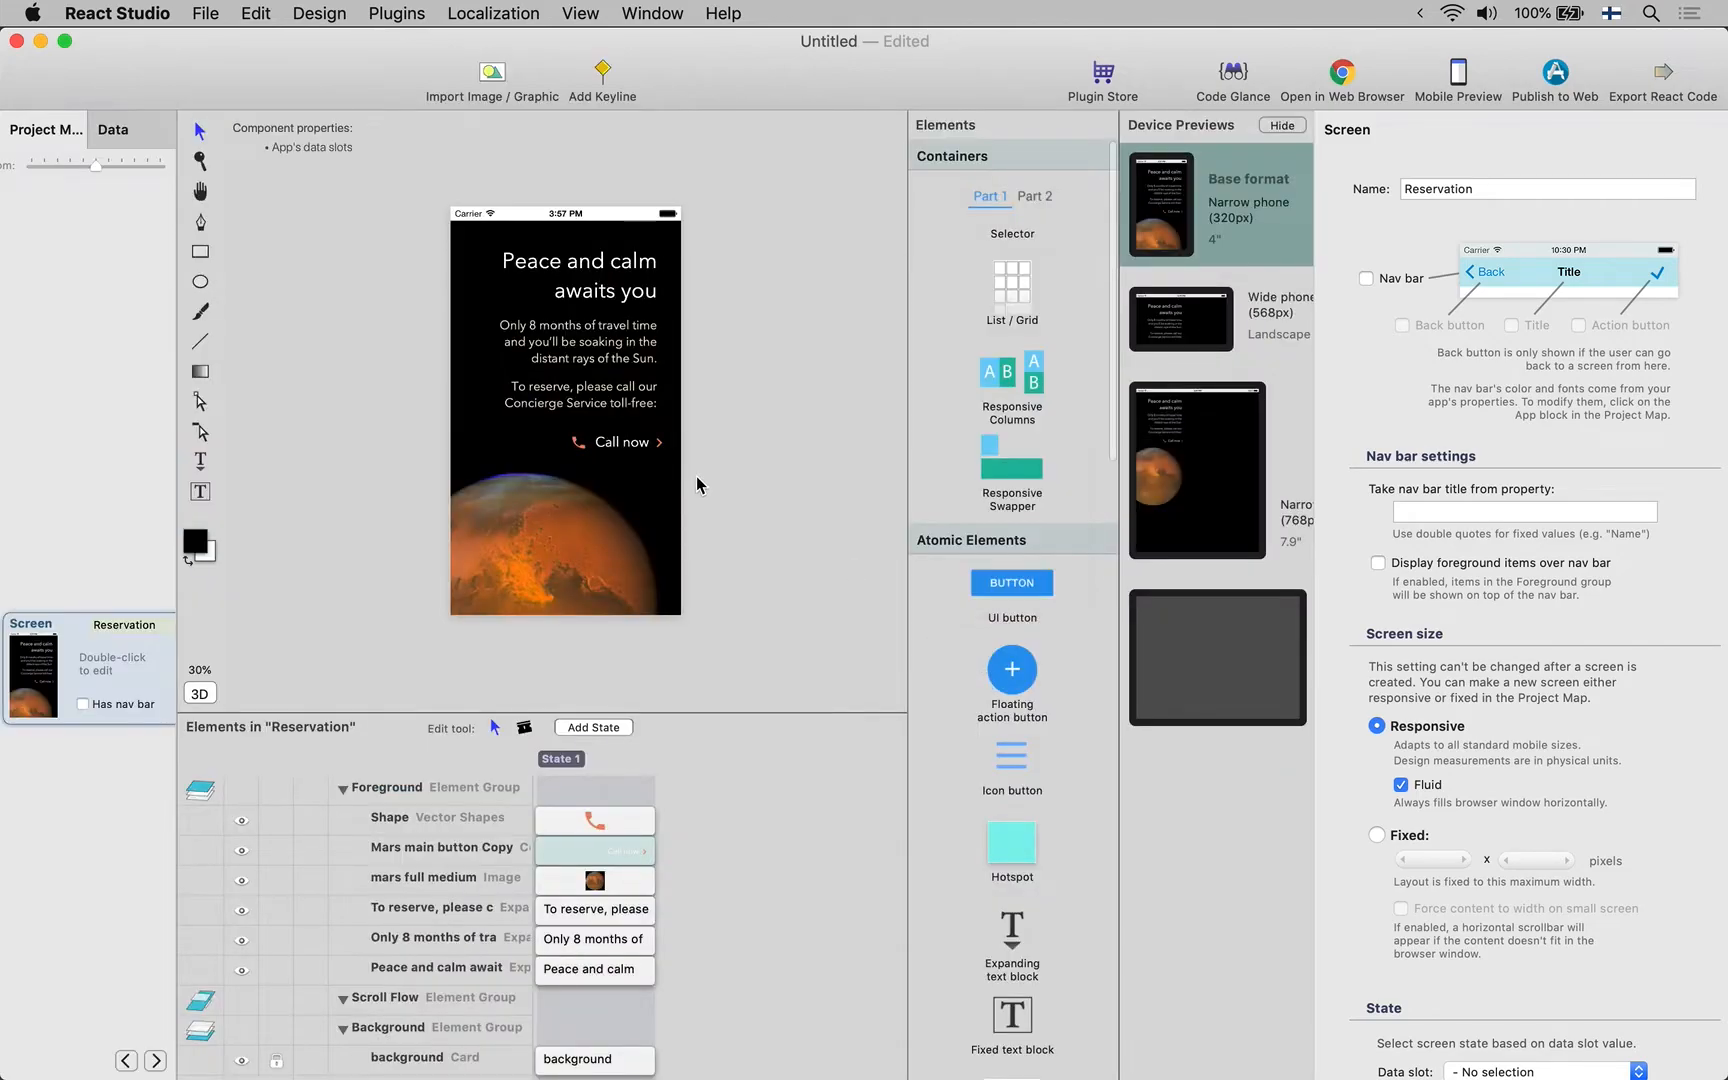
{"action": "left_click", "coordinate": [616, 442]}
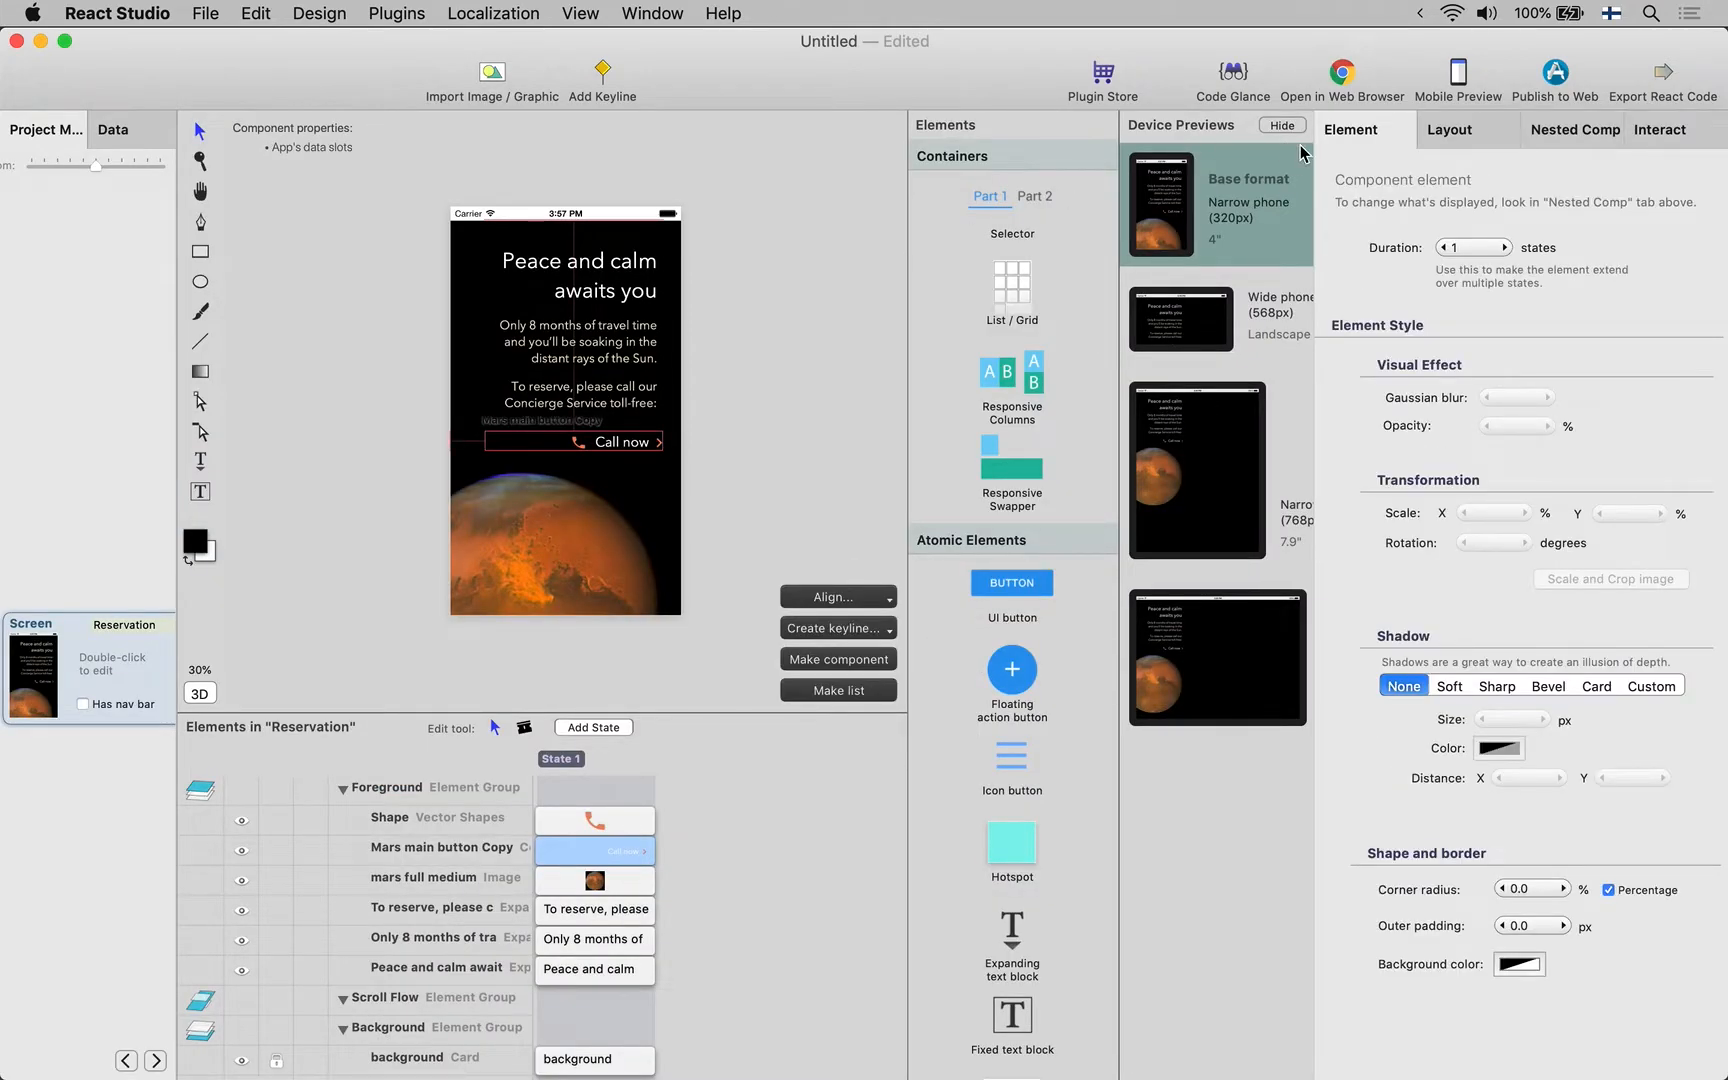
{"action": "left_click", "coordinate": [1574, 128]}
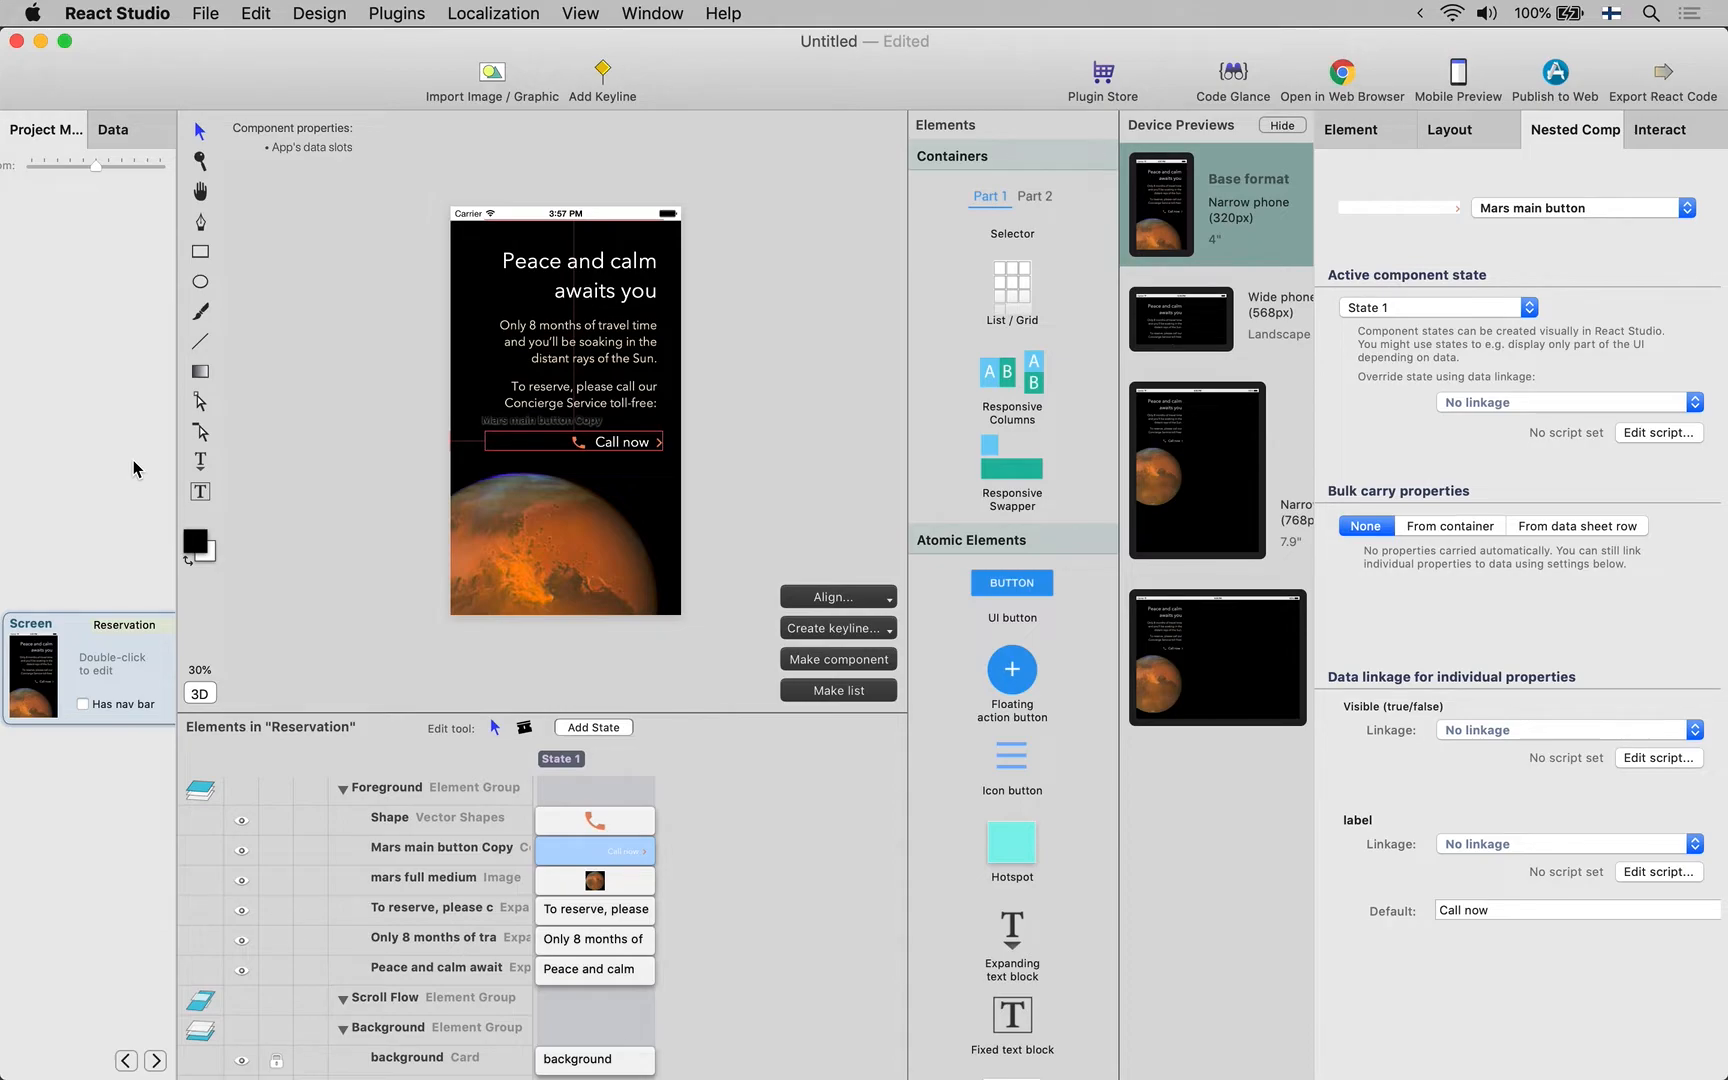
{"action": "left_click", "coordinate": [44, 128]}
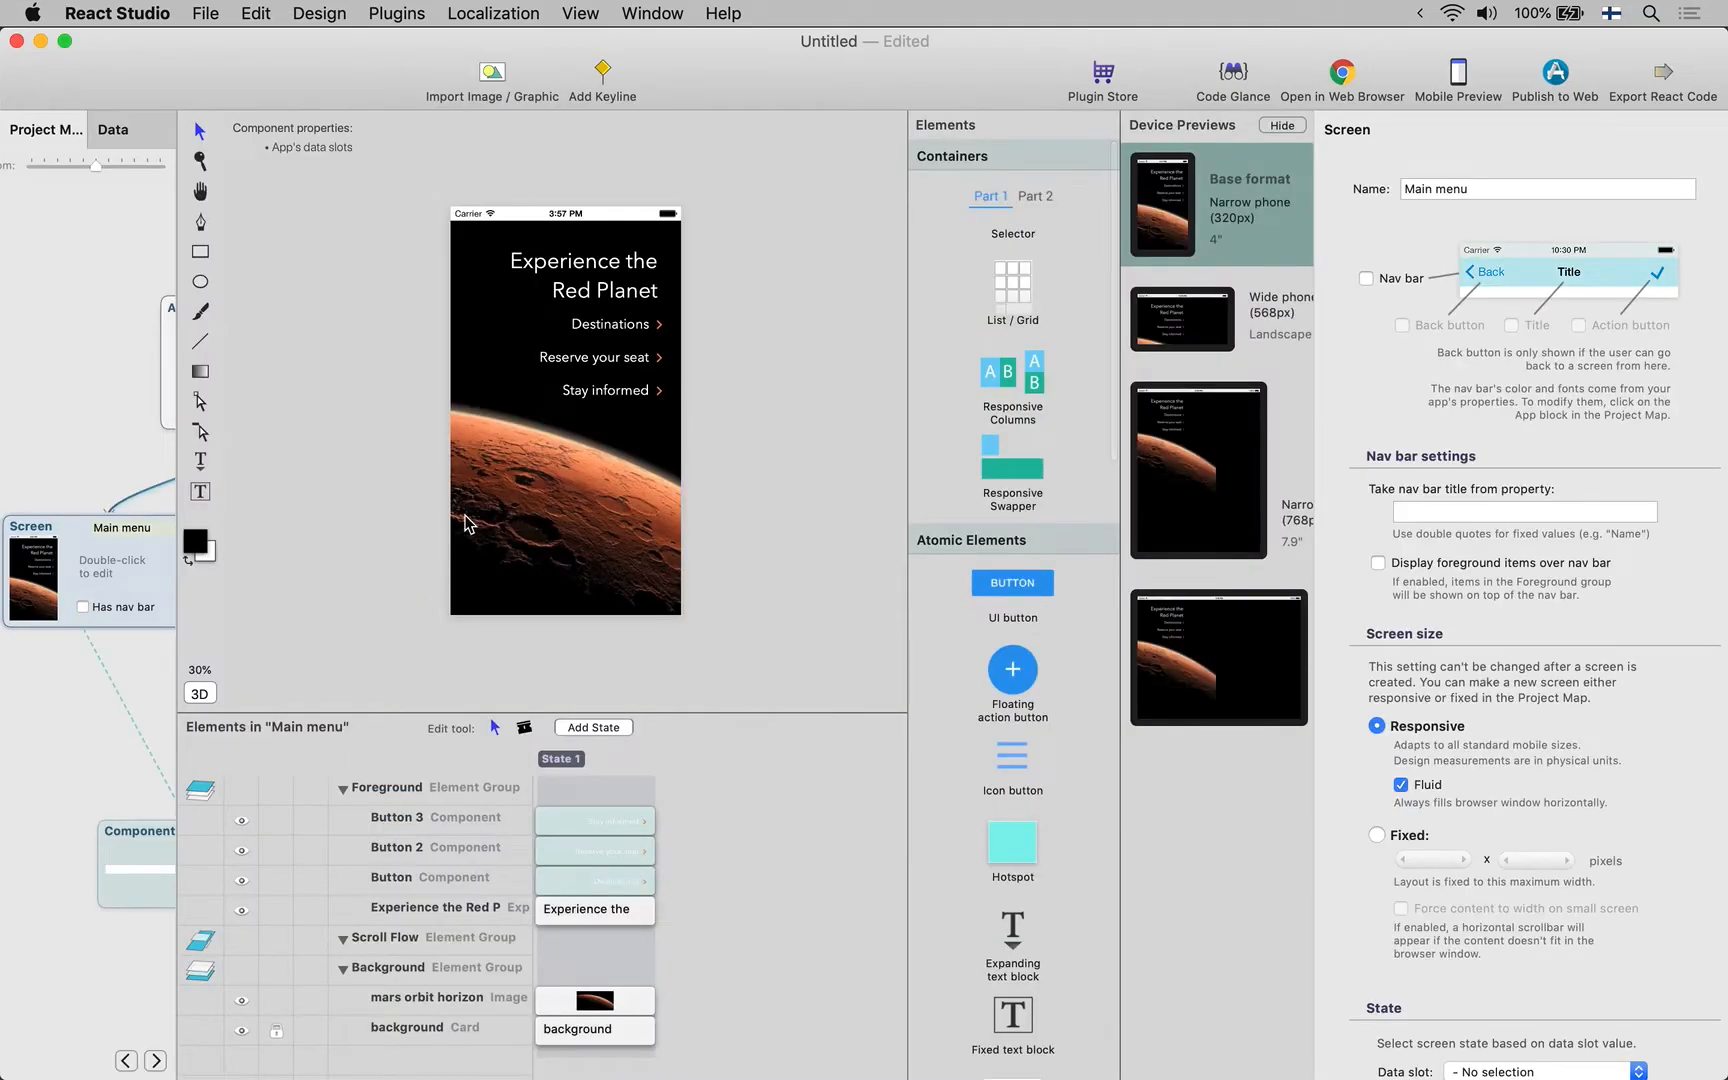
{"action": "mouse_move", "coordinate": [1230, 770]}
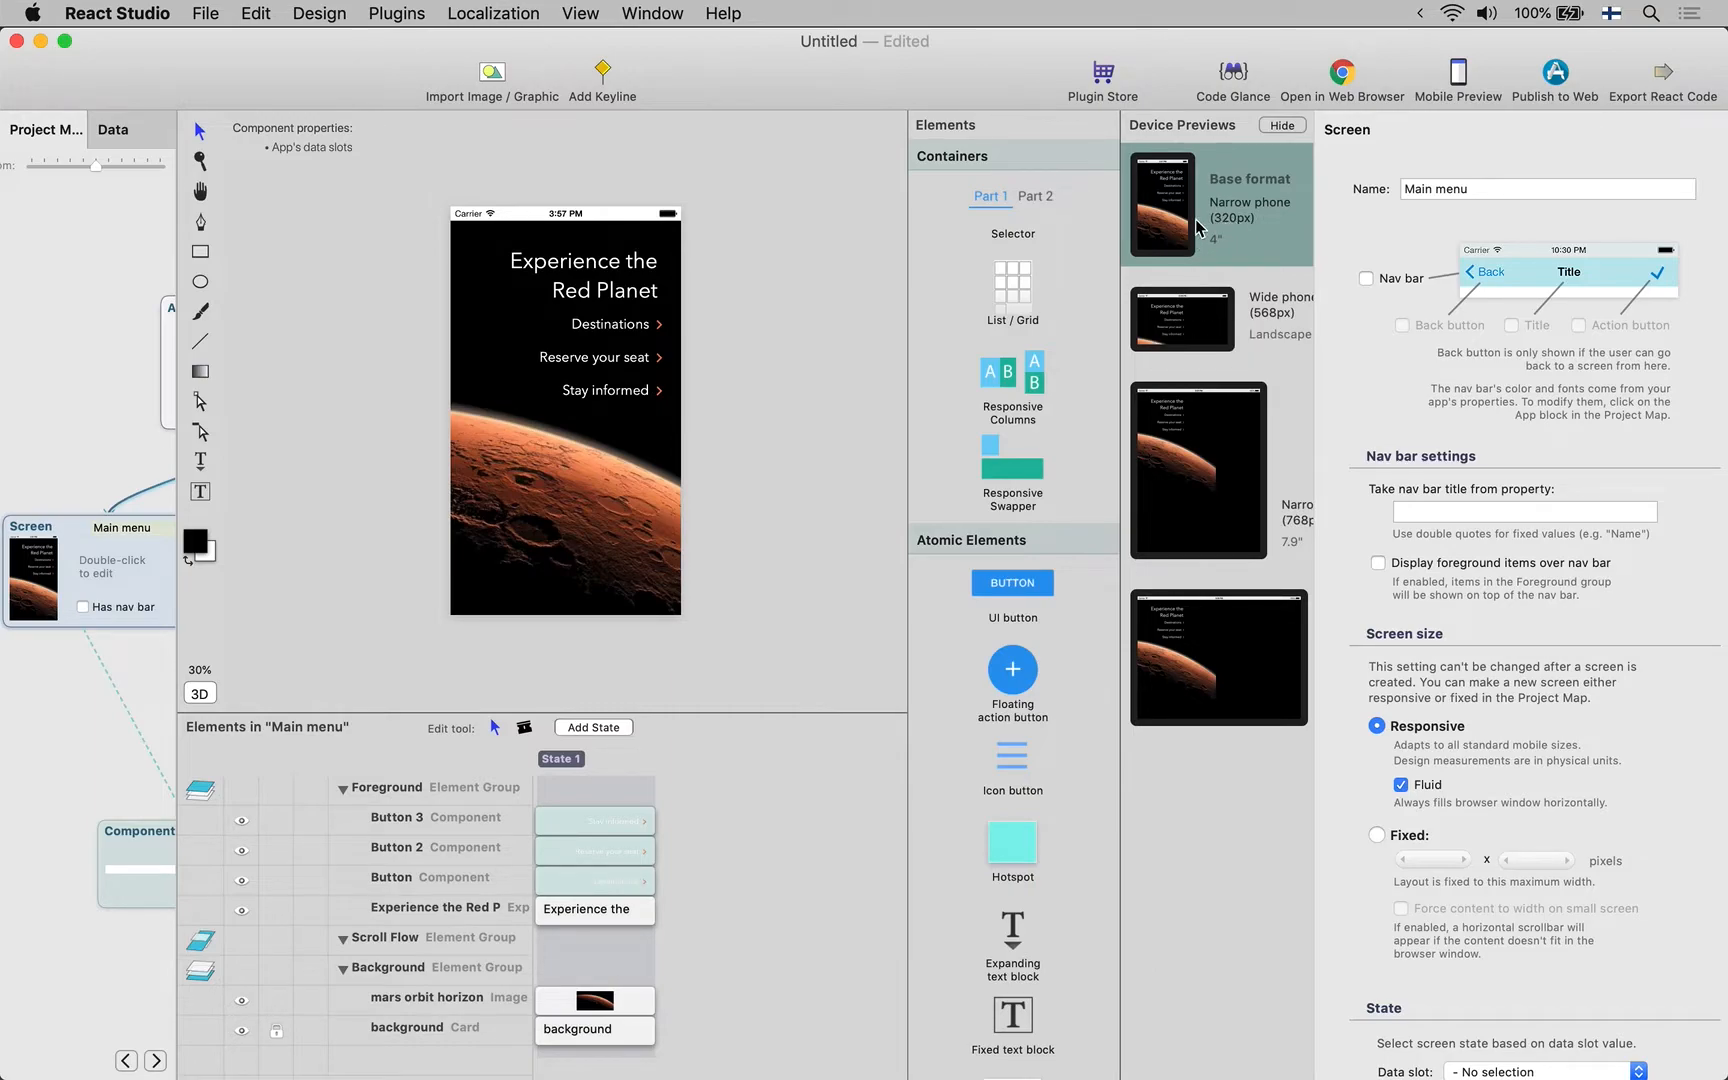
{"action": "mouse_move", "coordinate": [1200, 252]}
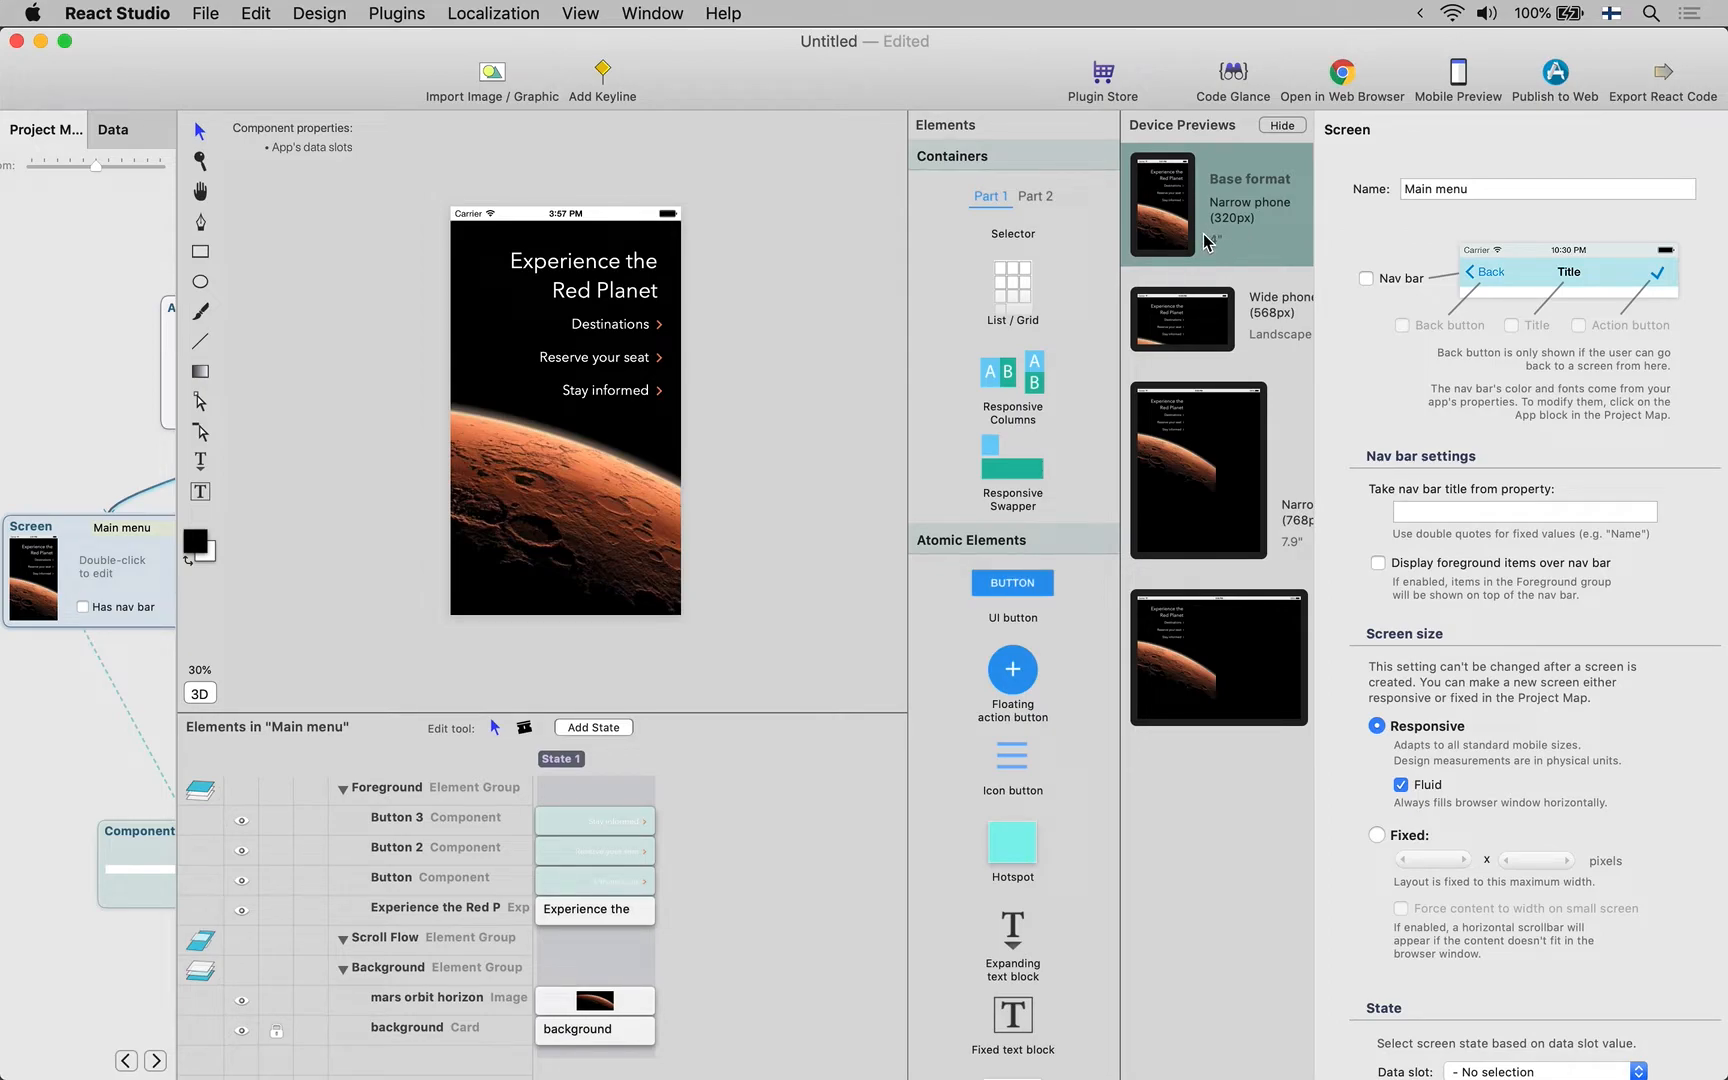
{"action": "mouse_move", "coordinate": [1204, 676]}
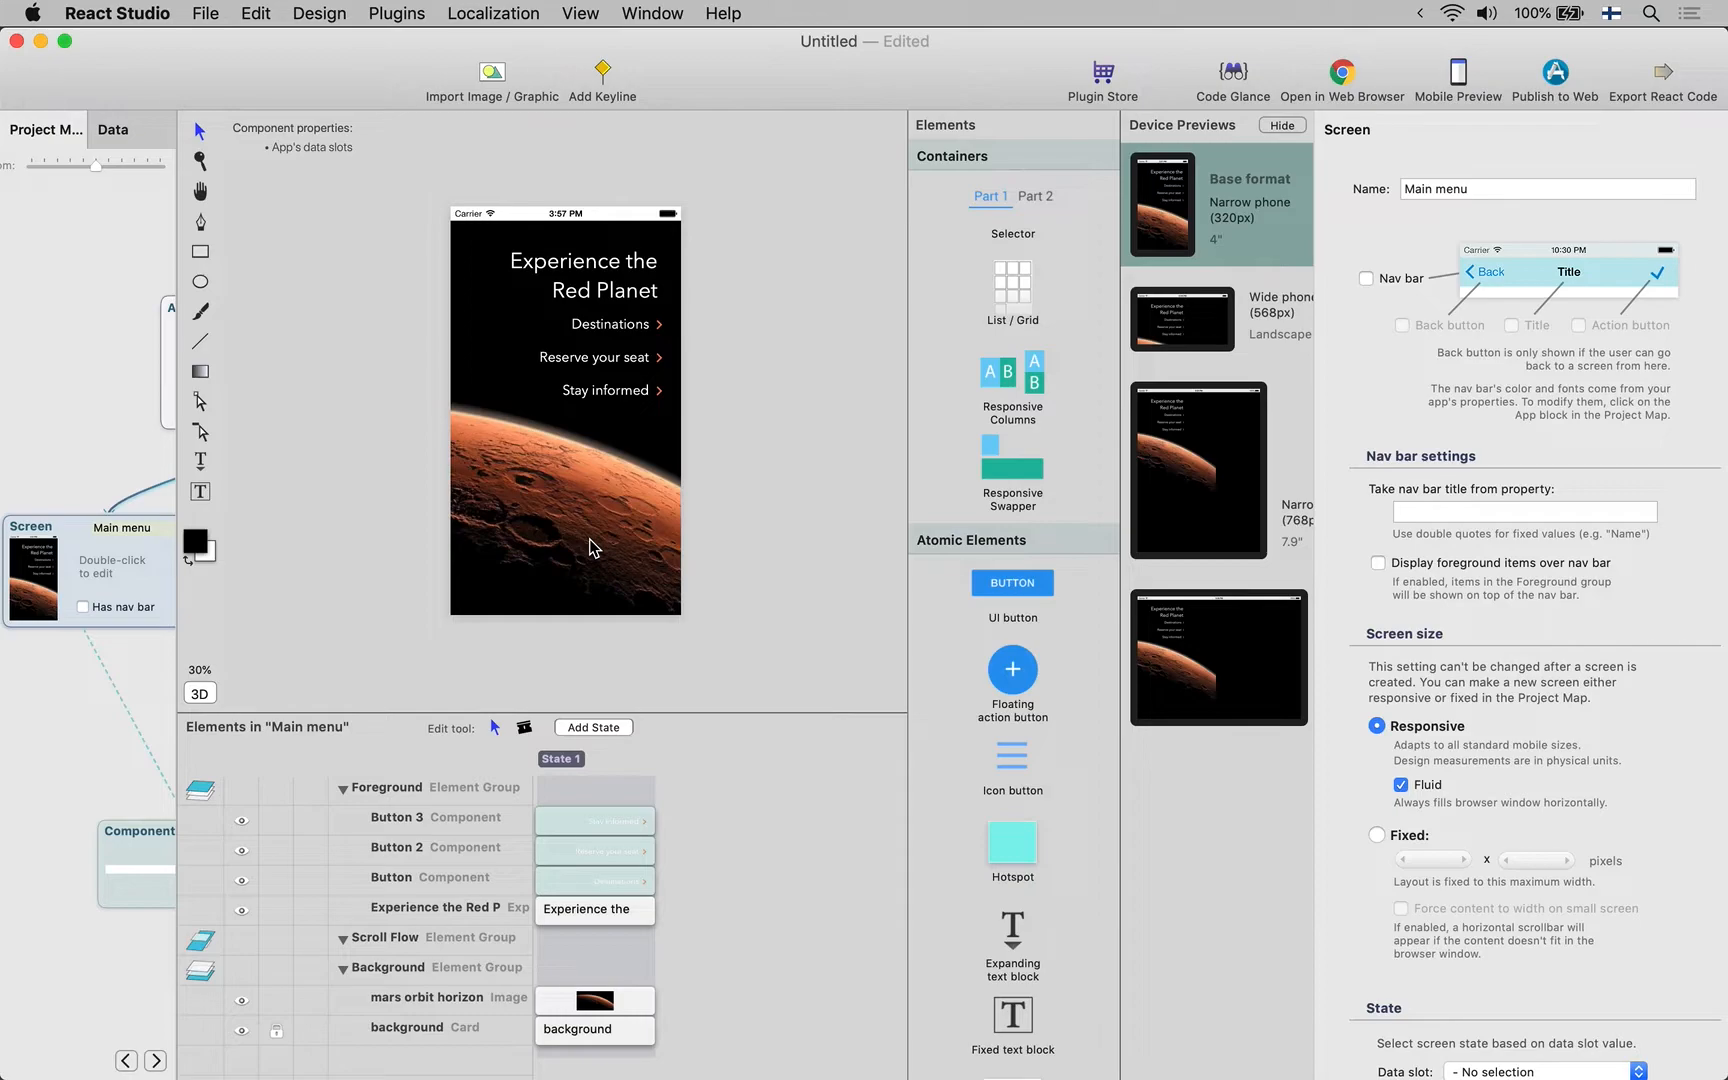
{"action": "mouse_move", "coordinate": [640, 186]}
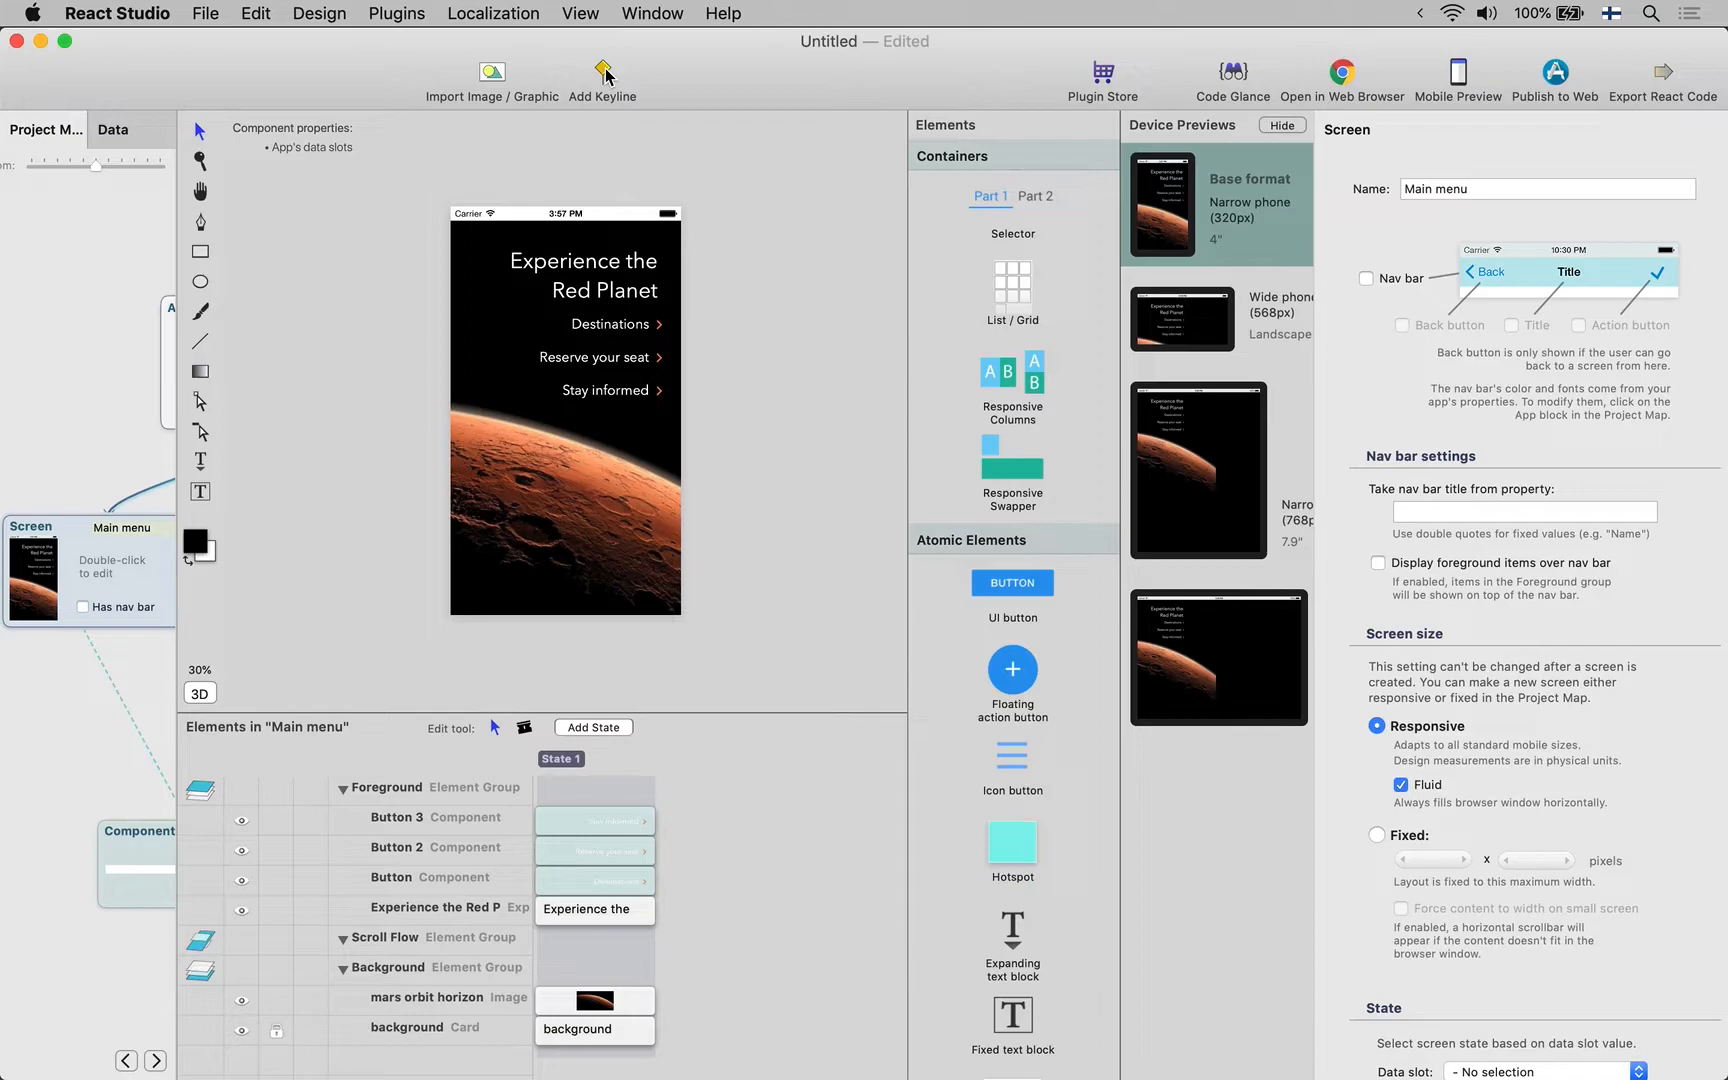
{"action": "mouse_move", "coordinate": [612, 82]}
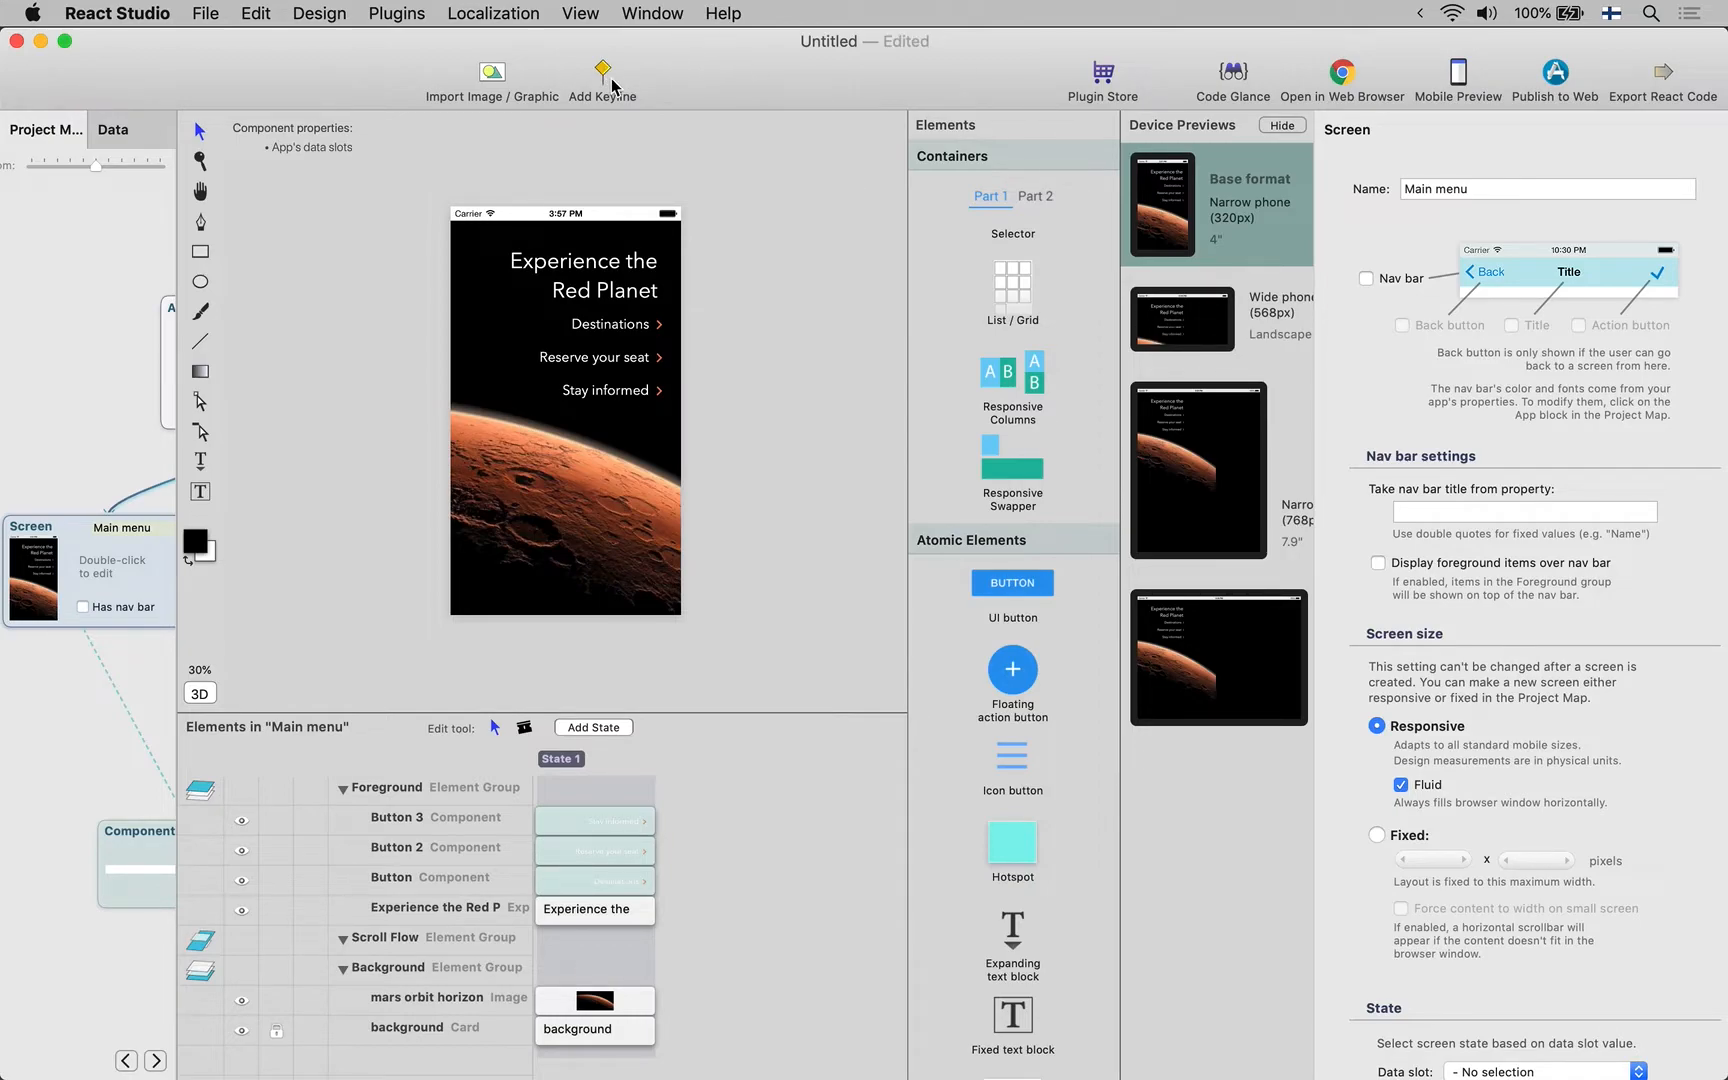
Add Keyline 1 and drag it to about 85% across, near the right edge
{"action": "left_click", "coordinate": [602, 72]}
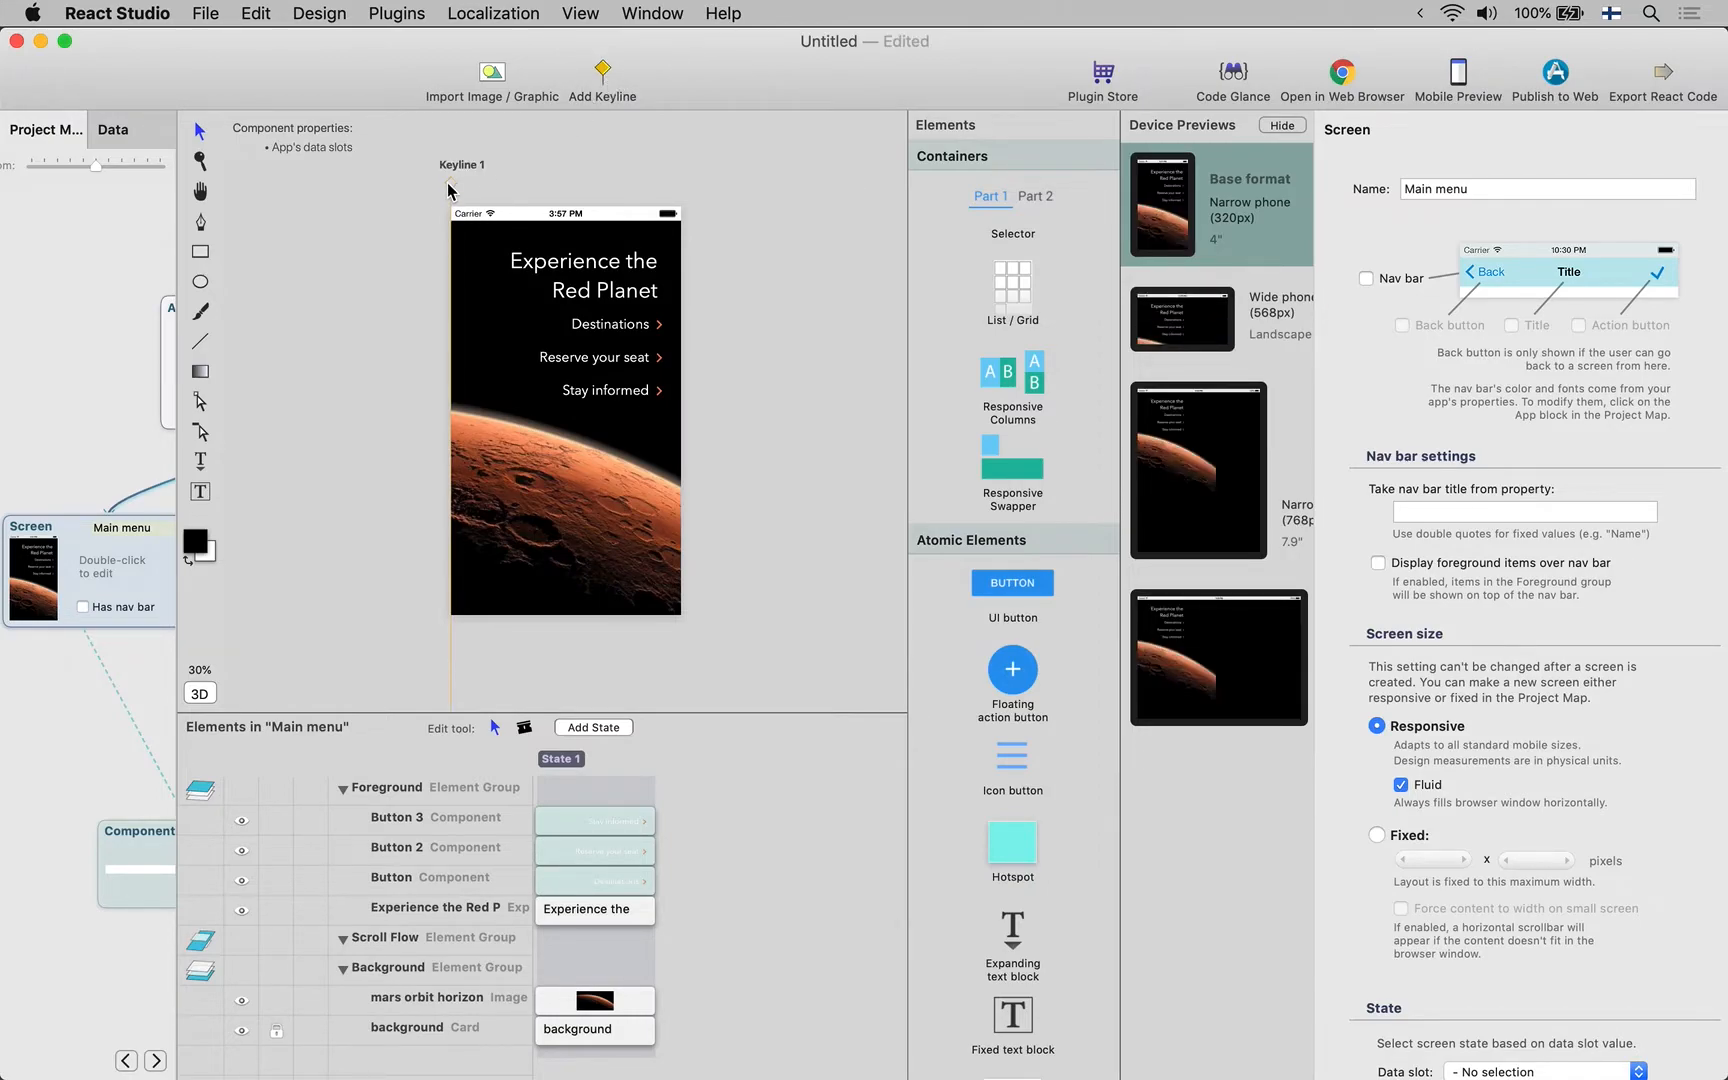
{"action": "left_click", "coordinate": [448, 178]}
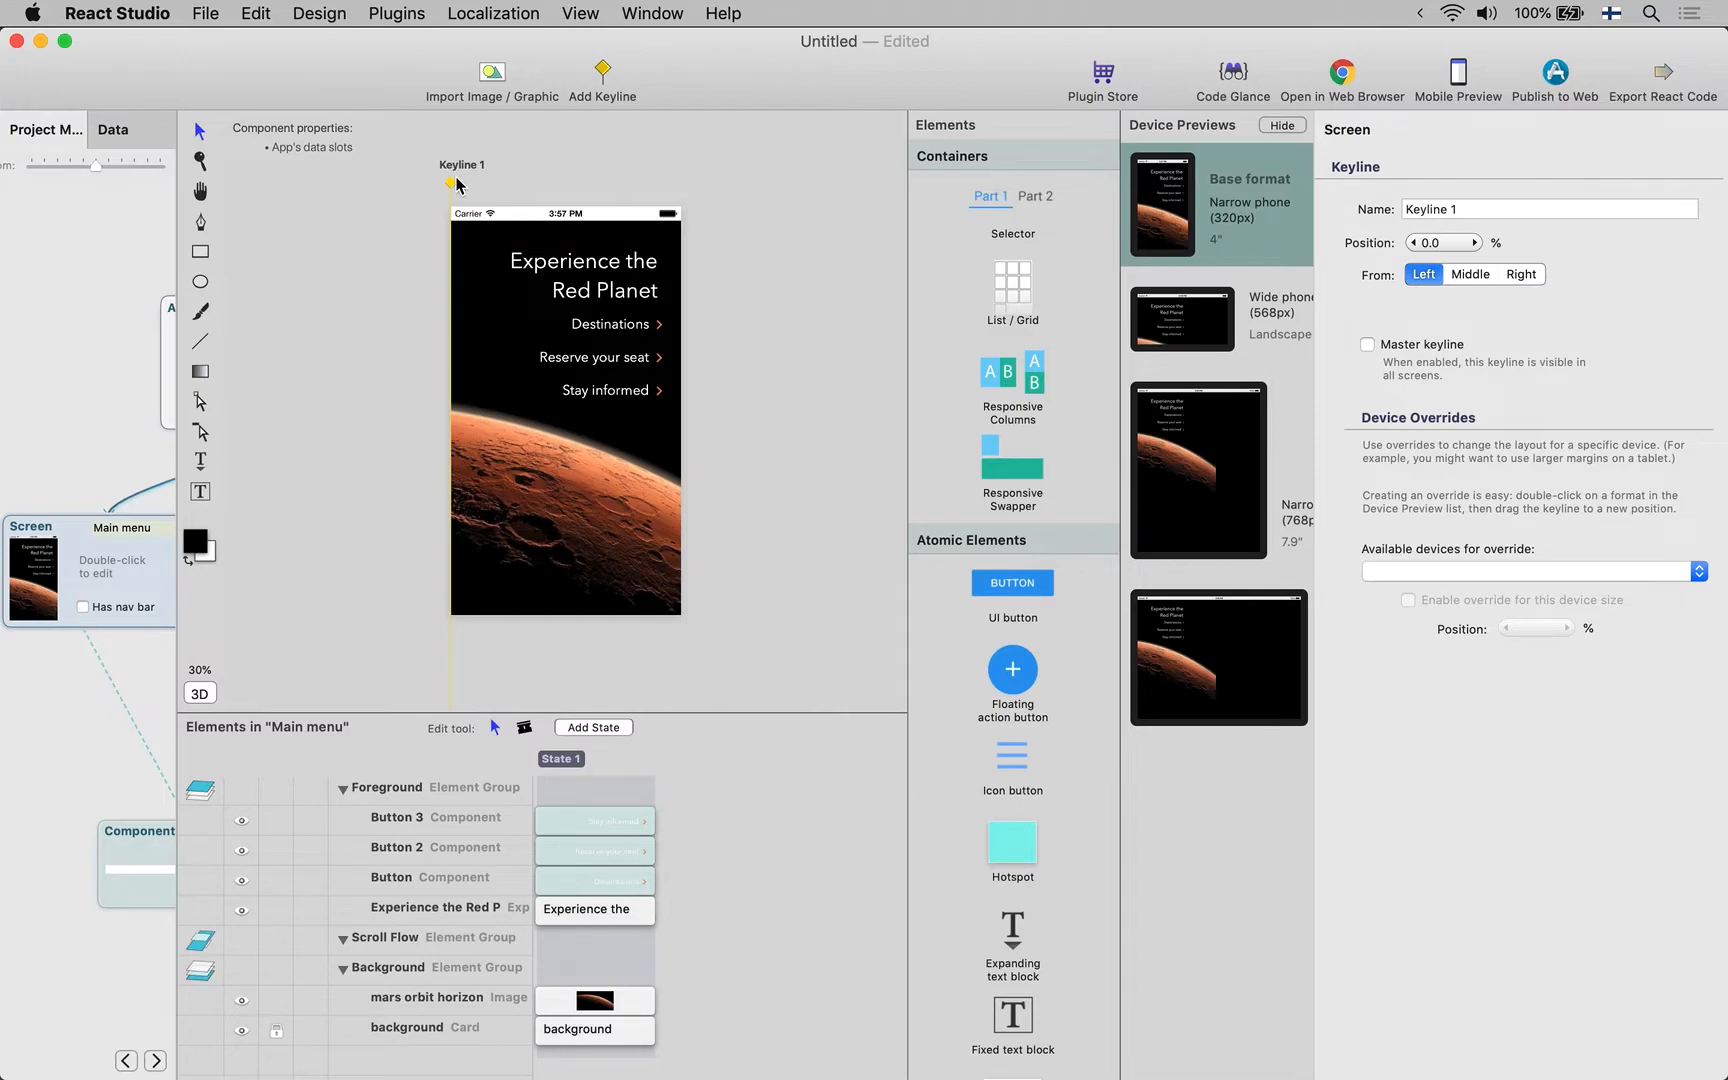
{"action": "left_click_drag", "start_coordinate": [450, 178], "coordinate": [644, 176]}
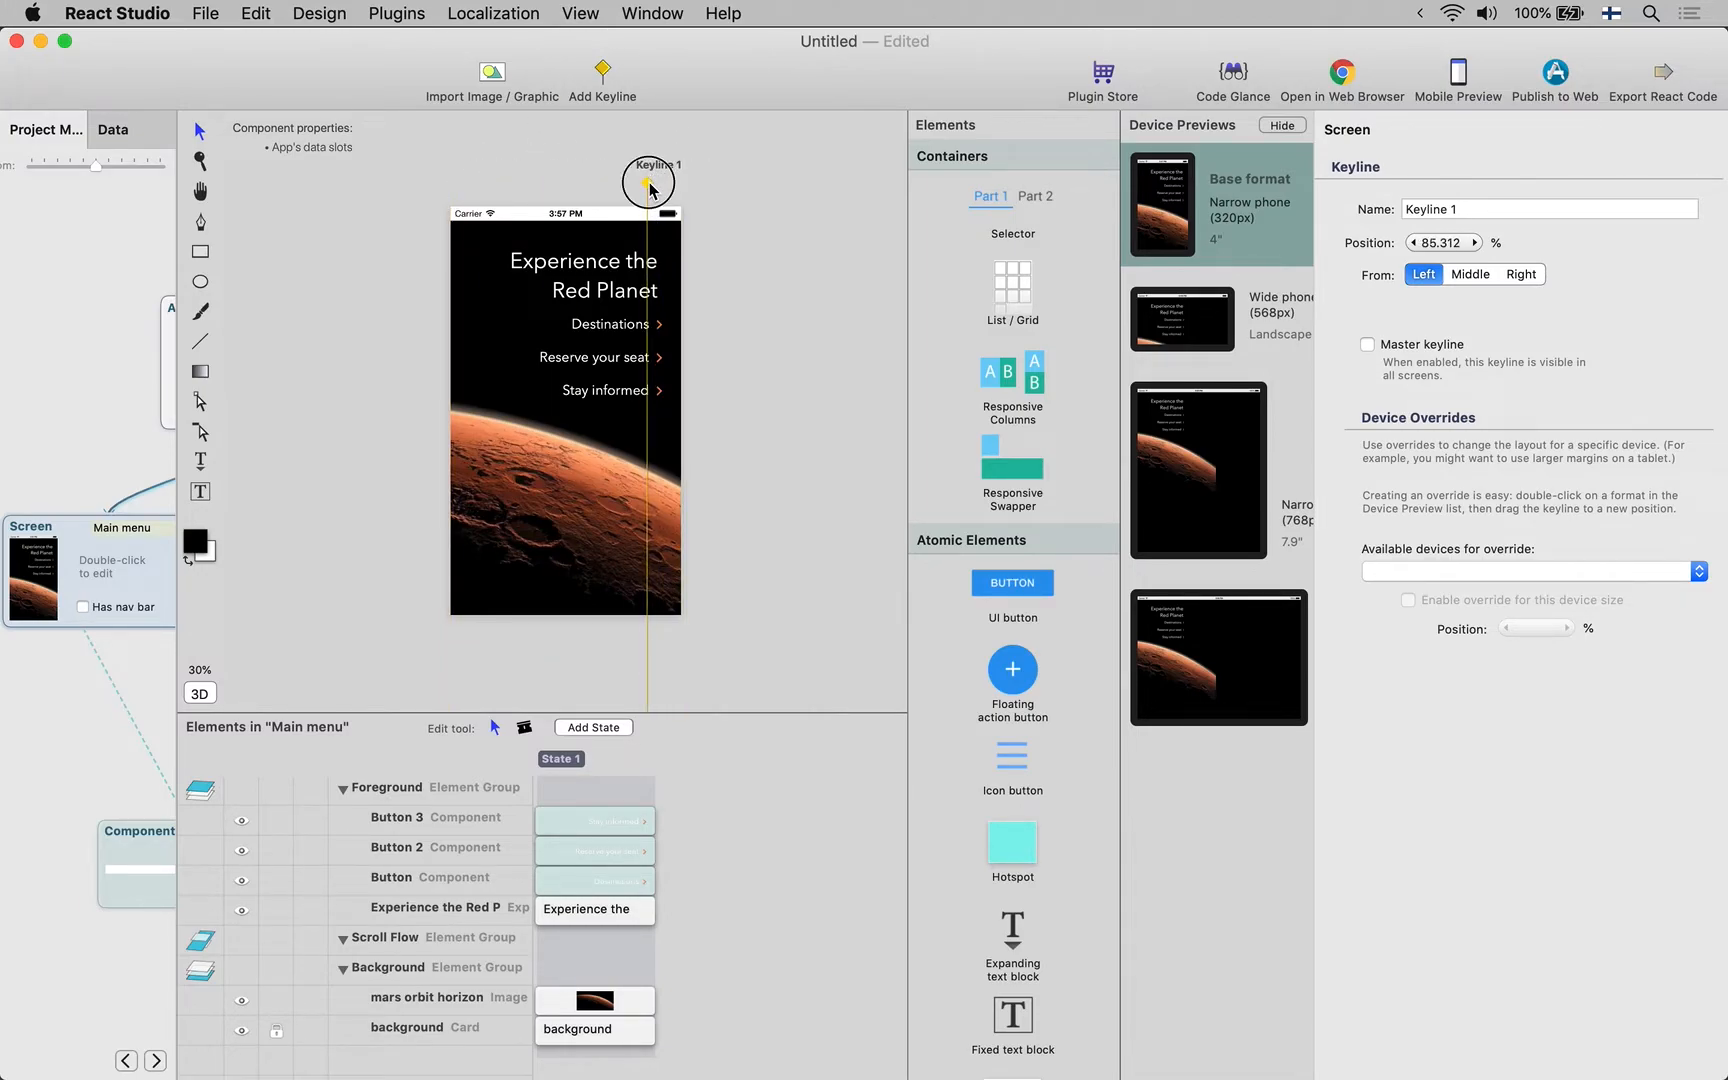
{"action": "left_click_drag", "start_coordinate": [650, 182], "coordinate": [660, 182]}
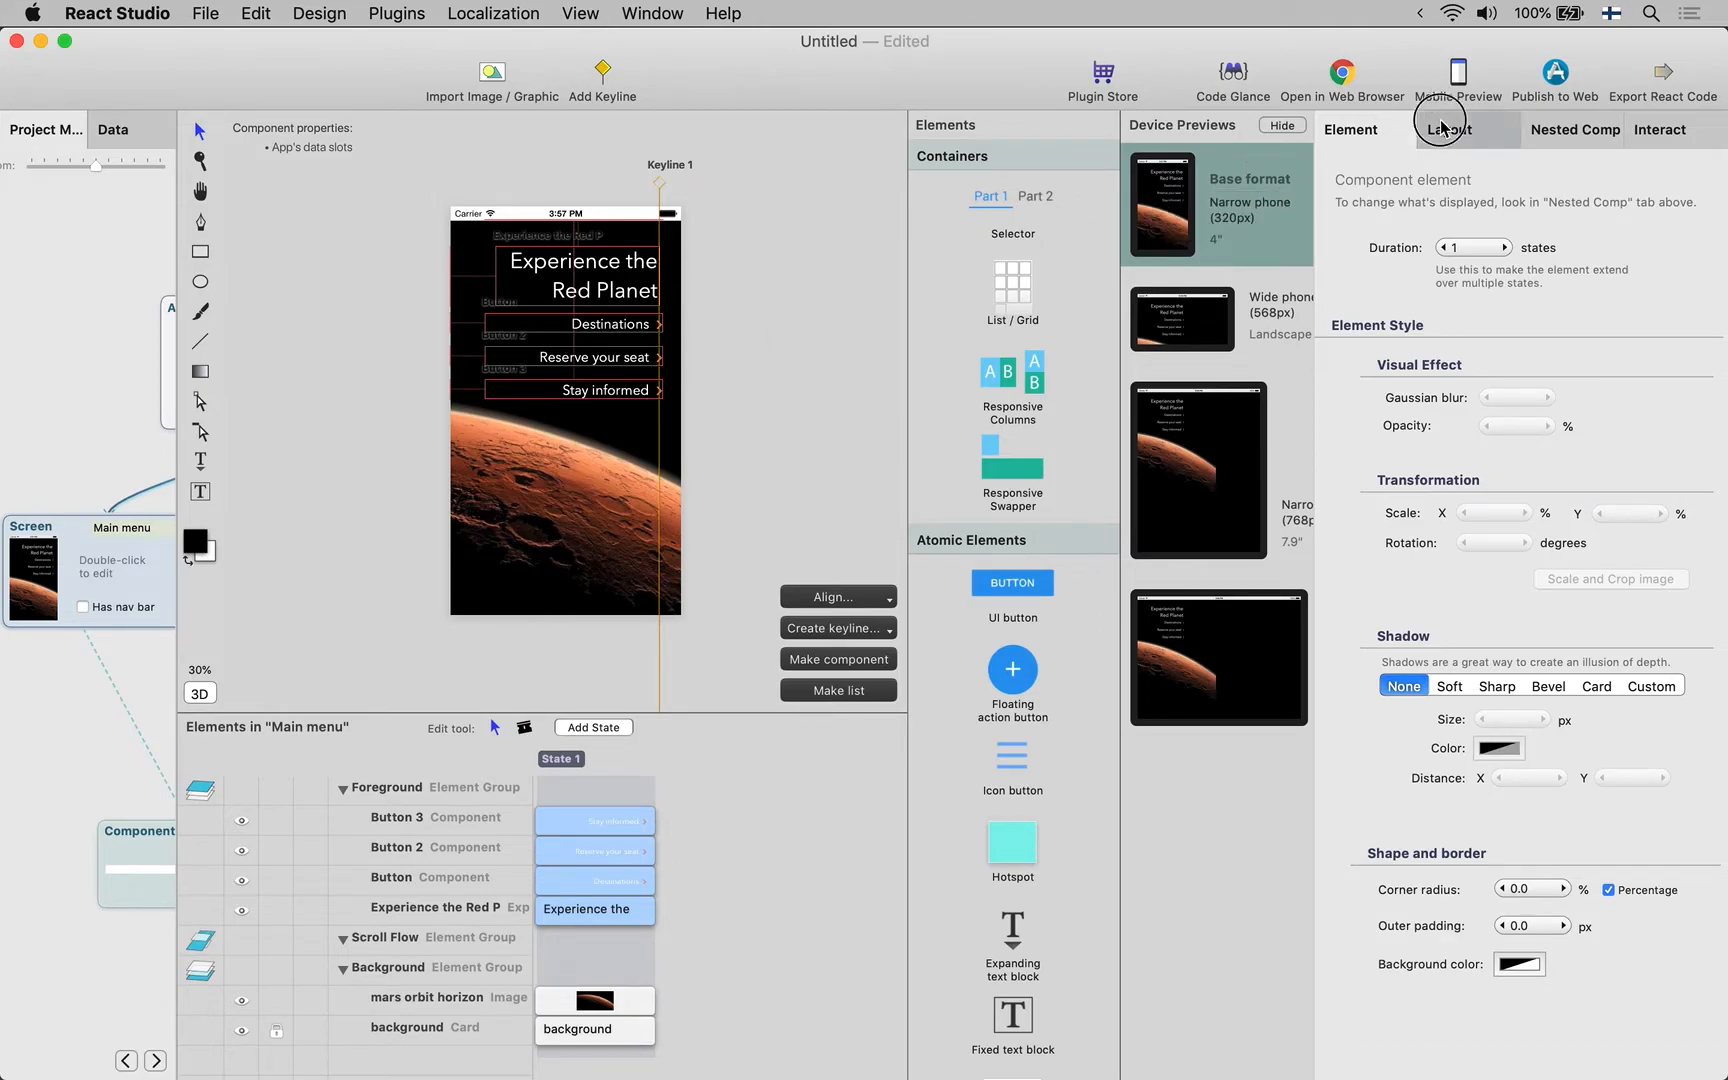
Pin the right edges of the headline and menu buttons to Keyline 1 in Layout
{"action": "left_click", "coordinate": [1454, 128]}
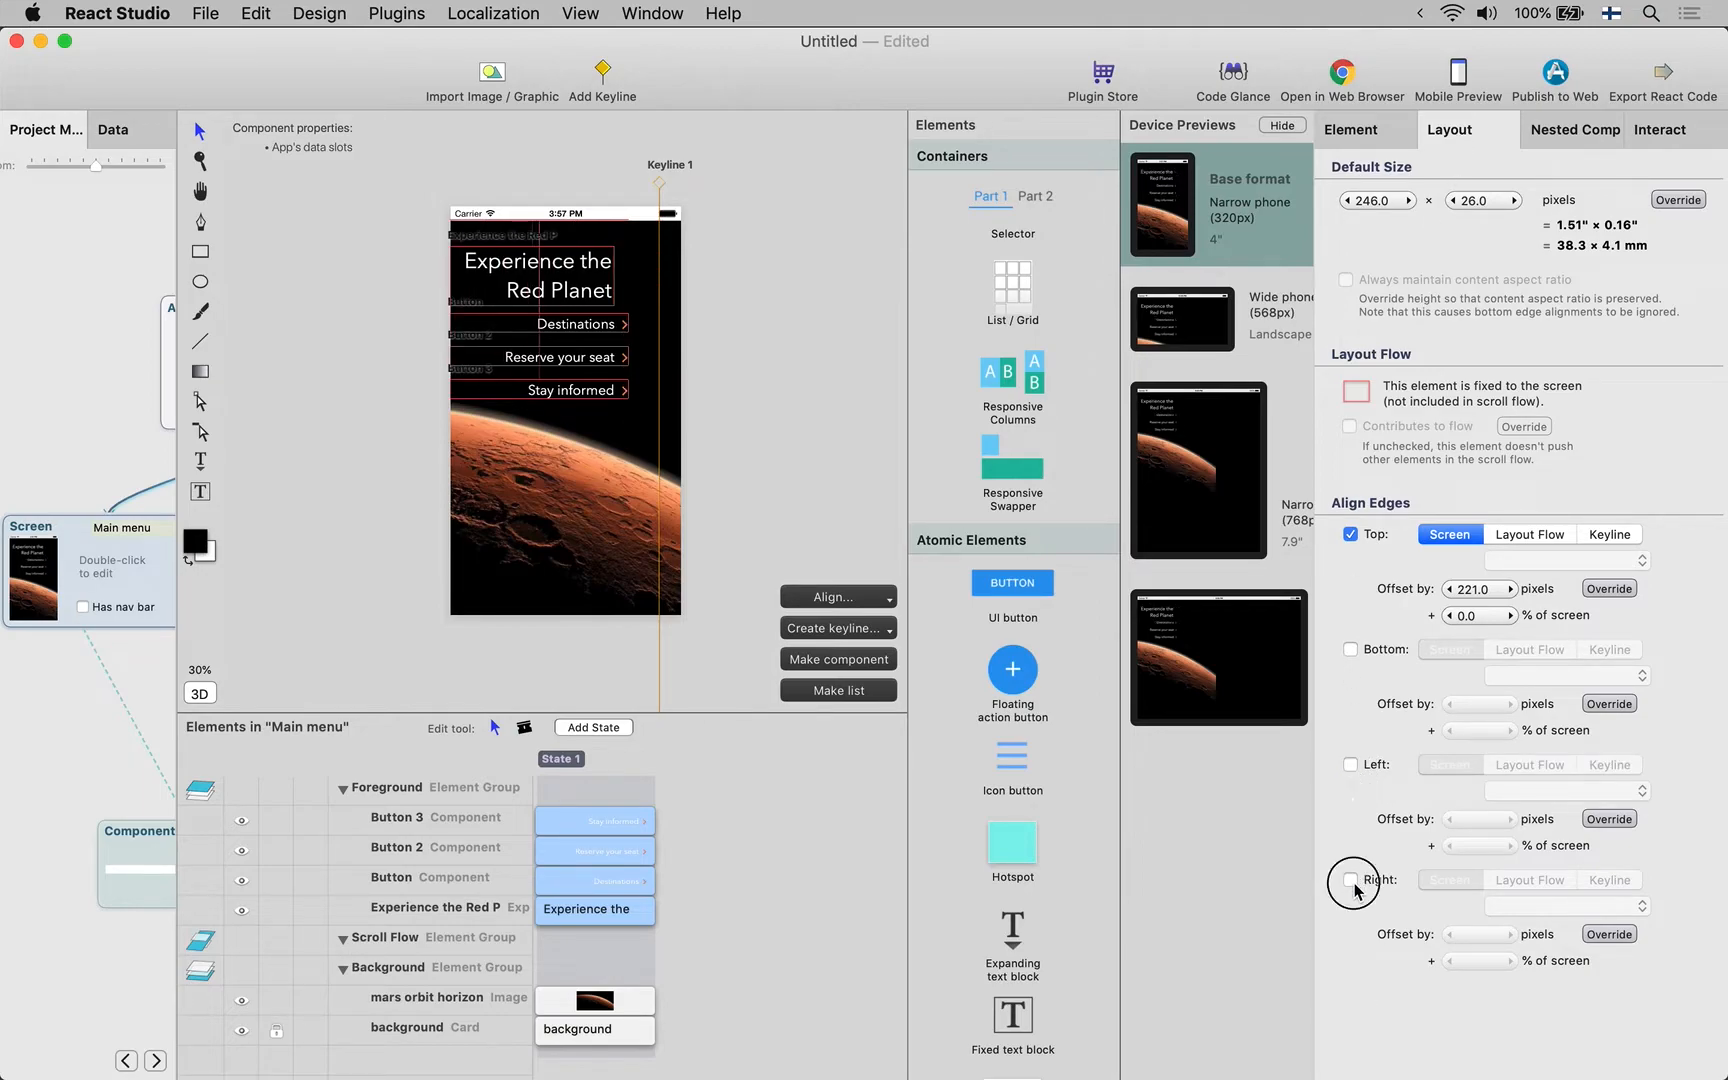
{"action": "left_click", "coordinate": [1352, 880]}
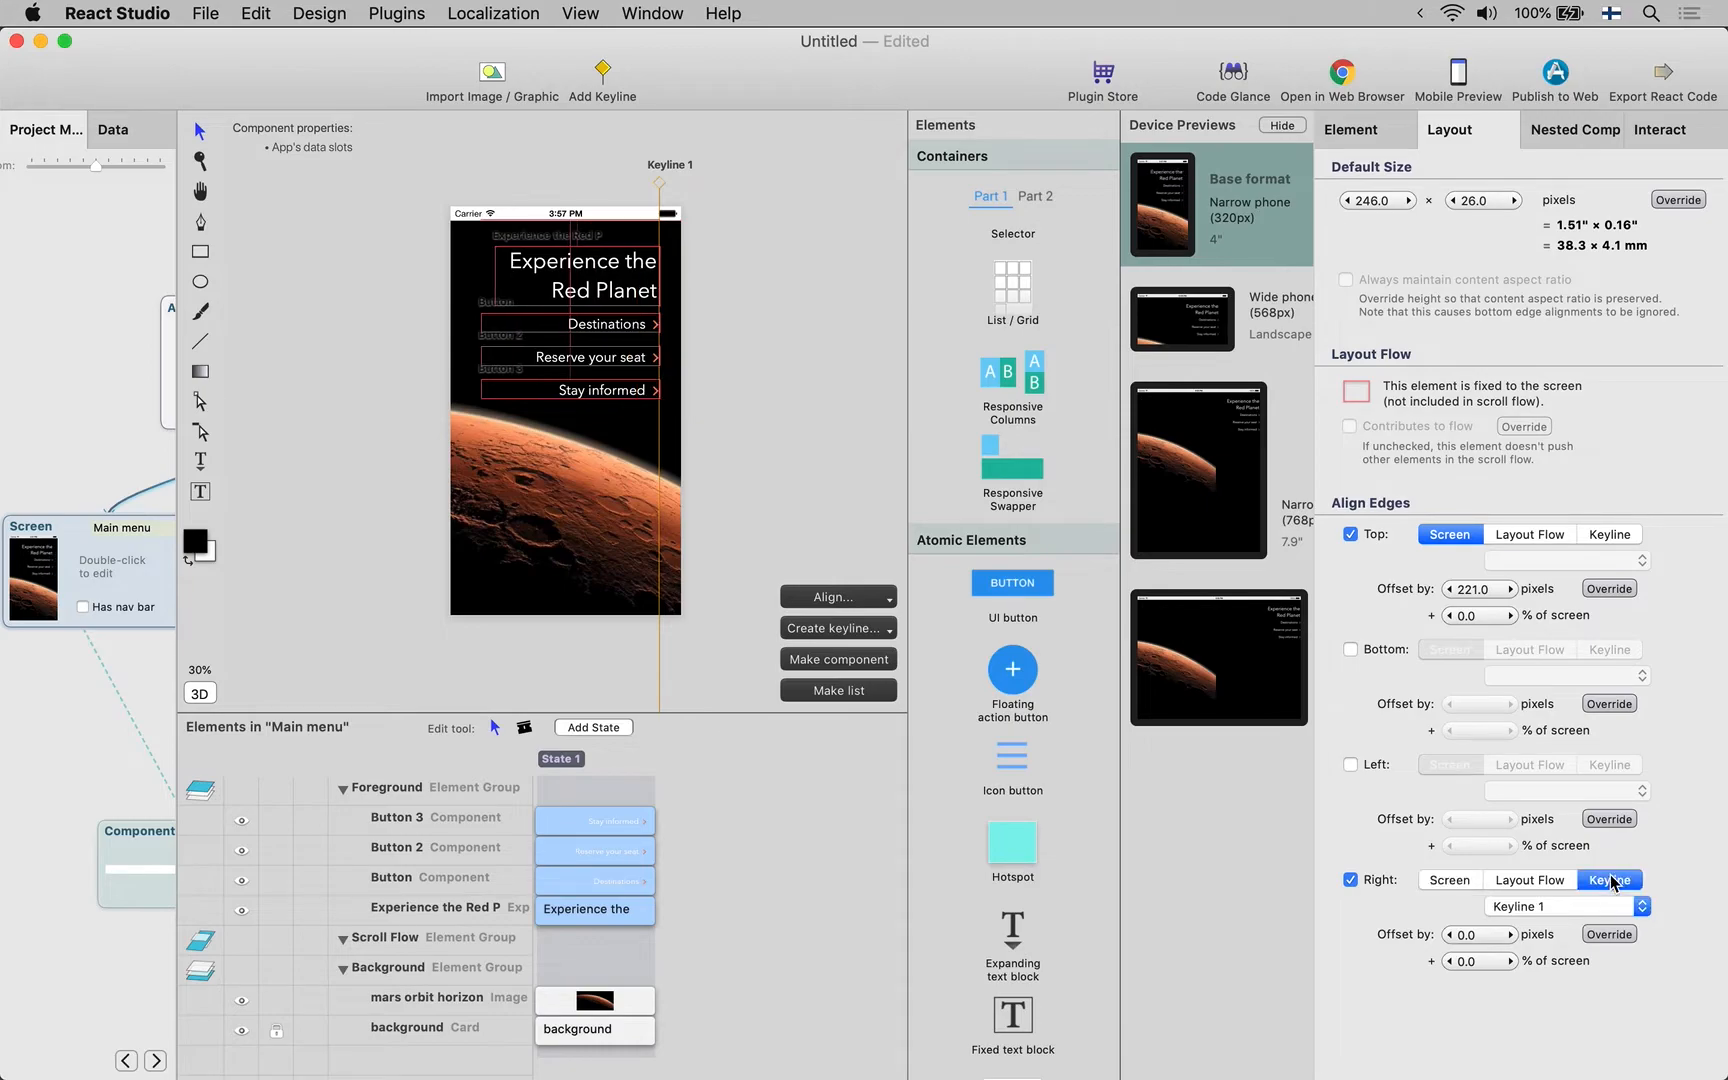
{"action": "left_click", "coordinate": [662, 180]}
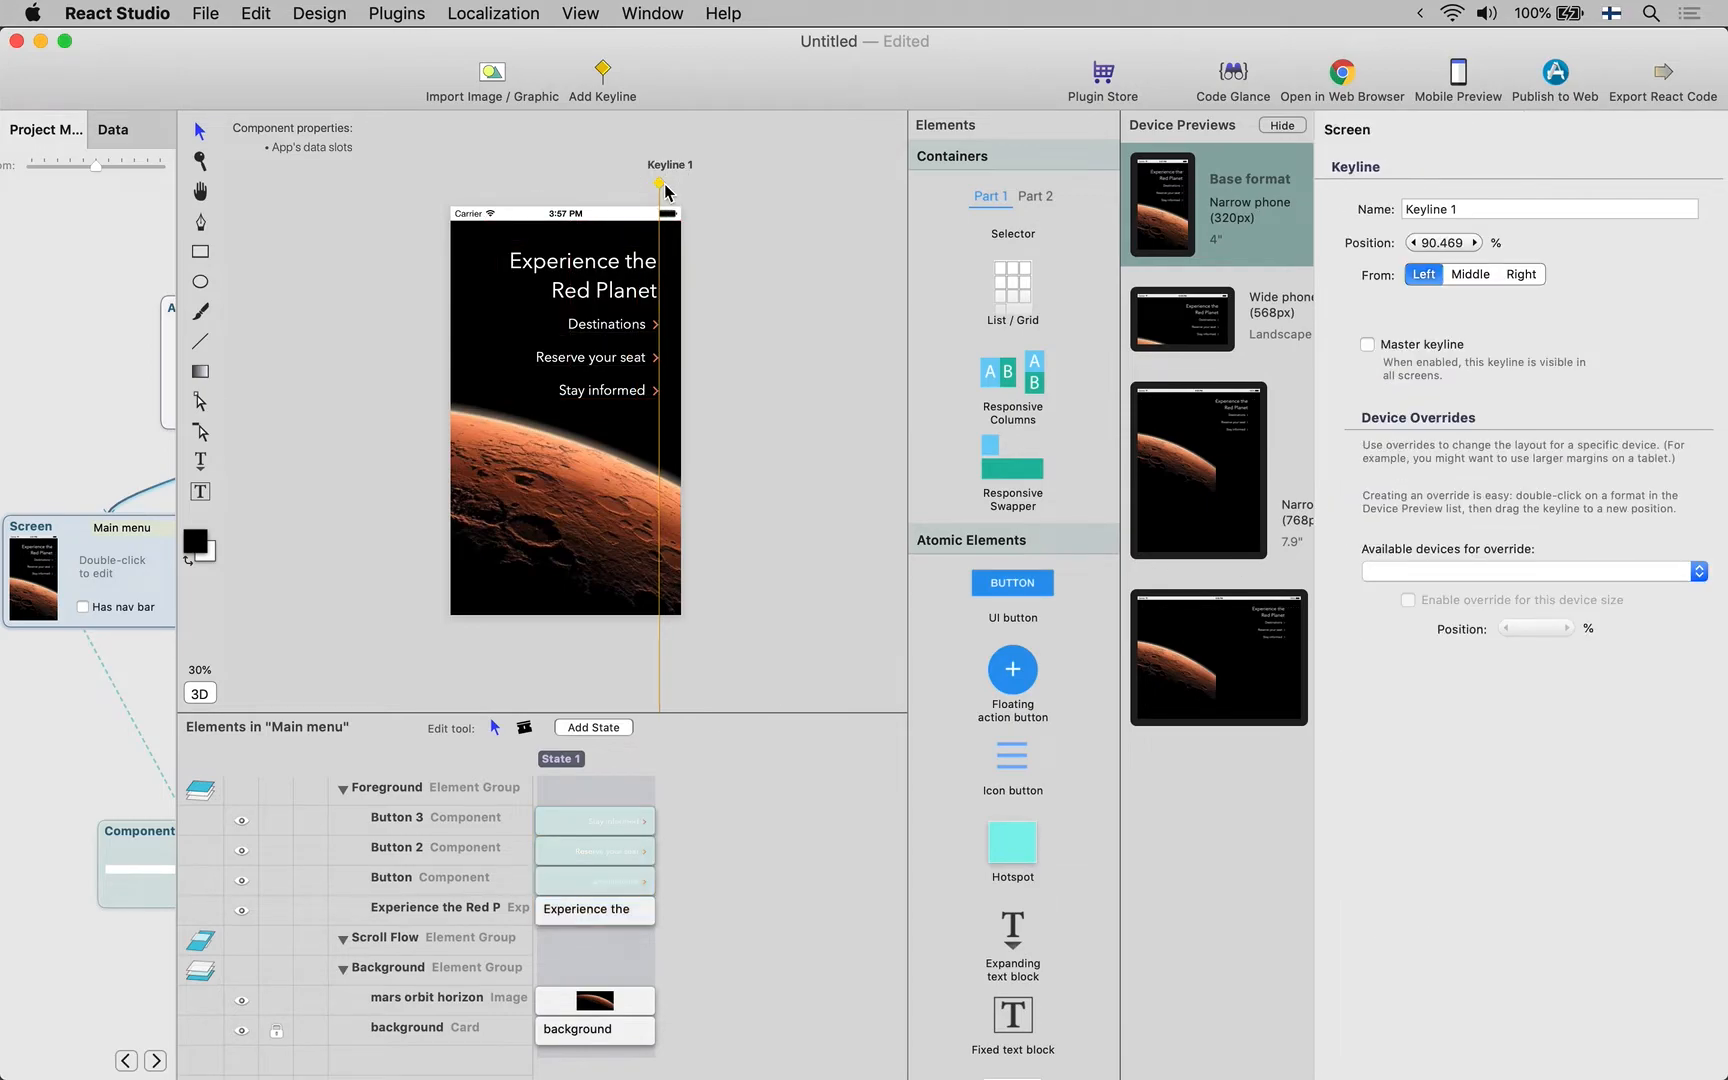
Drag Keyline 1 left and back to confirm the text follows it
{"action": "left_click_drag", "start_coordinate": [662, 182], "coordinate": [608, 168]}
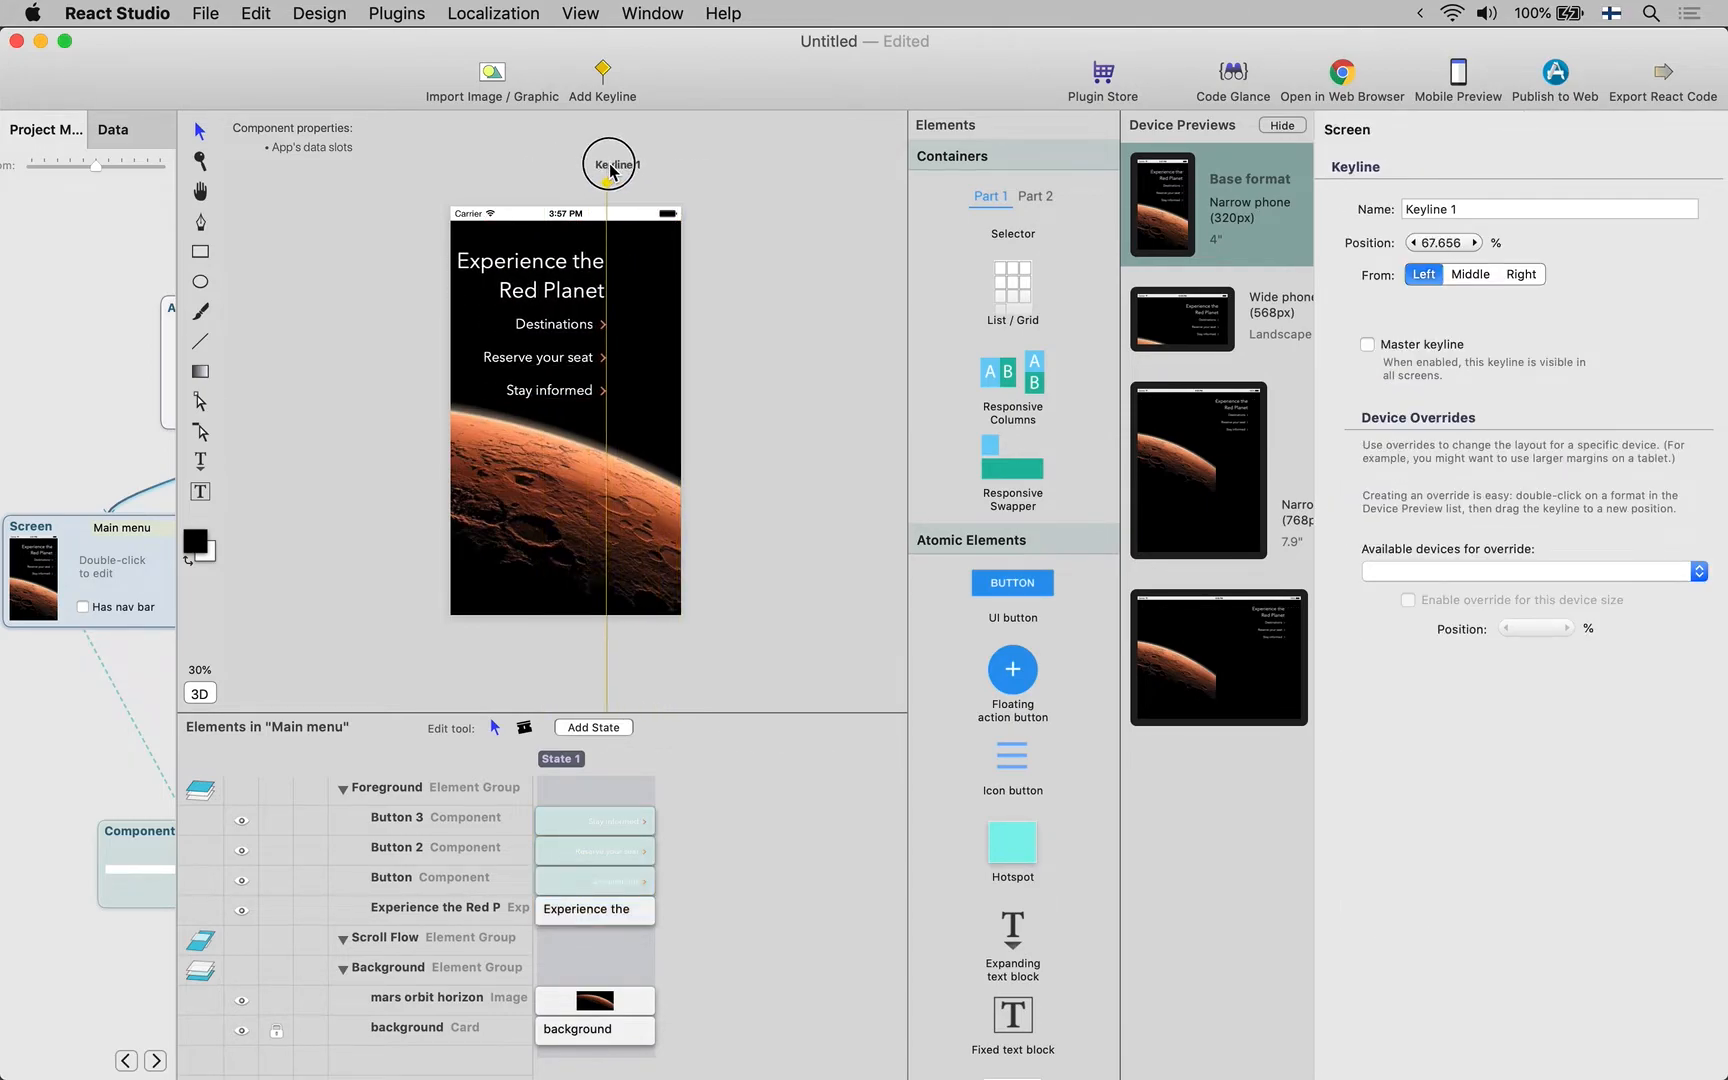
{"action": "left_click_drag", "start_coordinate": [610, 164], "coordinate": [576, 164]}
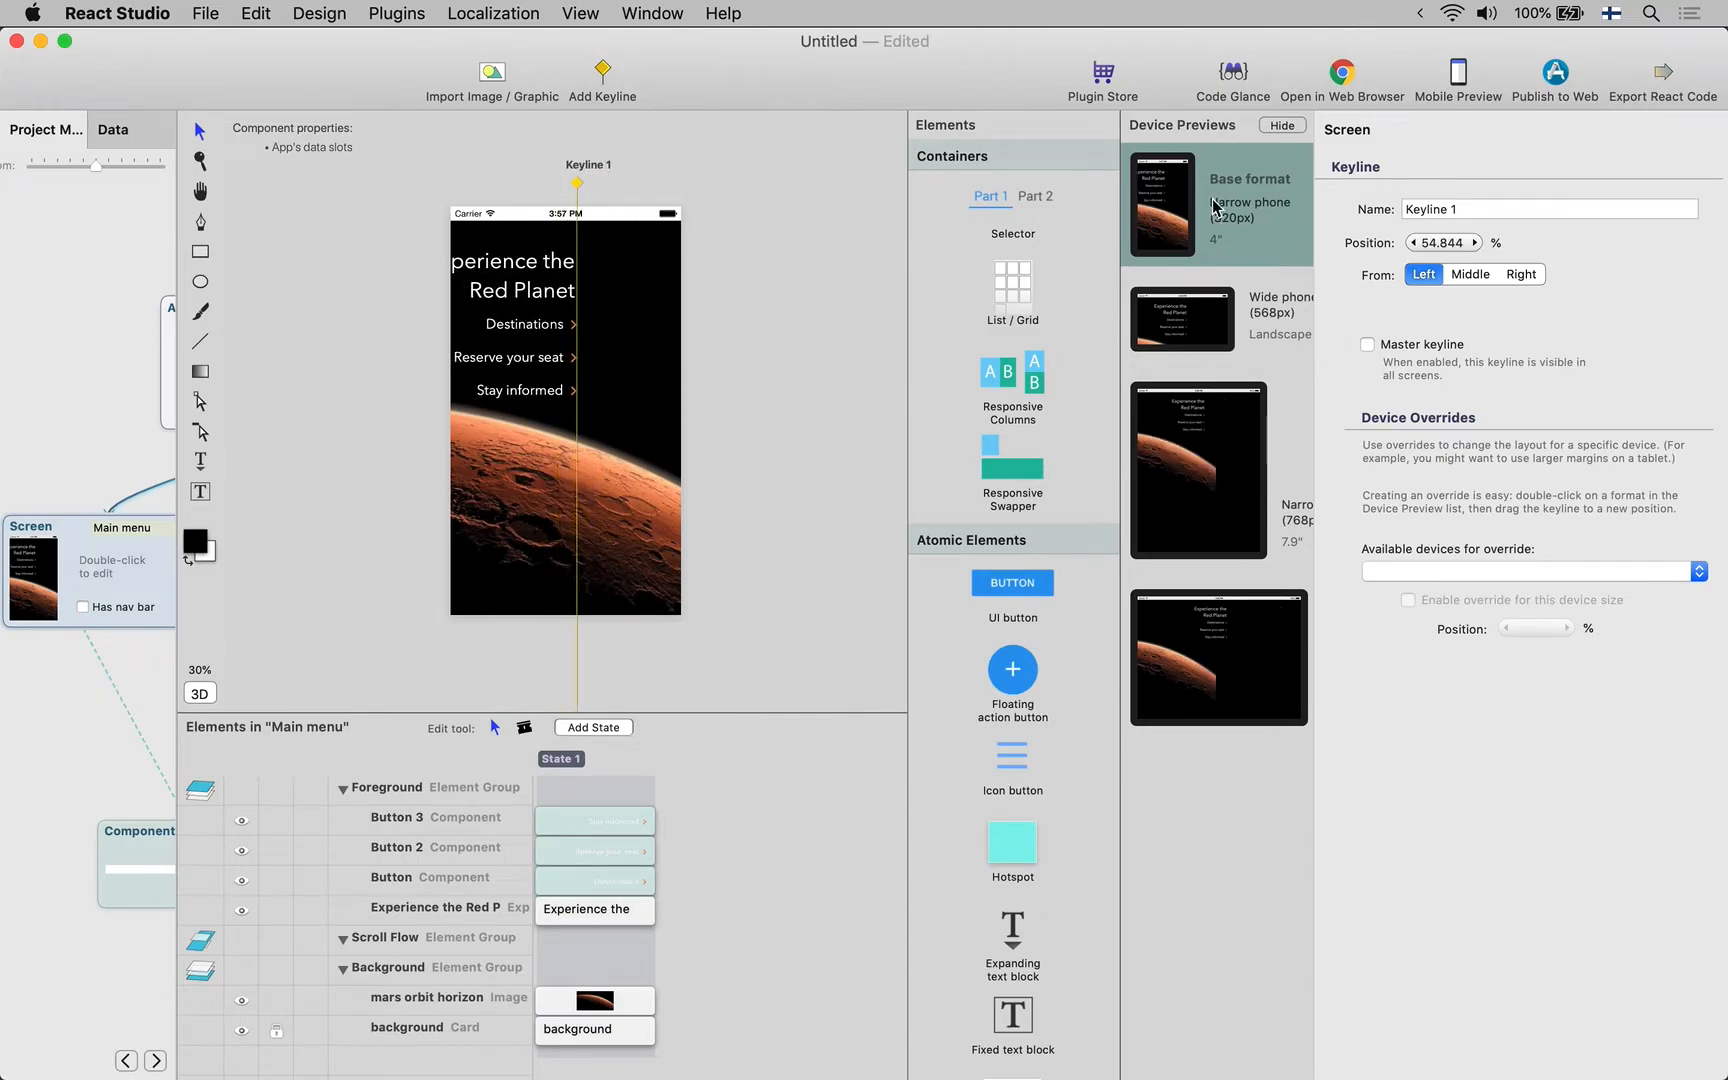
{"action": "mouse_move", "coordinate": [1188, 276]}
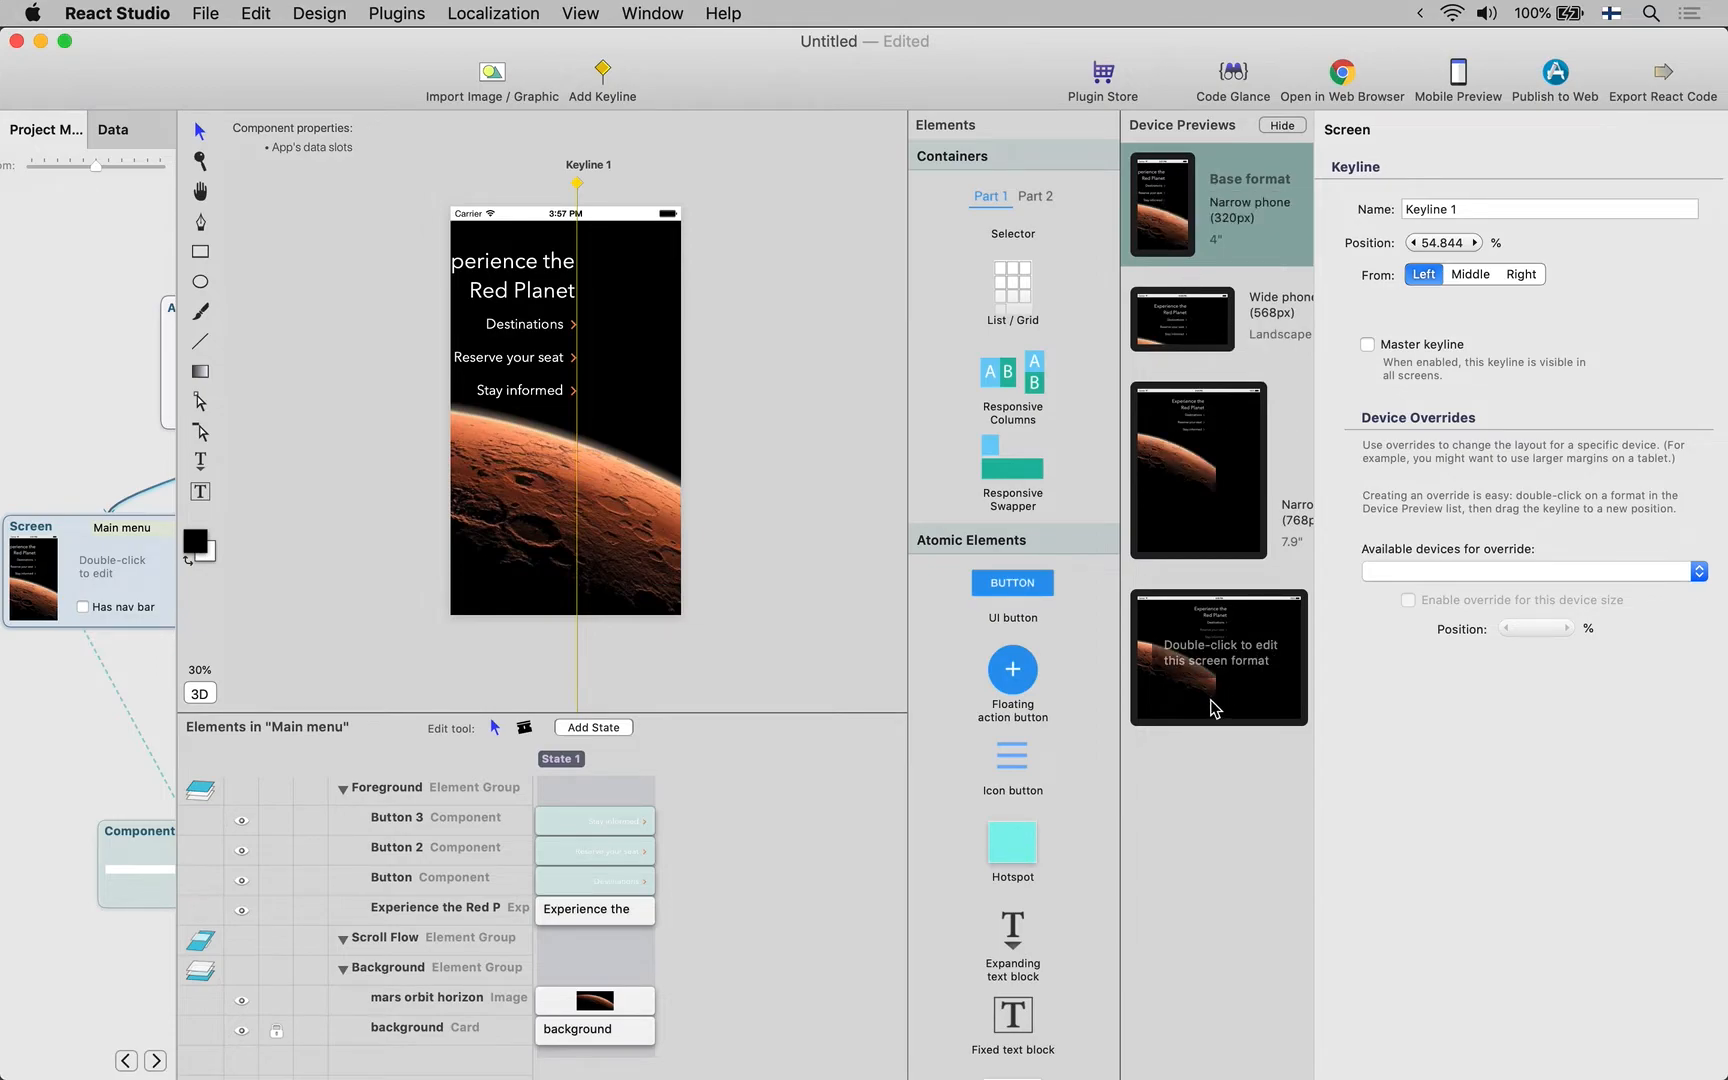
{"action": "left_click_drag", "start_coordinate": [576, 180], "coordinate": [648, 178]}
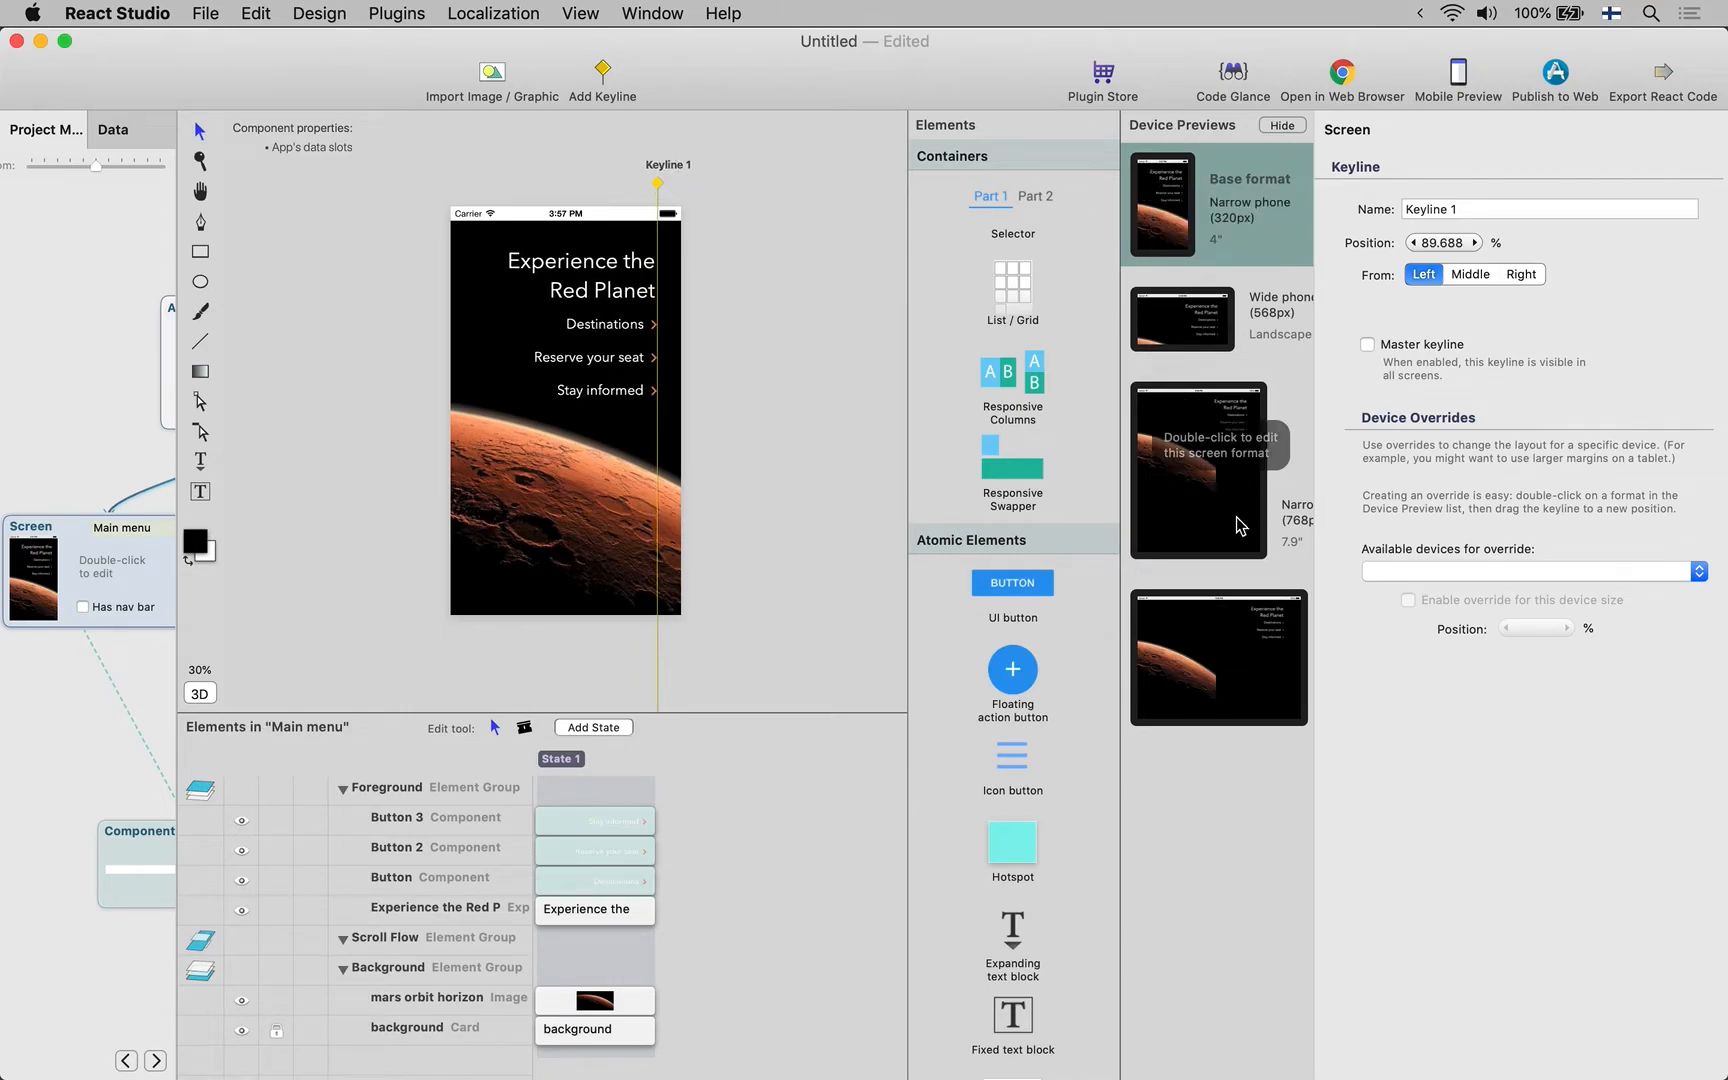
{"action": "mouse_move", "coordinate": [696, 448]}
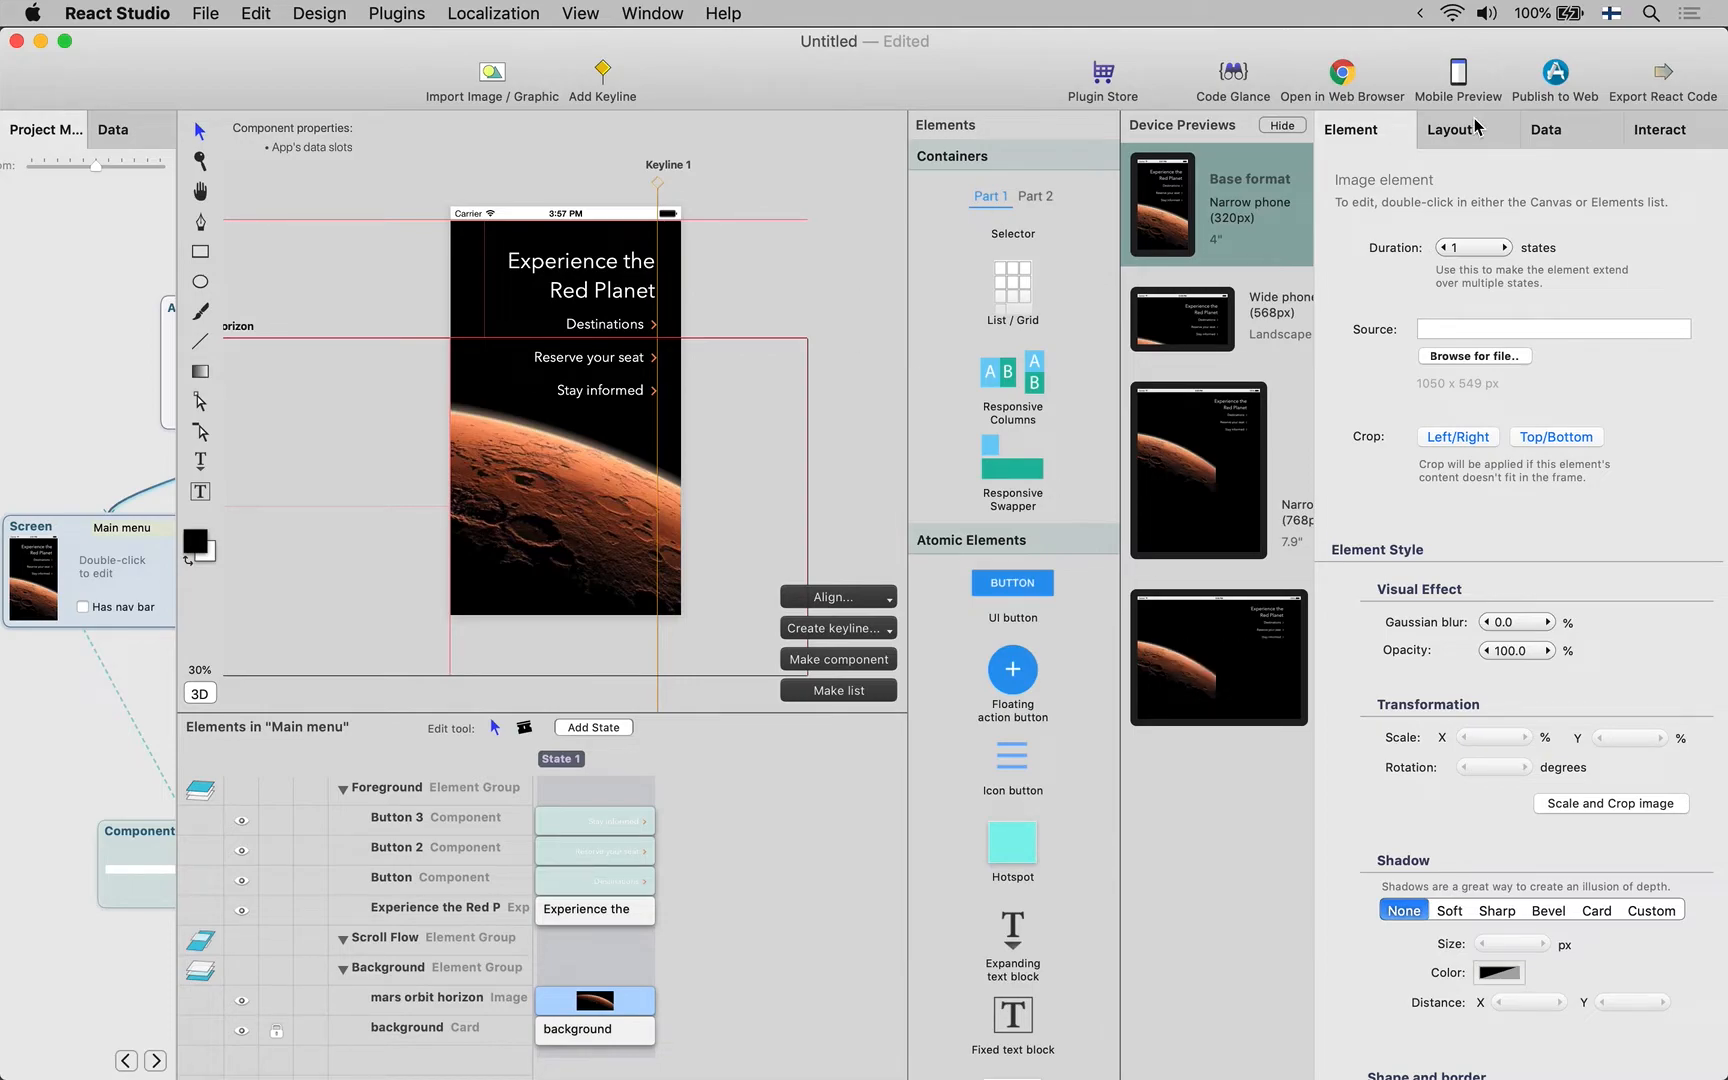
Pin the Mars horizon image to the screen's left, right and bottom edges
{"action": "left_click", "coordinate": [1452, 128]}
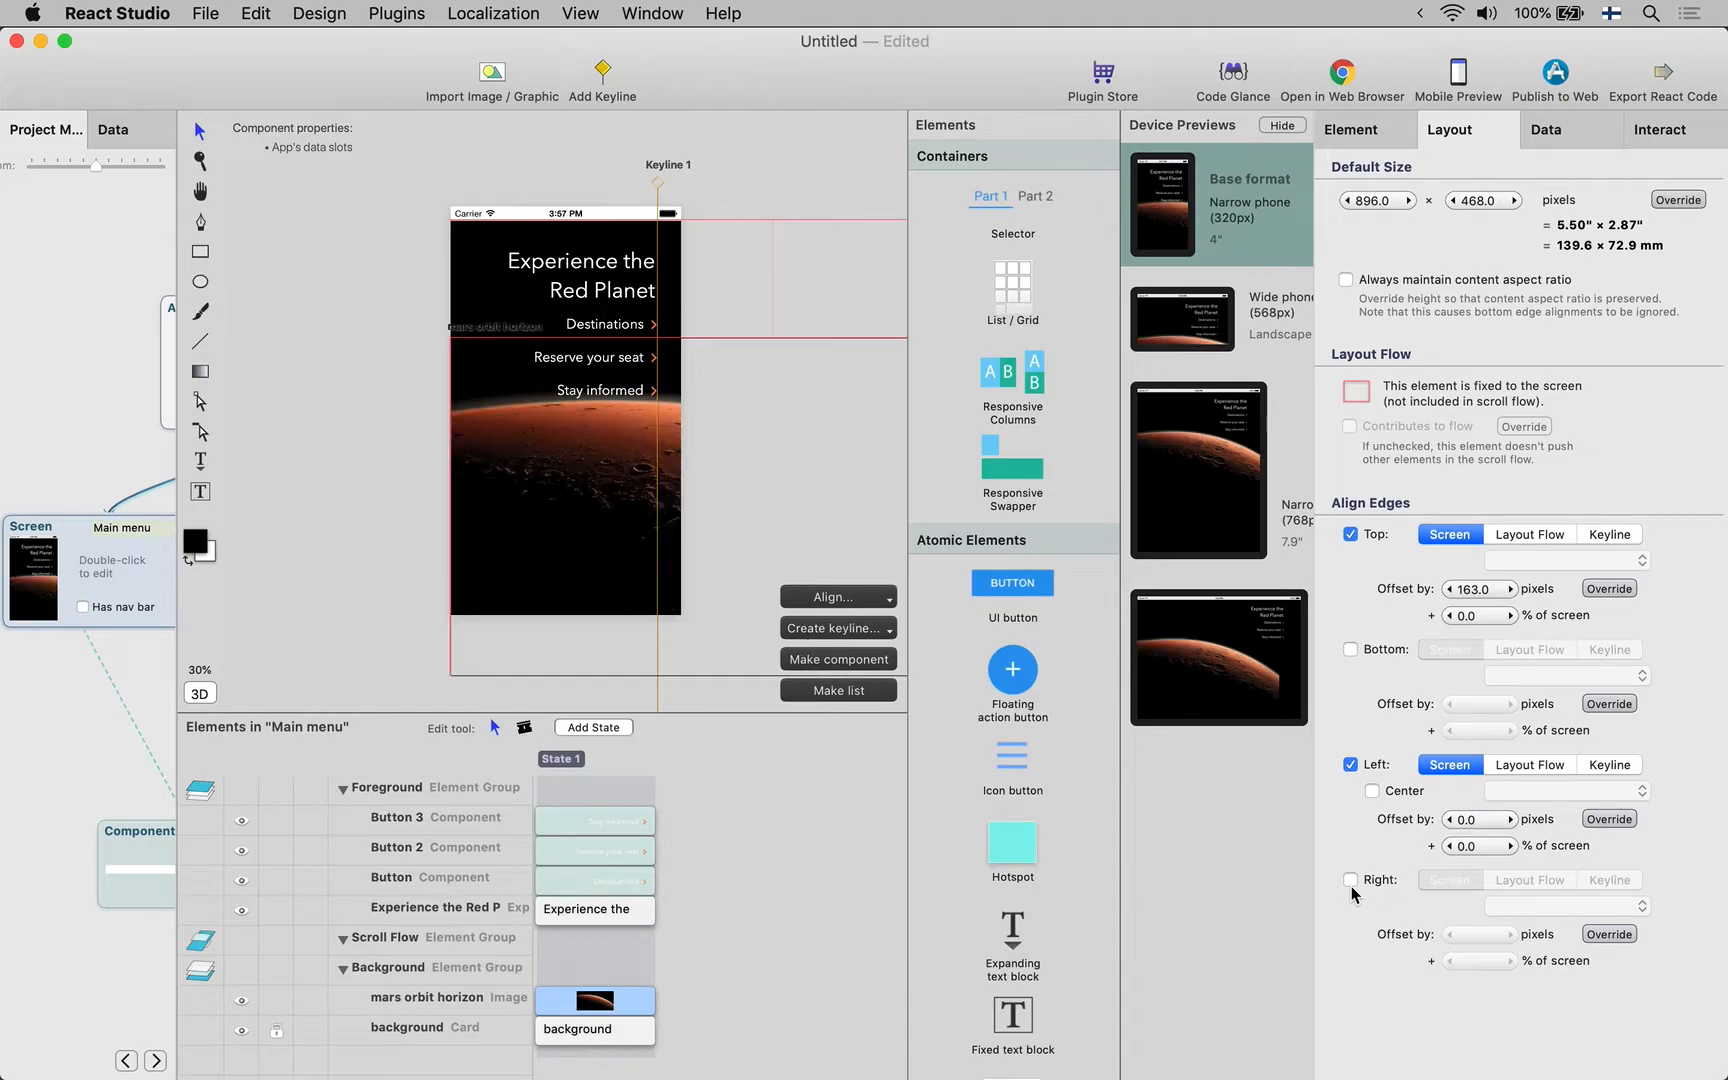
{"action": "left_click", "coordinate": [1348, 878]}
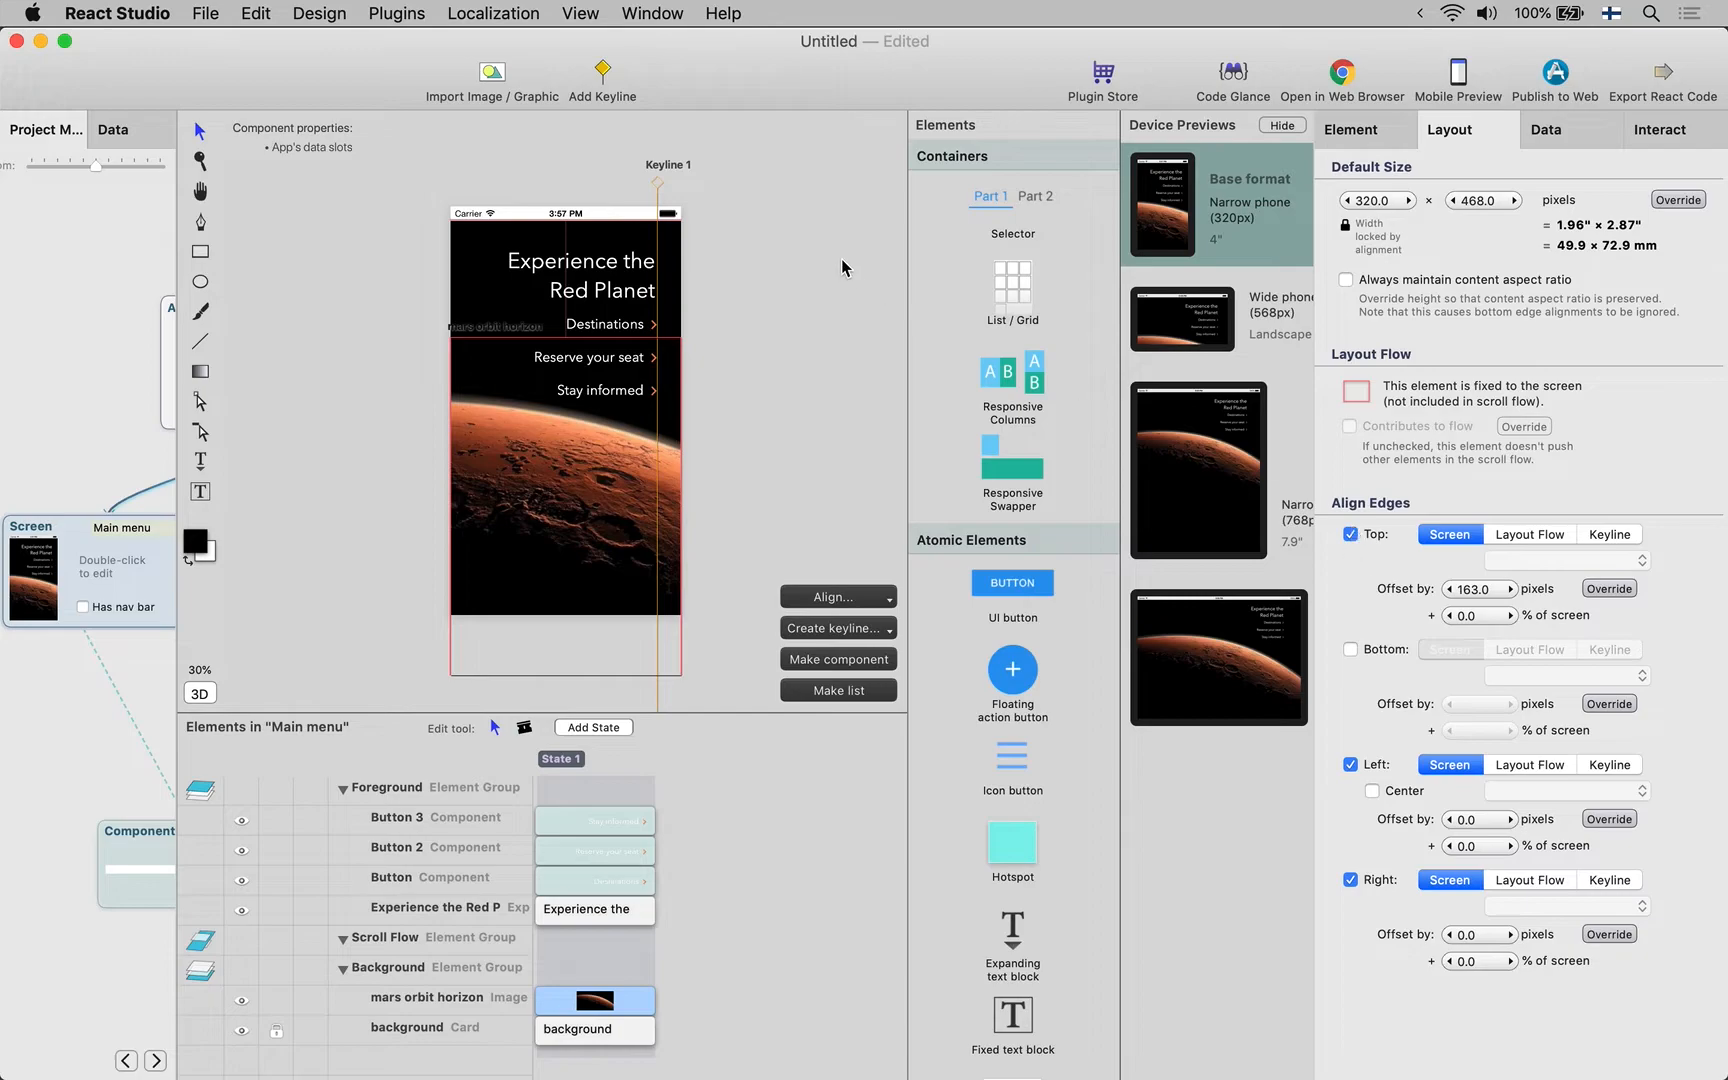
{"action": "mouse_move", "coordinate": [658, 216]}
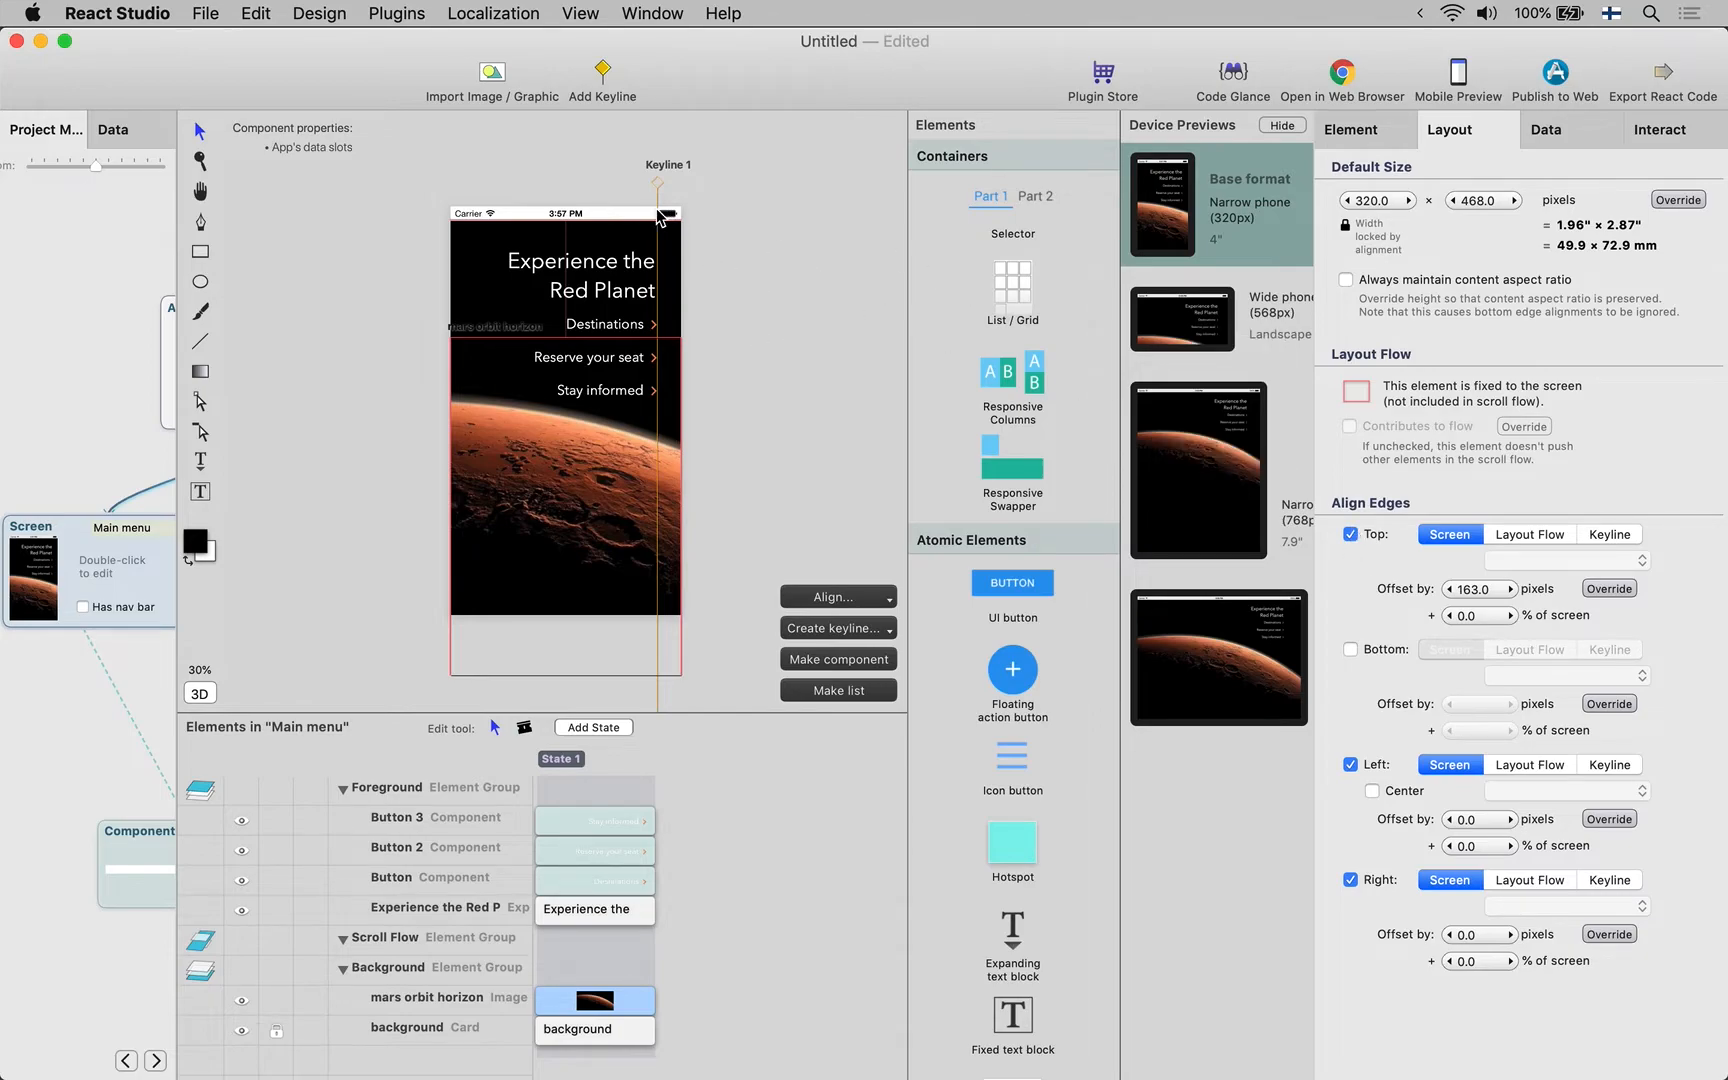
{"action": "left_click", "coordinate": [1350, 534]}
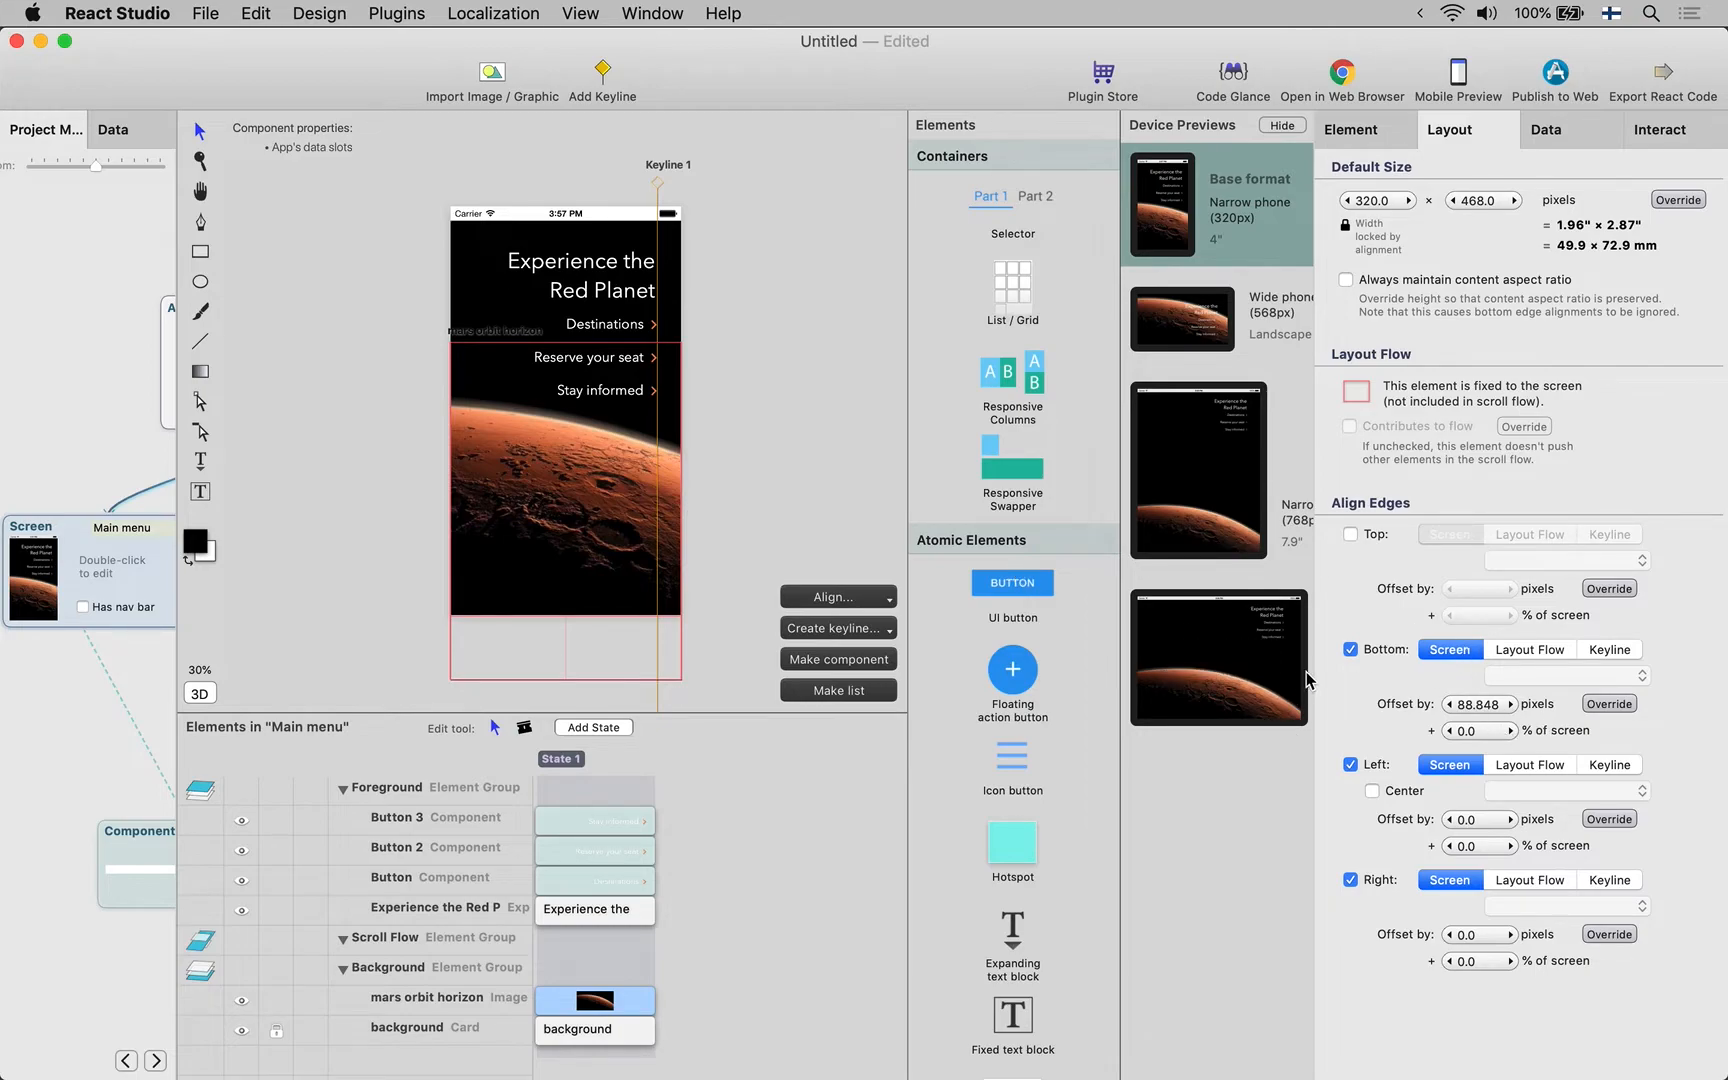
{"action": "mouse_move", "coordinate": [784, 328]}
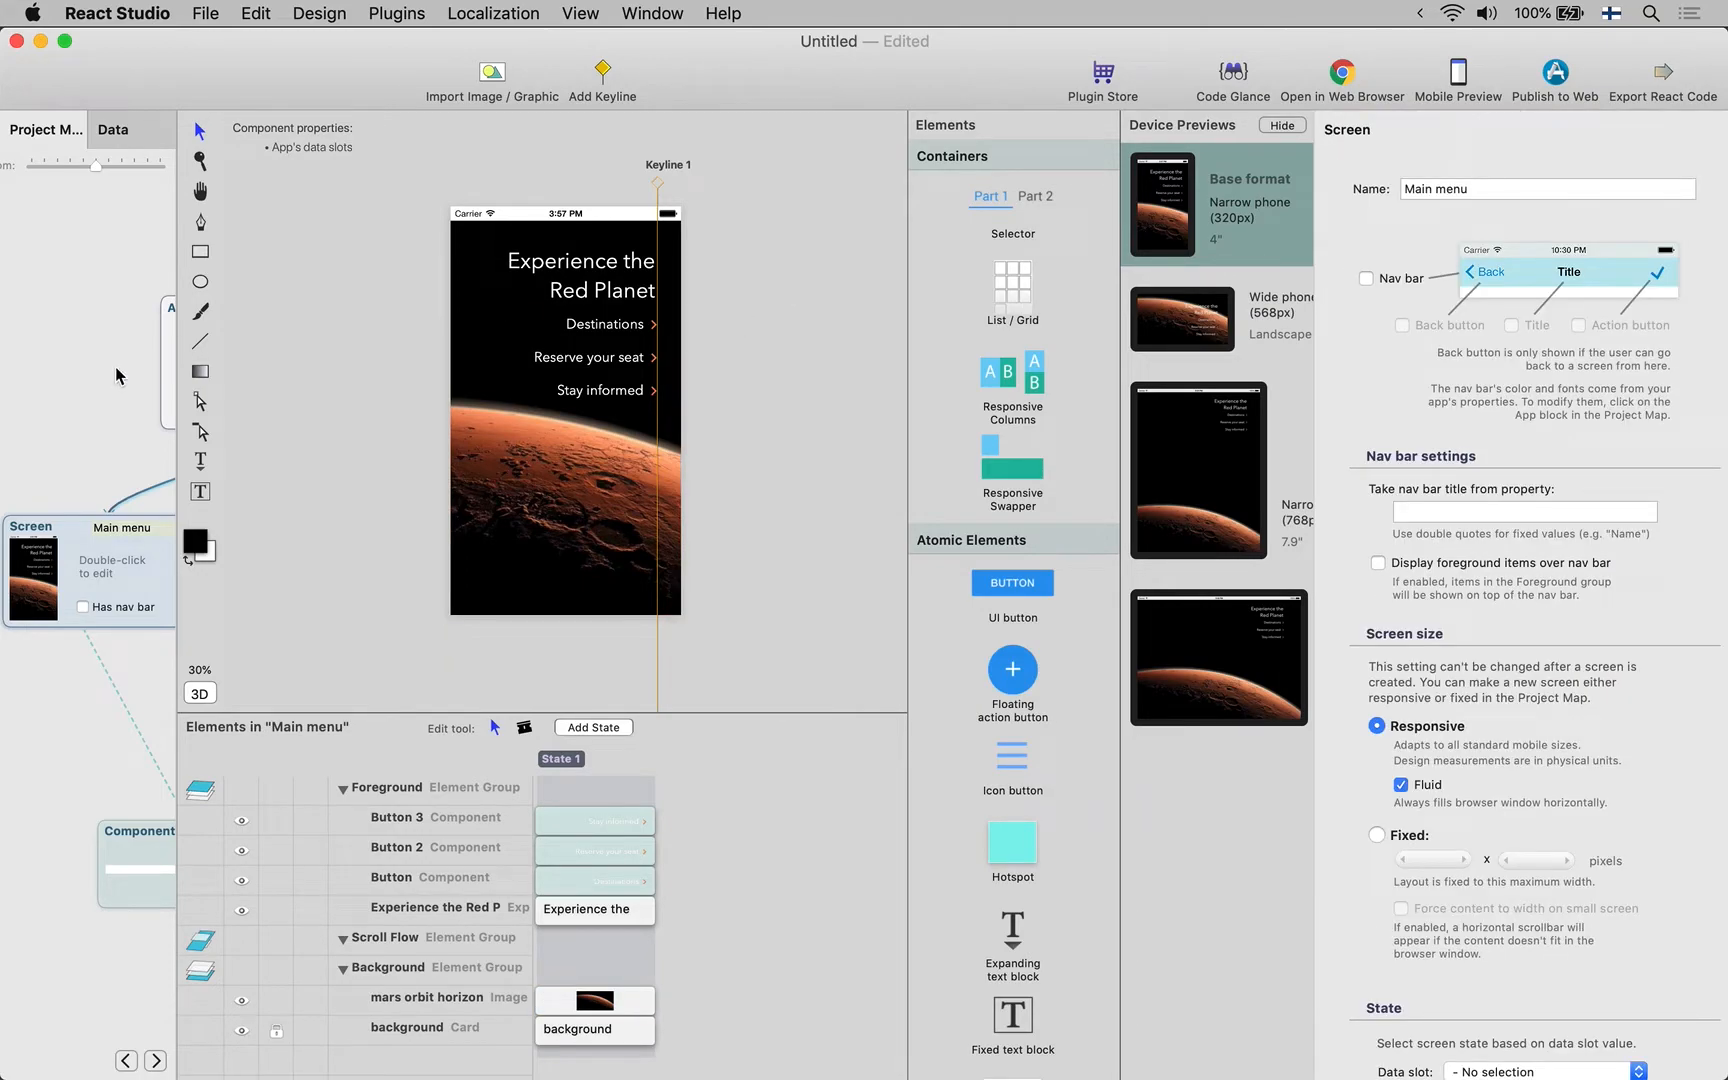
{"action": "mouse_move", "coordinate": [128, 406]}
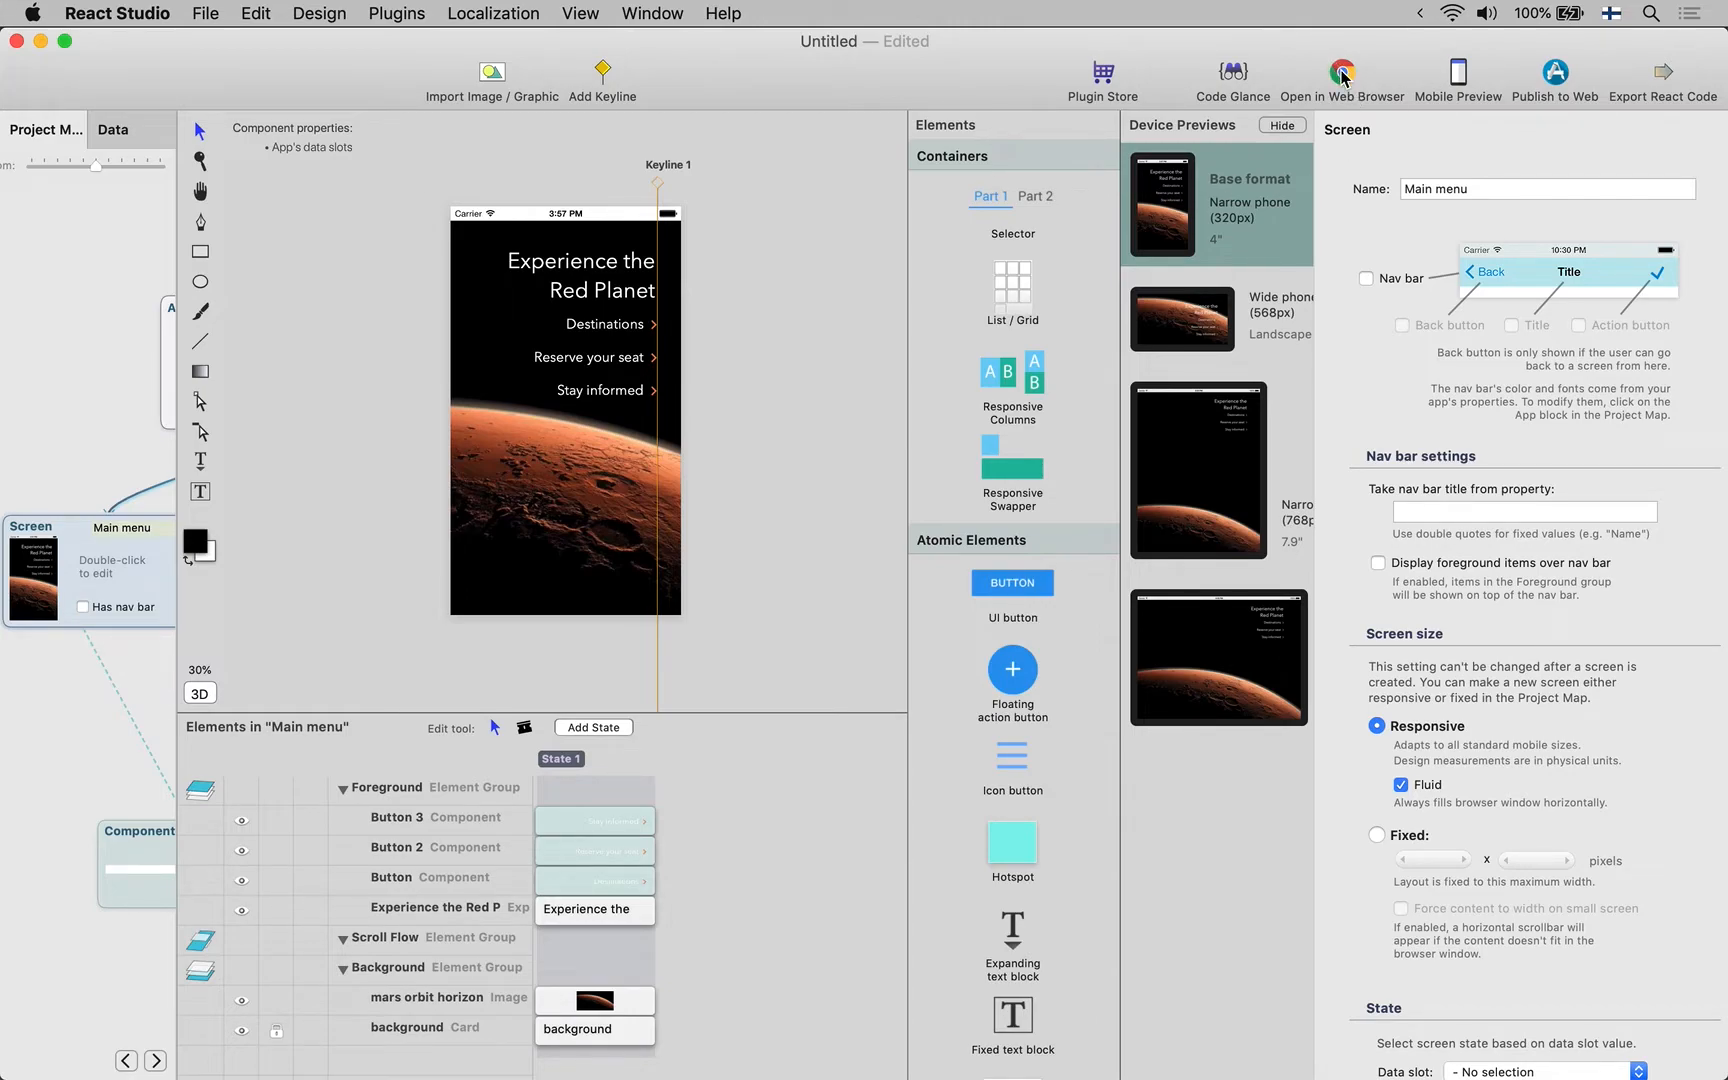
Launch the localhost preview in Chrome, which returns an empty-response error
{"action": "left_click", "coordinate": [1342, 72]}
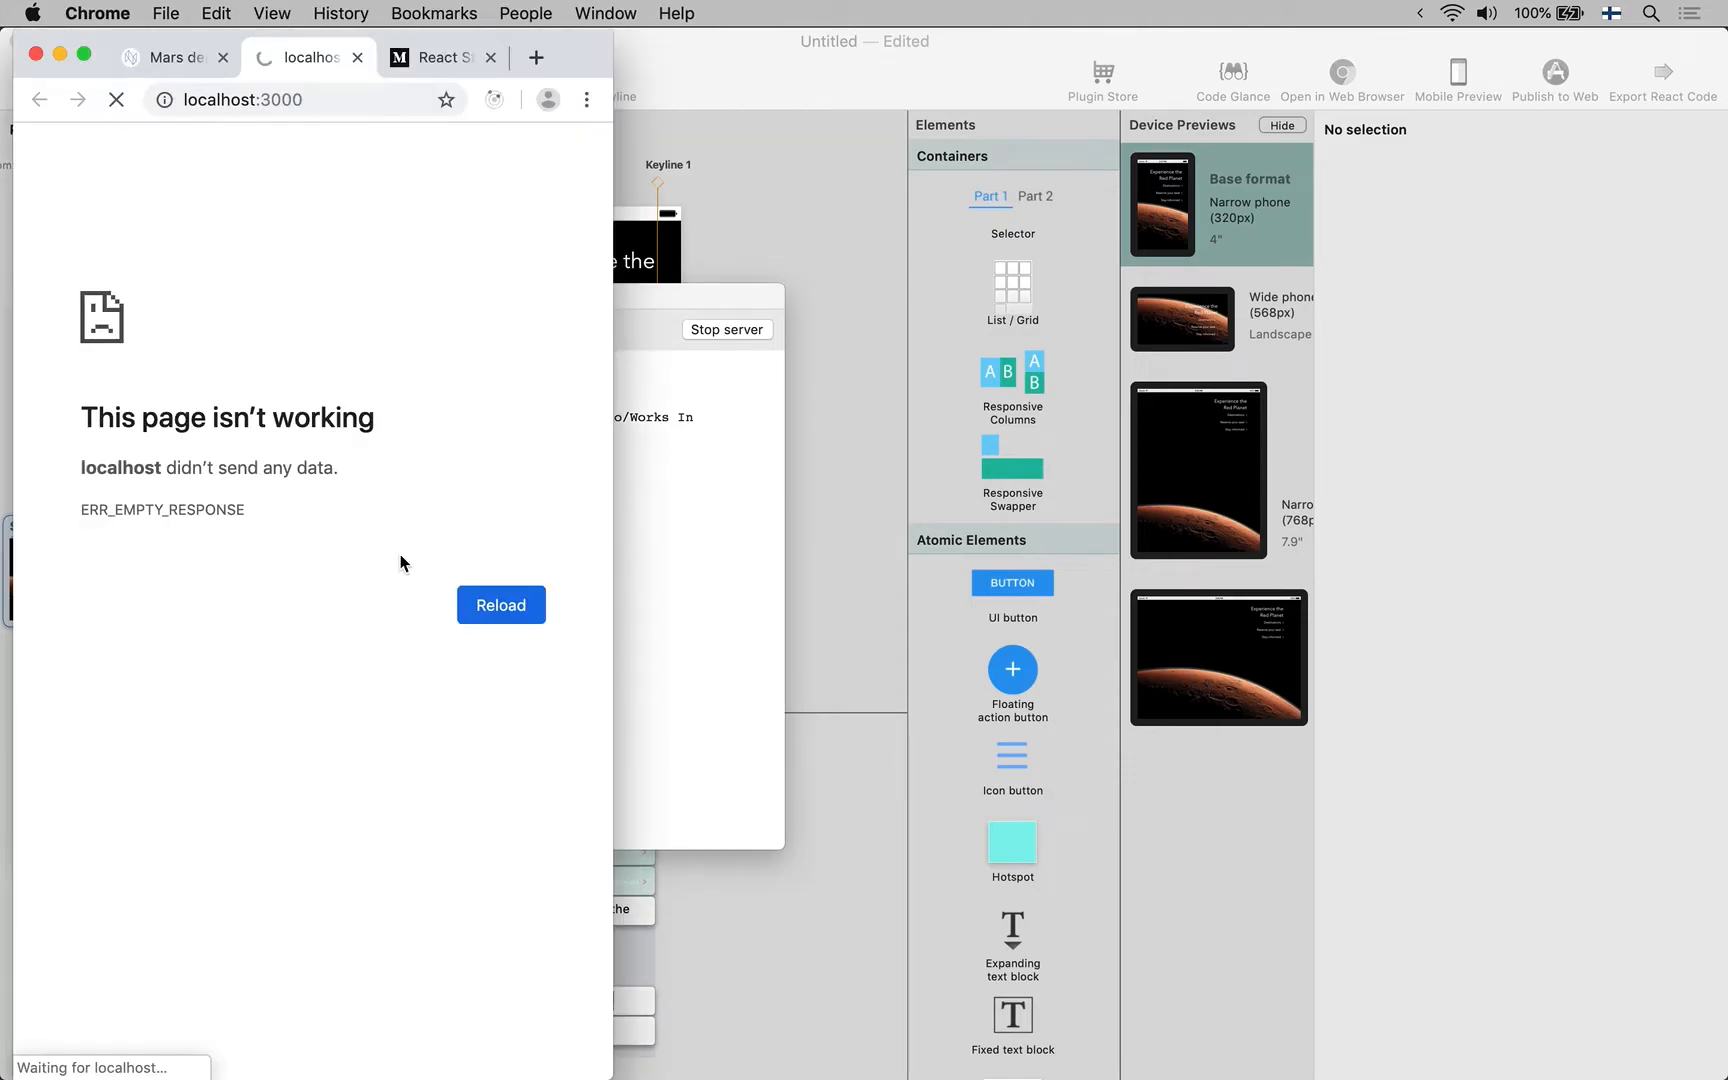
{"action": "mouse_move", "coordinate": [330, 370]}
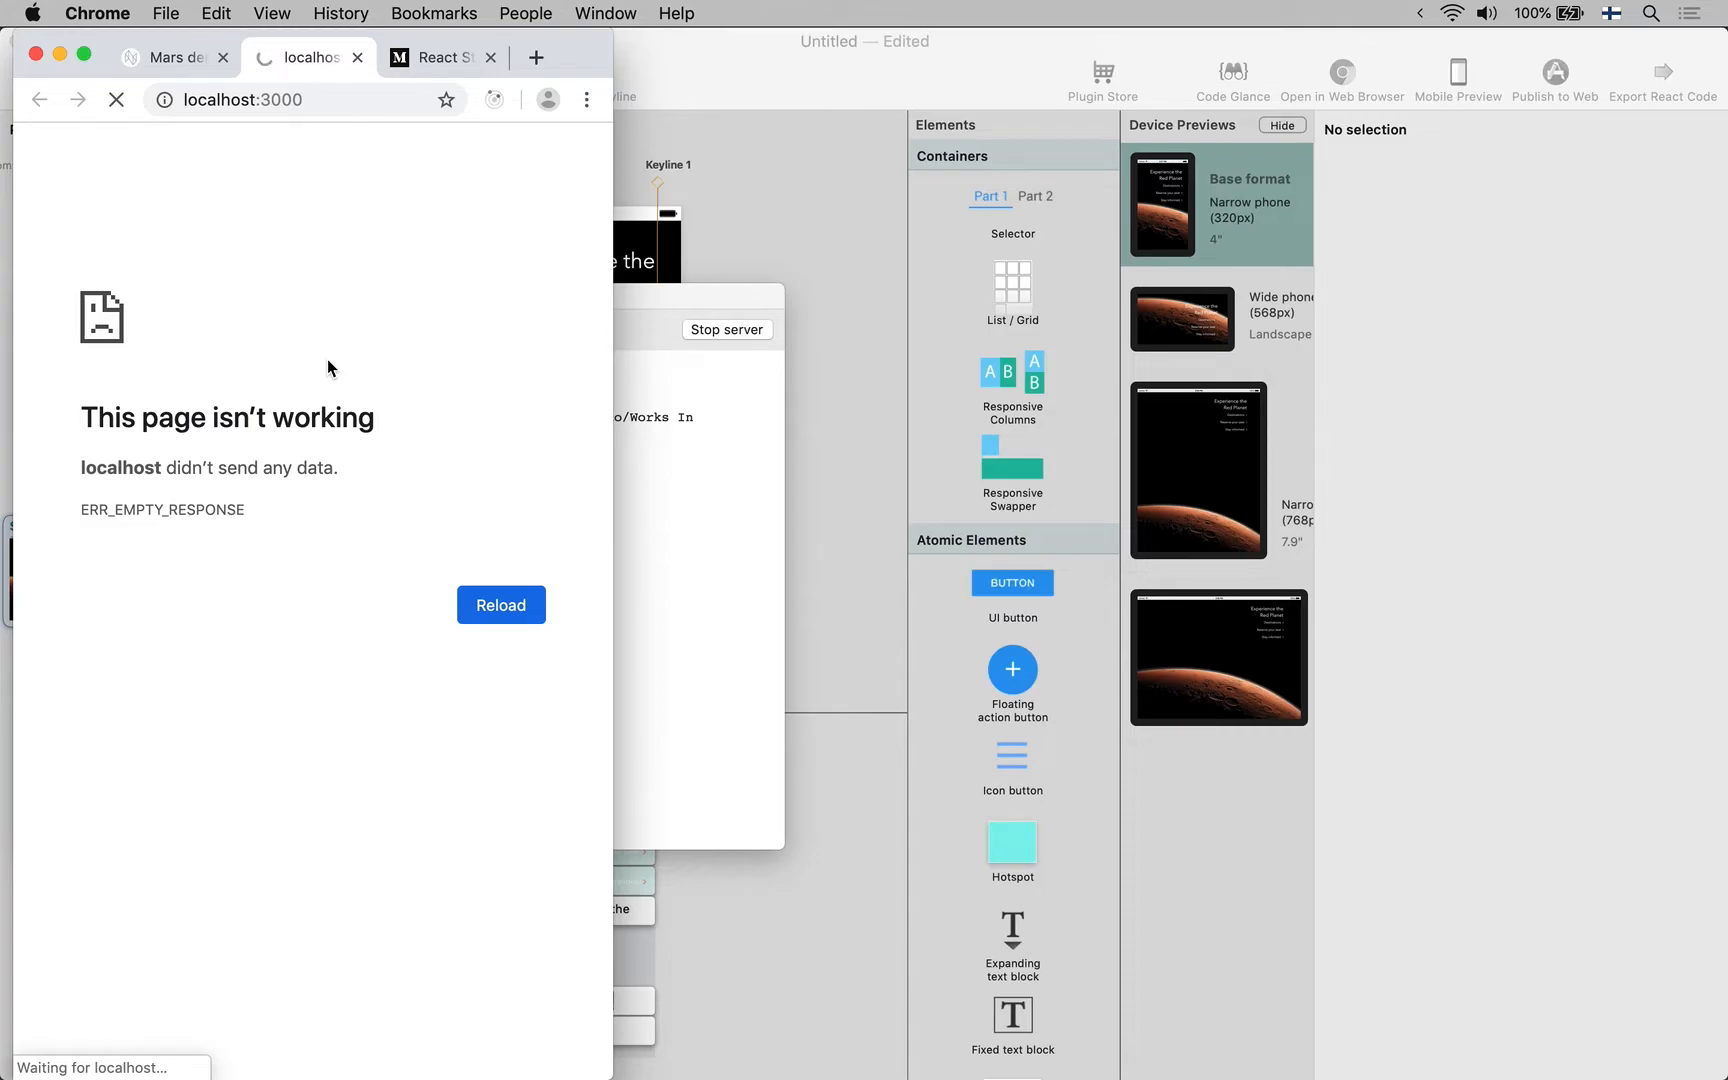
{"action": "left_click", "coordinate": [500, 604]}
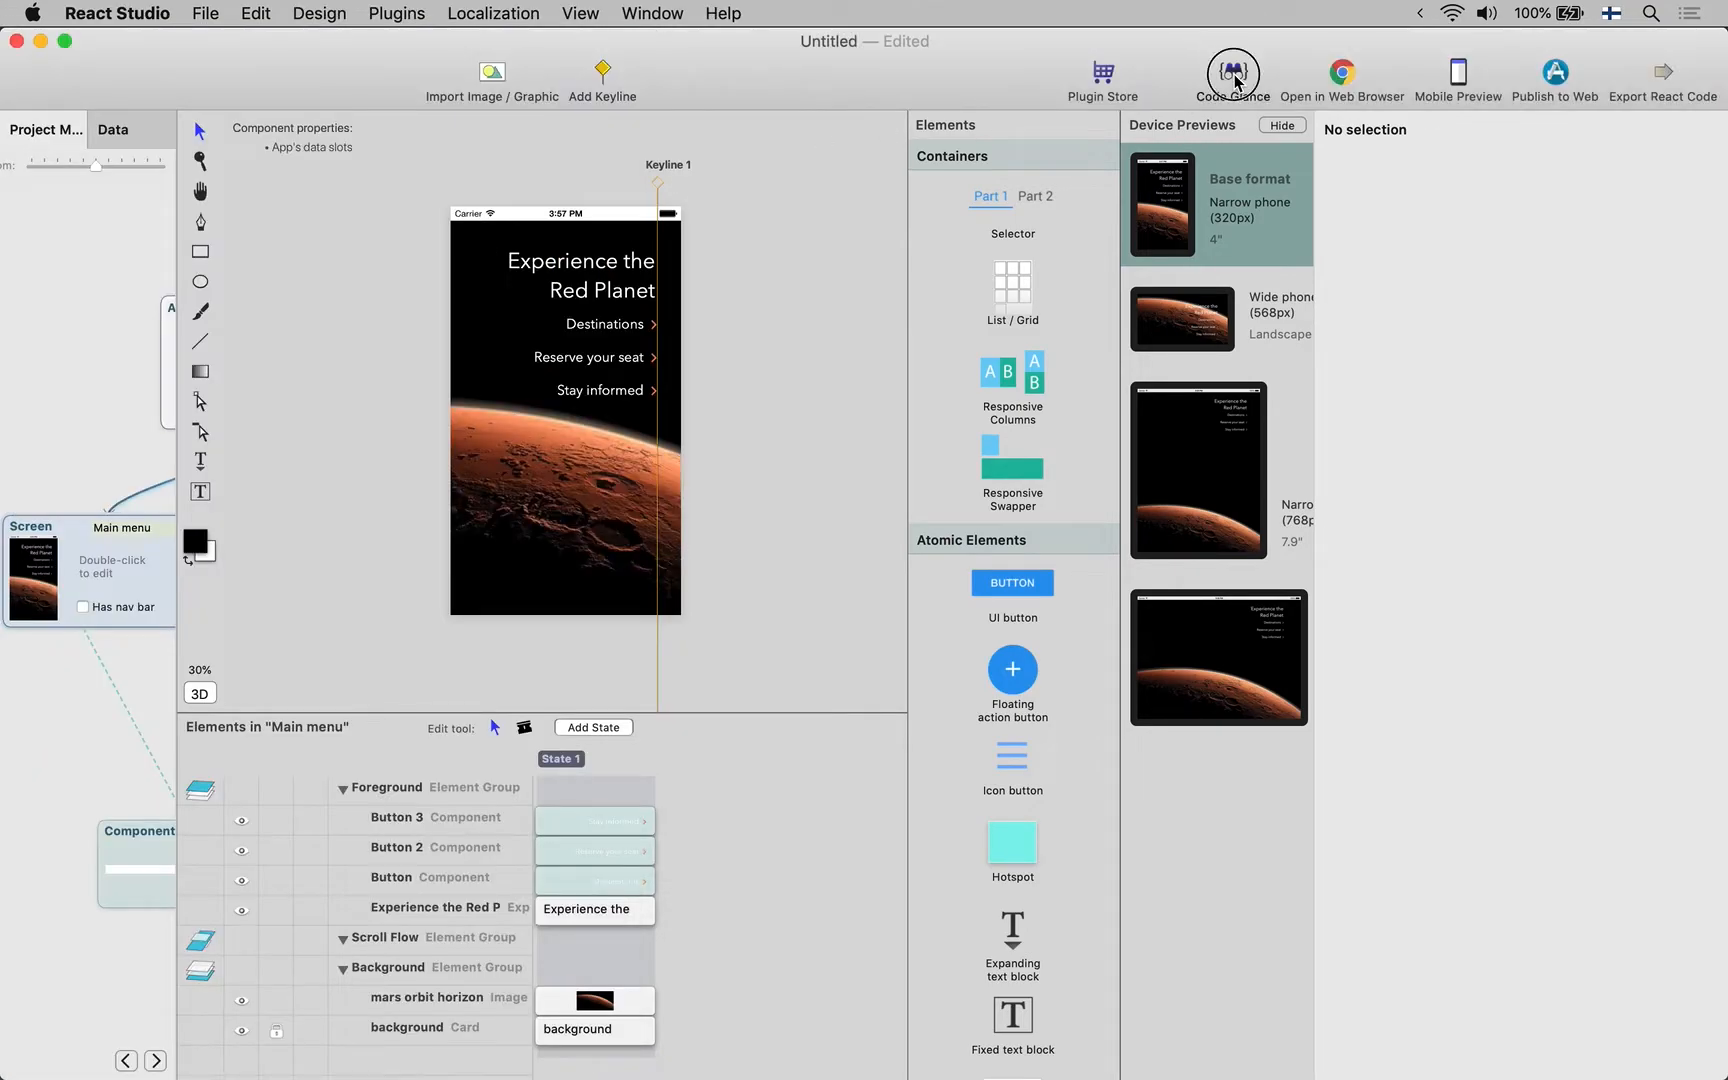
{"action": "left_click", "coordinate": [1230, 72]}
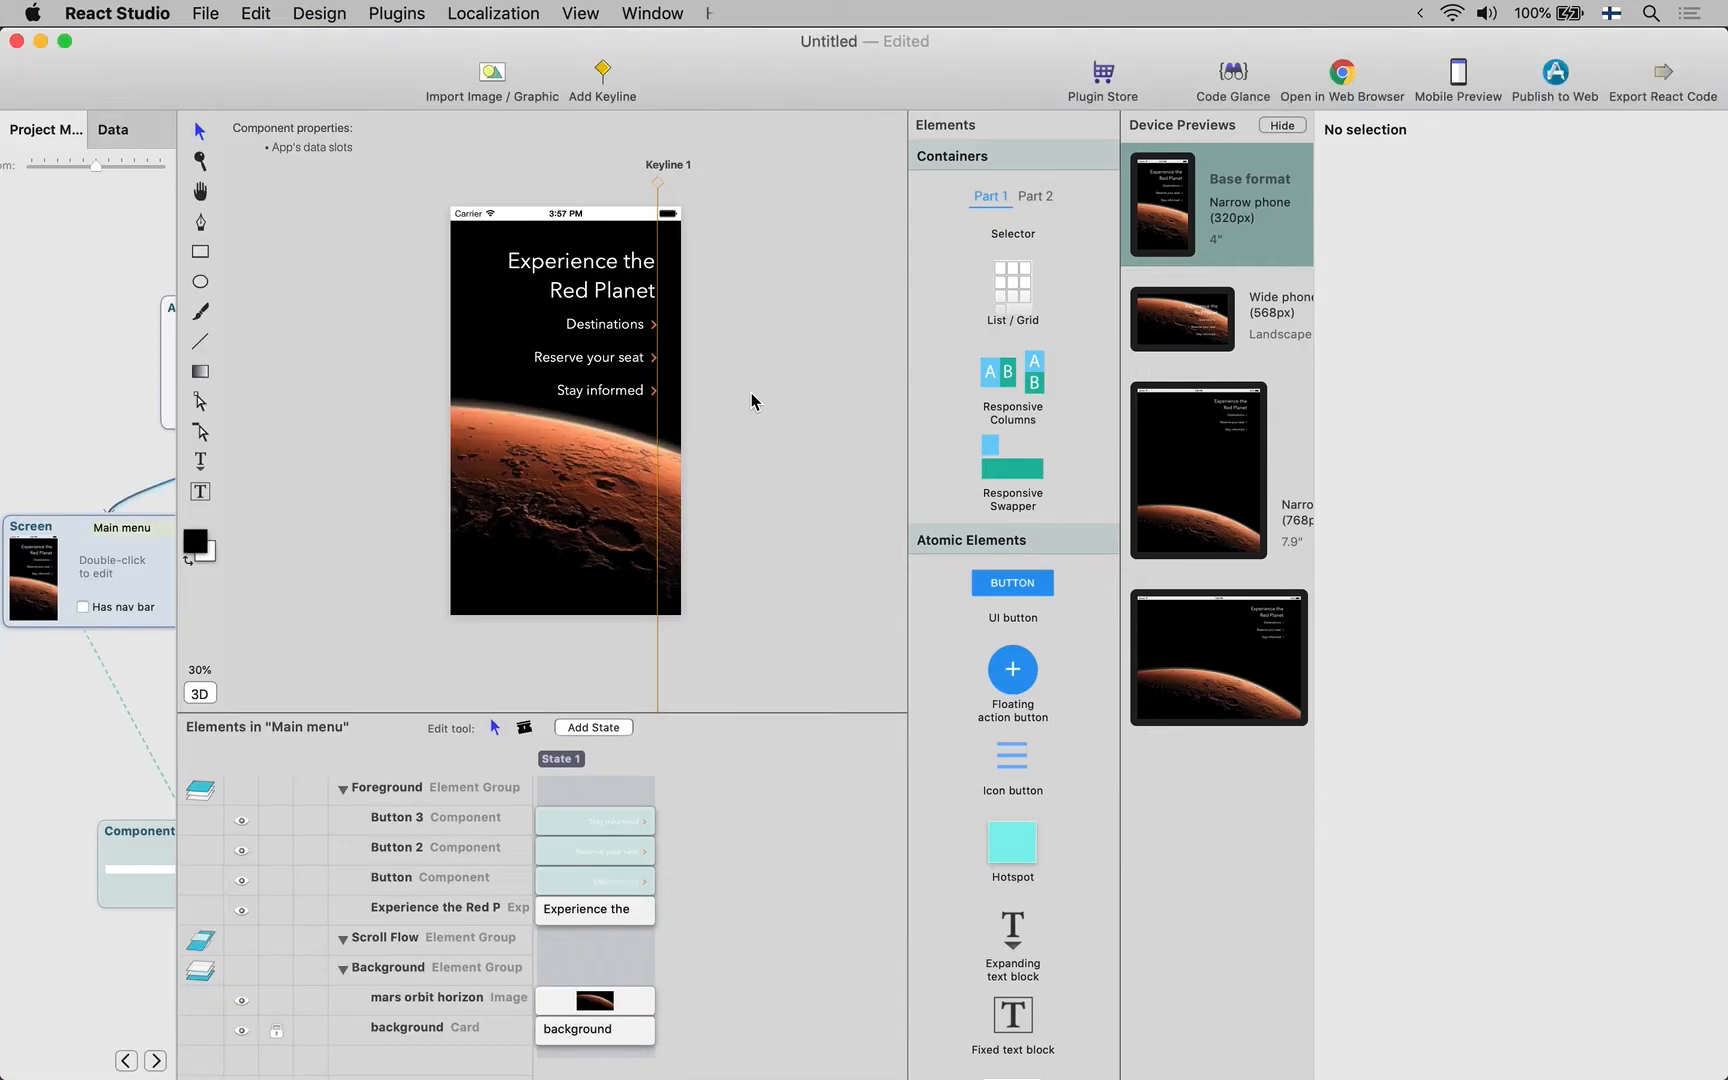
Give the Destinations button a tap Go-to action targeting the Destinations screen
{"action": "left_click", "coordinate": [568, 324]}
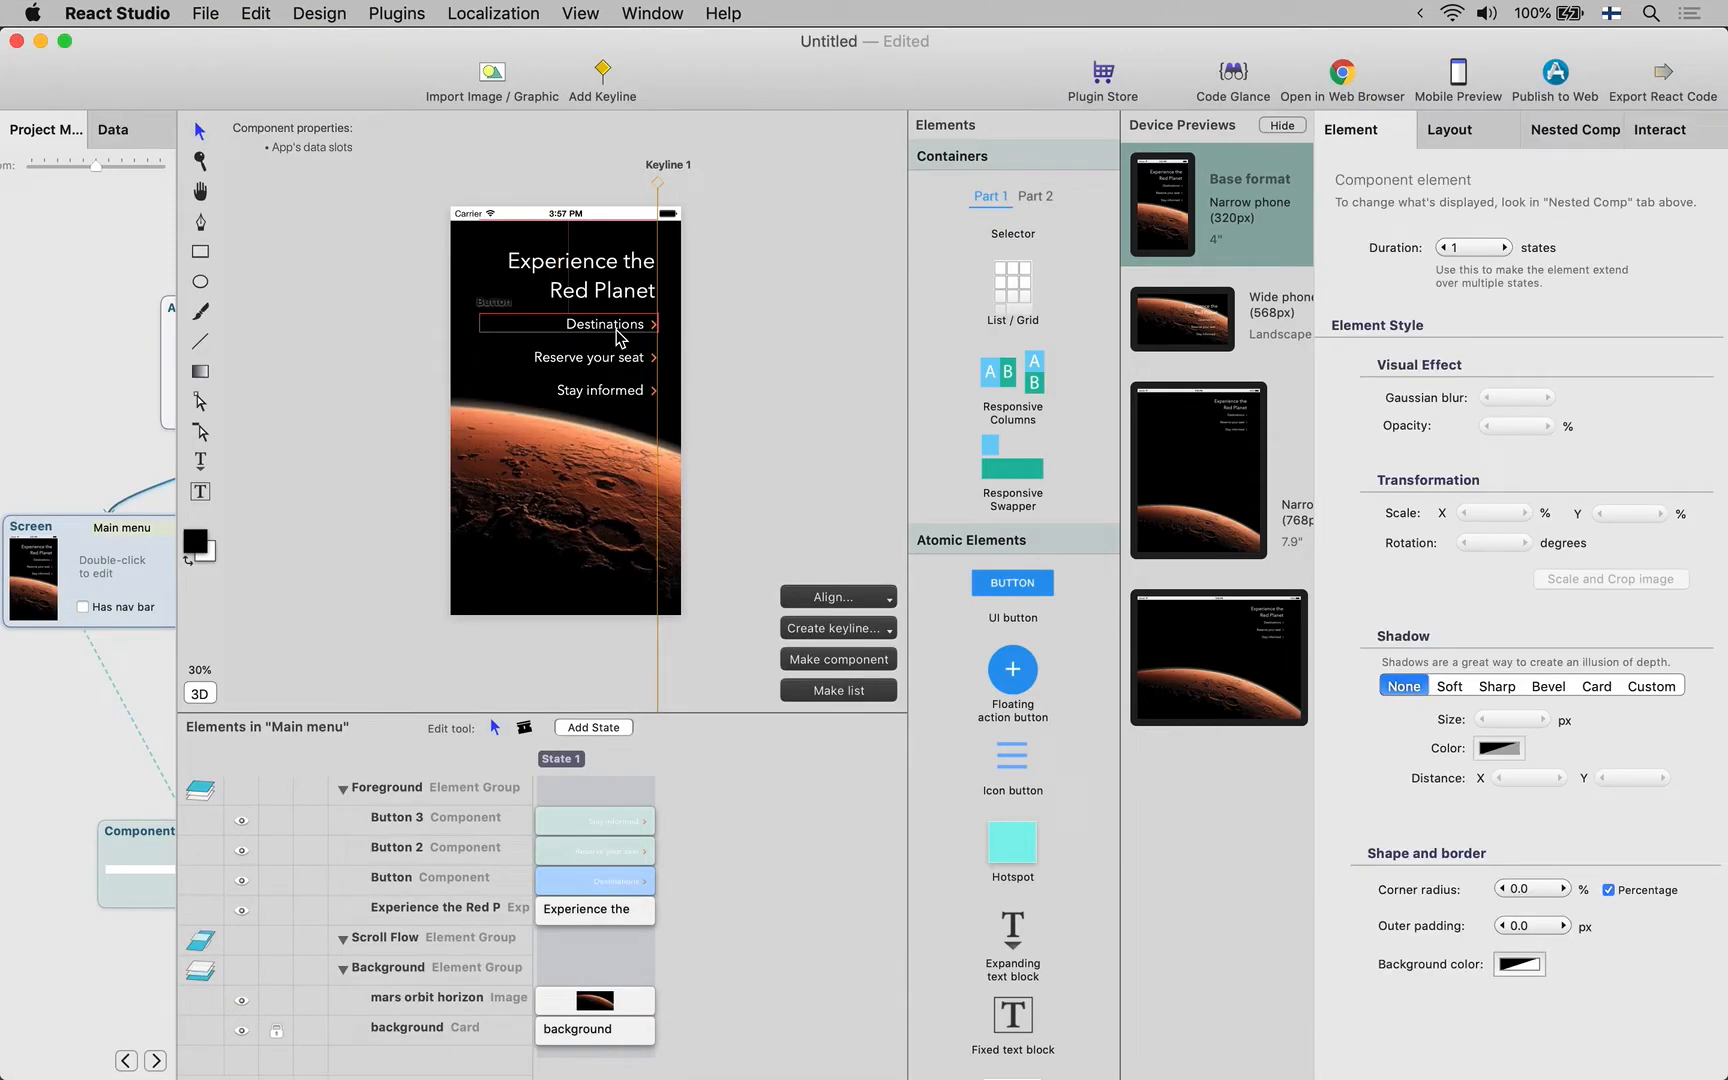
{"action": "left_click", "coordinate": [1658, 128]}
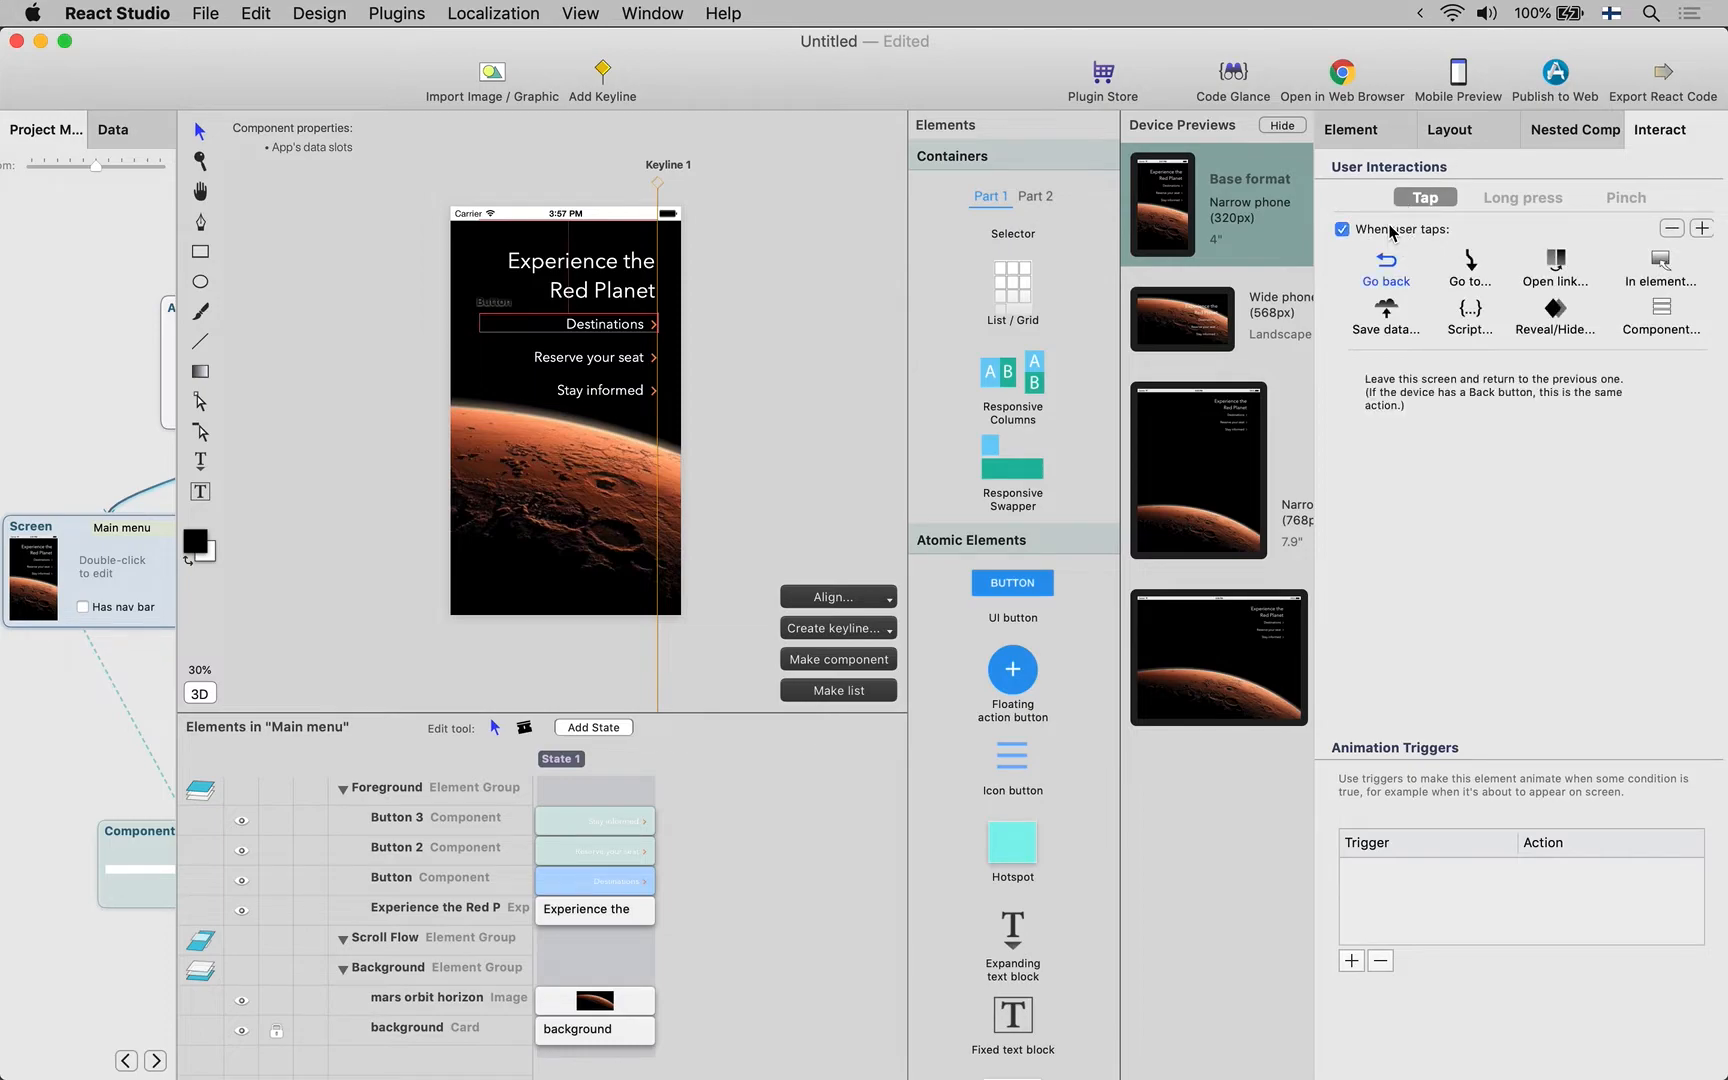
{"action": "mouse_move", "coordinate": [1470, 266]}
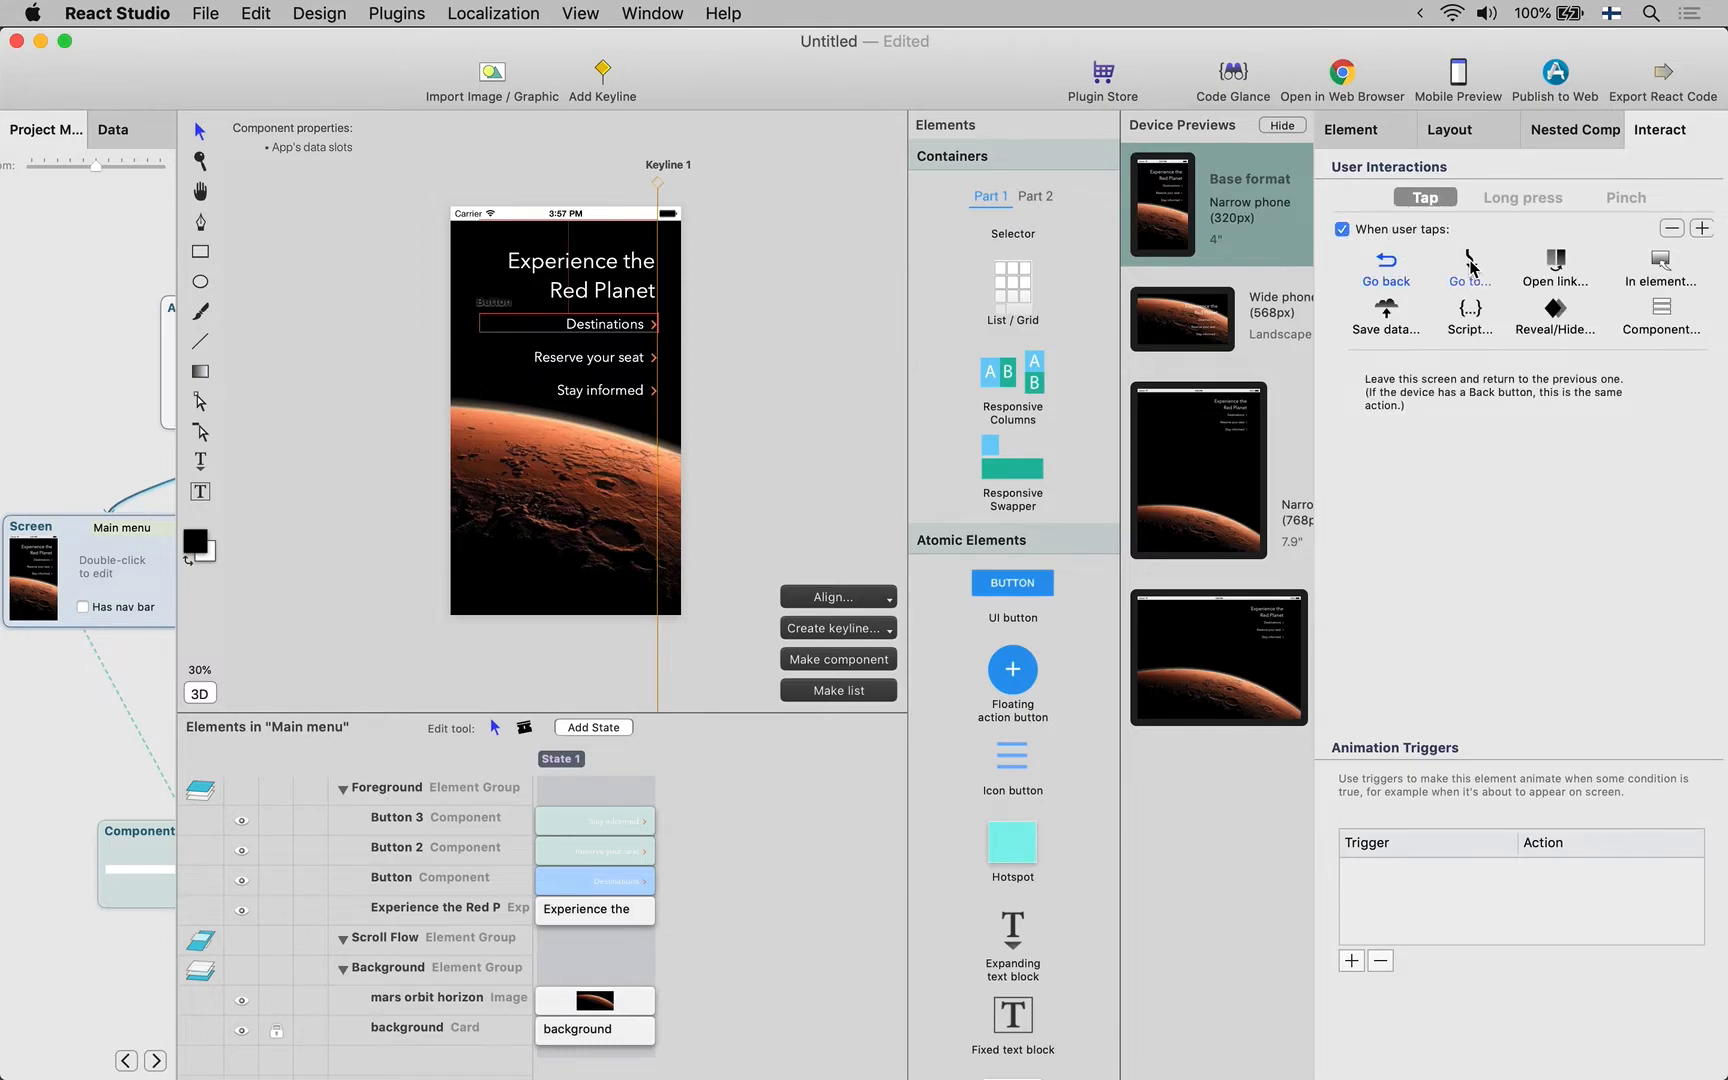
{"action": "left_click", "coordinate": [1468, 268]}
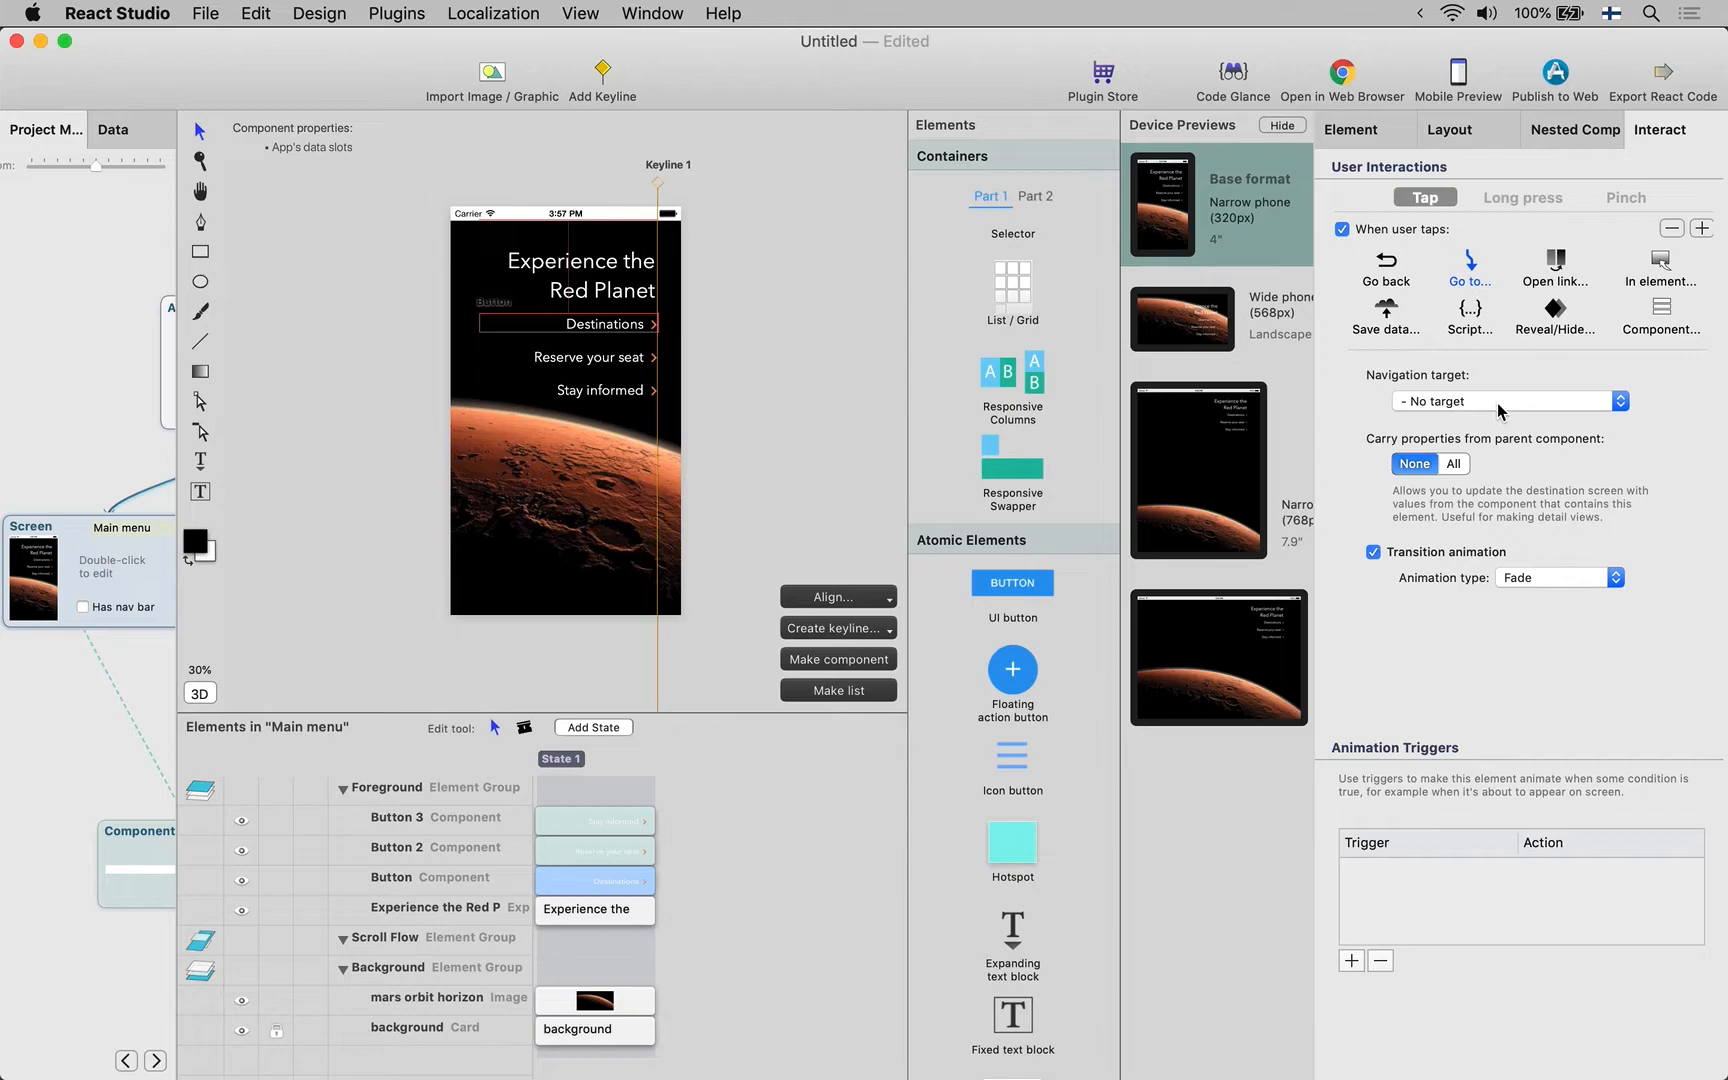
{"action": "left_click", "coordinate": [1510, 400]}
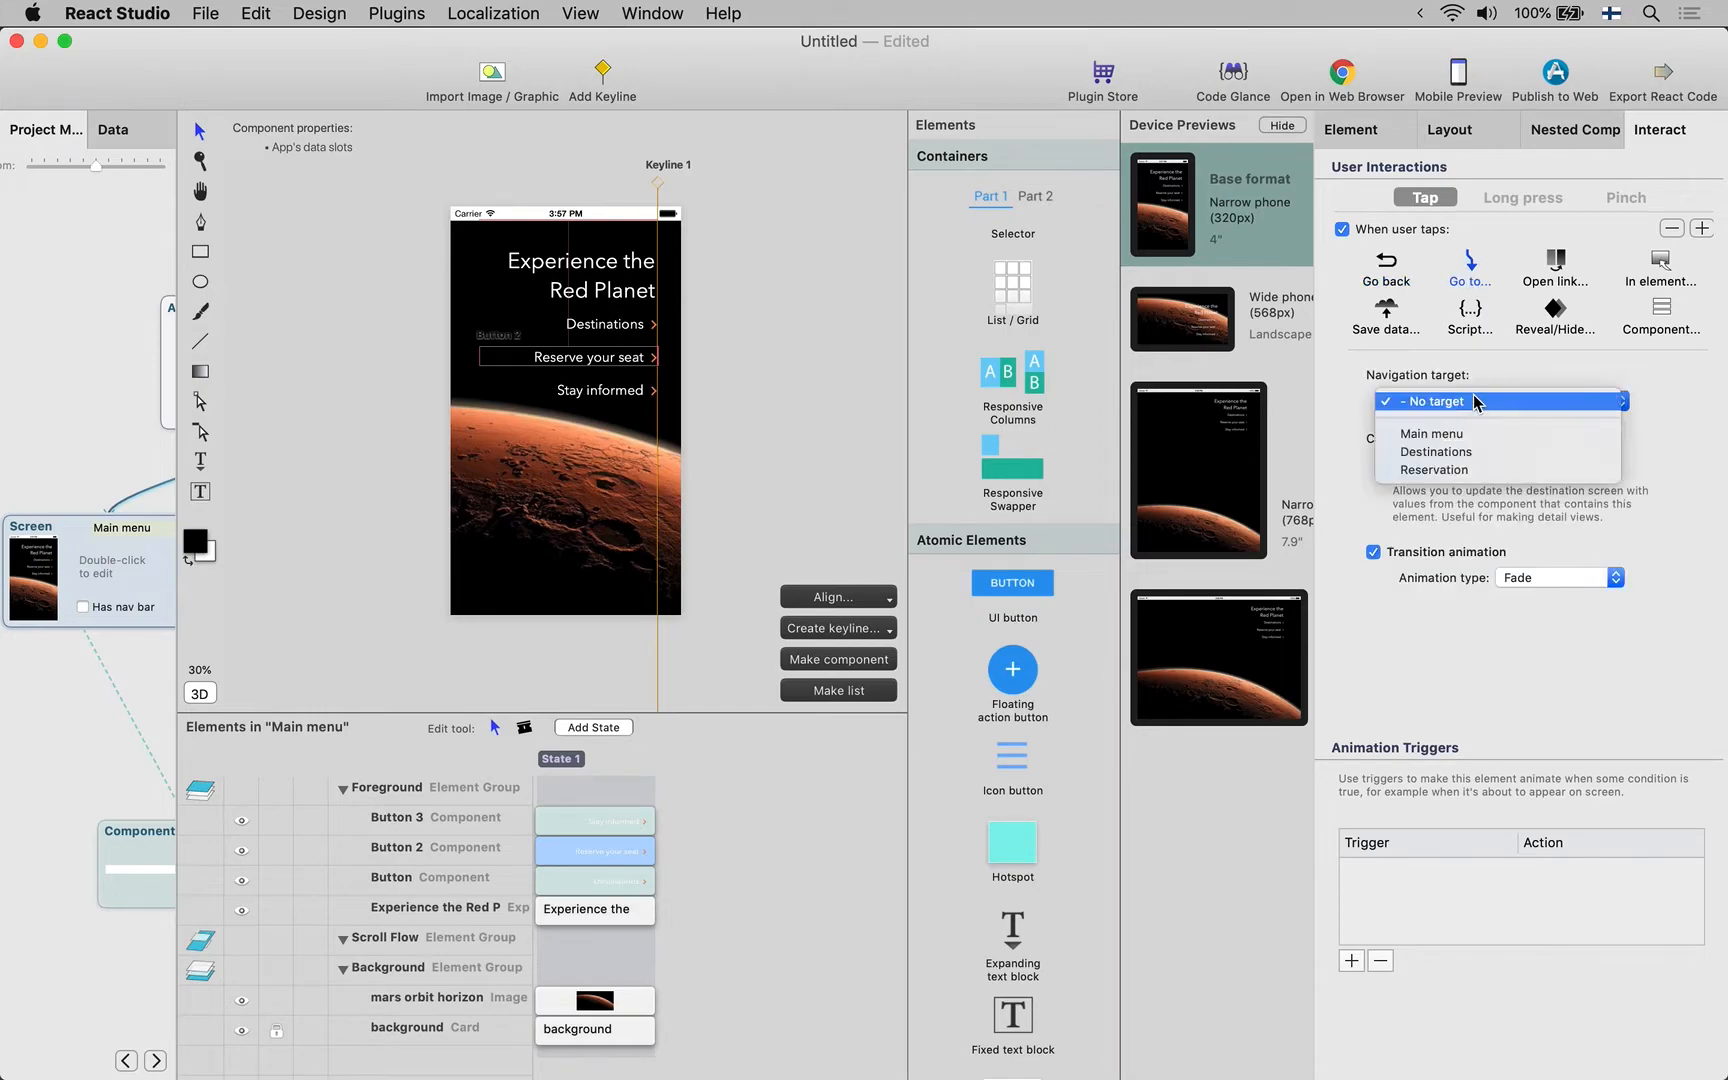
{"action": "left_click", "coordinate": [1434, 470]}
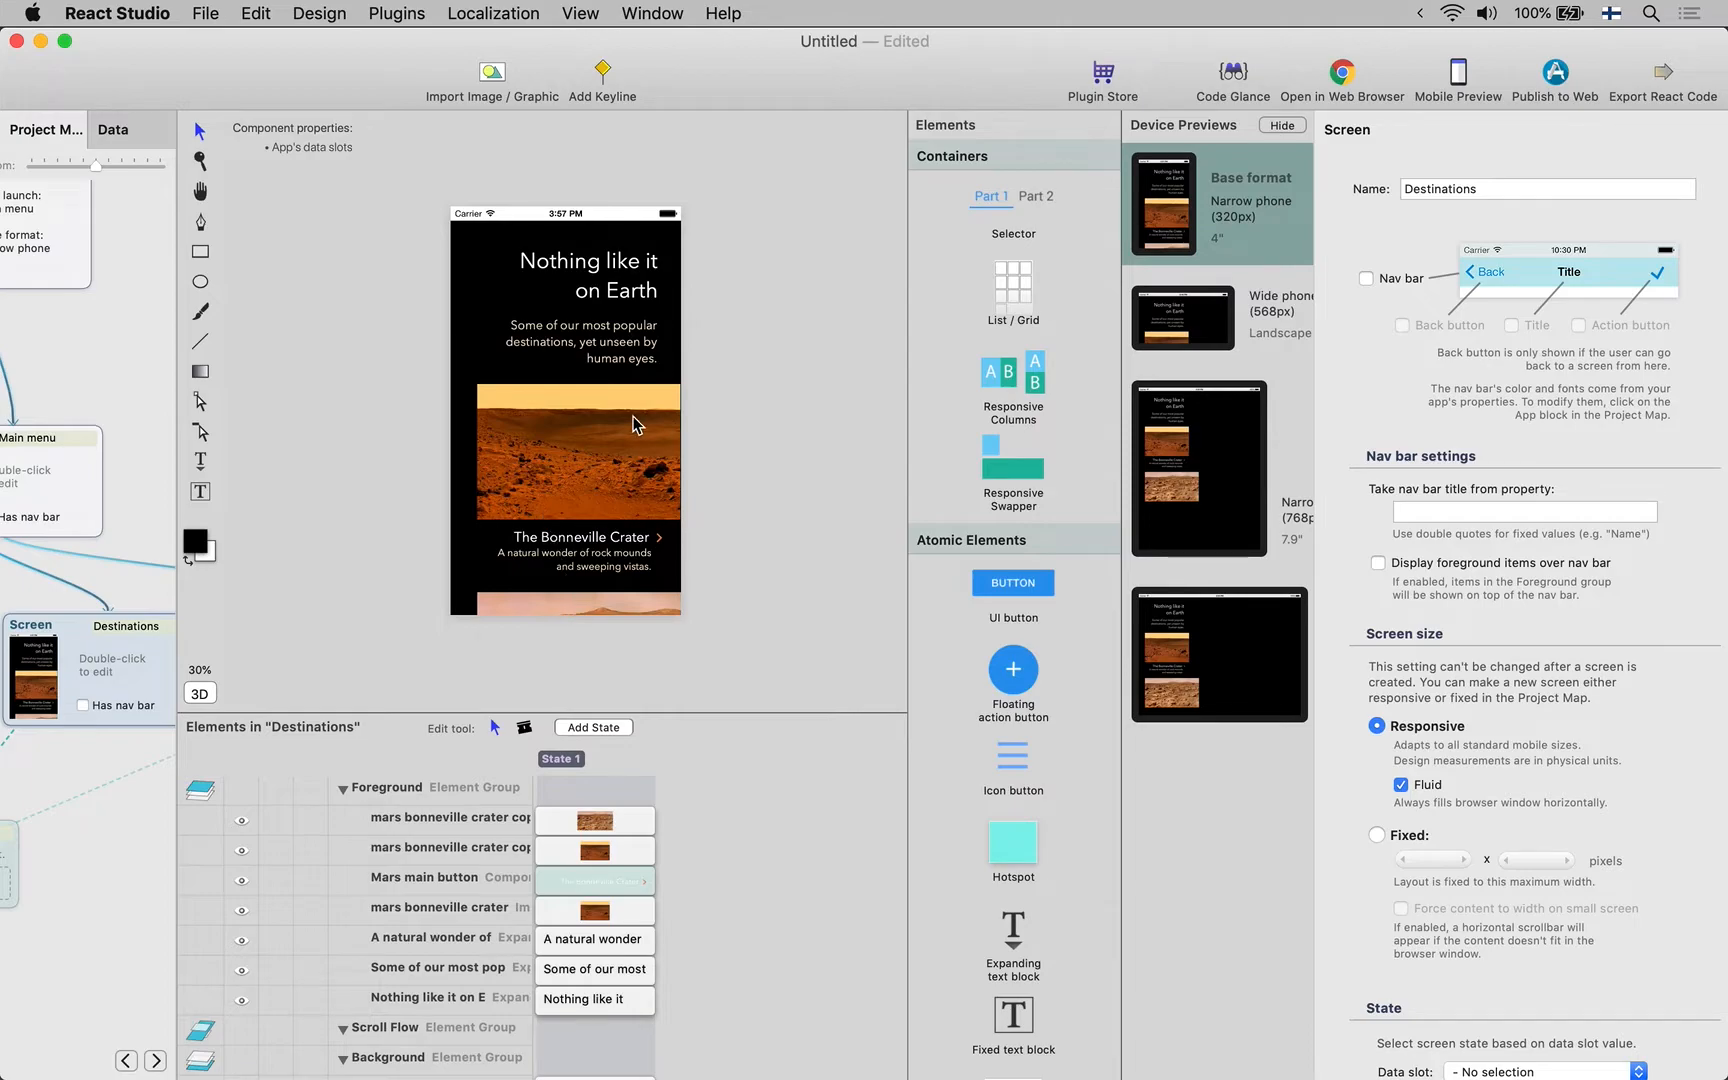
{"action": "mouse_move", "coordinate": [622, 606]}
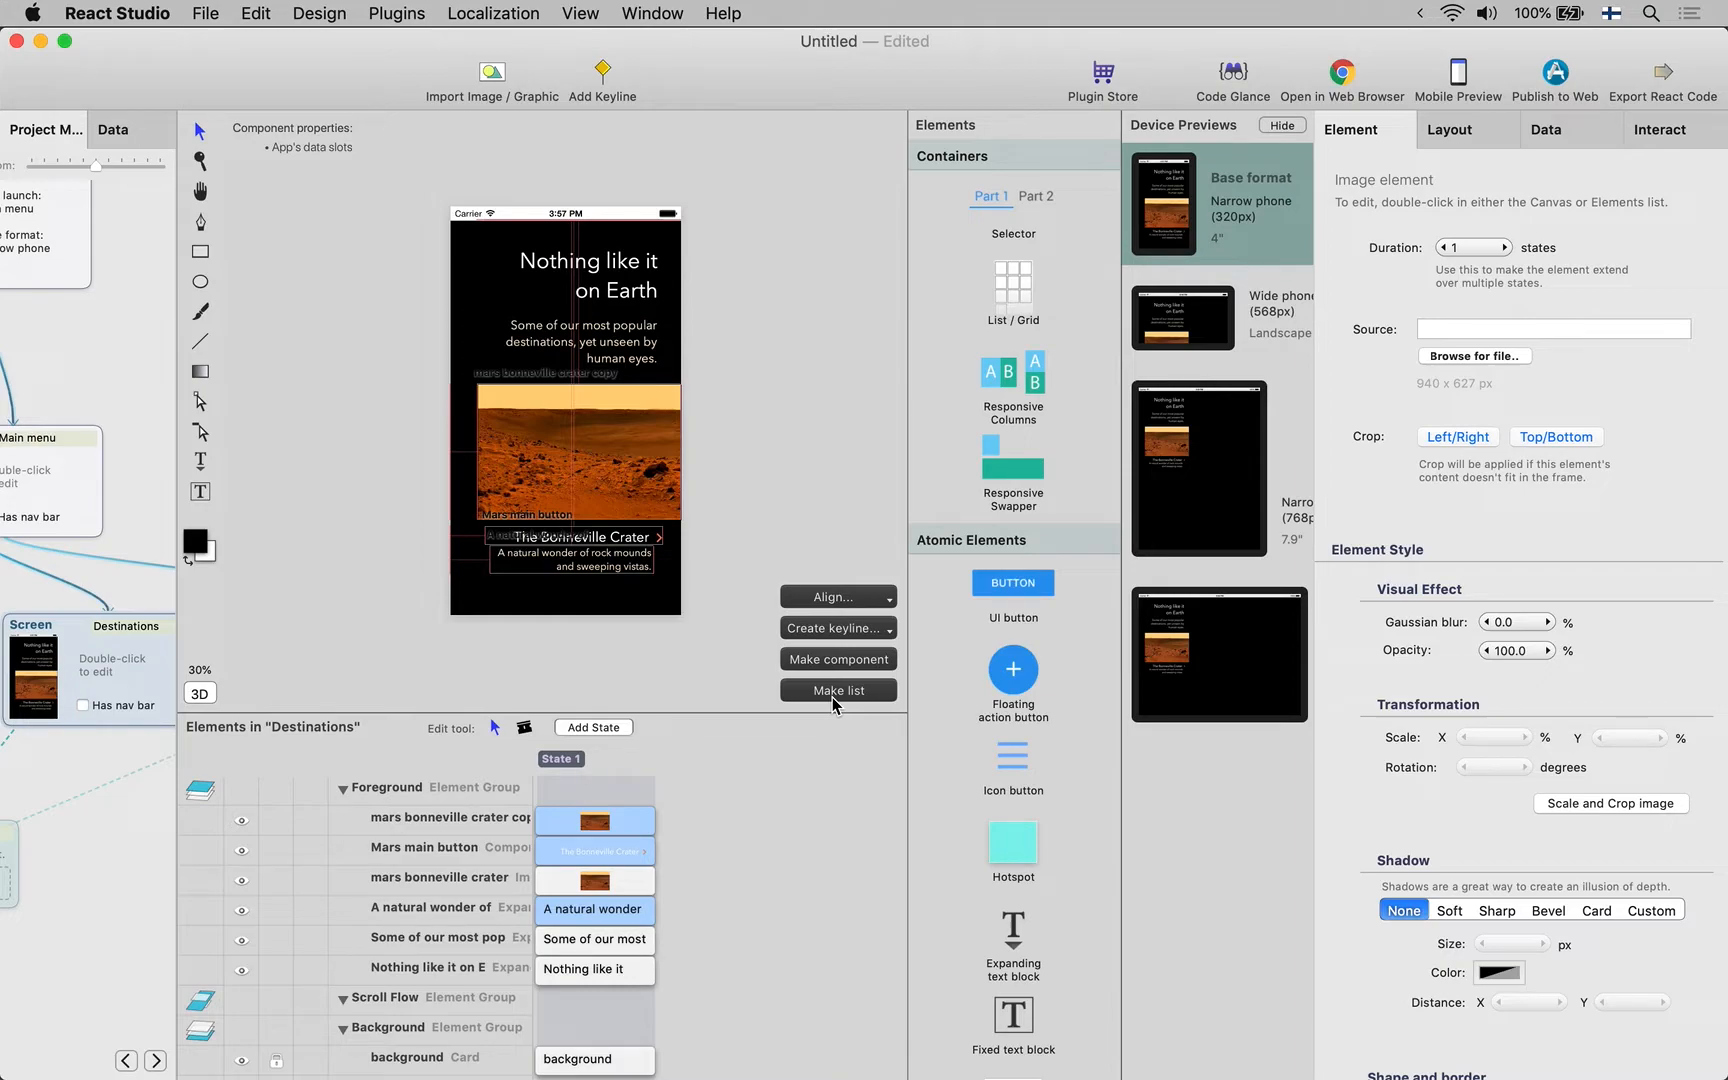
Make a list from the crater item elements without creating a data sheet
{"action": "left_click", "coordinate": [836, 690]}
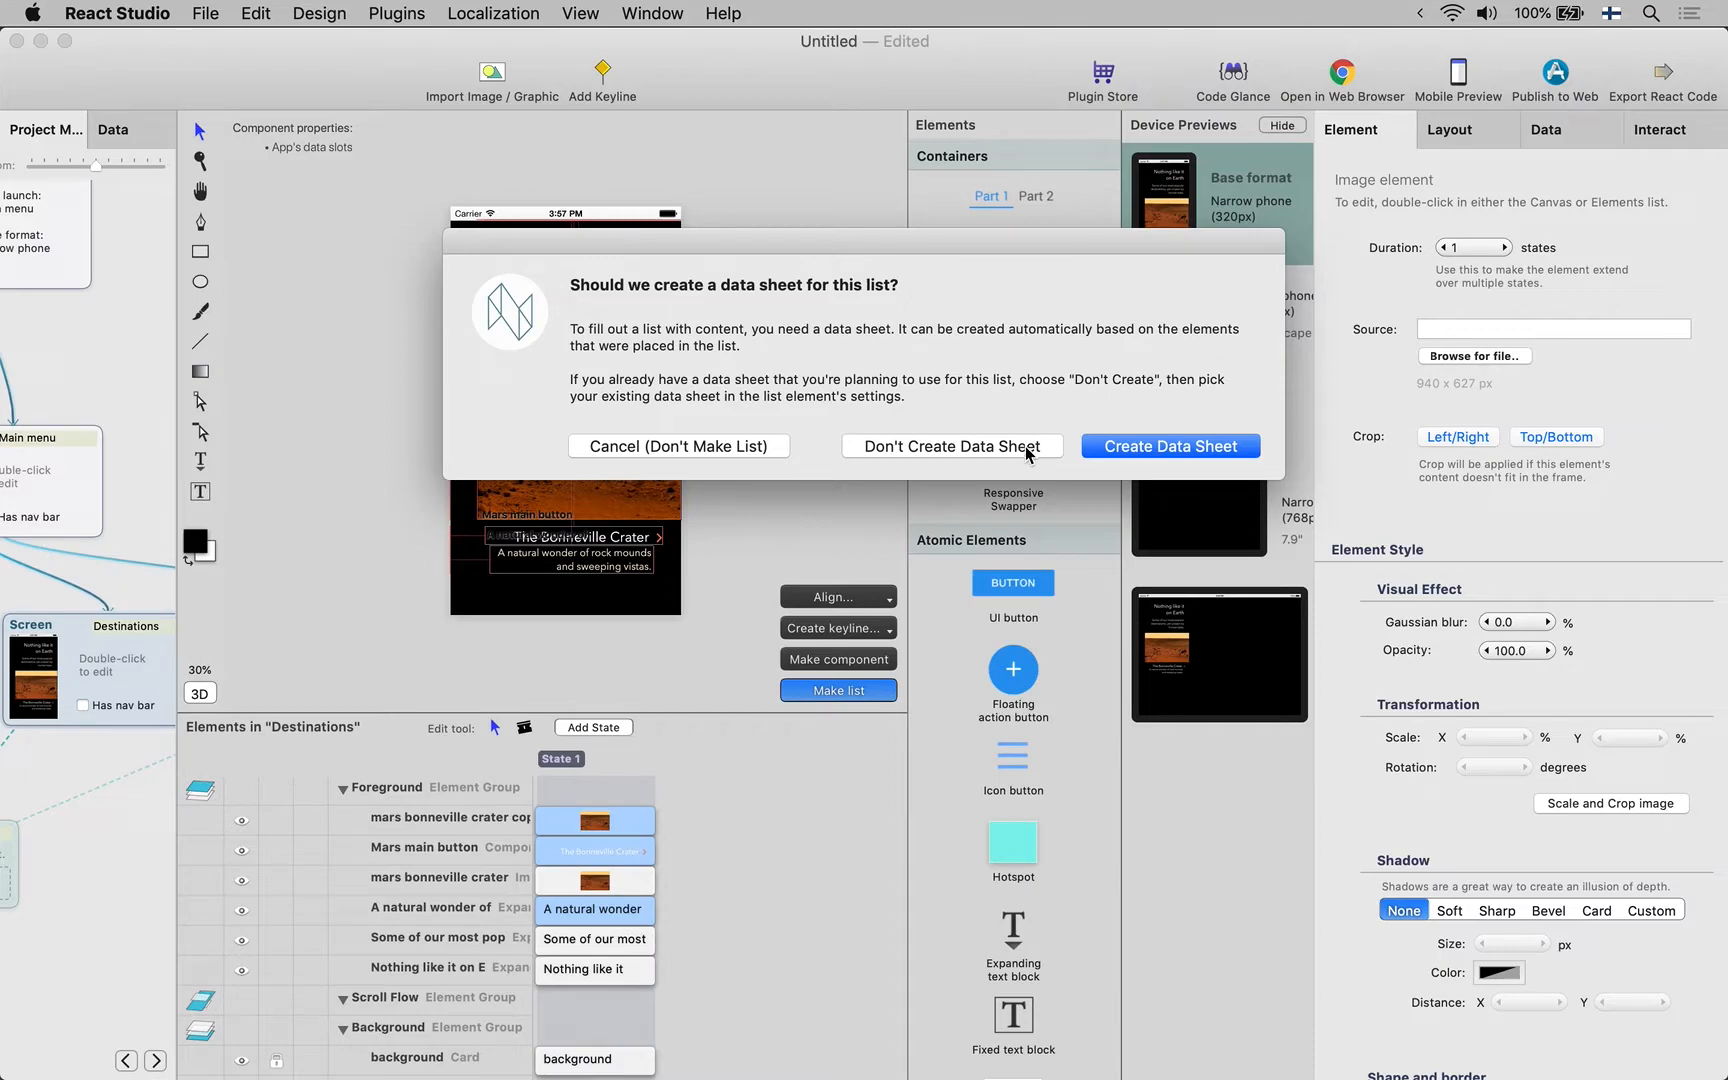
{"action": "mouse_move", "coordinate": [1024, 456]}
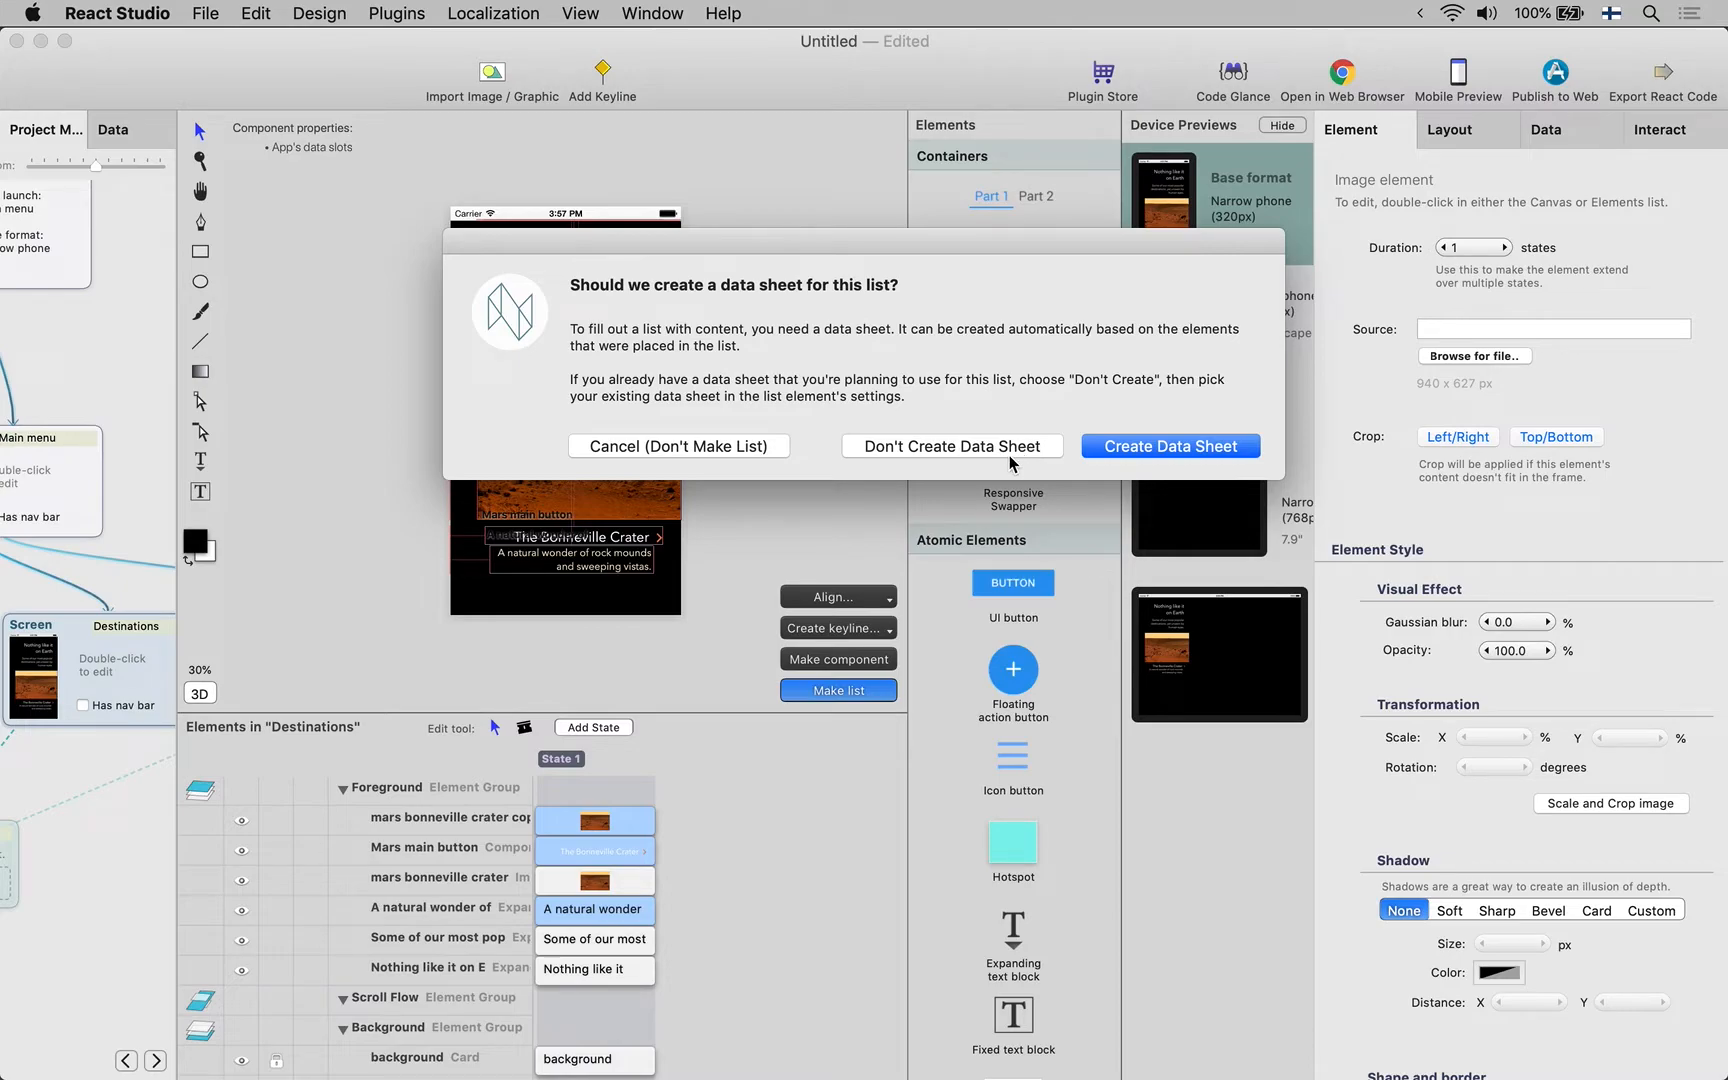
{"action": "left_click", "coordinate": [1170, 446]}
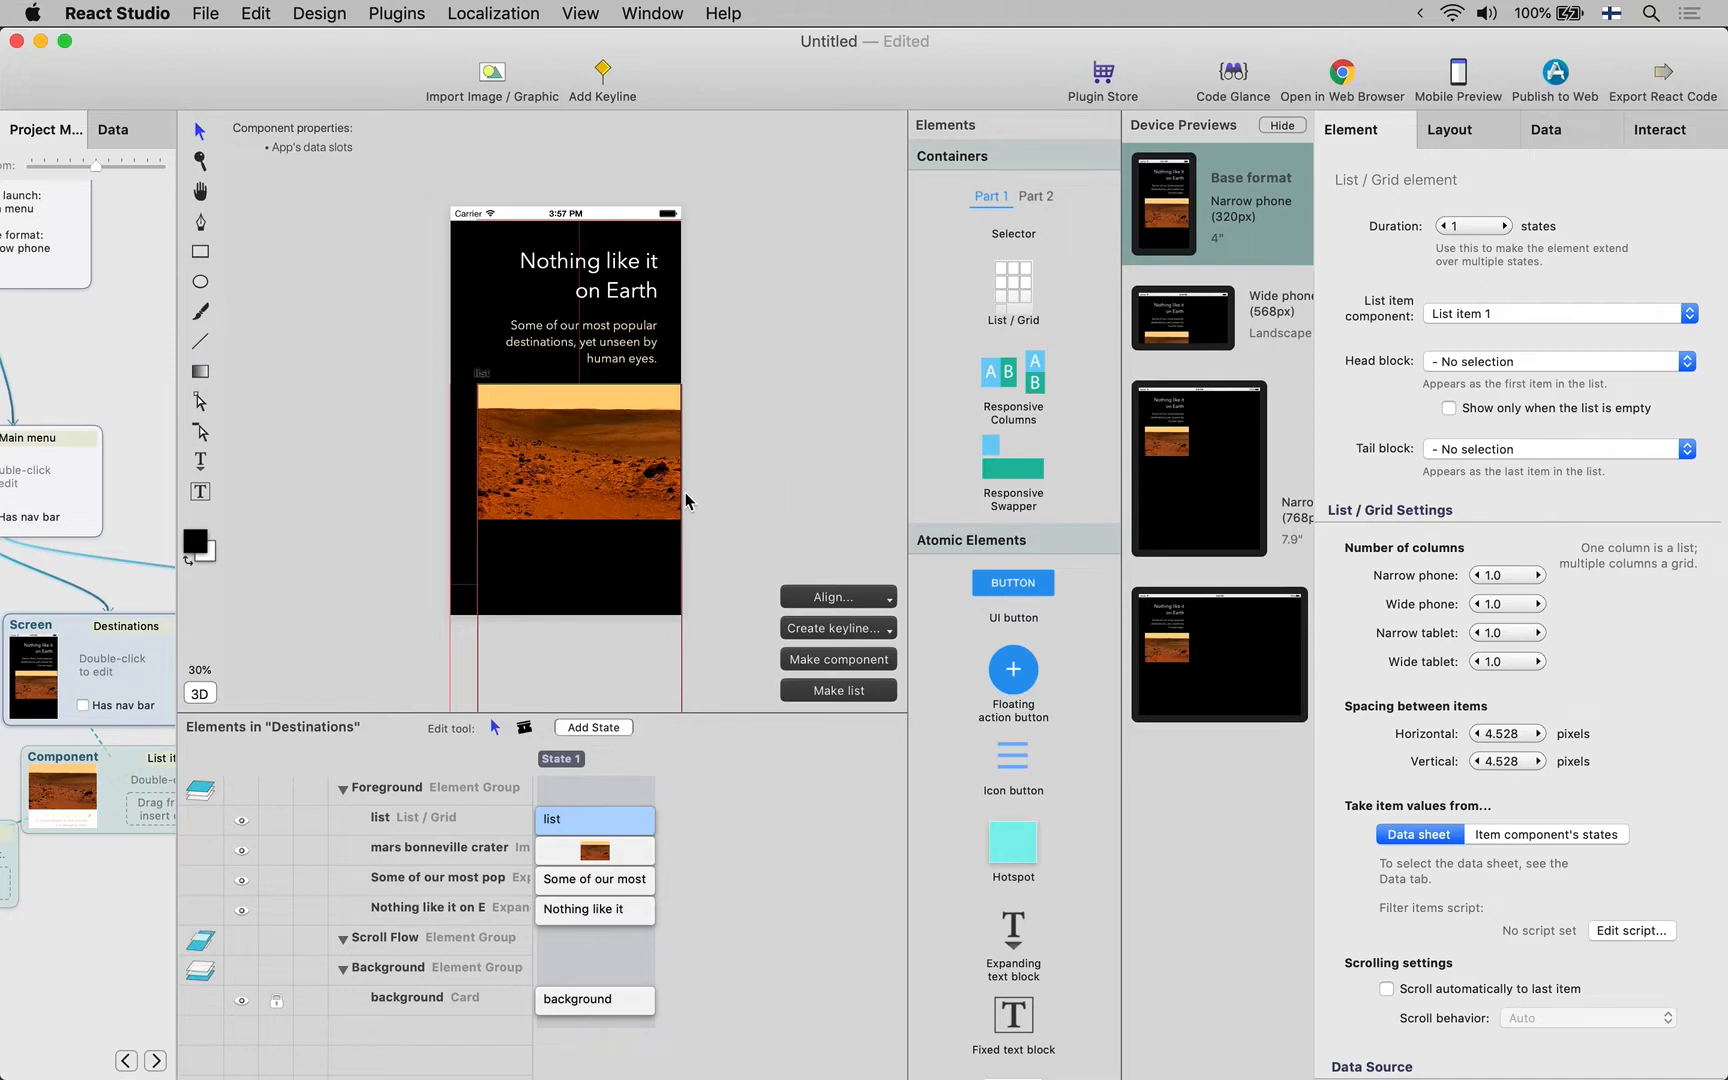
{"action": "mouse_move", "coordinate": [584, 466]}
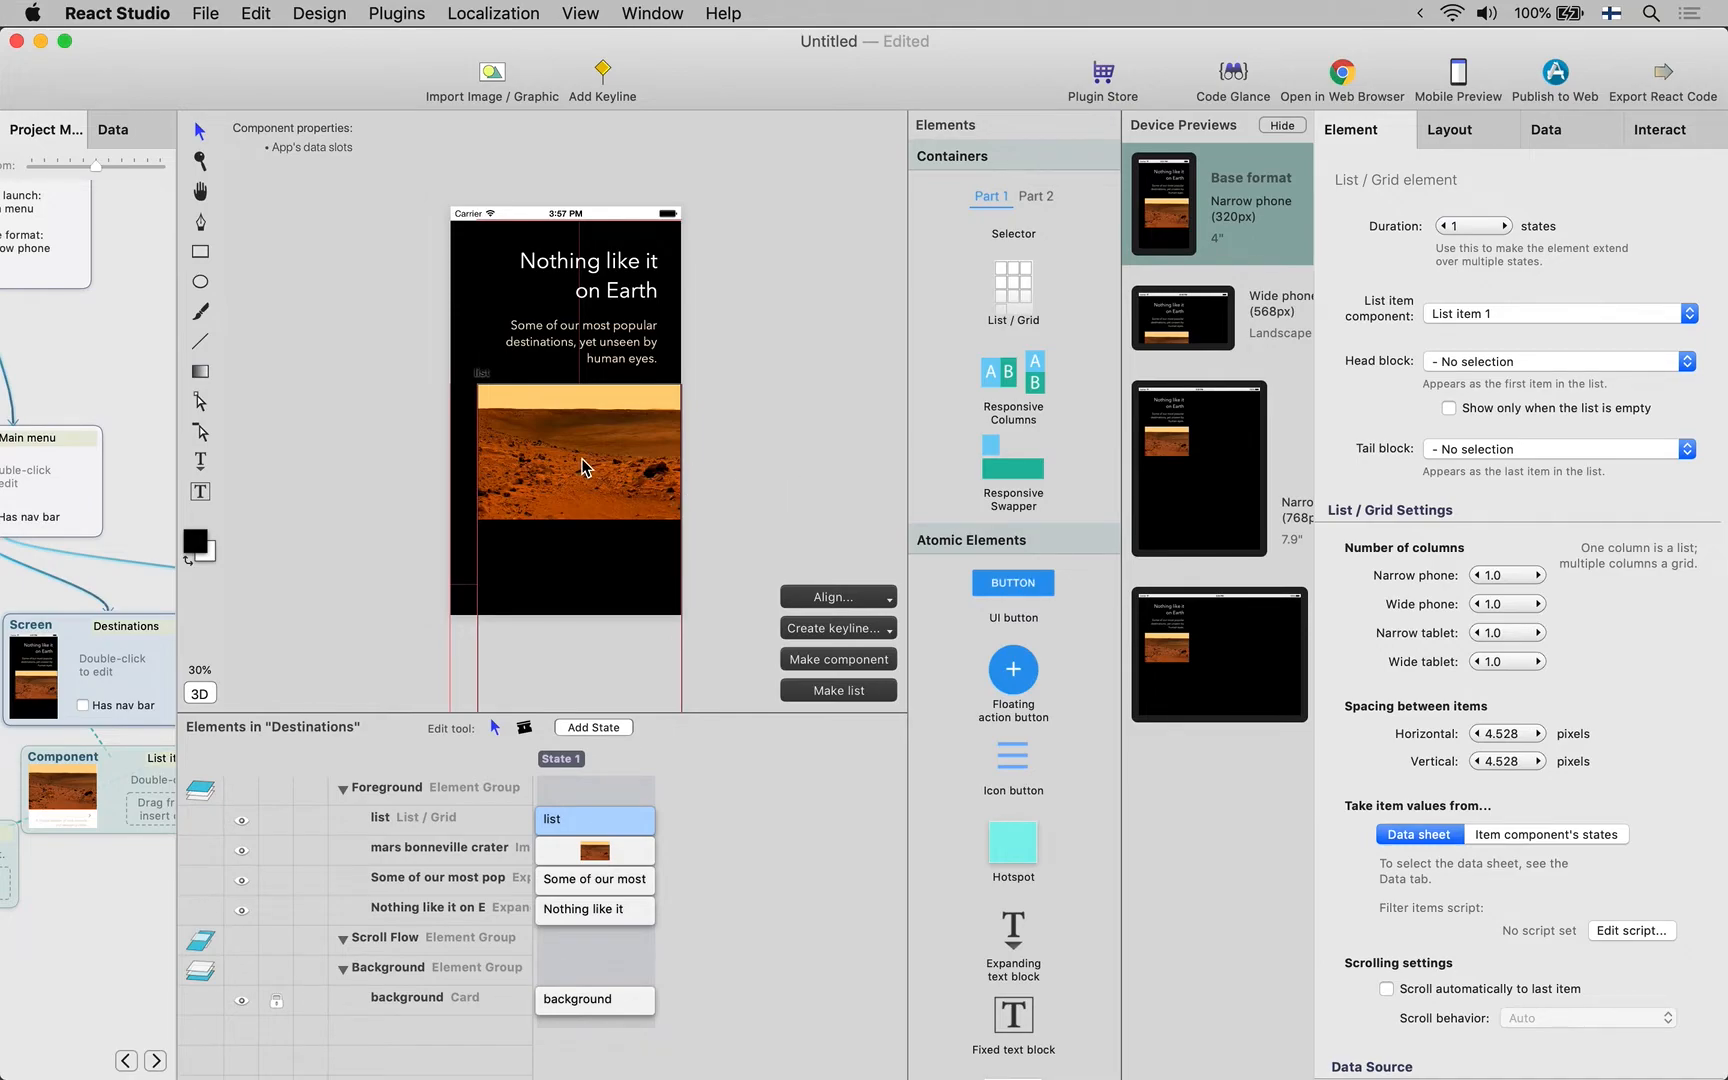
{"action": "mouse_move", "coordinate": [758, 572]}
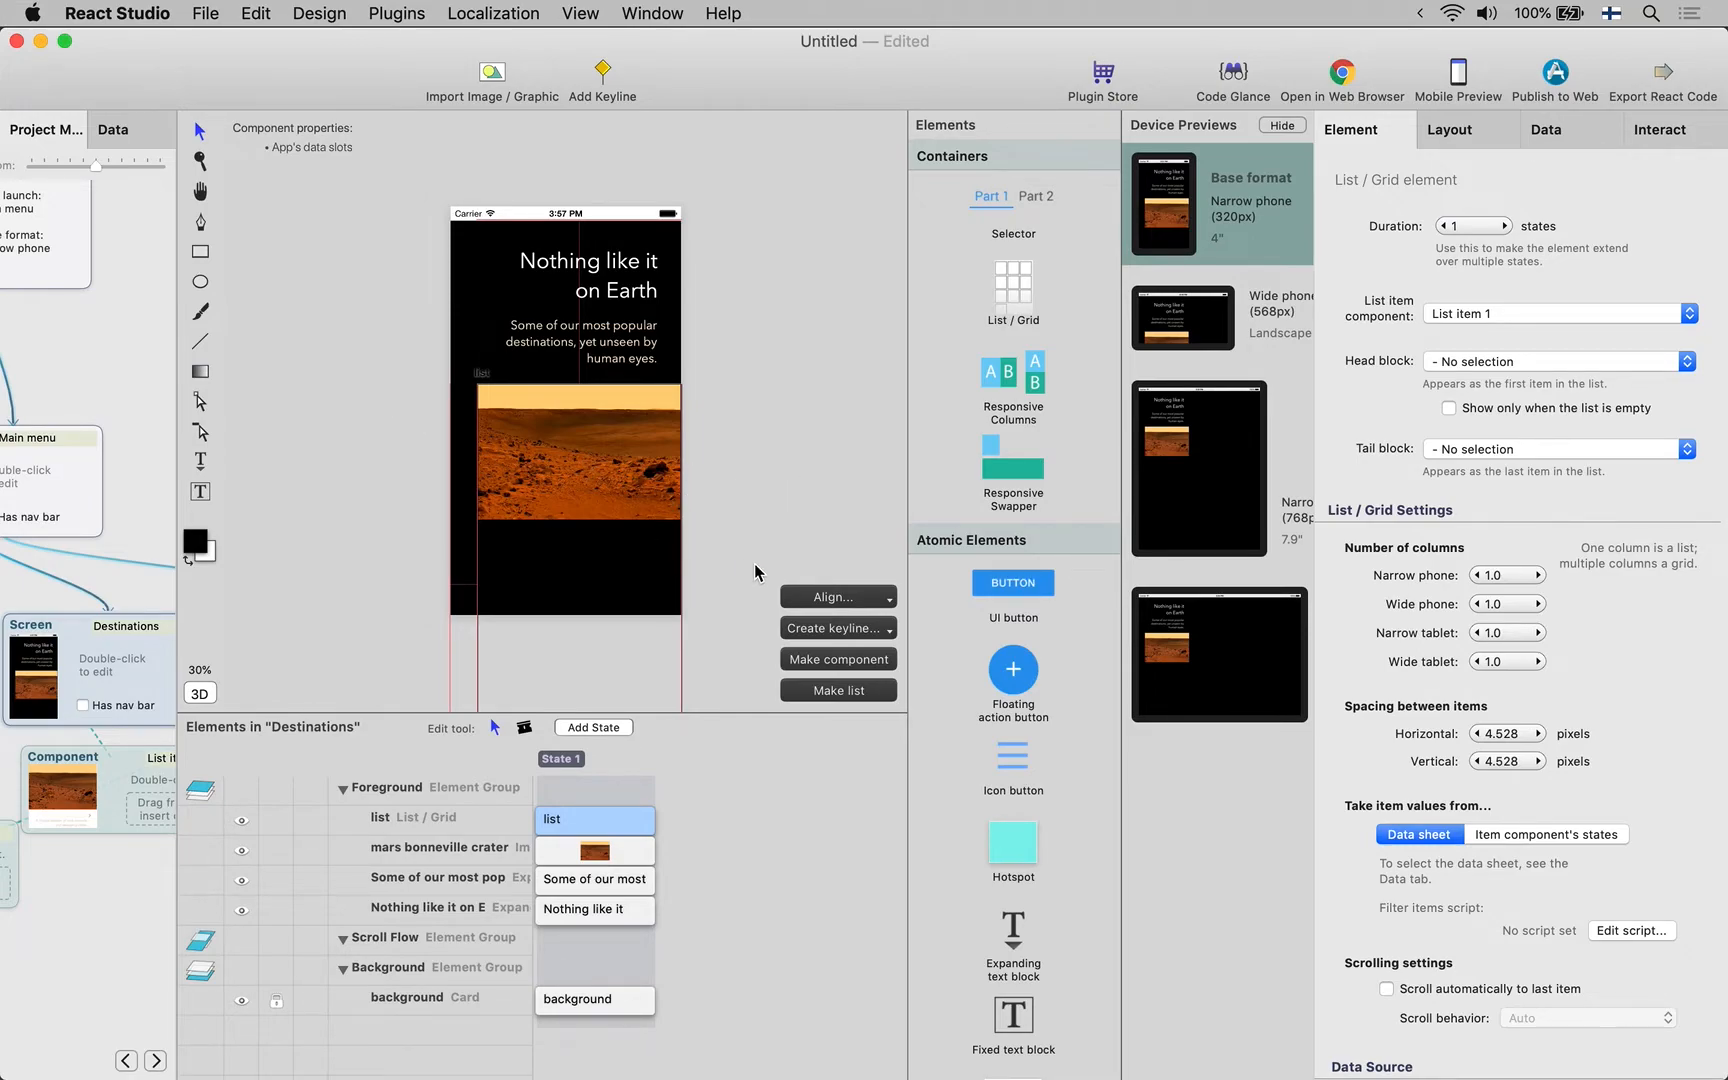
{"action": "mouse_move", "coordinate": [792, 336]}
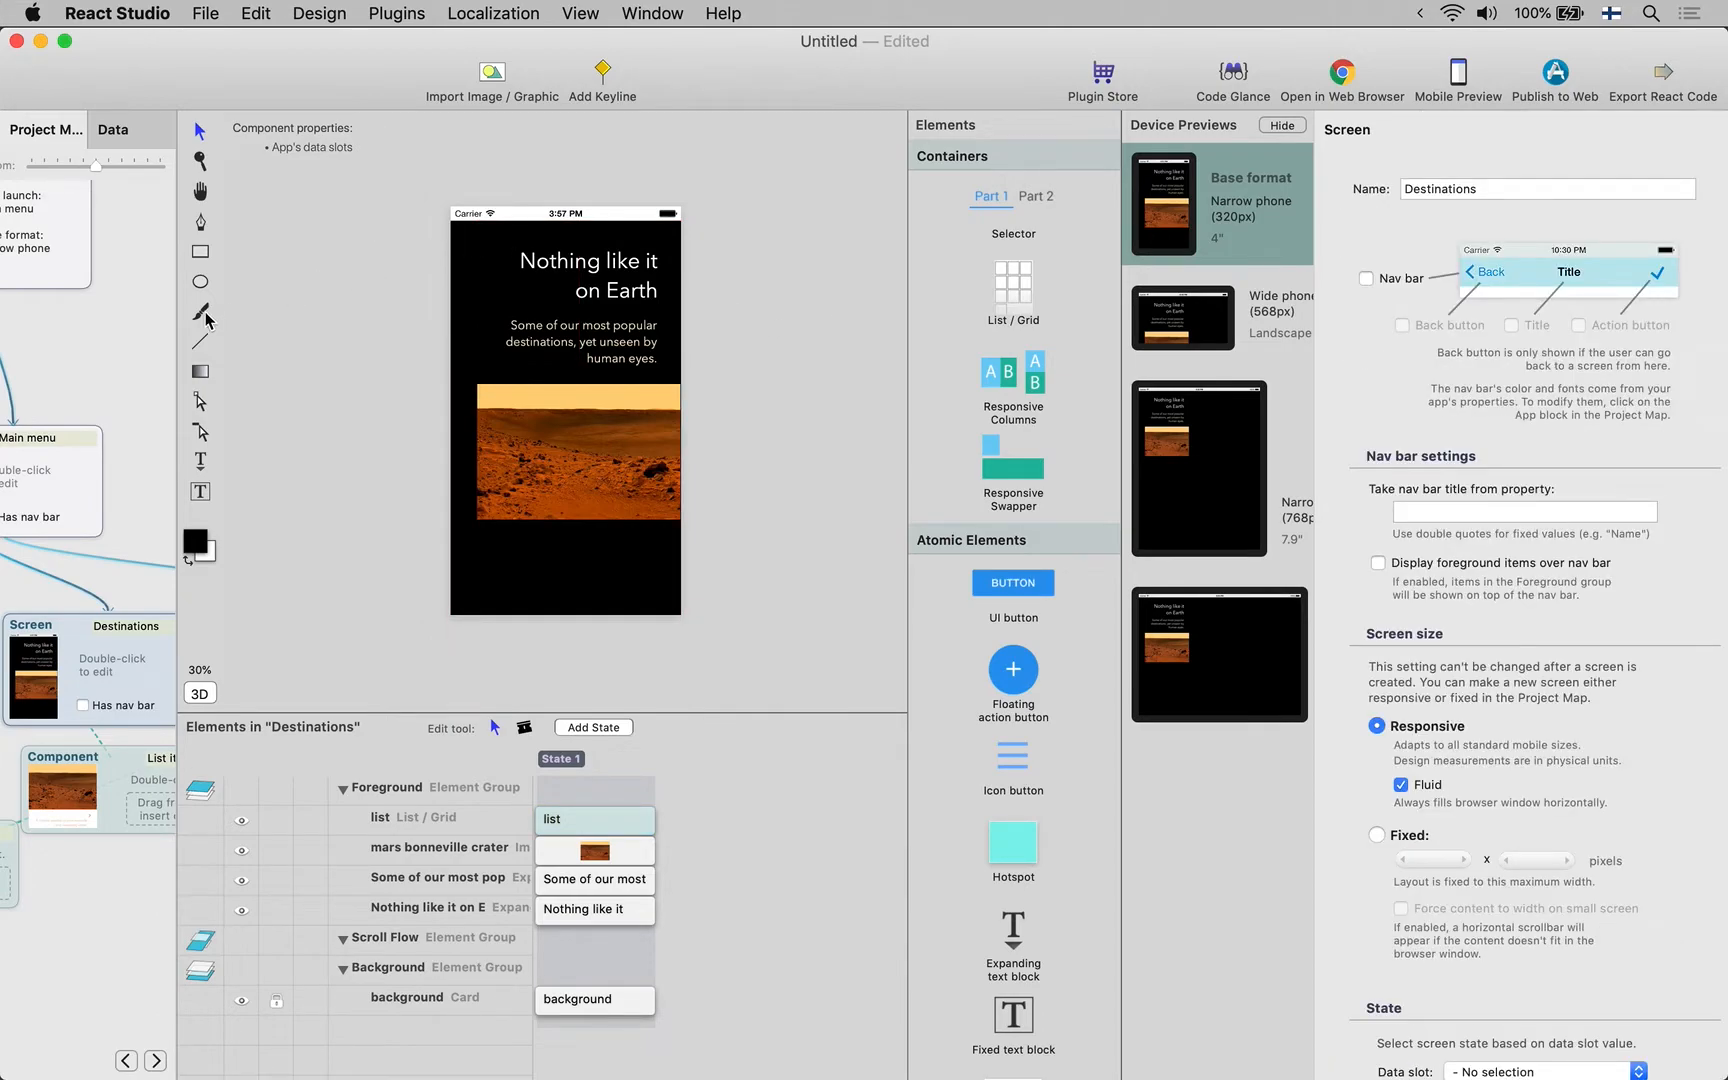
Launch the browser preview and reload to show the Destinations page at localhost
{"action": "left_click", "coordinate": [1664, 80]}
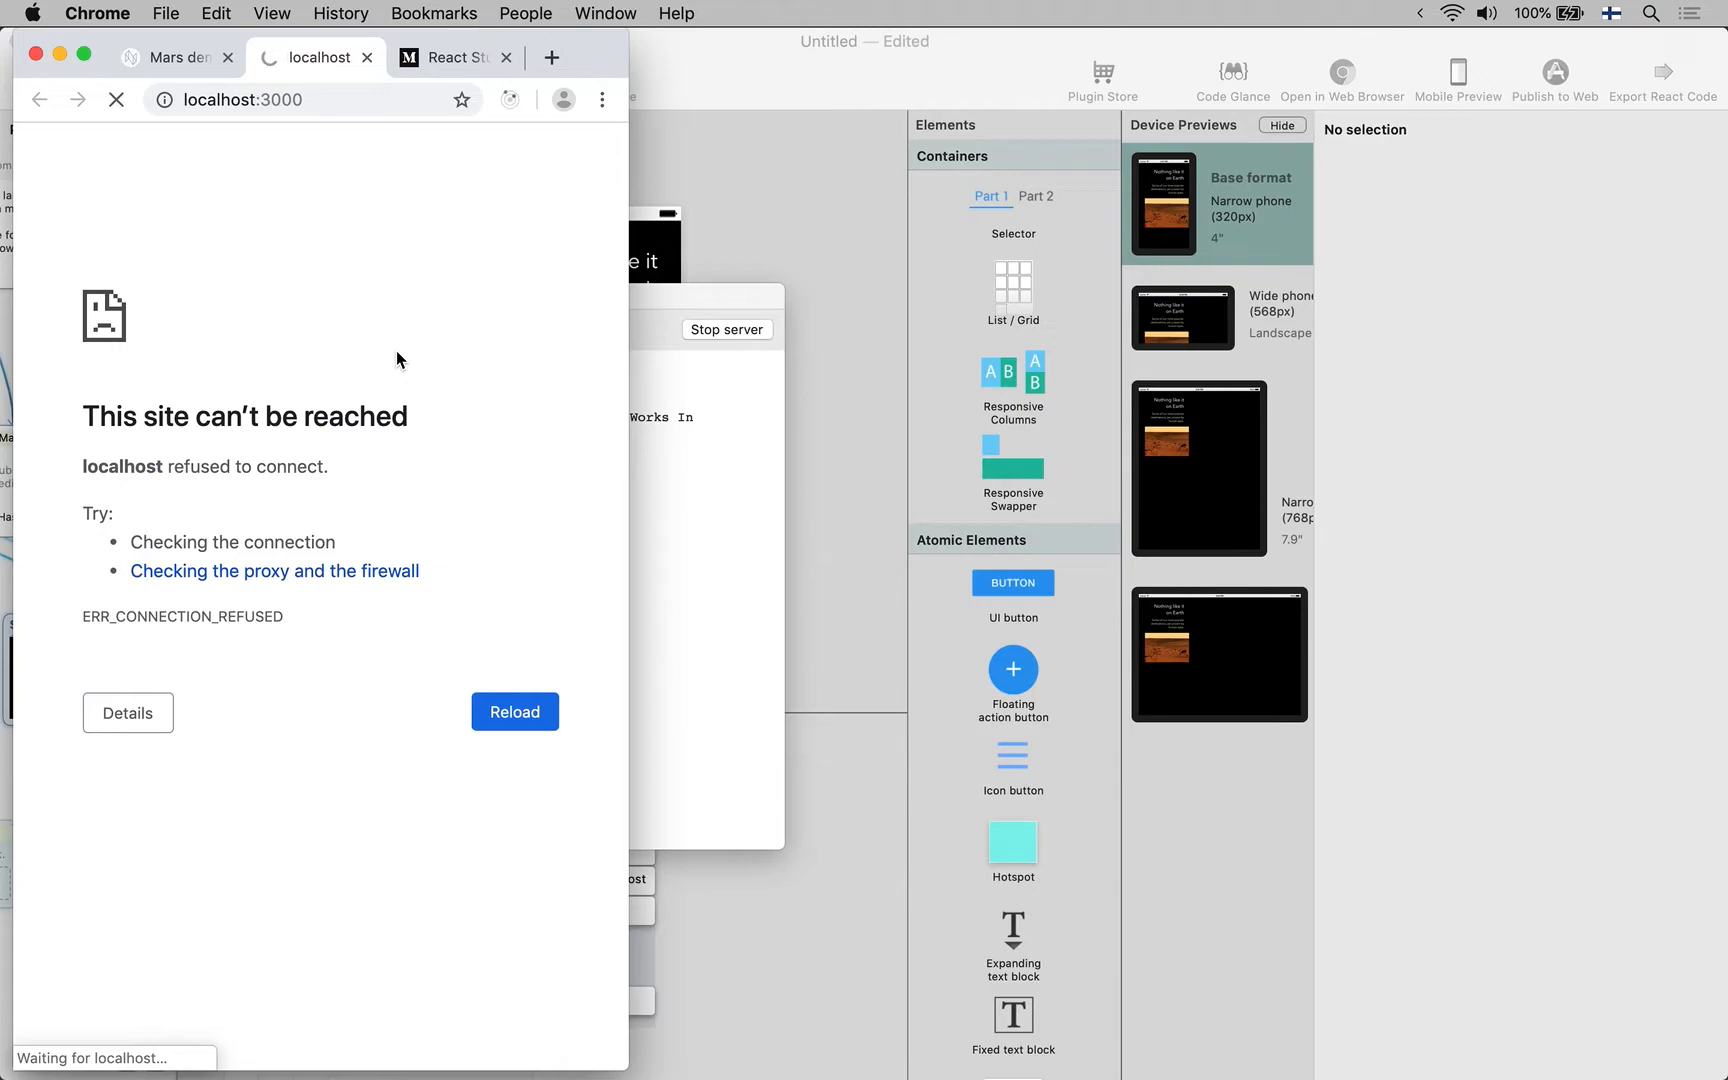
{"action": "left_click", "coordinate": [514, 712]}
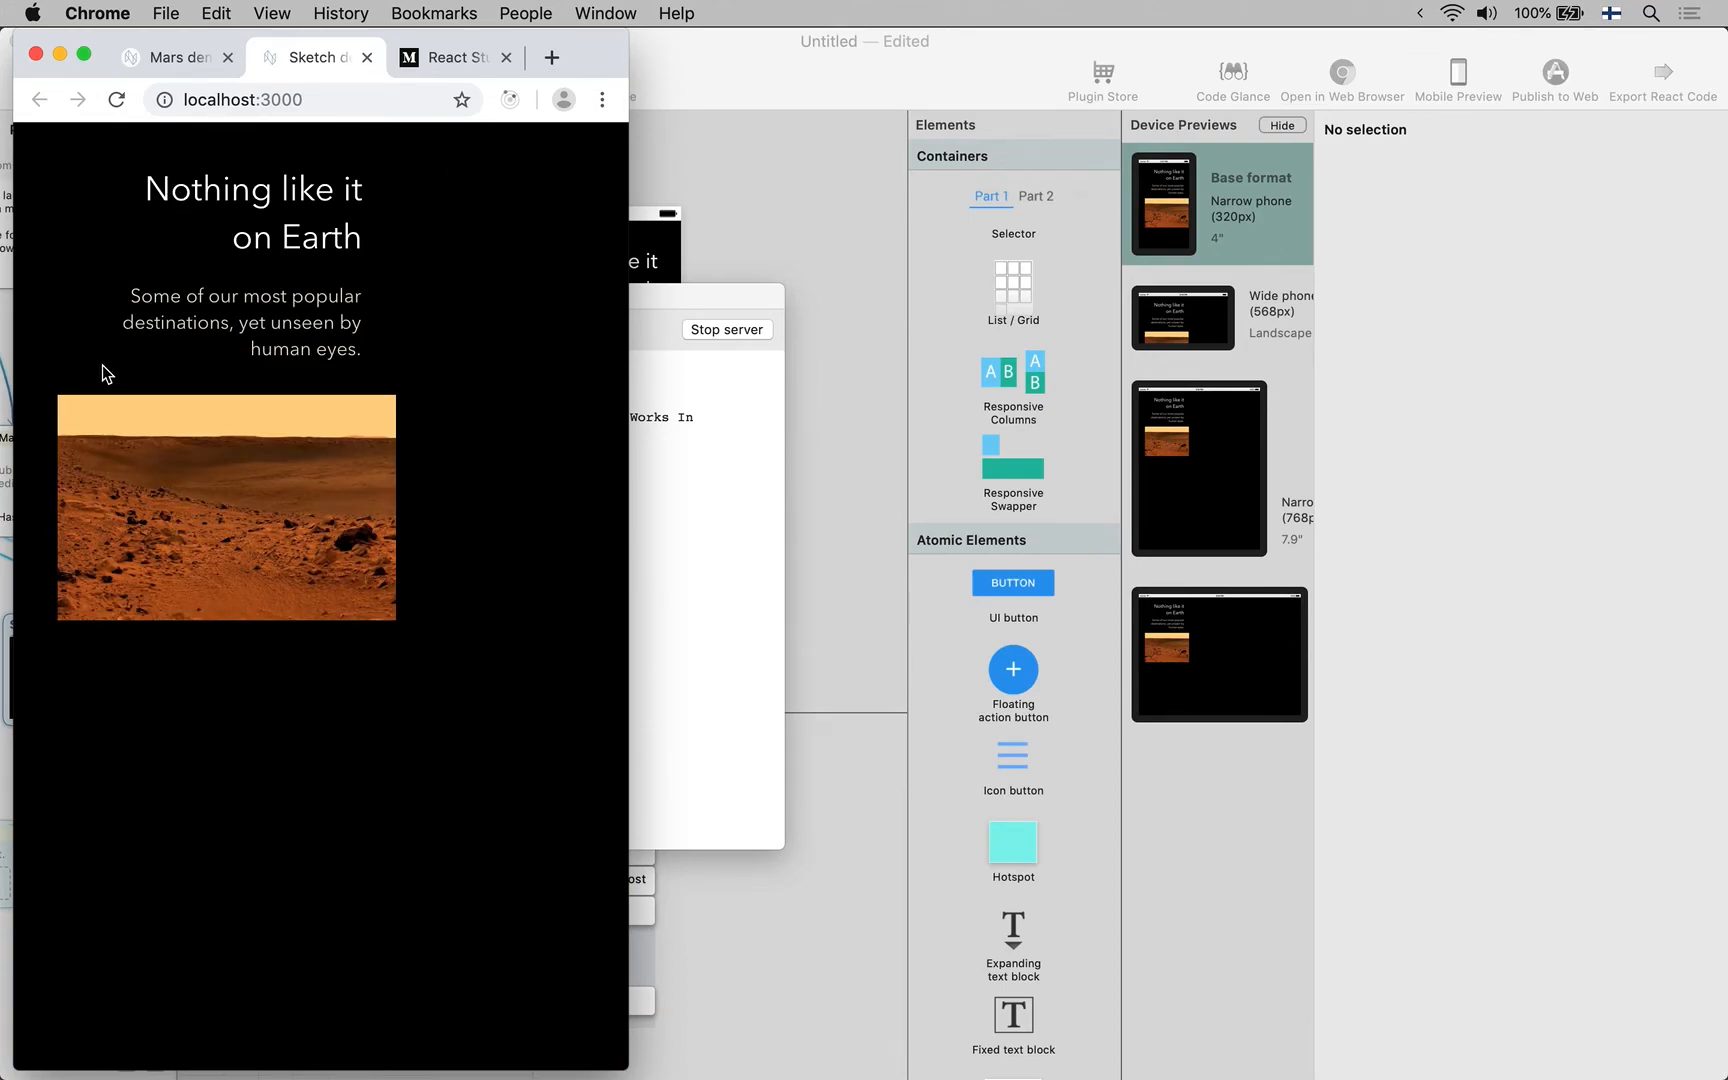
{"action": "mouse_move", "coordinate": [128, 188]}
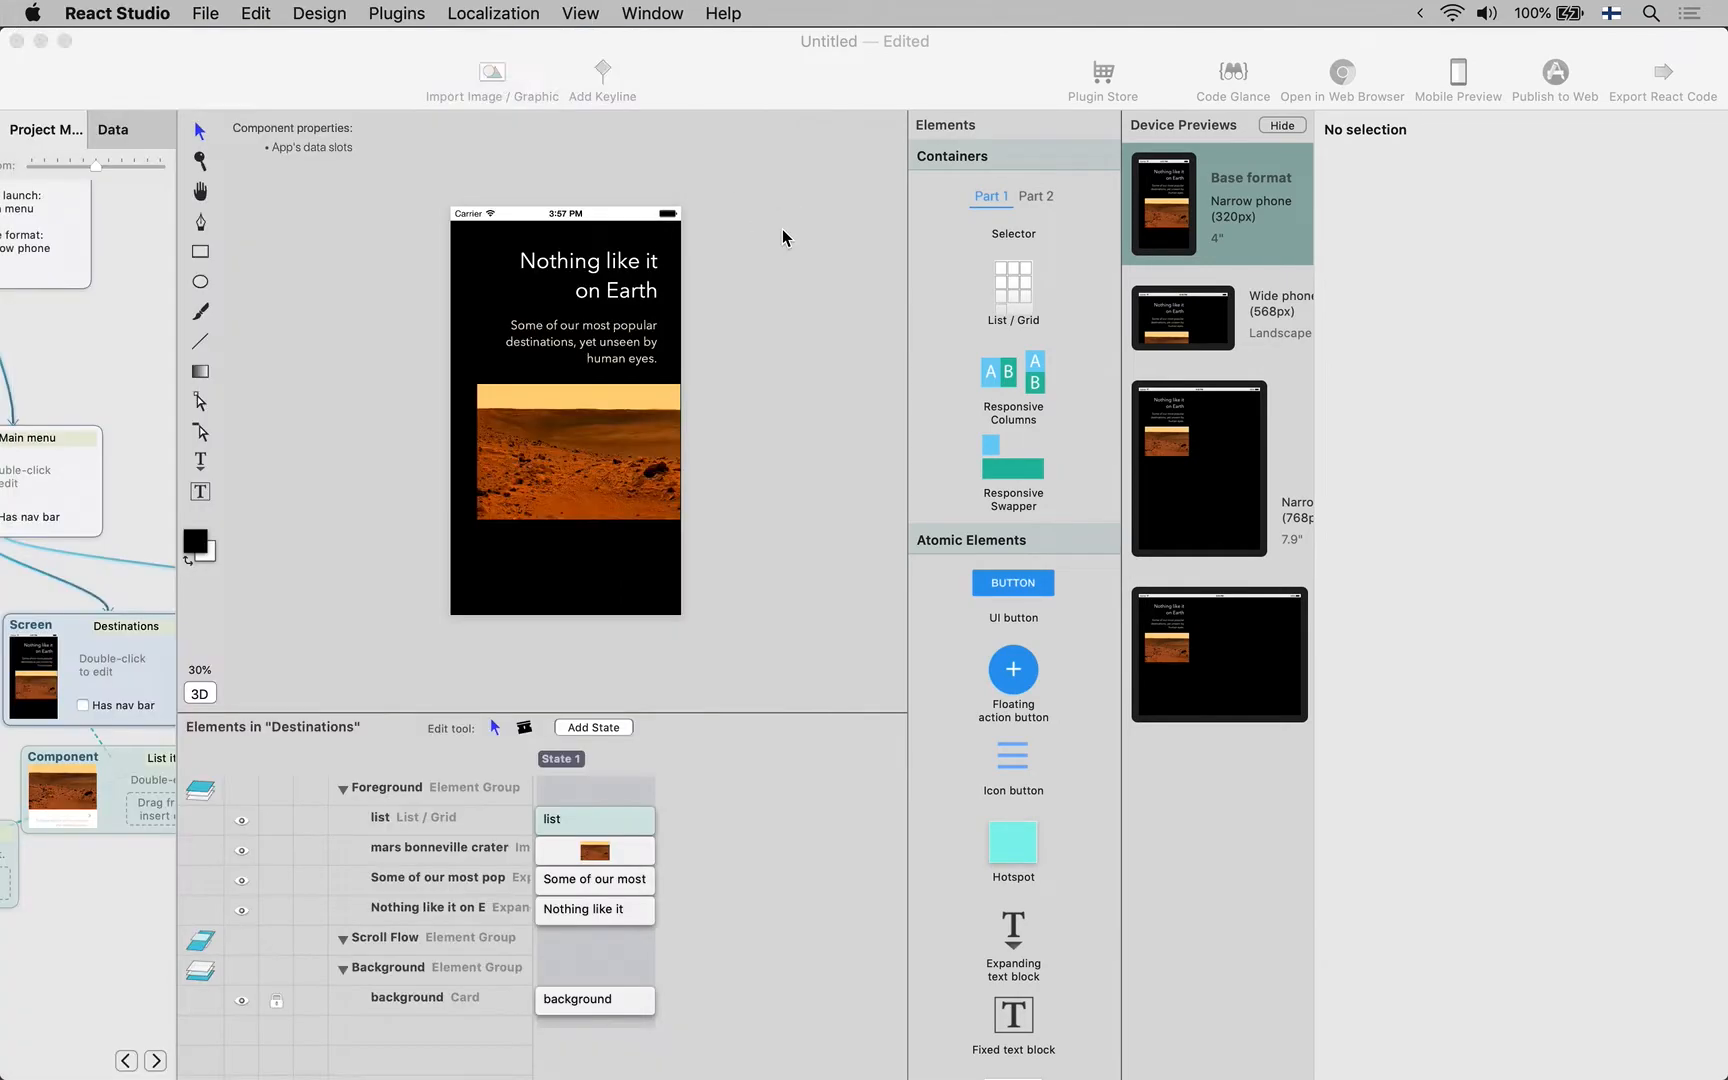
{"action": "mouse_move", "coordinate": [22, 826]}
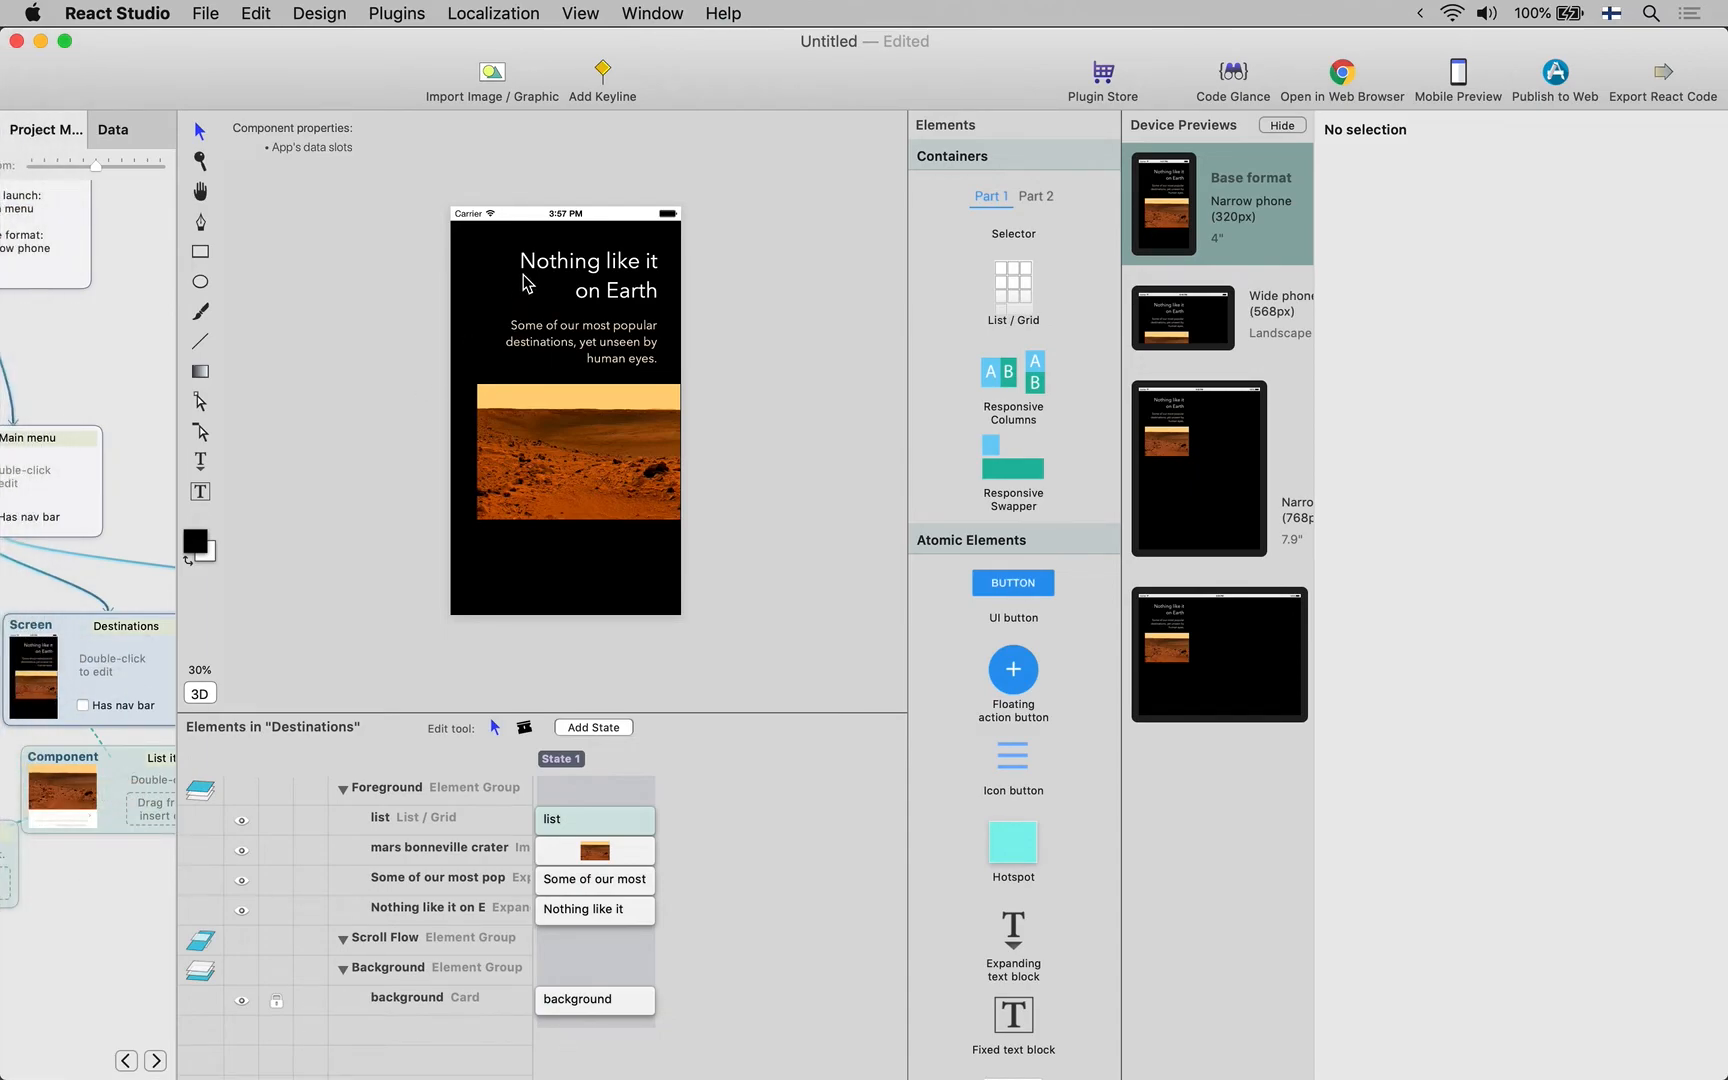
{"action": "mouse_move", "coordinate": [986, 706]}
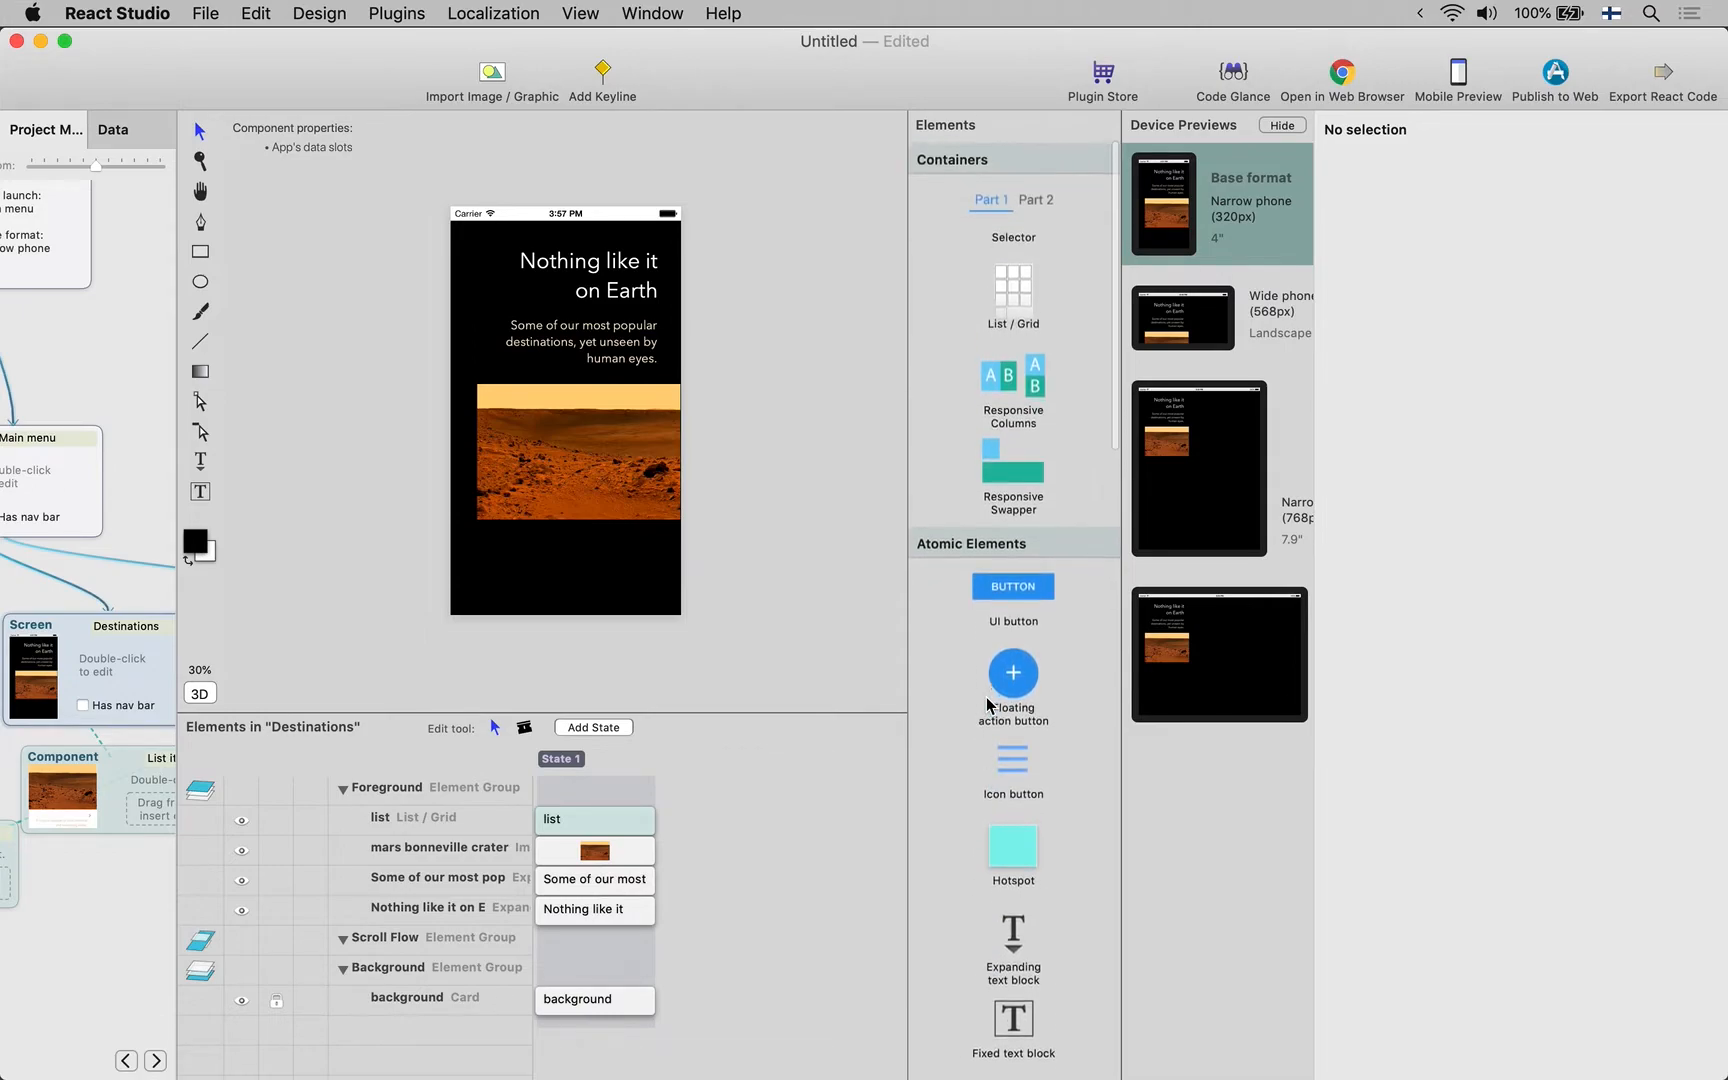
{"action": "mouse_move", "coordinate": [1010, 672]}
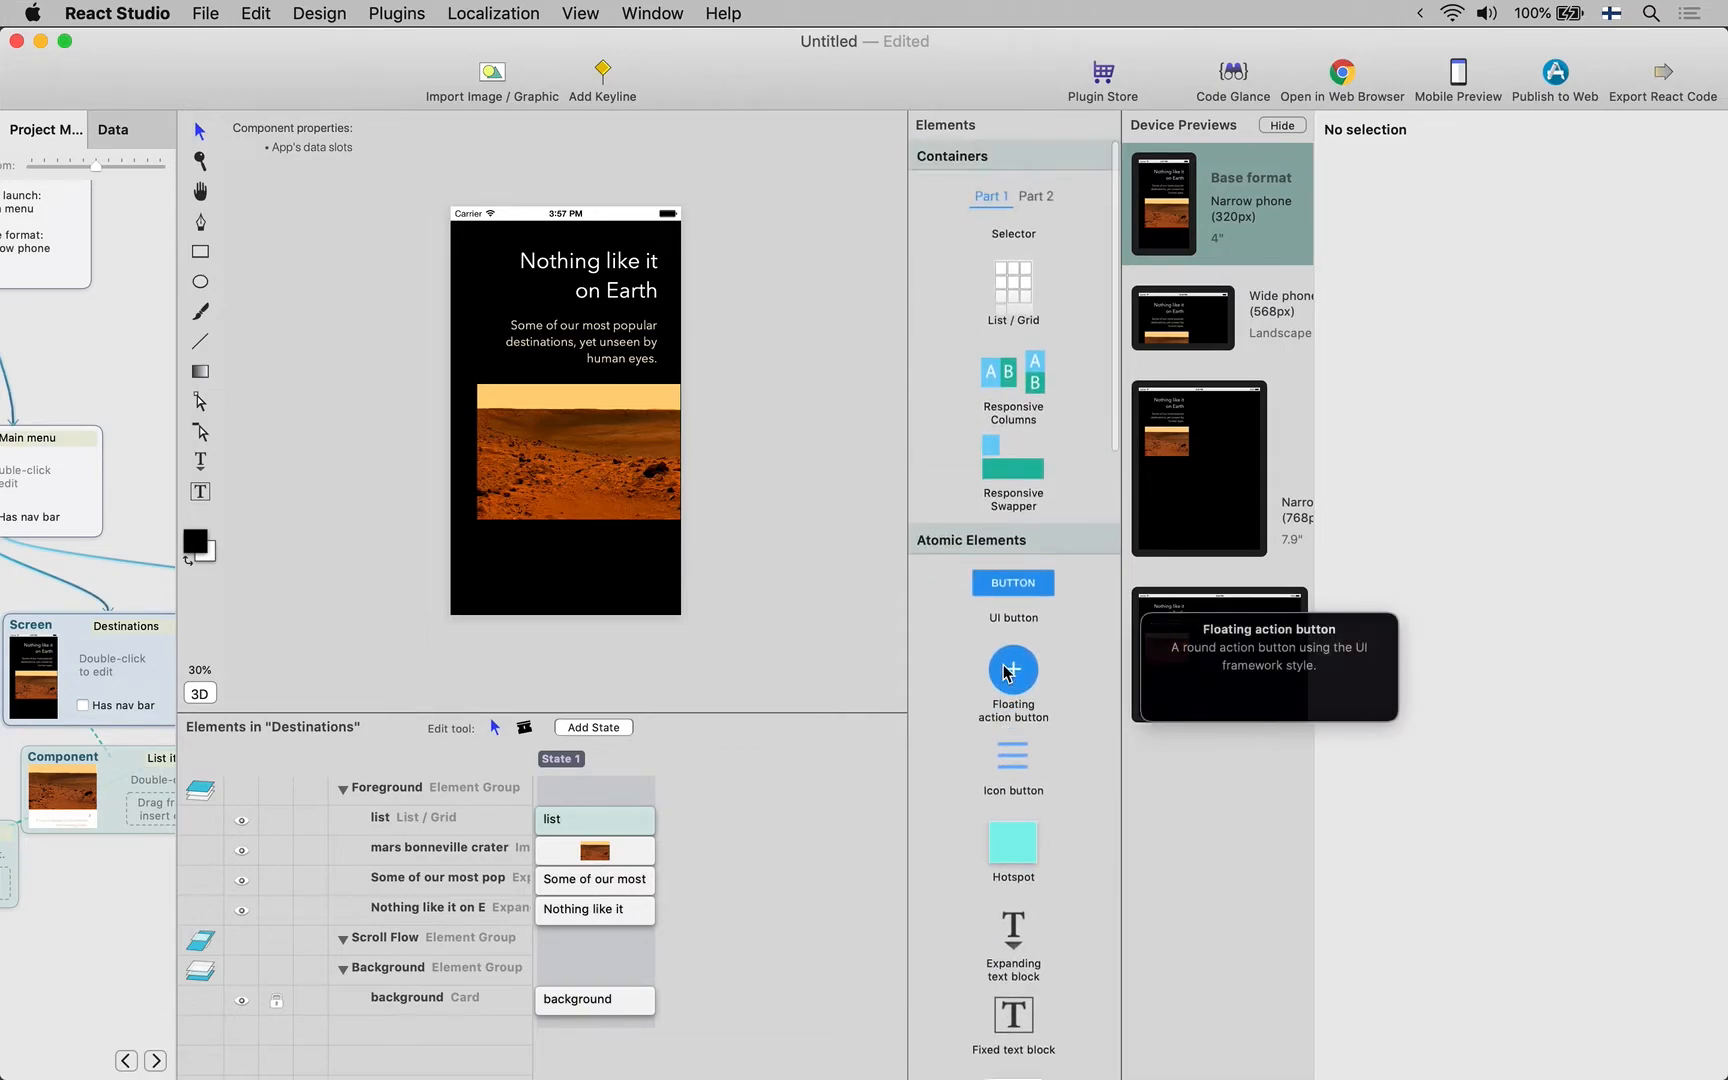
{"action": "mouse_move", "coordinate": [1010, 284]}
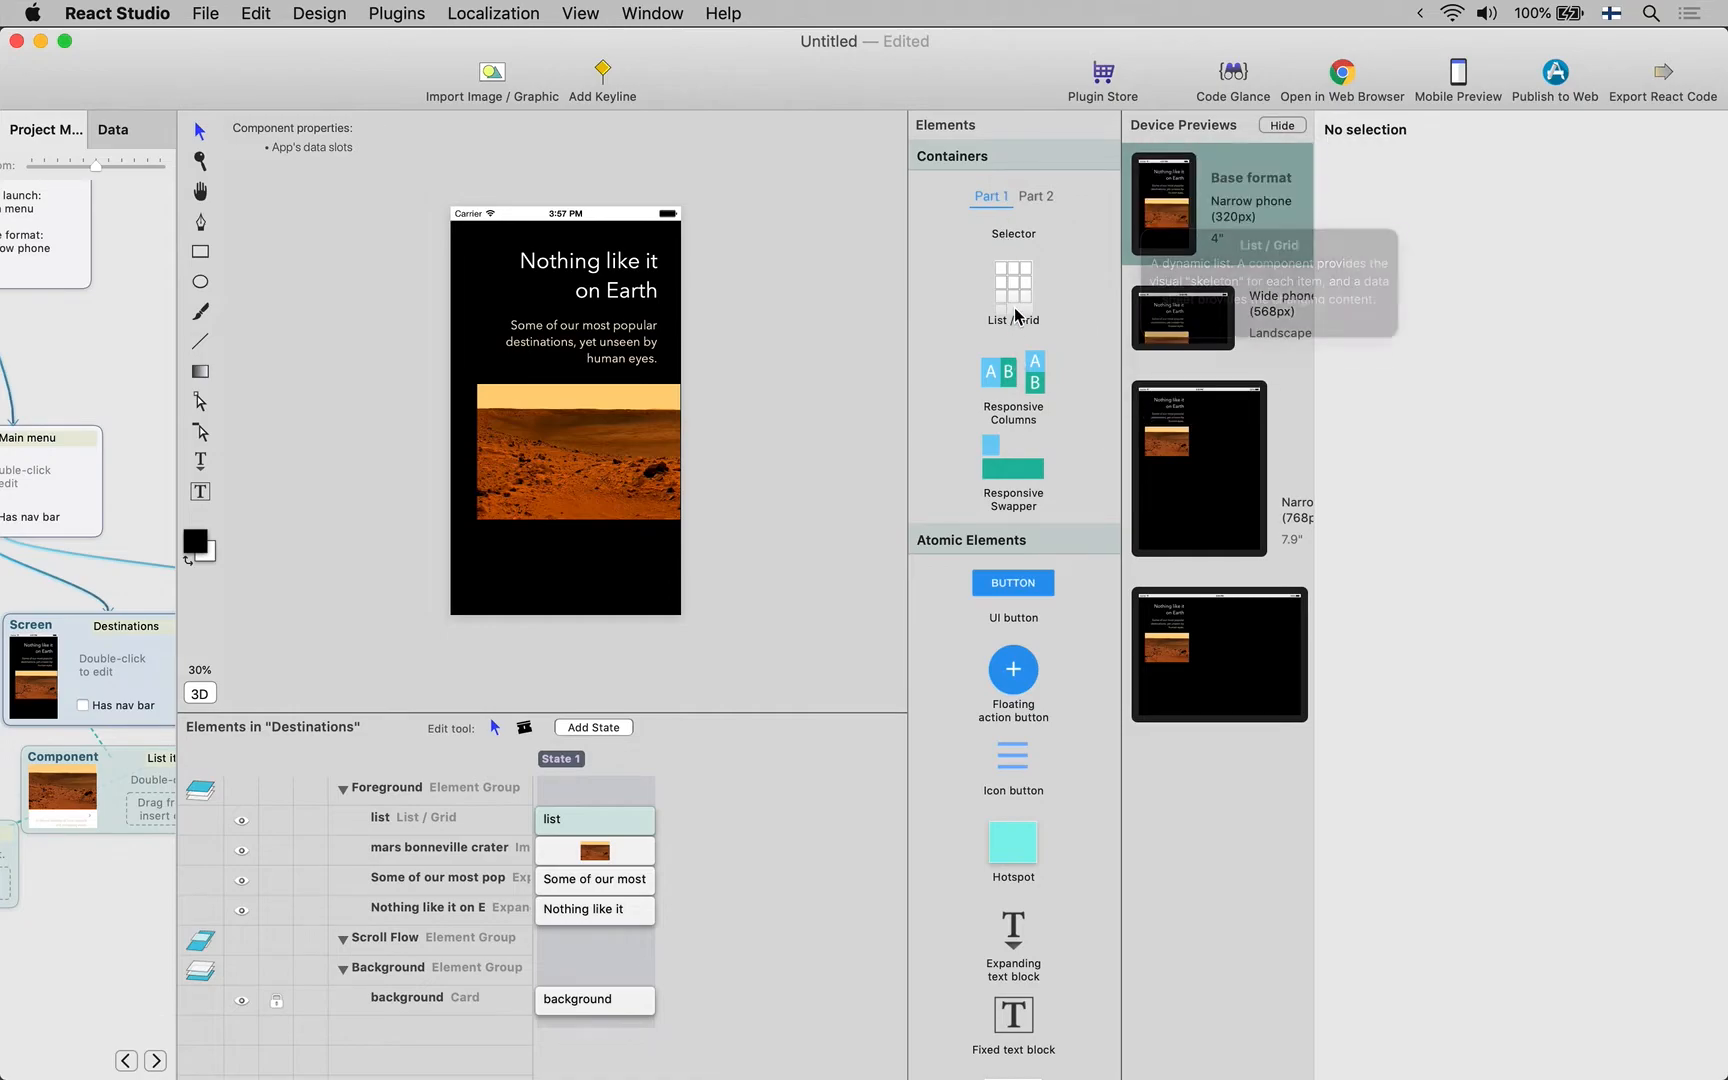
{"action": "mouse_move", "coordinate": [1010, 386]}
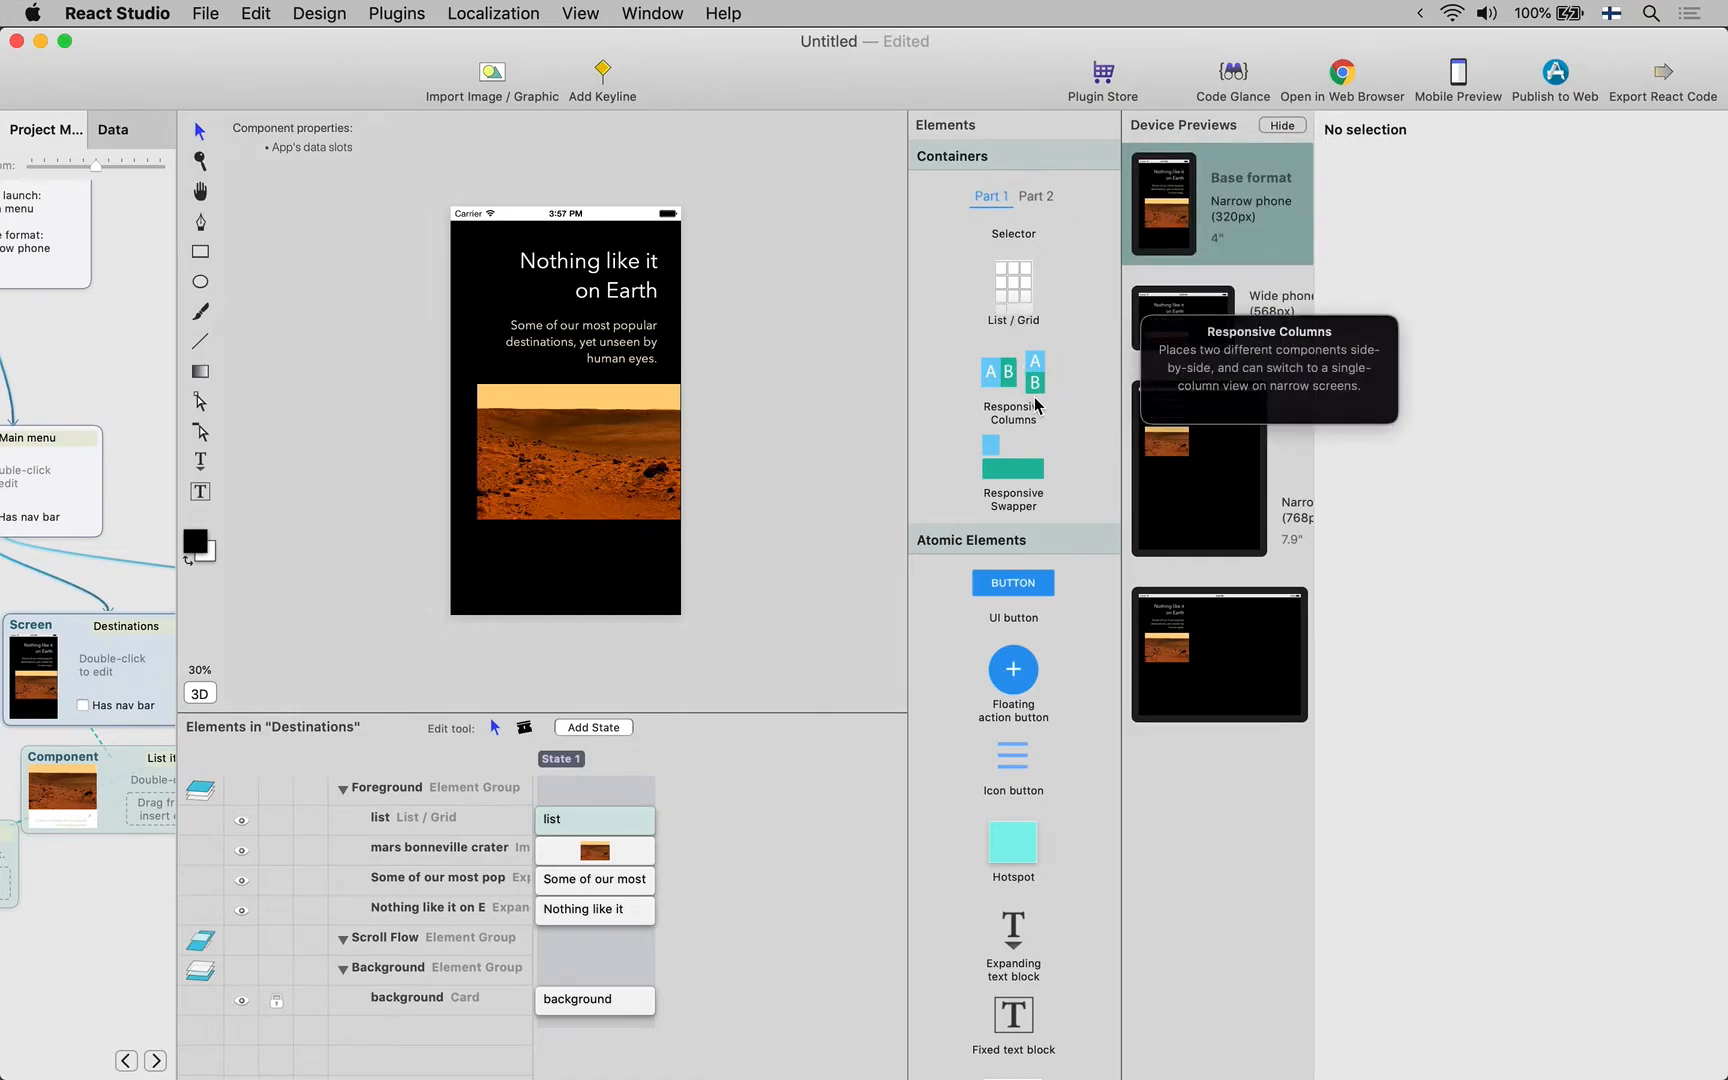
{"action": "mouse_move", "coordinate": [1012, 618]}
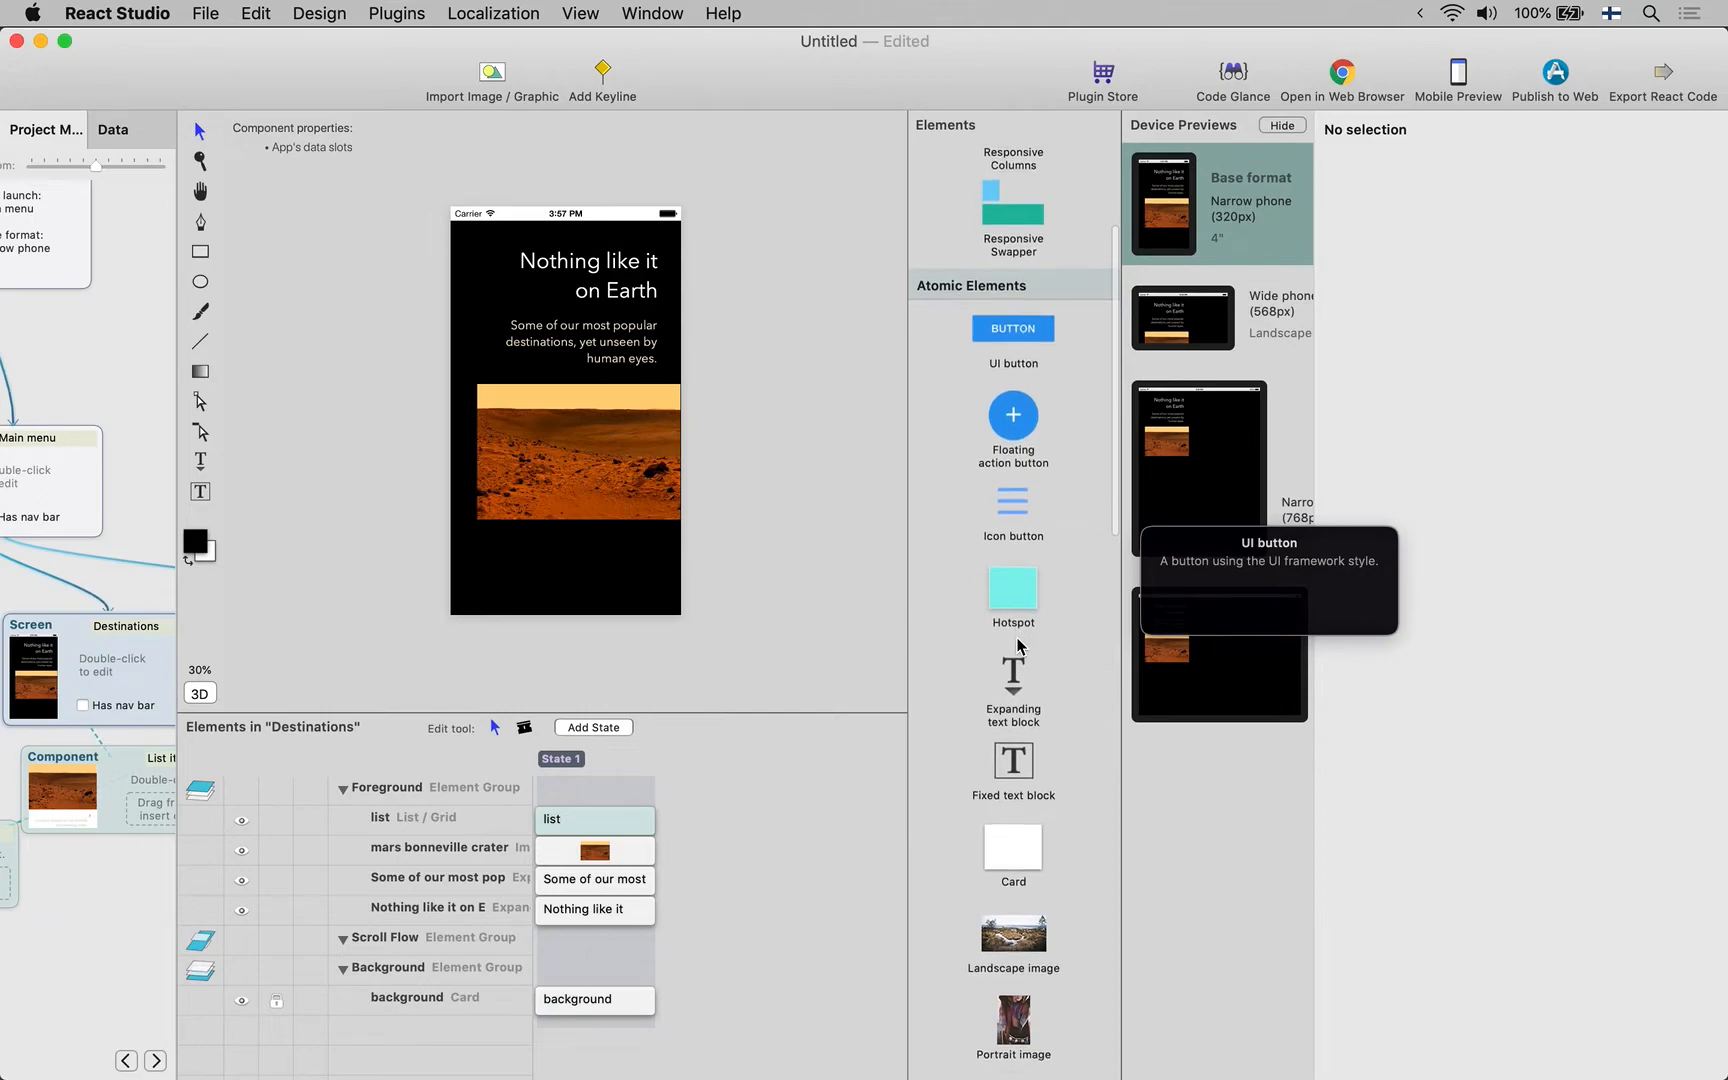
{"action": "scroll", "scroll_direction": "down", "scroll_amount": 3}
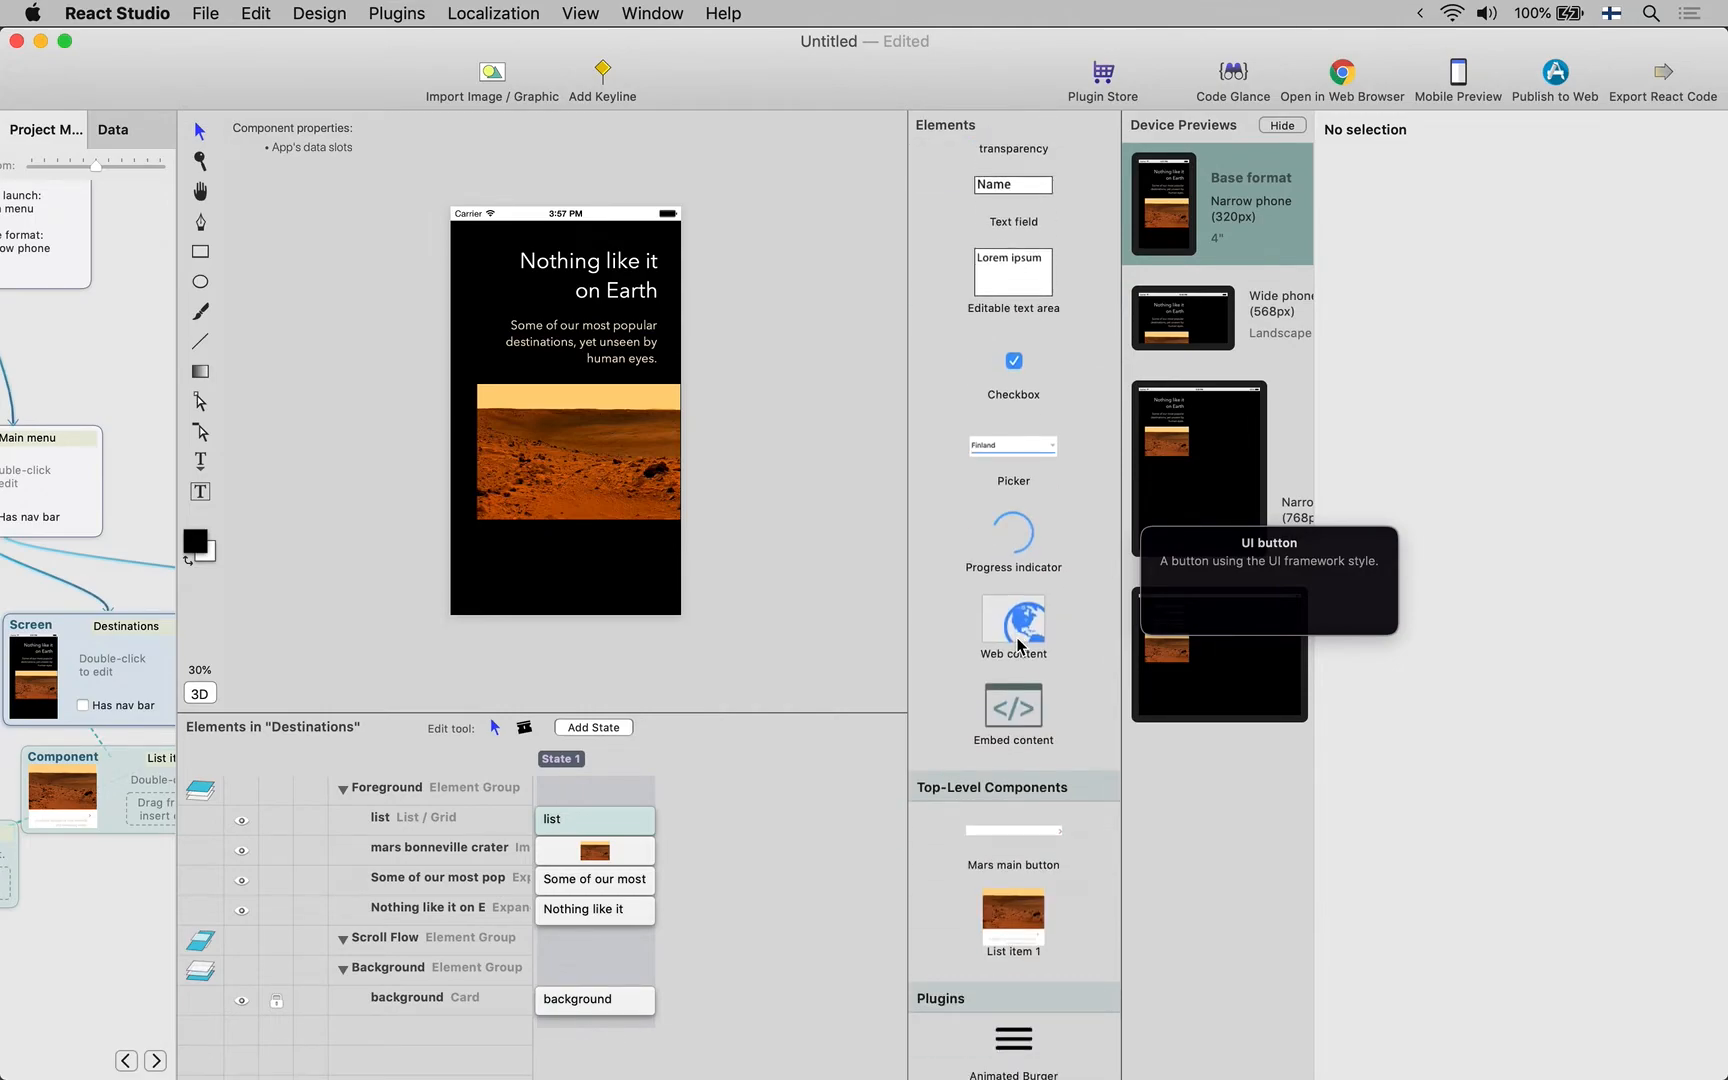
{"action": "scroll", "scroll_direction": "down", "scroll_amount": 3}
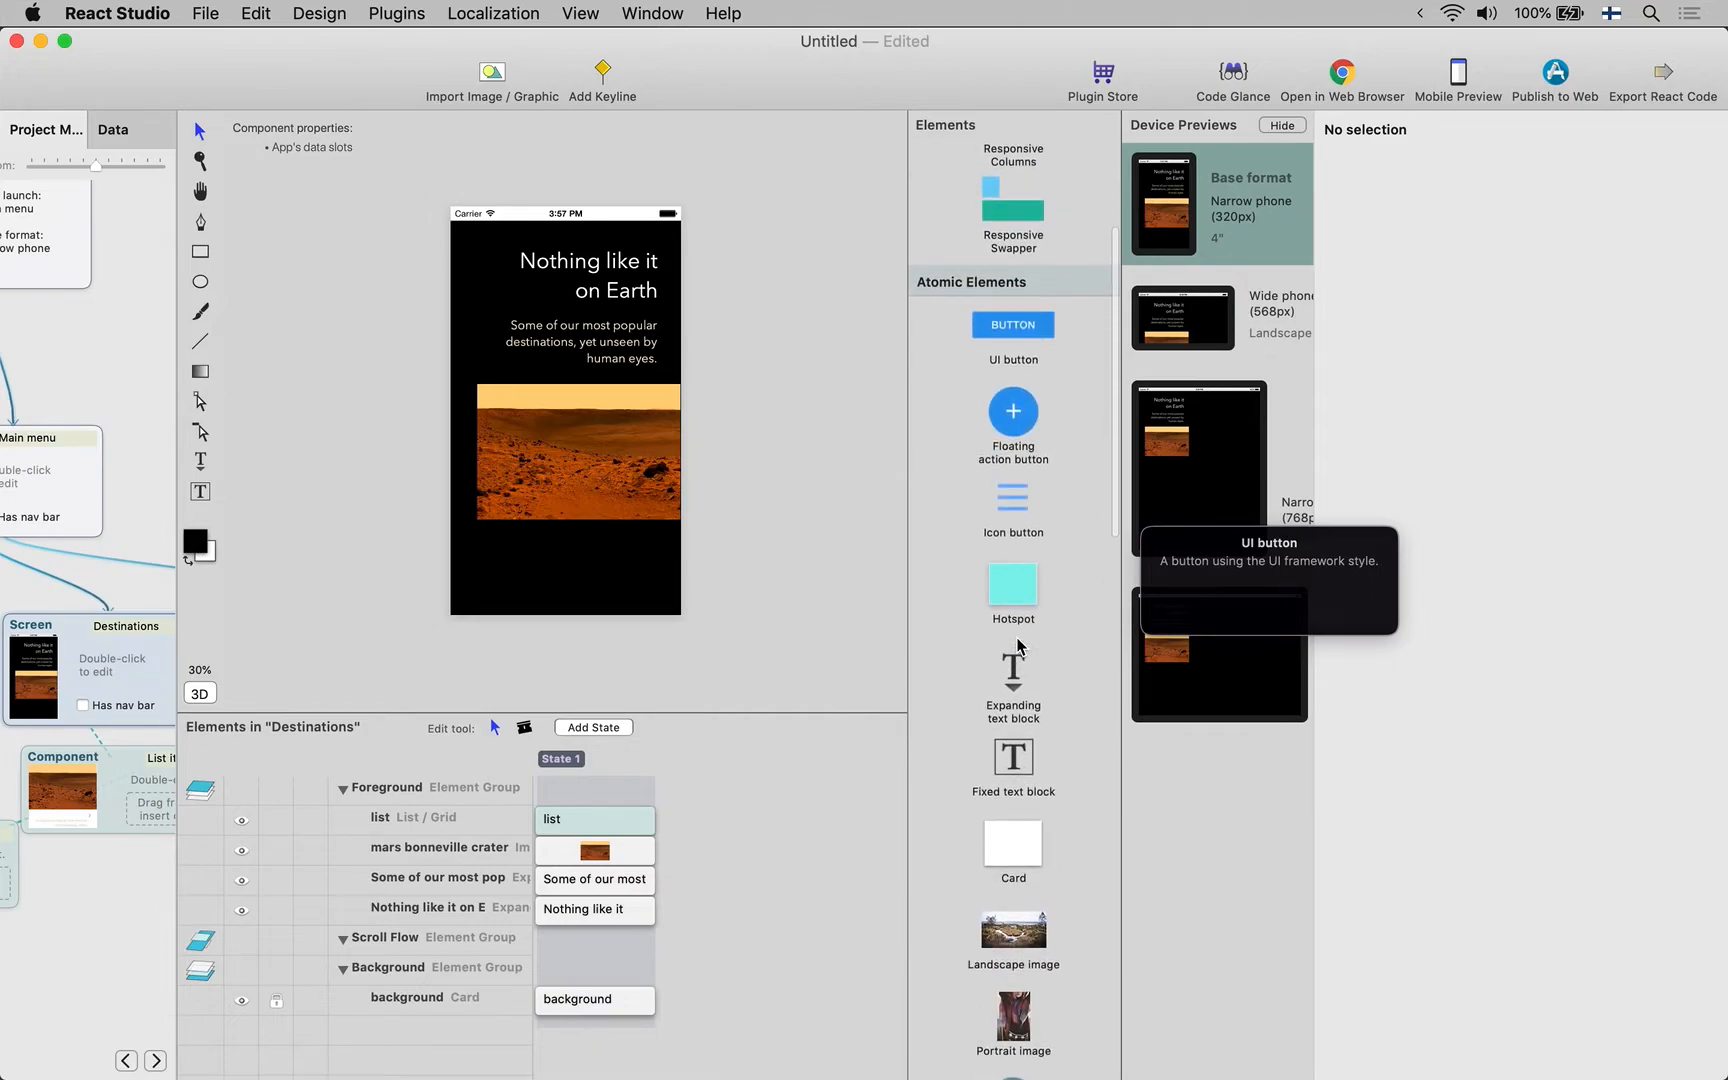
{"action": "mouse_move", "coordinate": [1012, 414]}
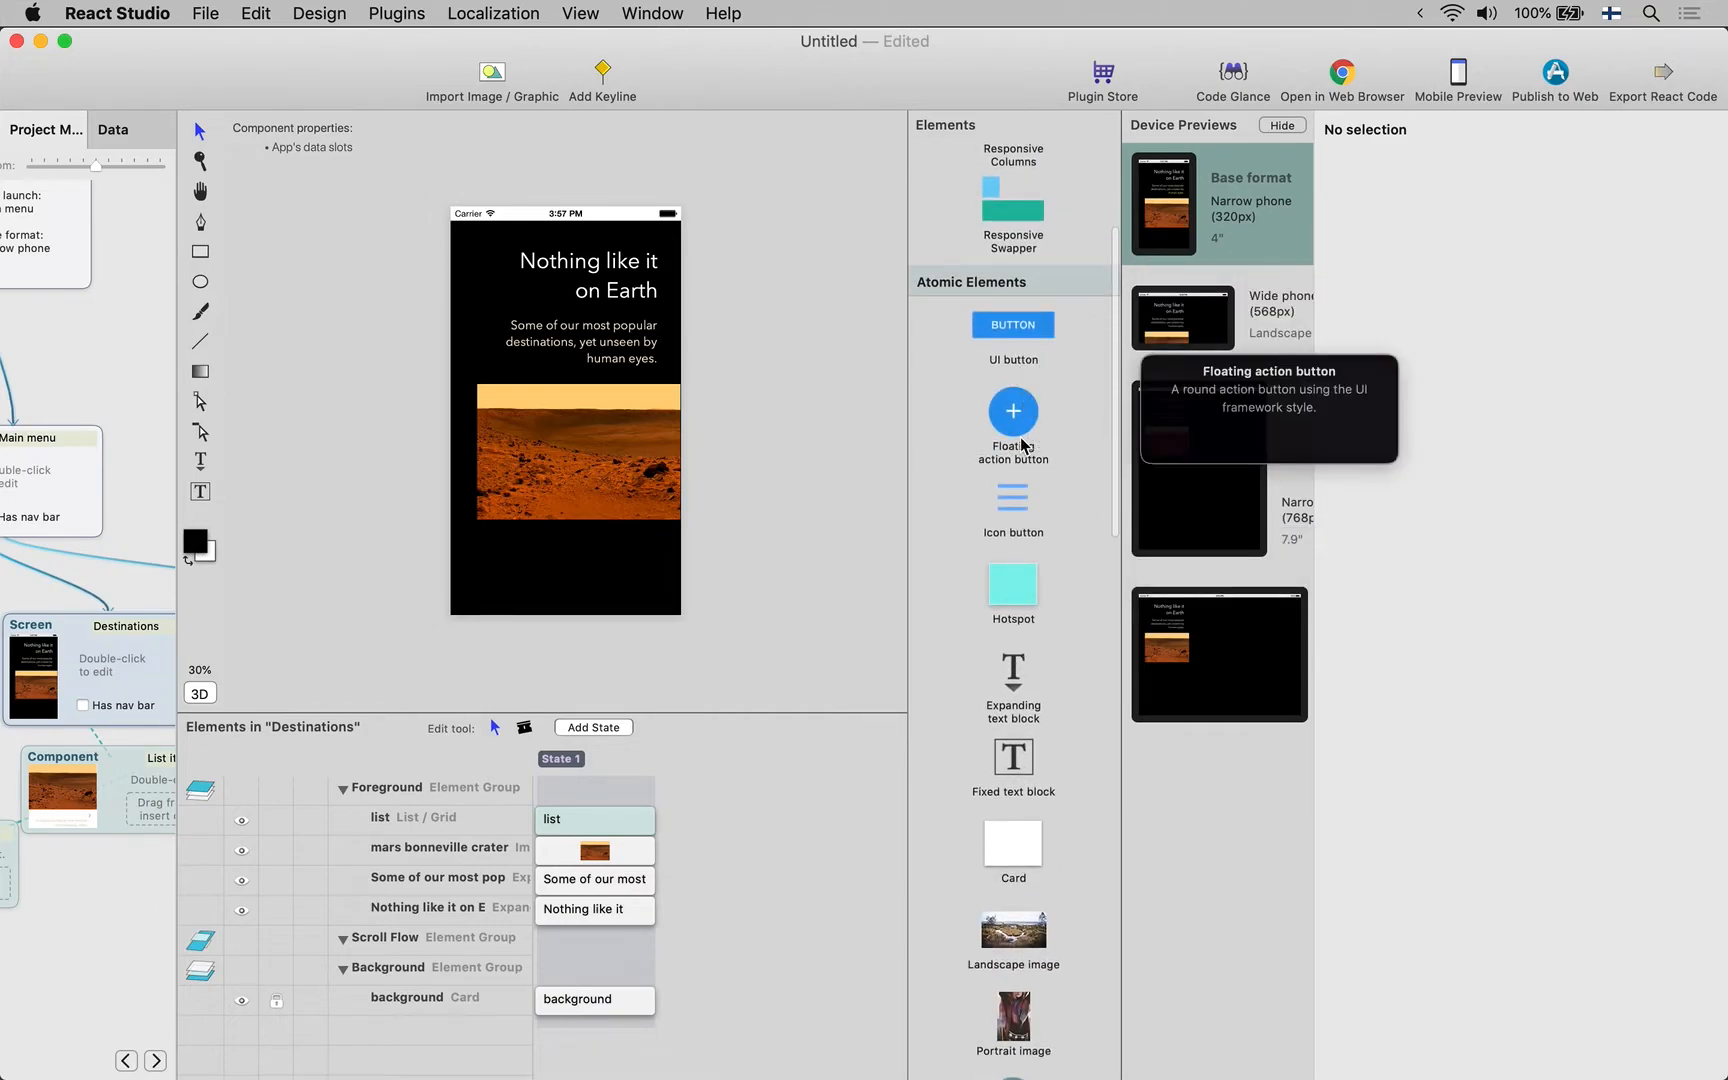
{"action": "mouse_move", "coordinate": [1016, 518]}
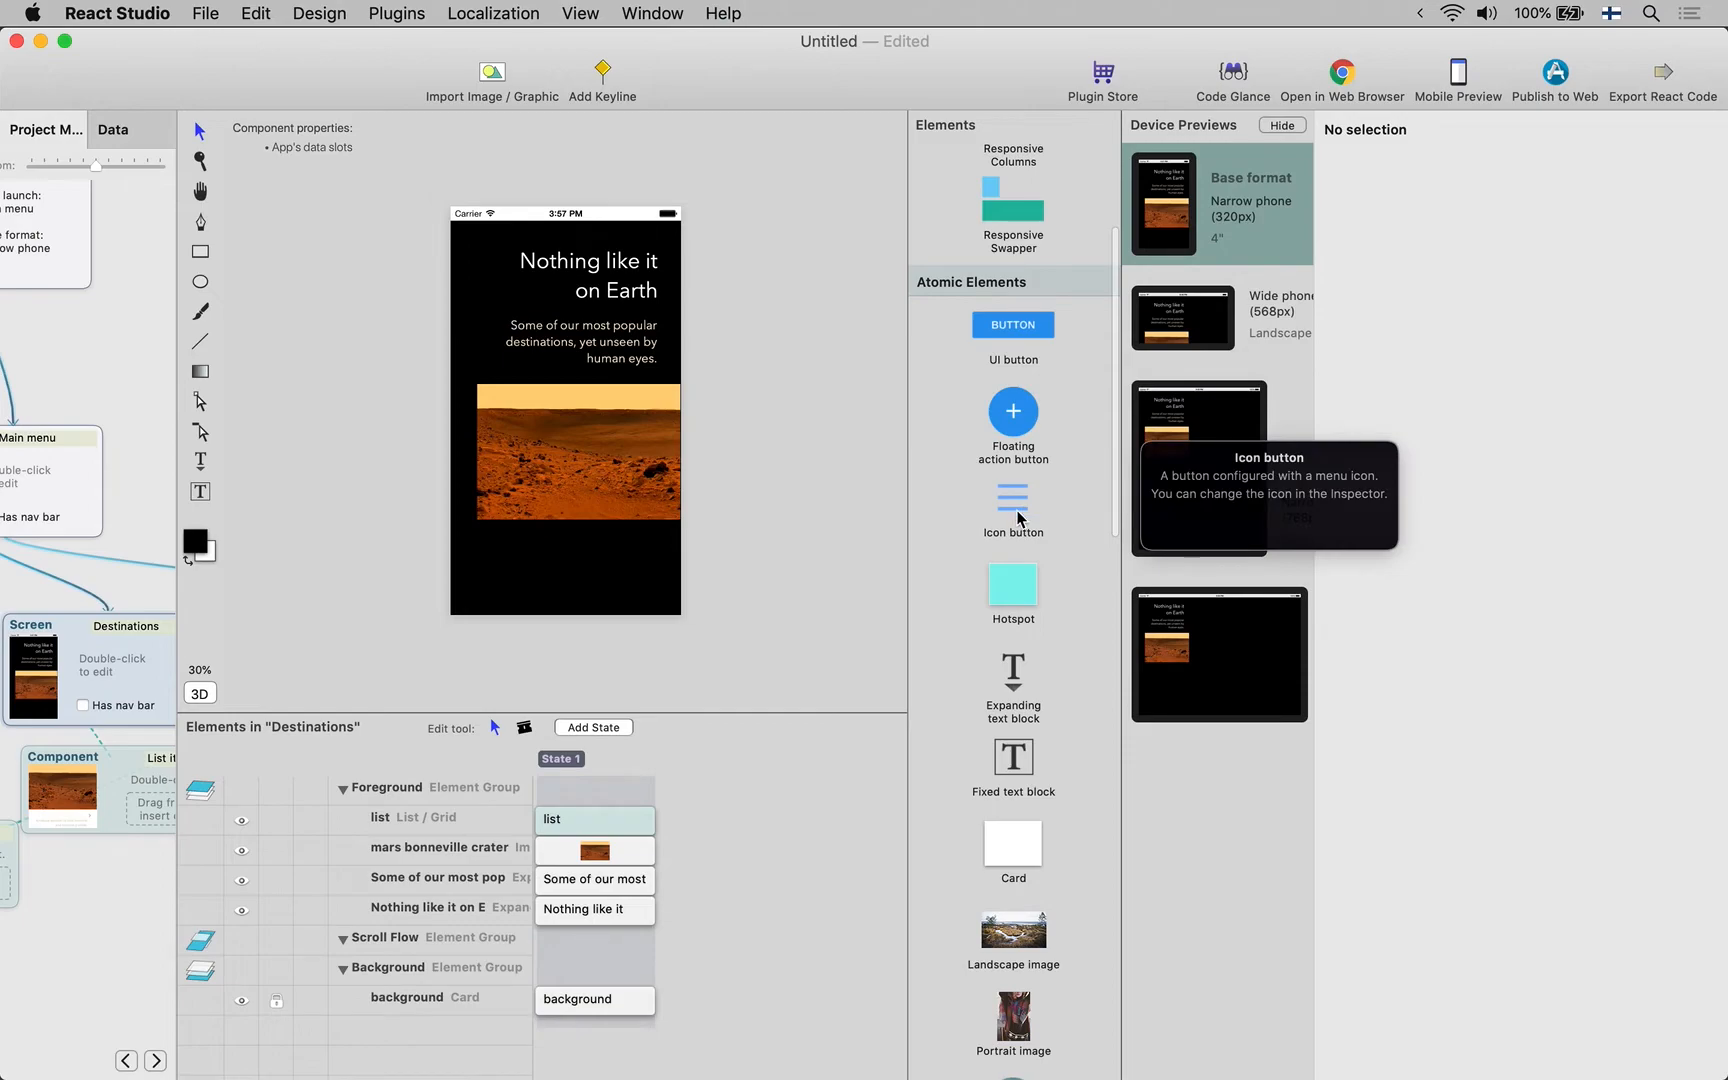
{"action": "mouse_move", "coordinate": [1012, 504]}
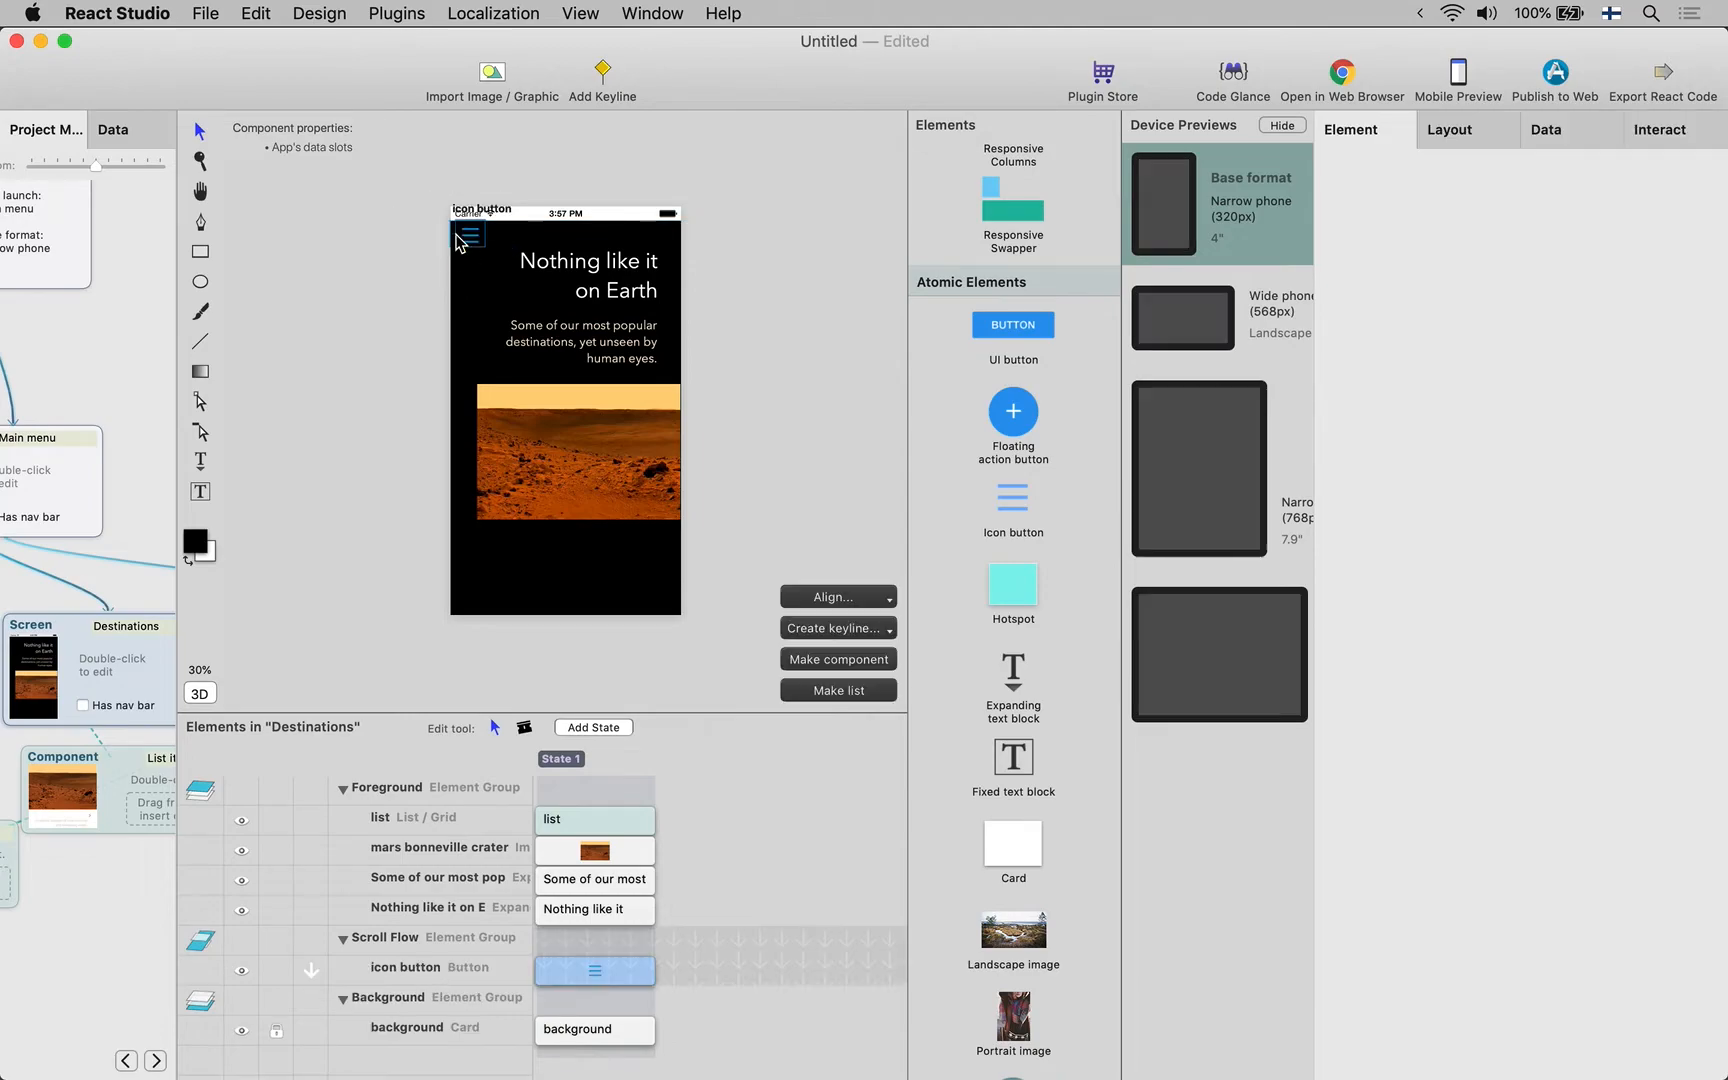
Set the new icon button's template icon to Left arrow
{"action": "left_click", "coordinate": [468, 232]}
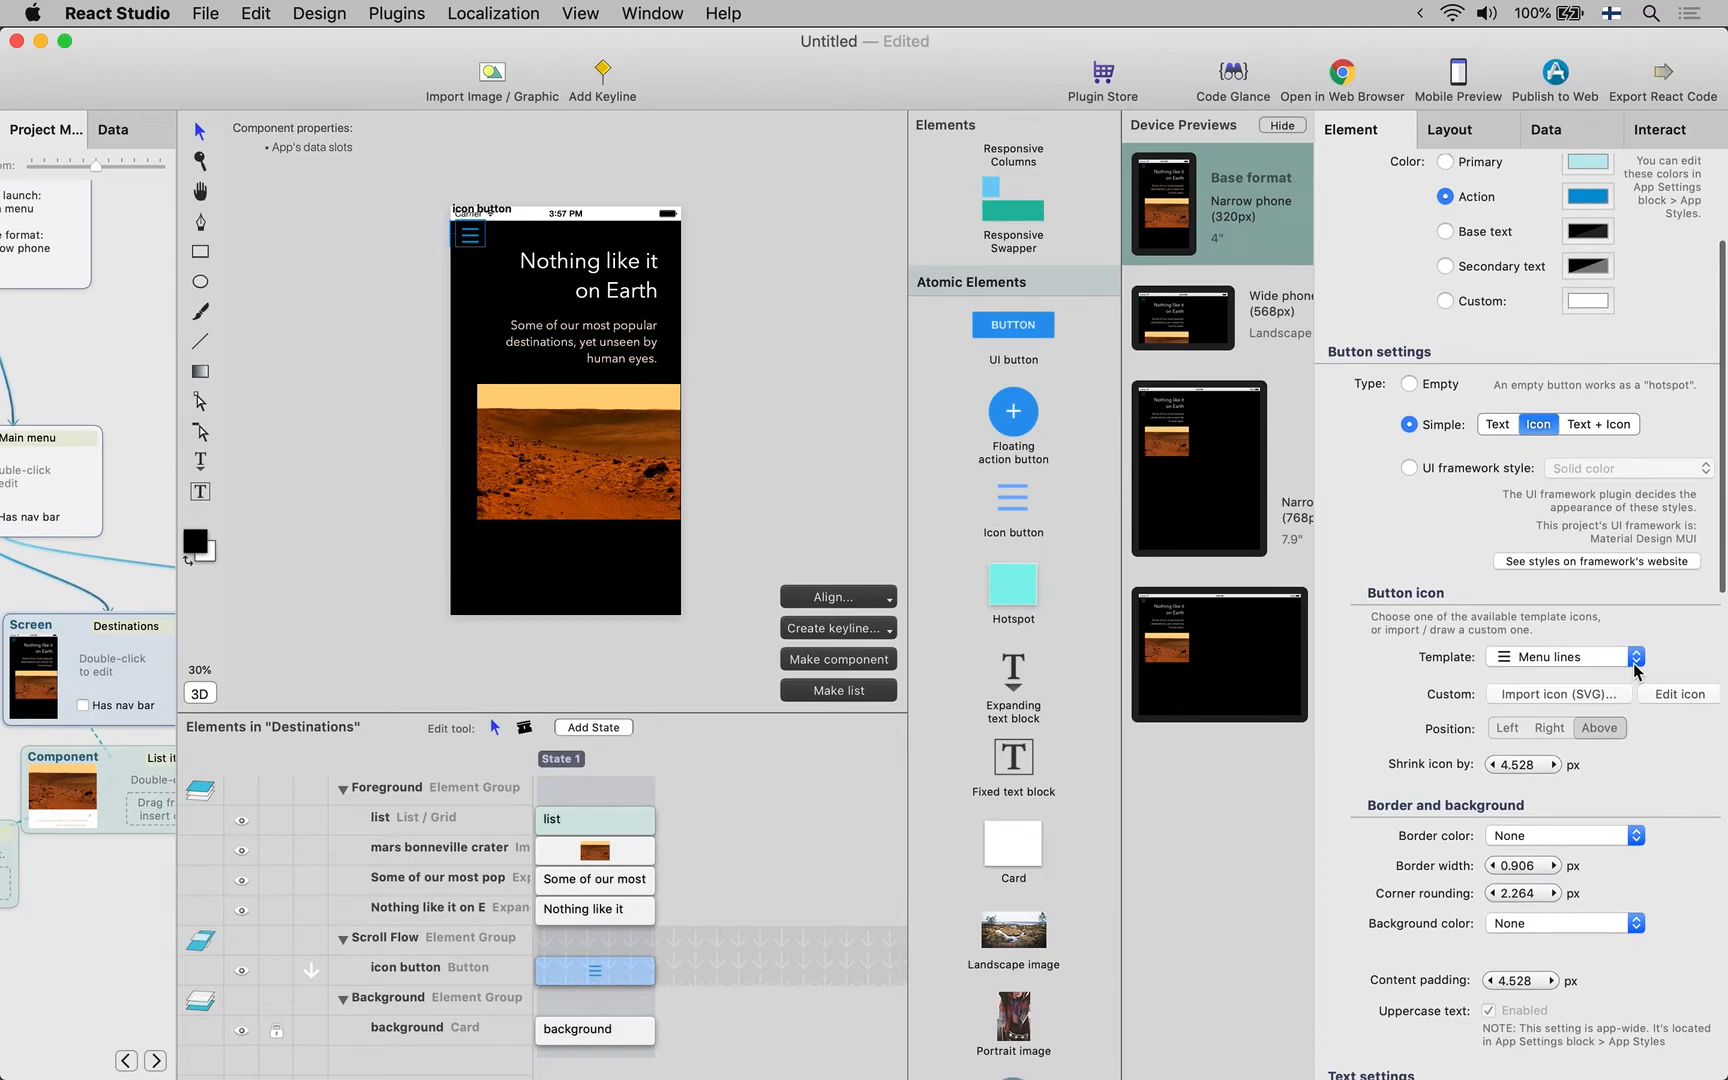
{"action": "left_click", "coordinate": [1636, 656]}
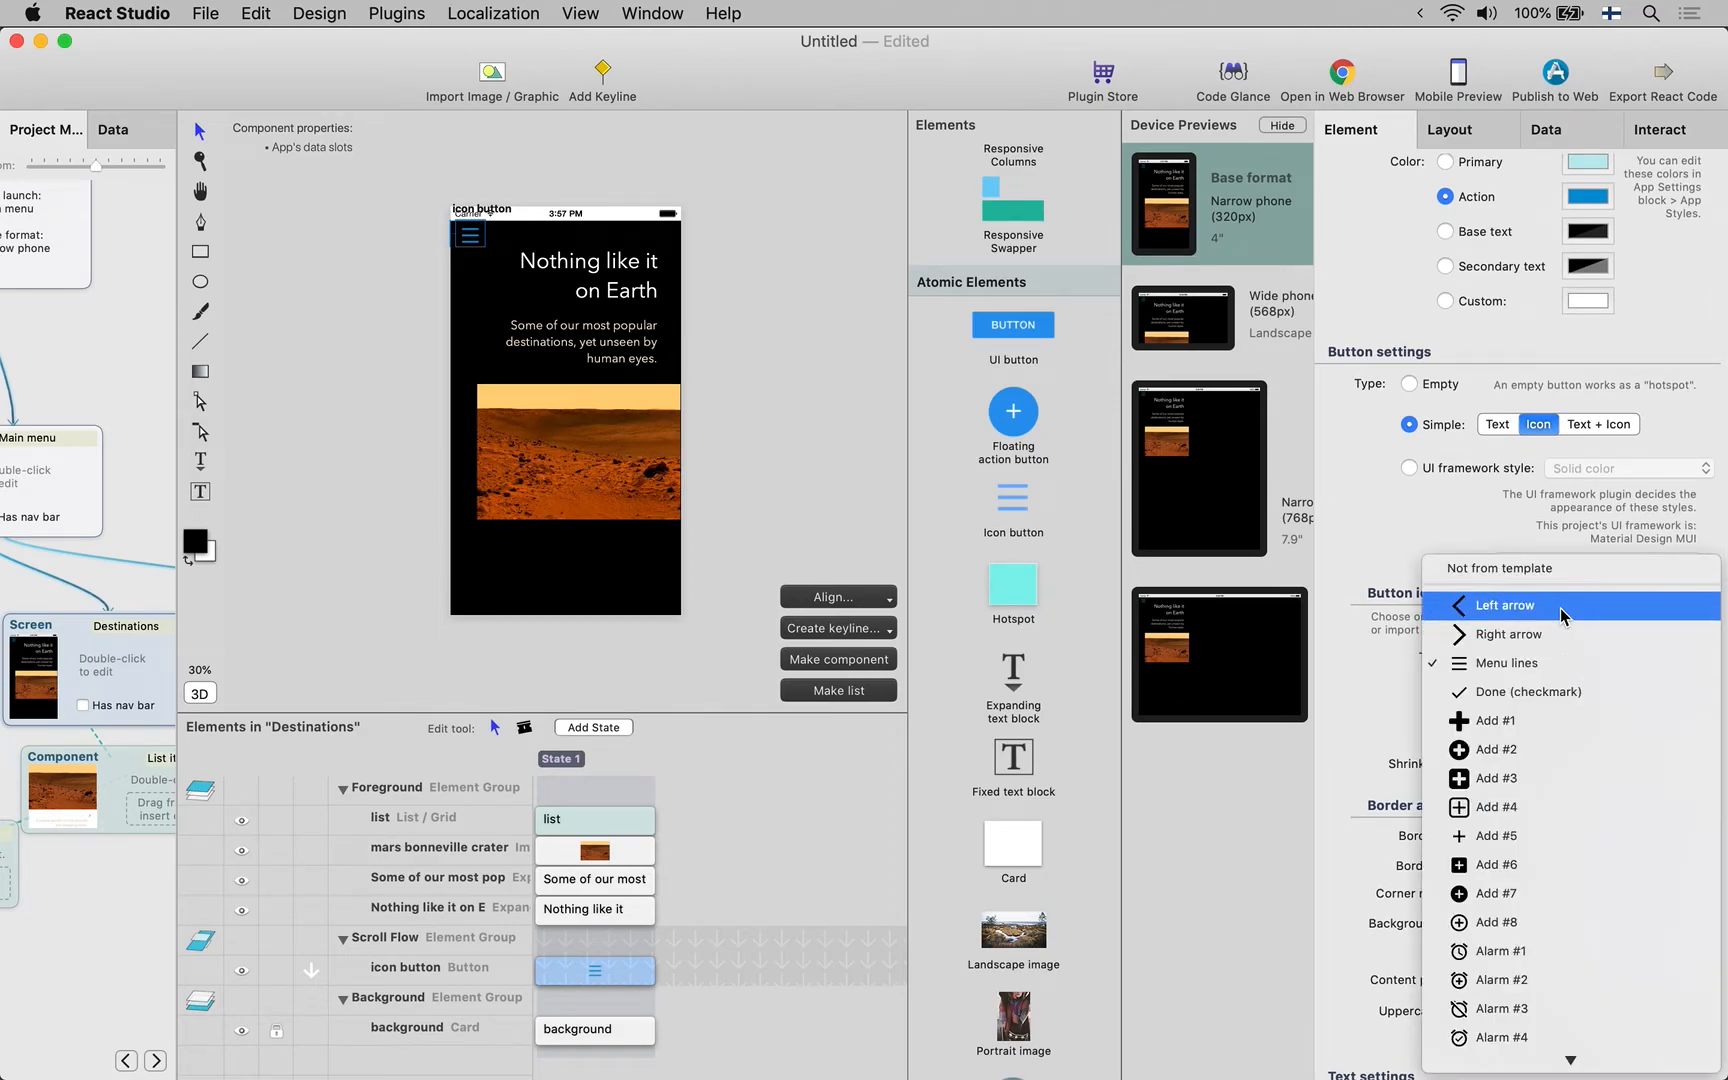
{"action": "left_click", "coordinate": [1506, 606]}
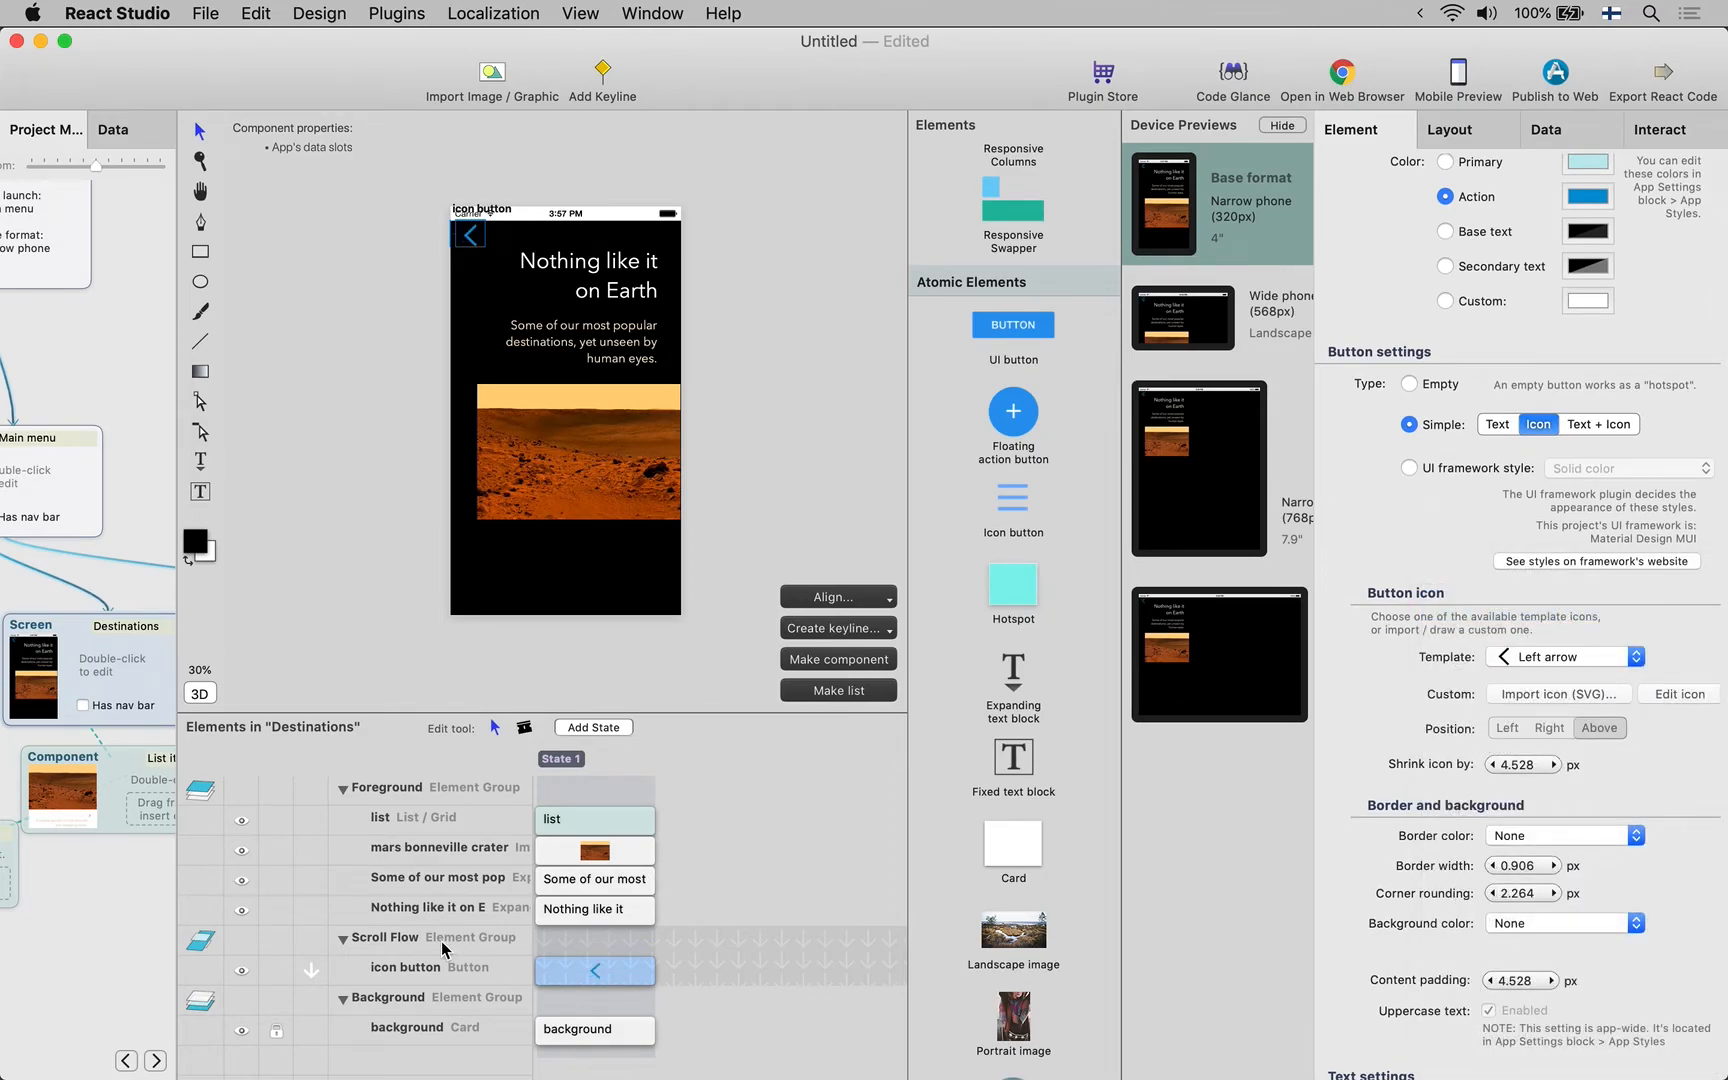
{"action": "mouse_move", "coordinate": [500, 316]}
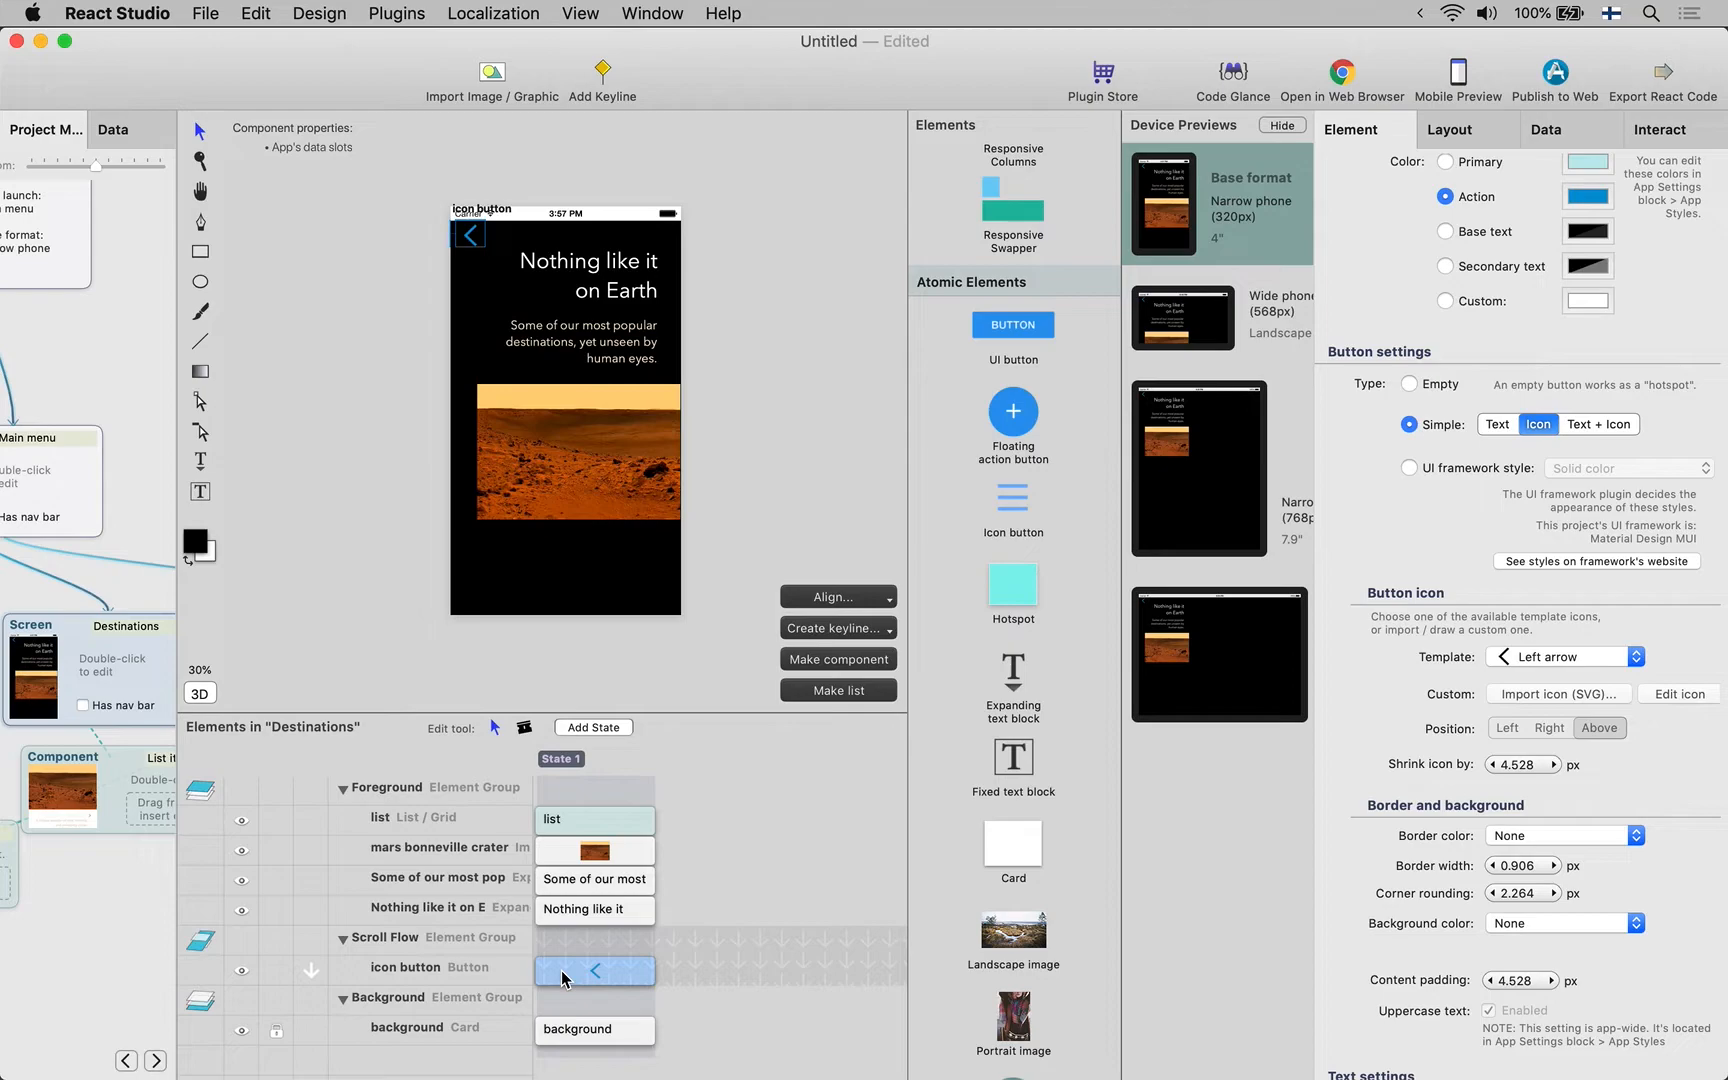
{"action": "mouse_move", "coordinate": [402, 972]}
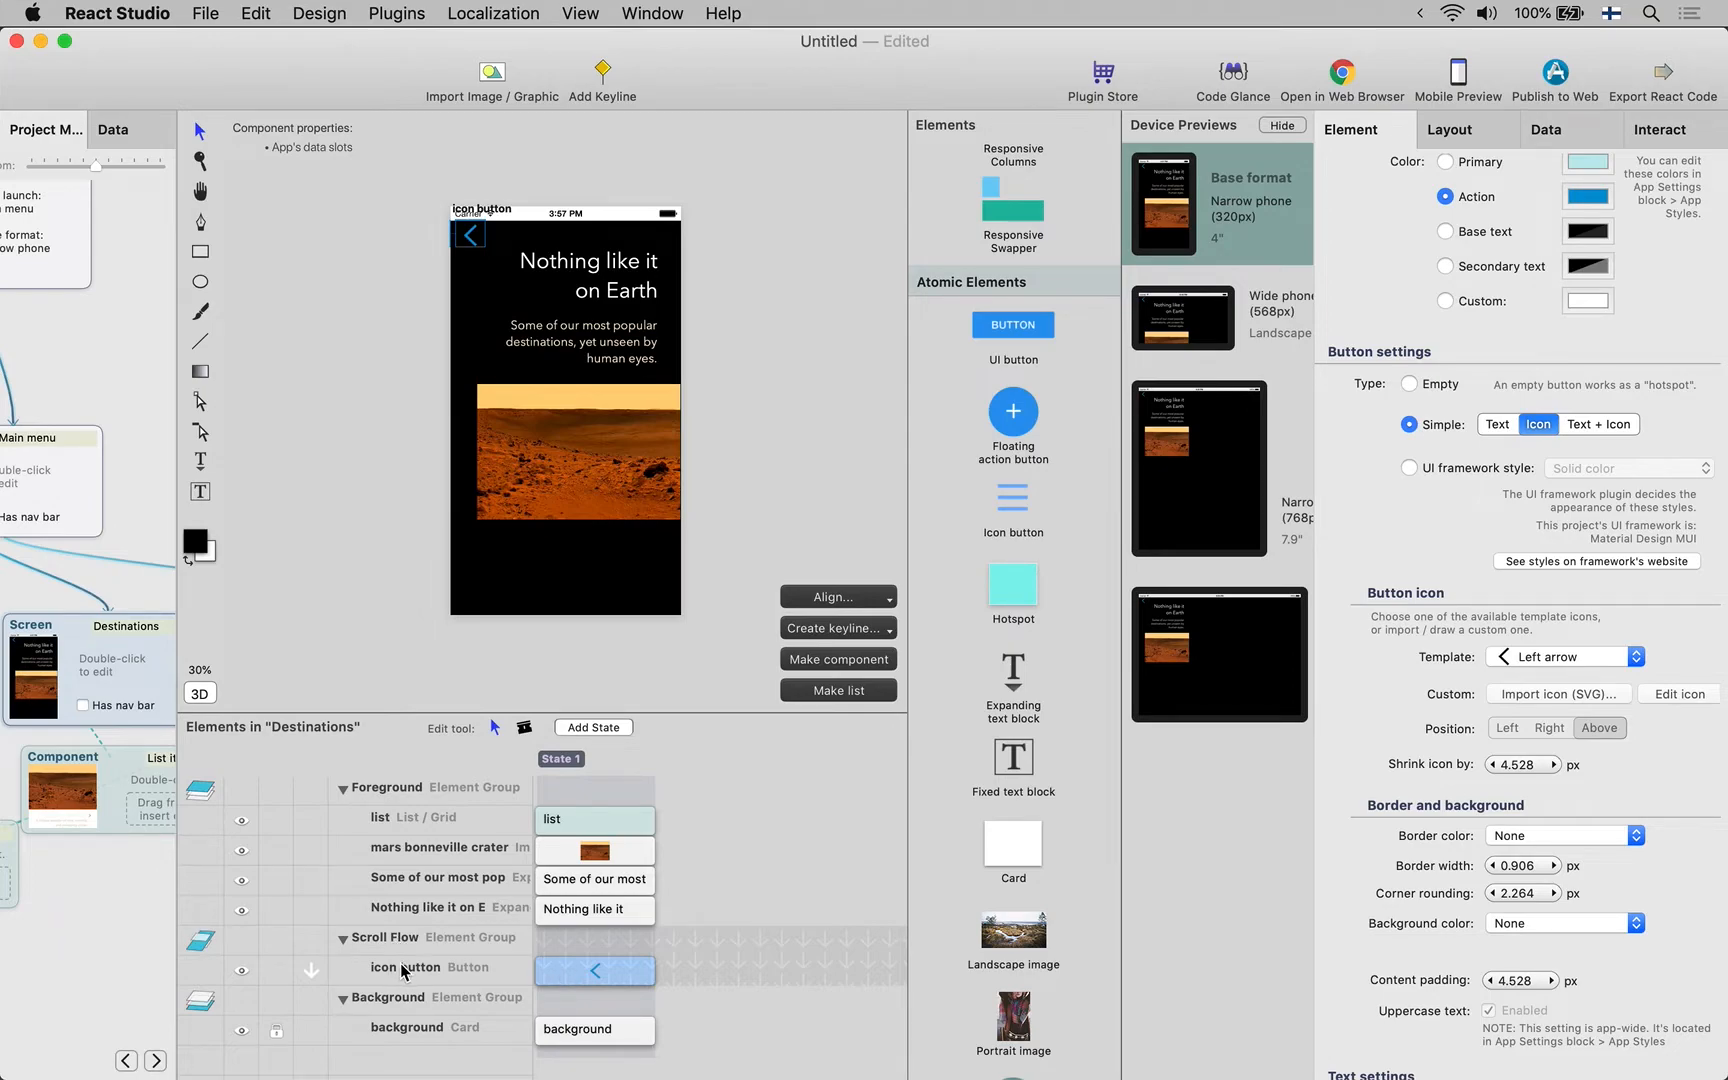
Move the icon button layer from scrolling content into the Foreground group
{"action": "left_click", "coordinate": [408, 968]}
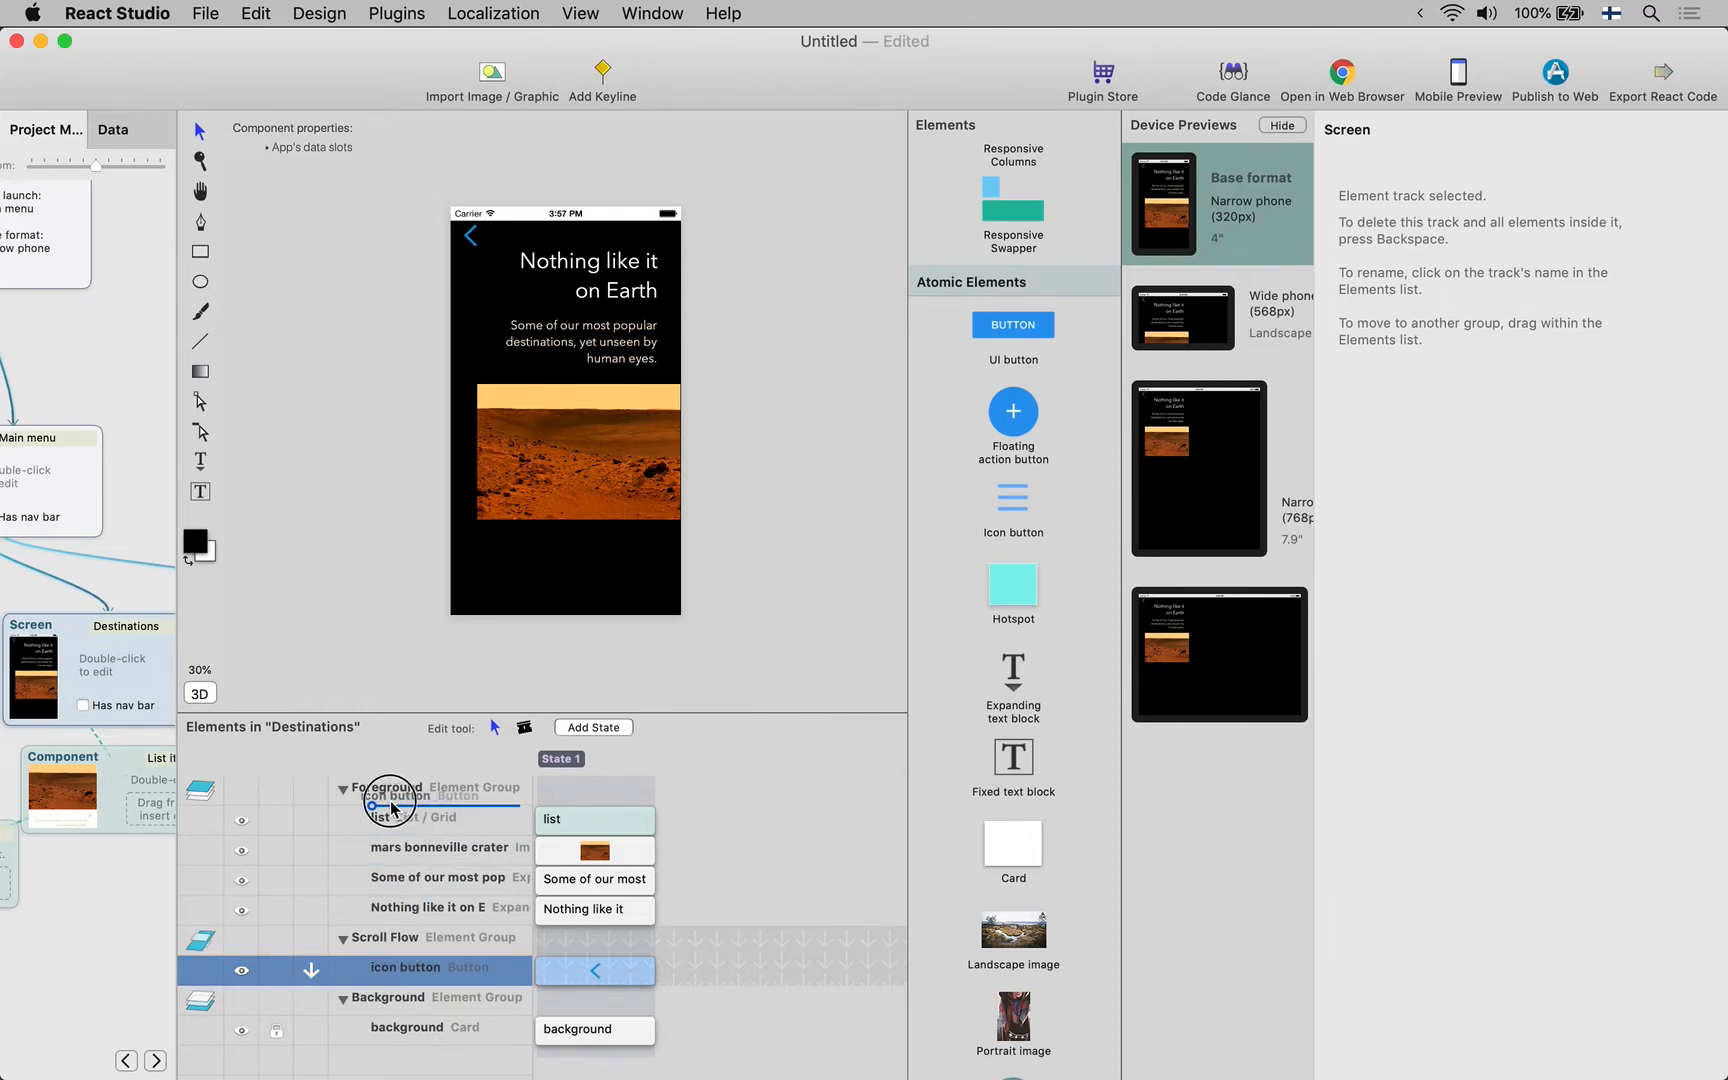
{"action": "left_click", "coordinate": [414, 816]}
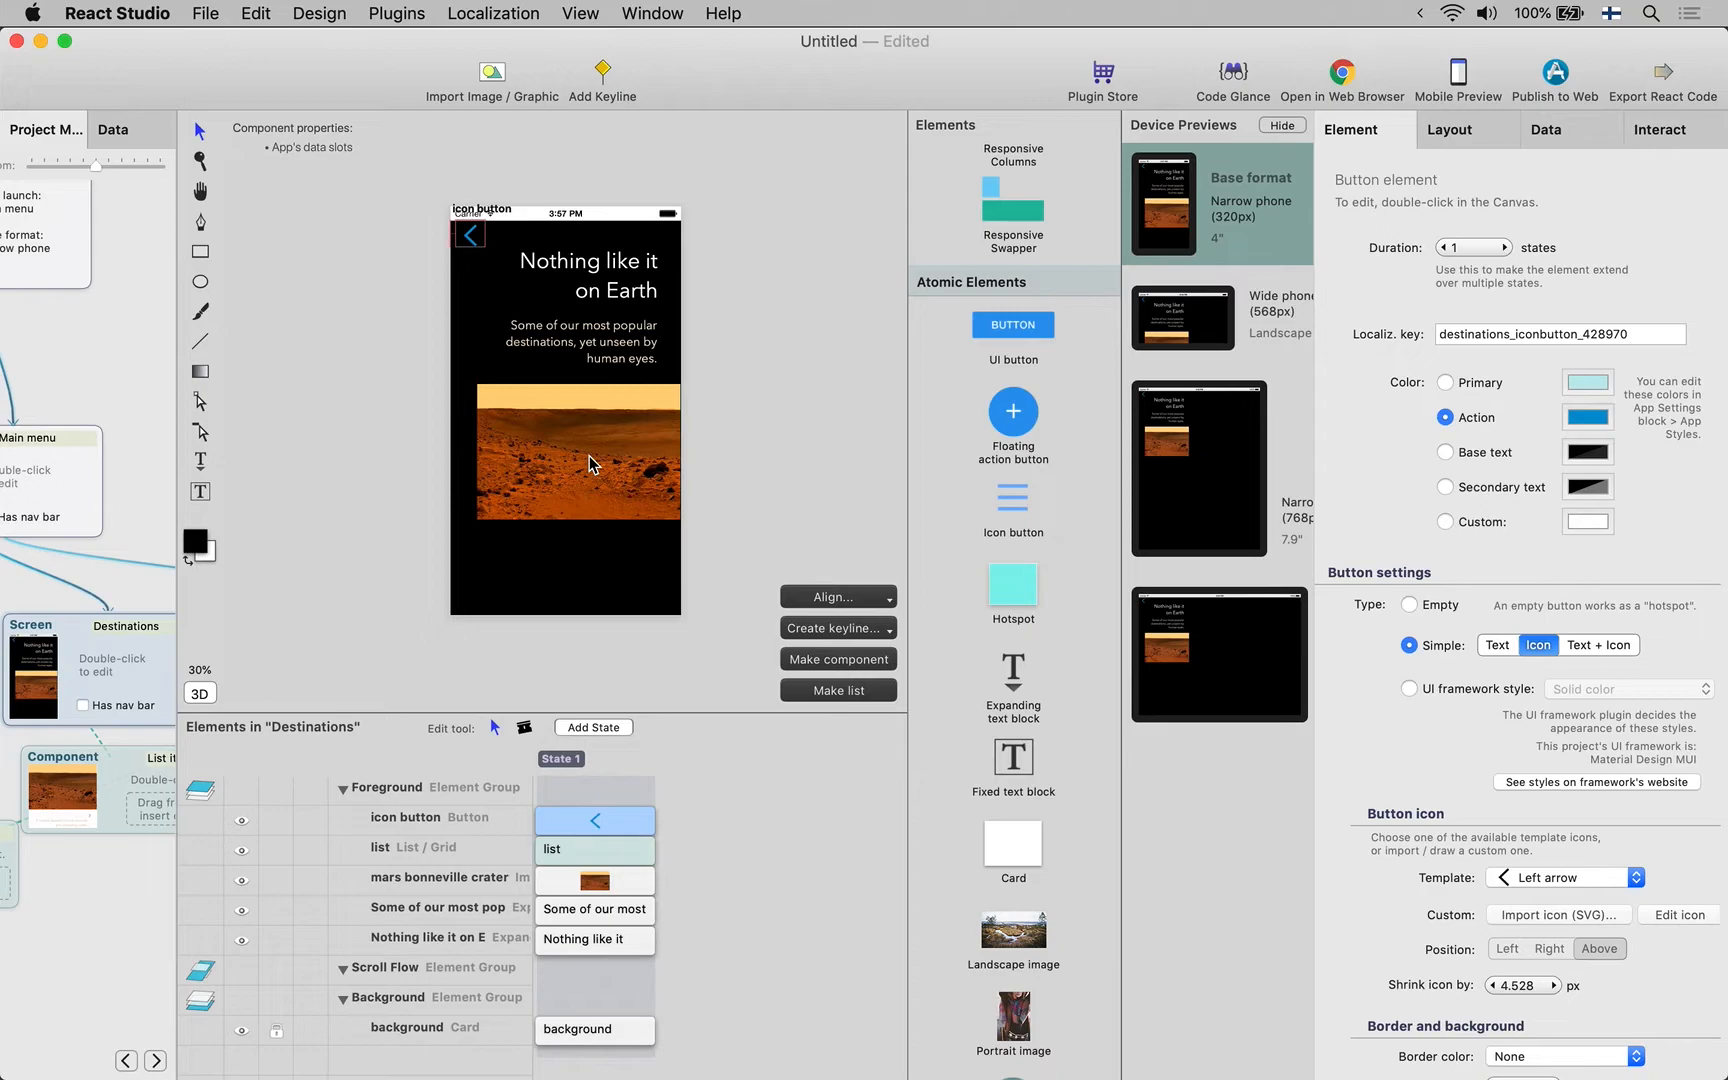
{"action": "mouse_move", "coordinate": [596, 524]}
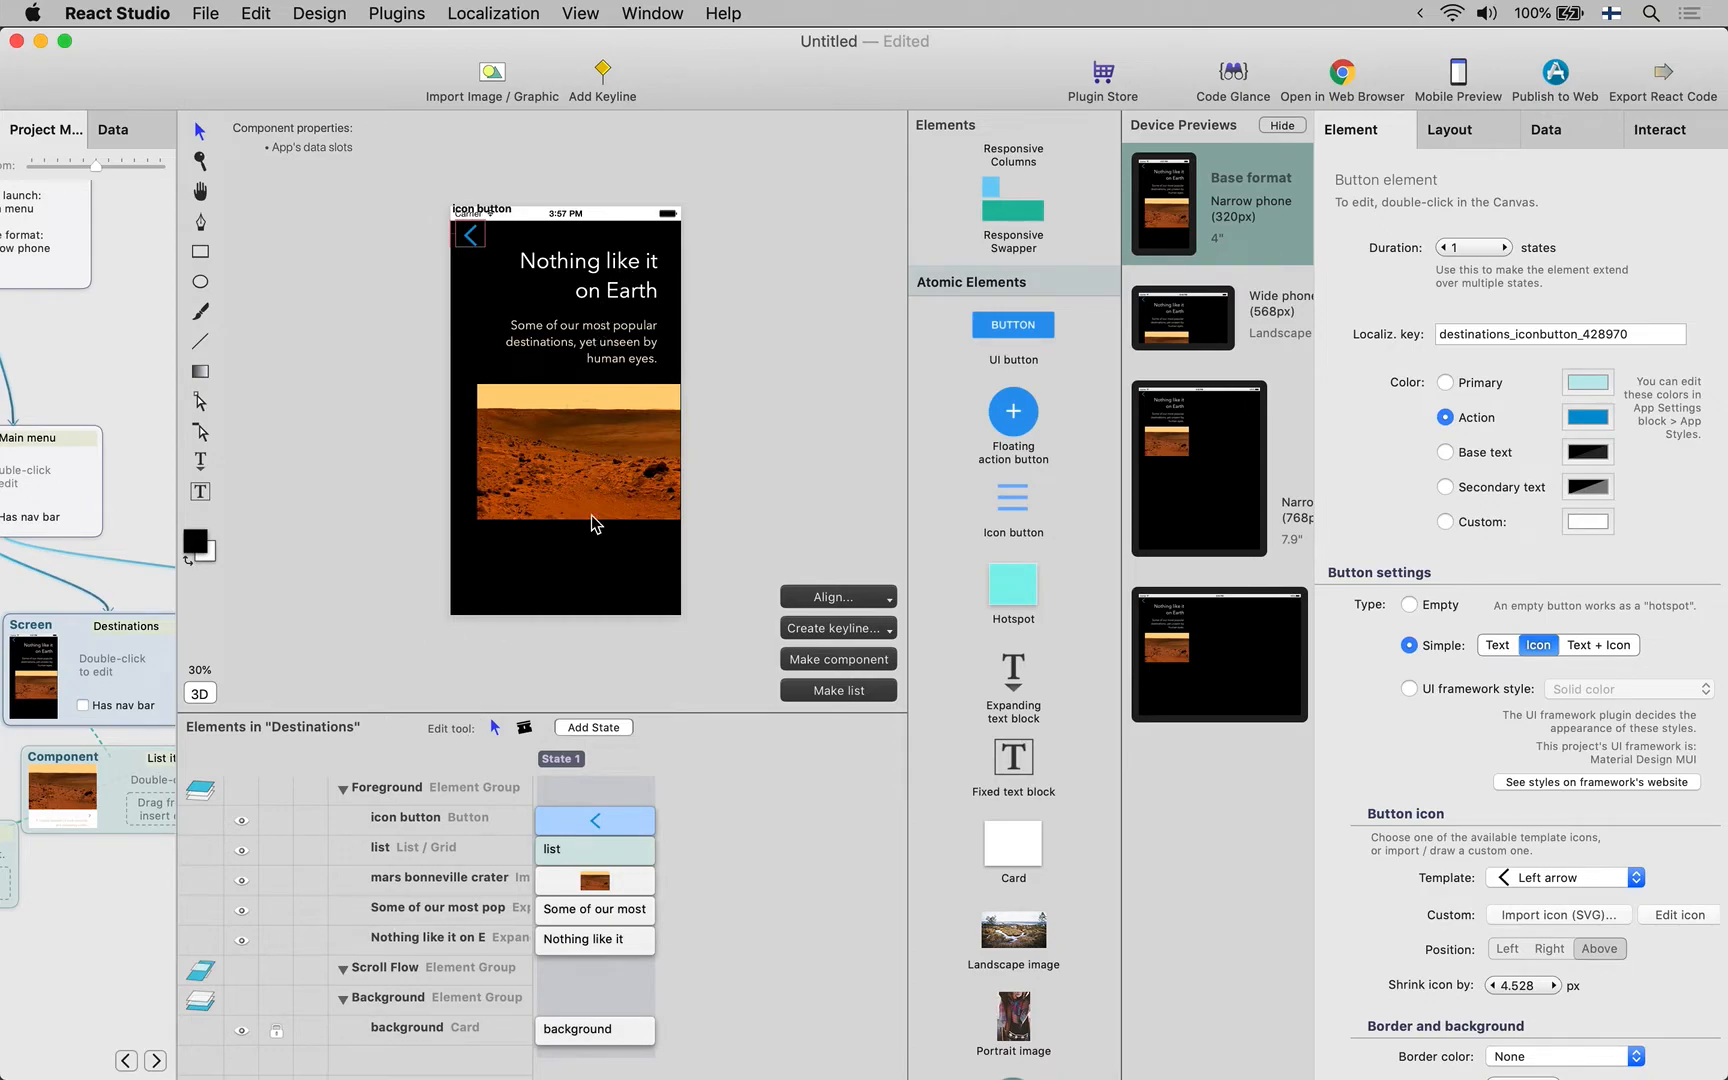
{"action": "mouse_move", "coordinate": [448, 958]}
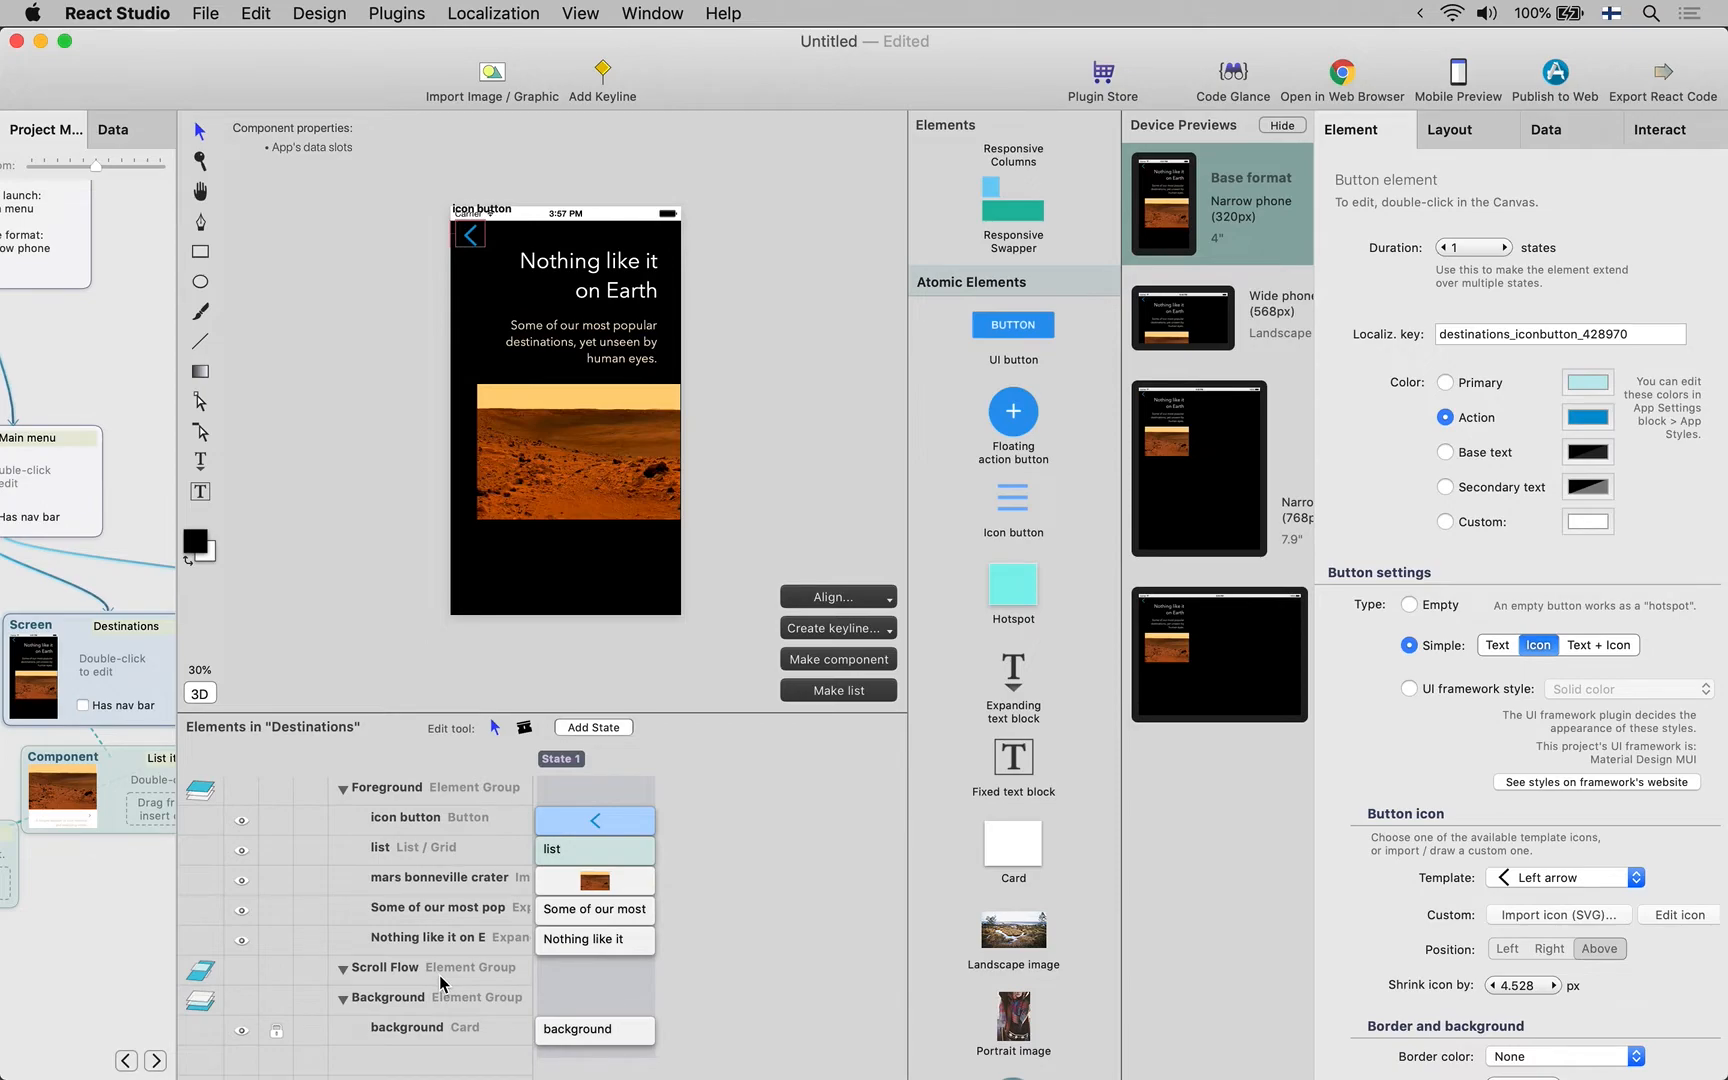
{"action": "mouse_move", "coordinate": [586, 660]}
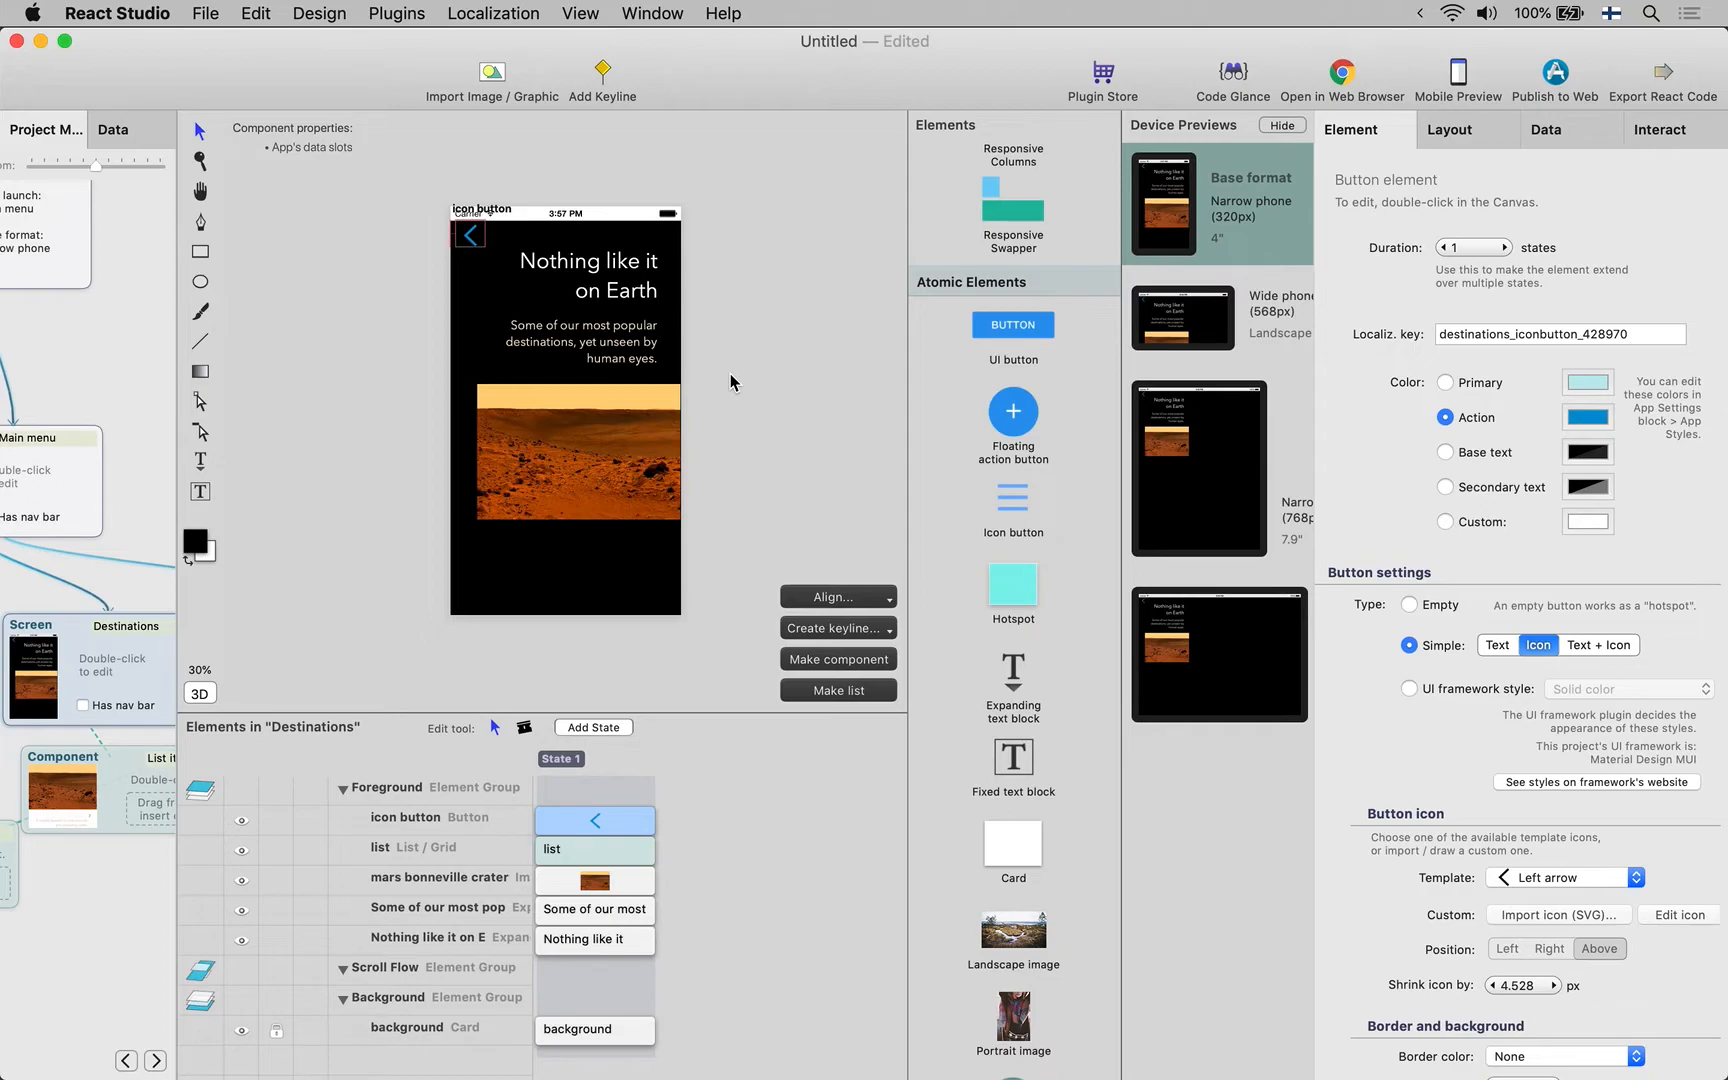
{"action": "mouse_move", "coordinate": [1266, 298]}
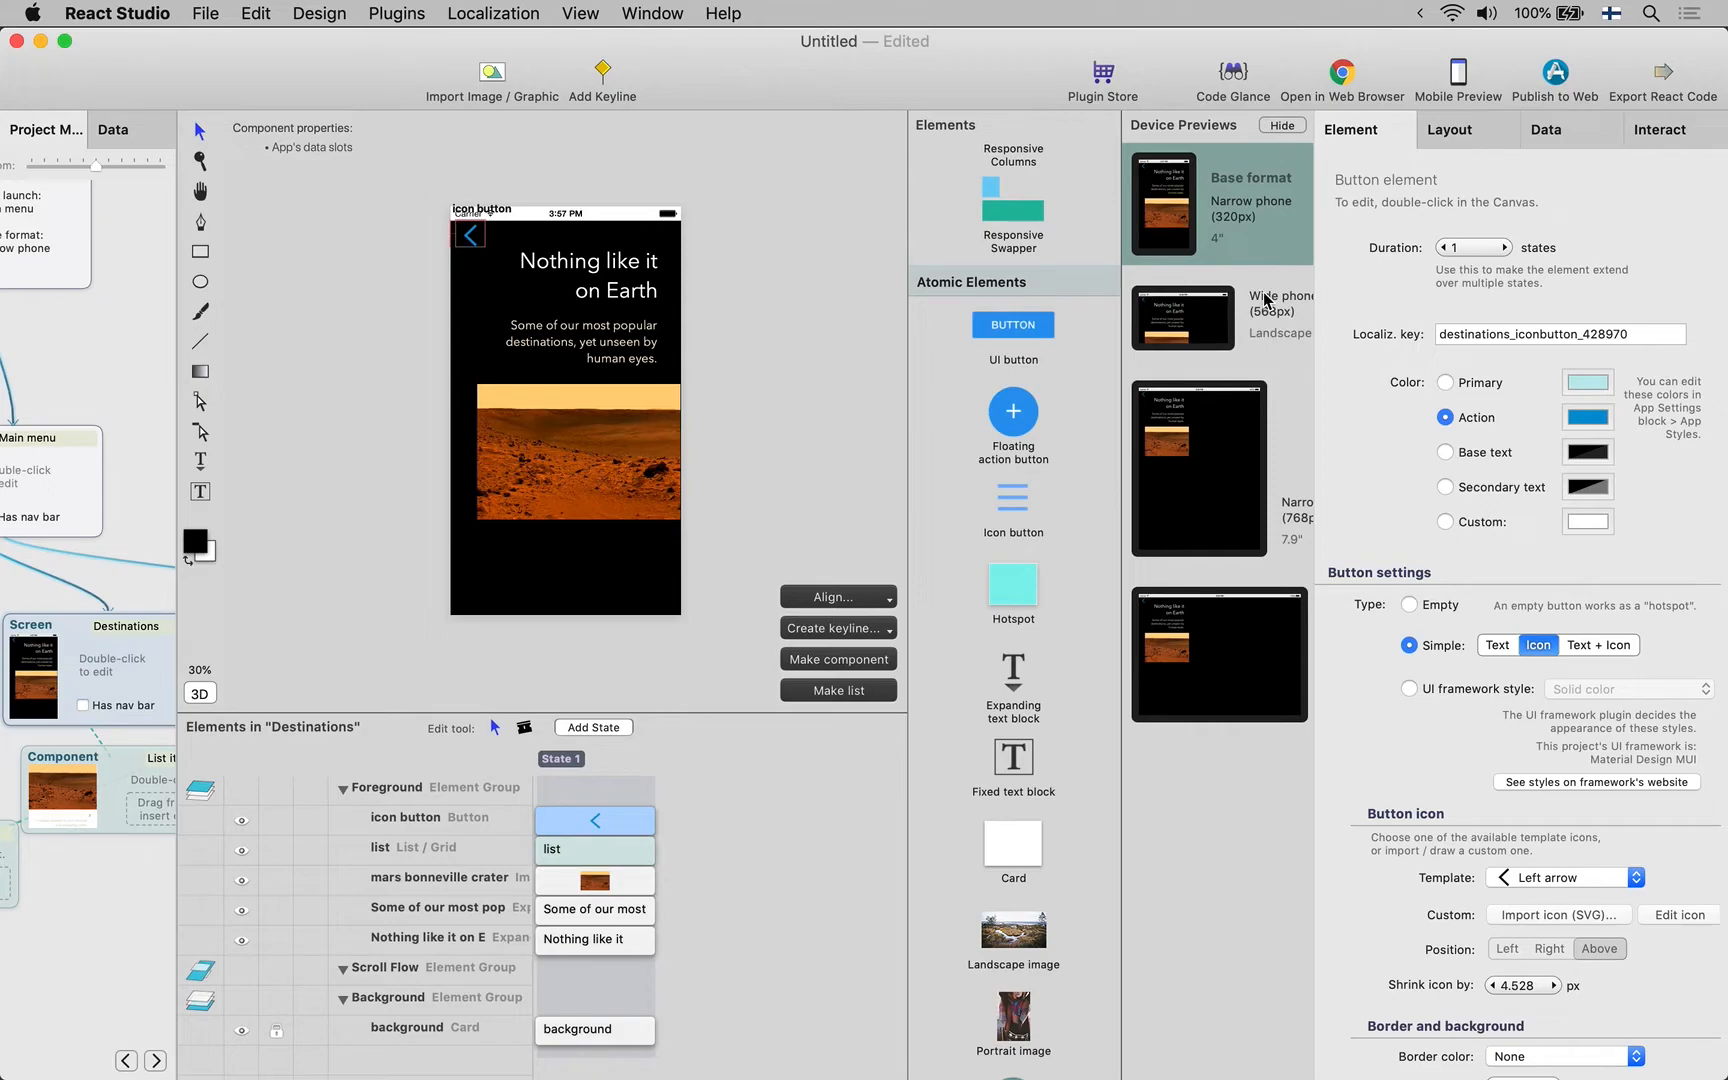
{"action": "mouse_move", "coordinate": [1646, 146]}
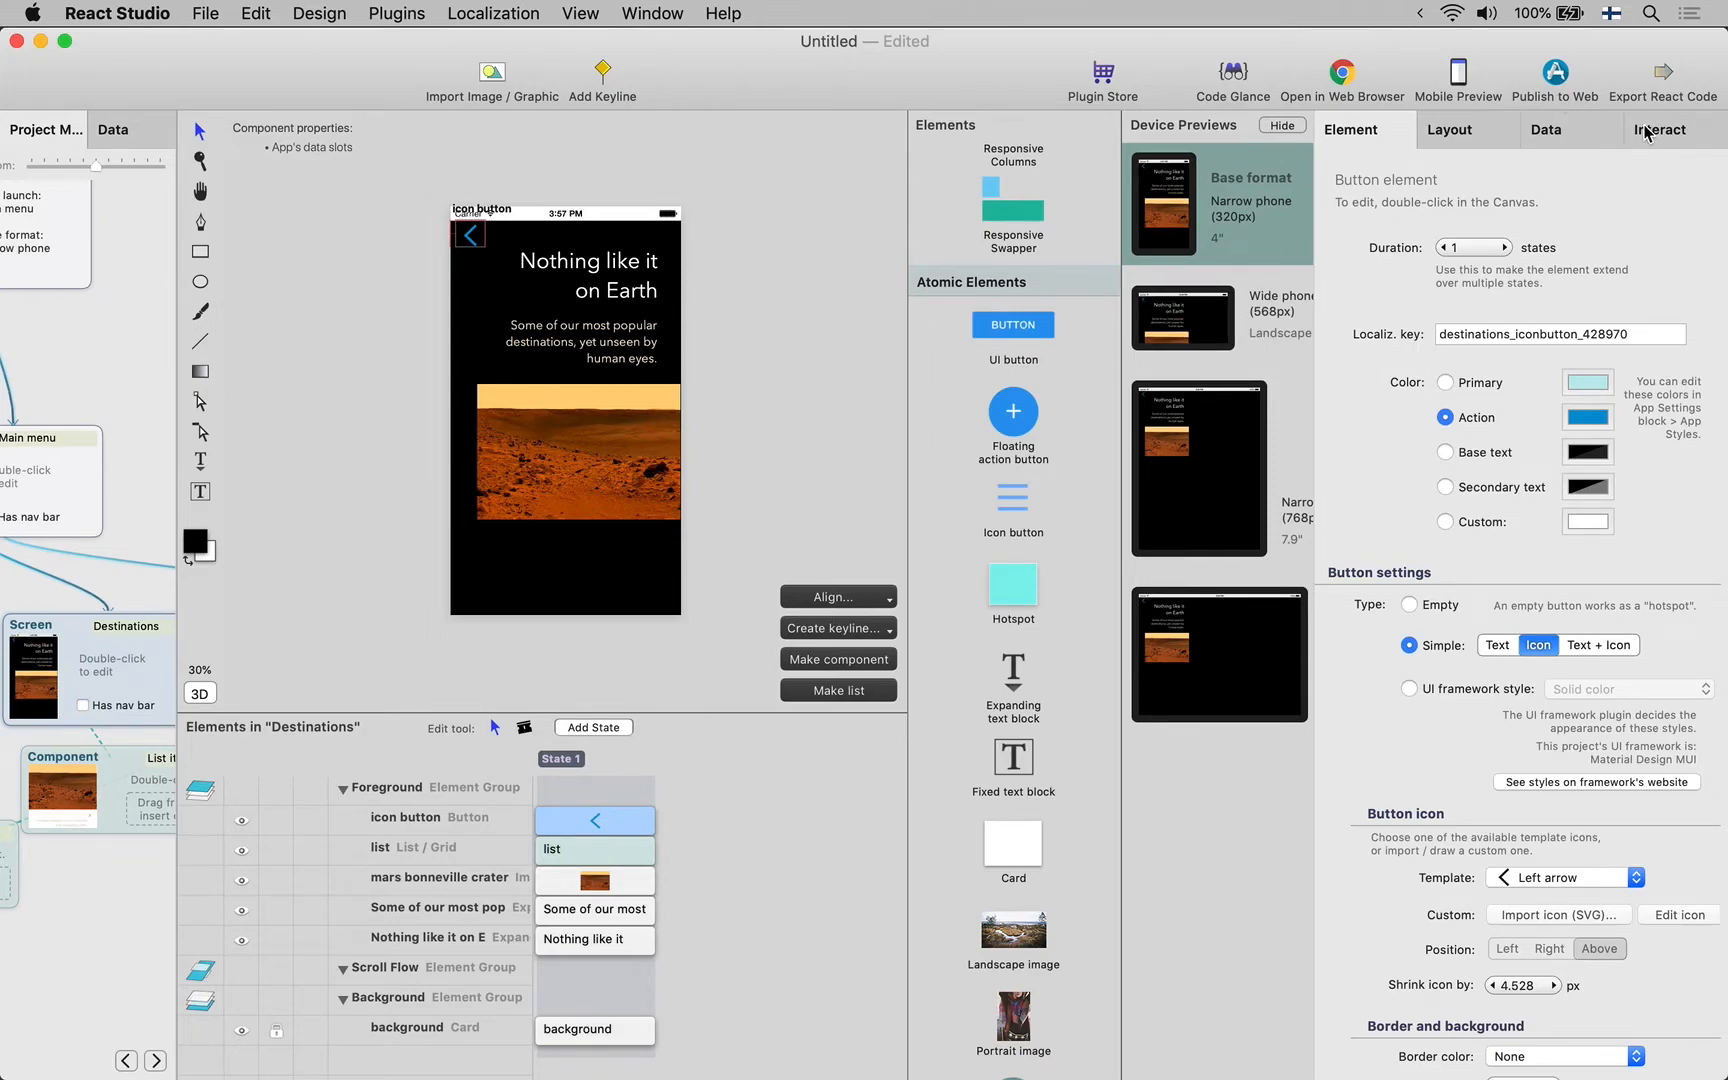
Show the back-arrow button's interaction settings before previewing
{"action": "left_click", "coordinate": [1658, 128]}
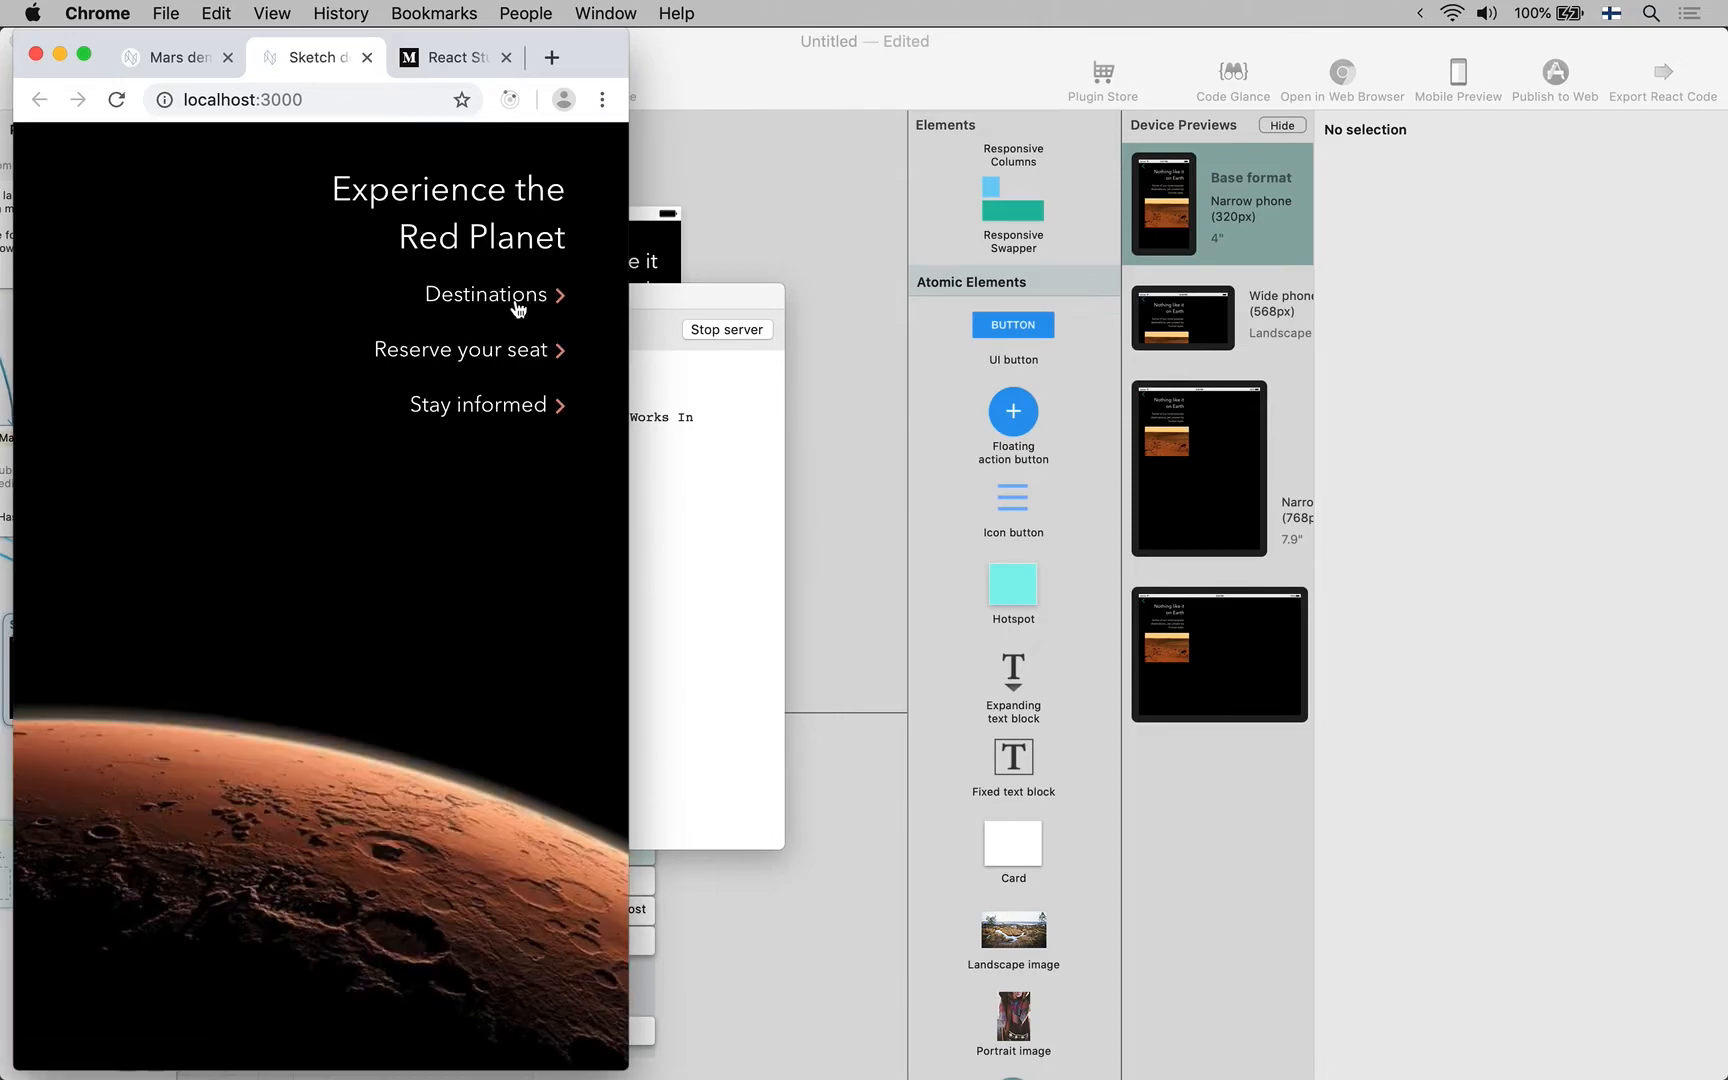
In the preview, open Destinations and return to the main menu via the back arrow
{"action": "left_click", "coordinate": [484, 294]}
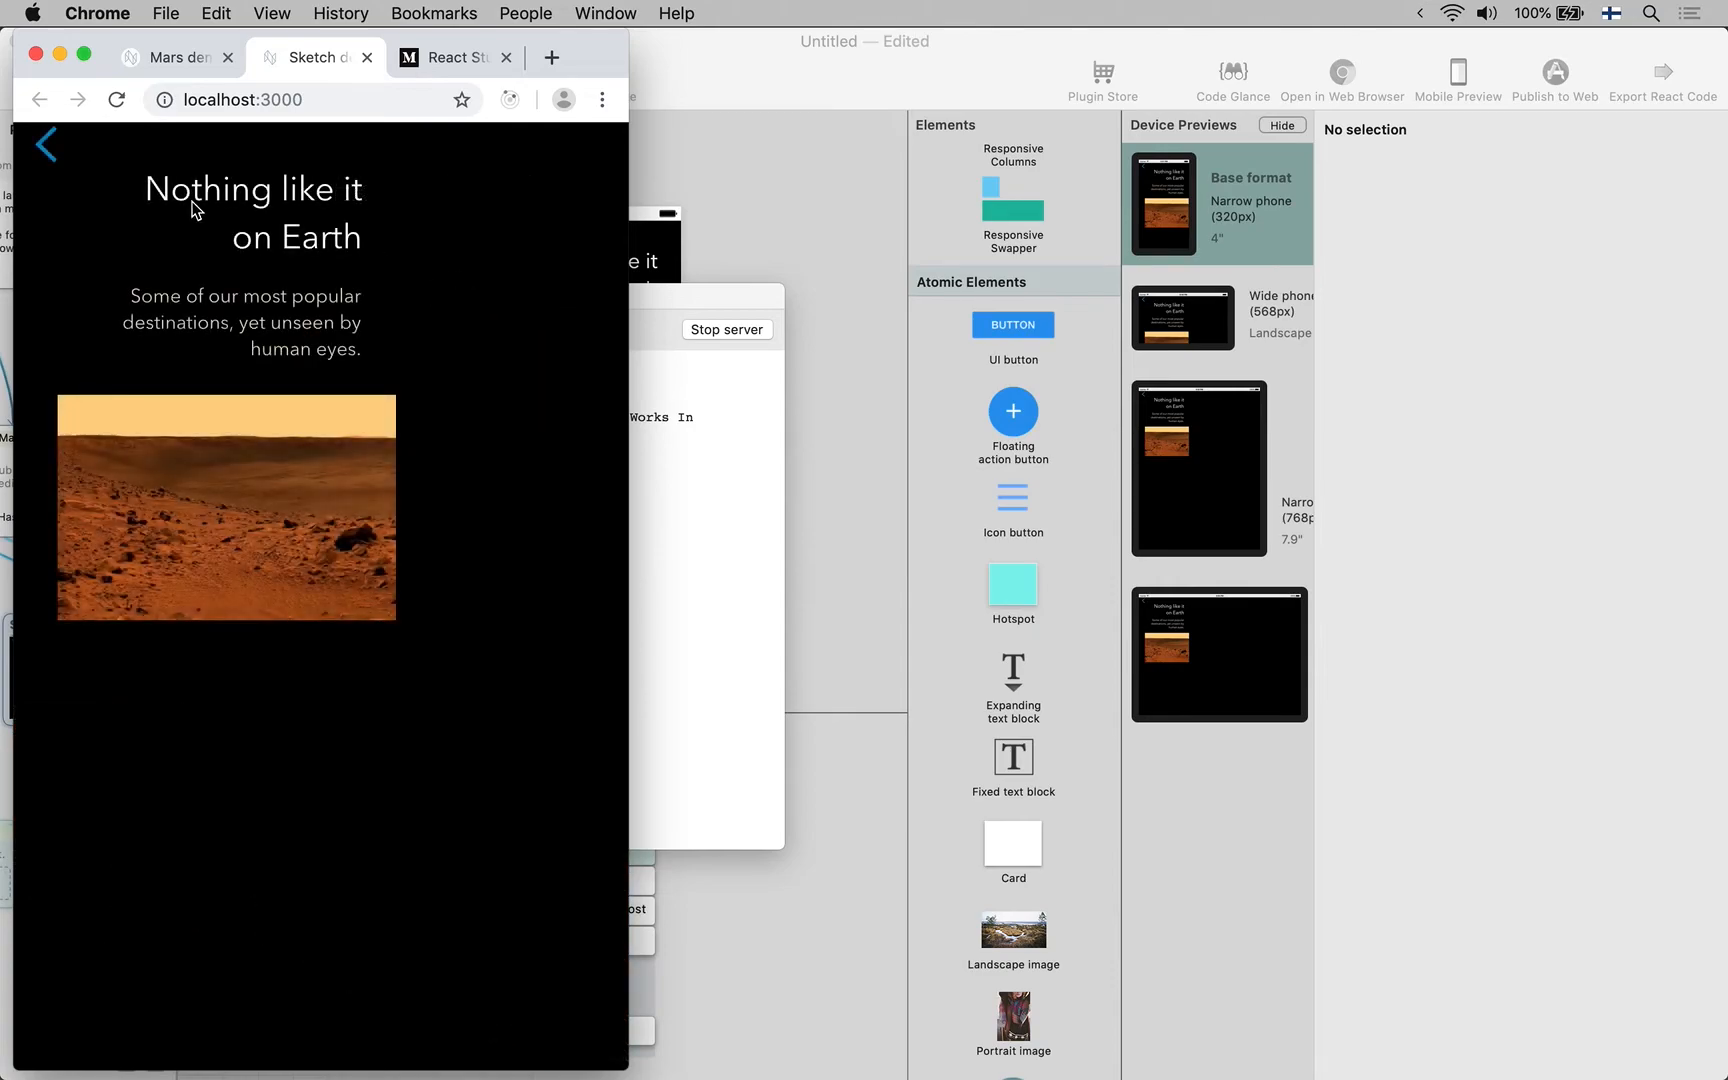
{"action": "left_click", "coordinate": [46, 144]}
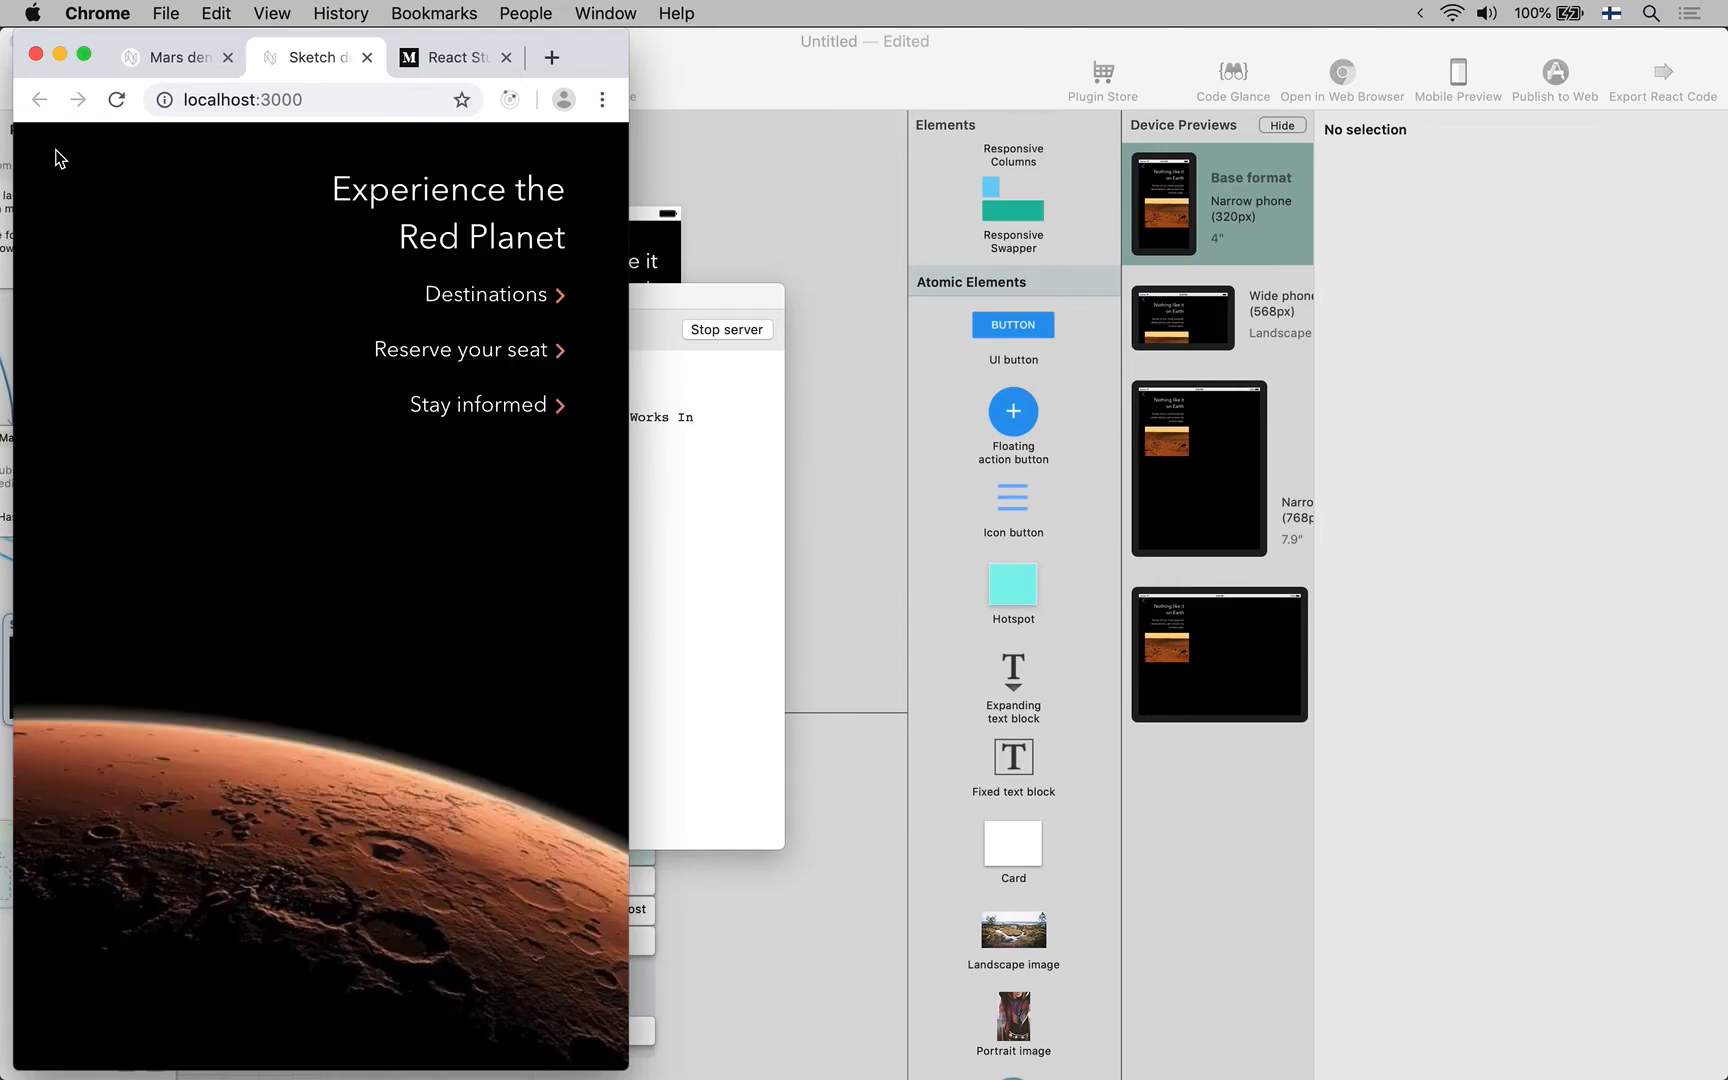
{"action": "left_click", "coordinate": [452, 56]}
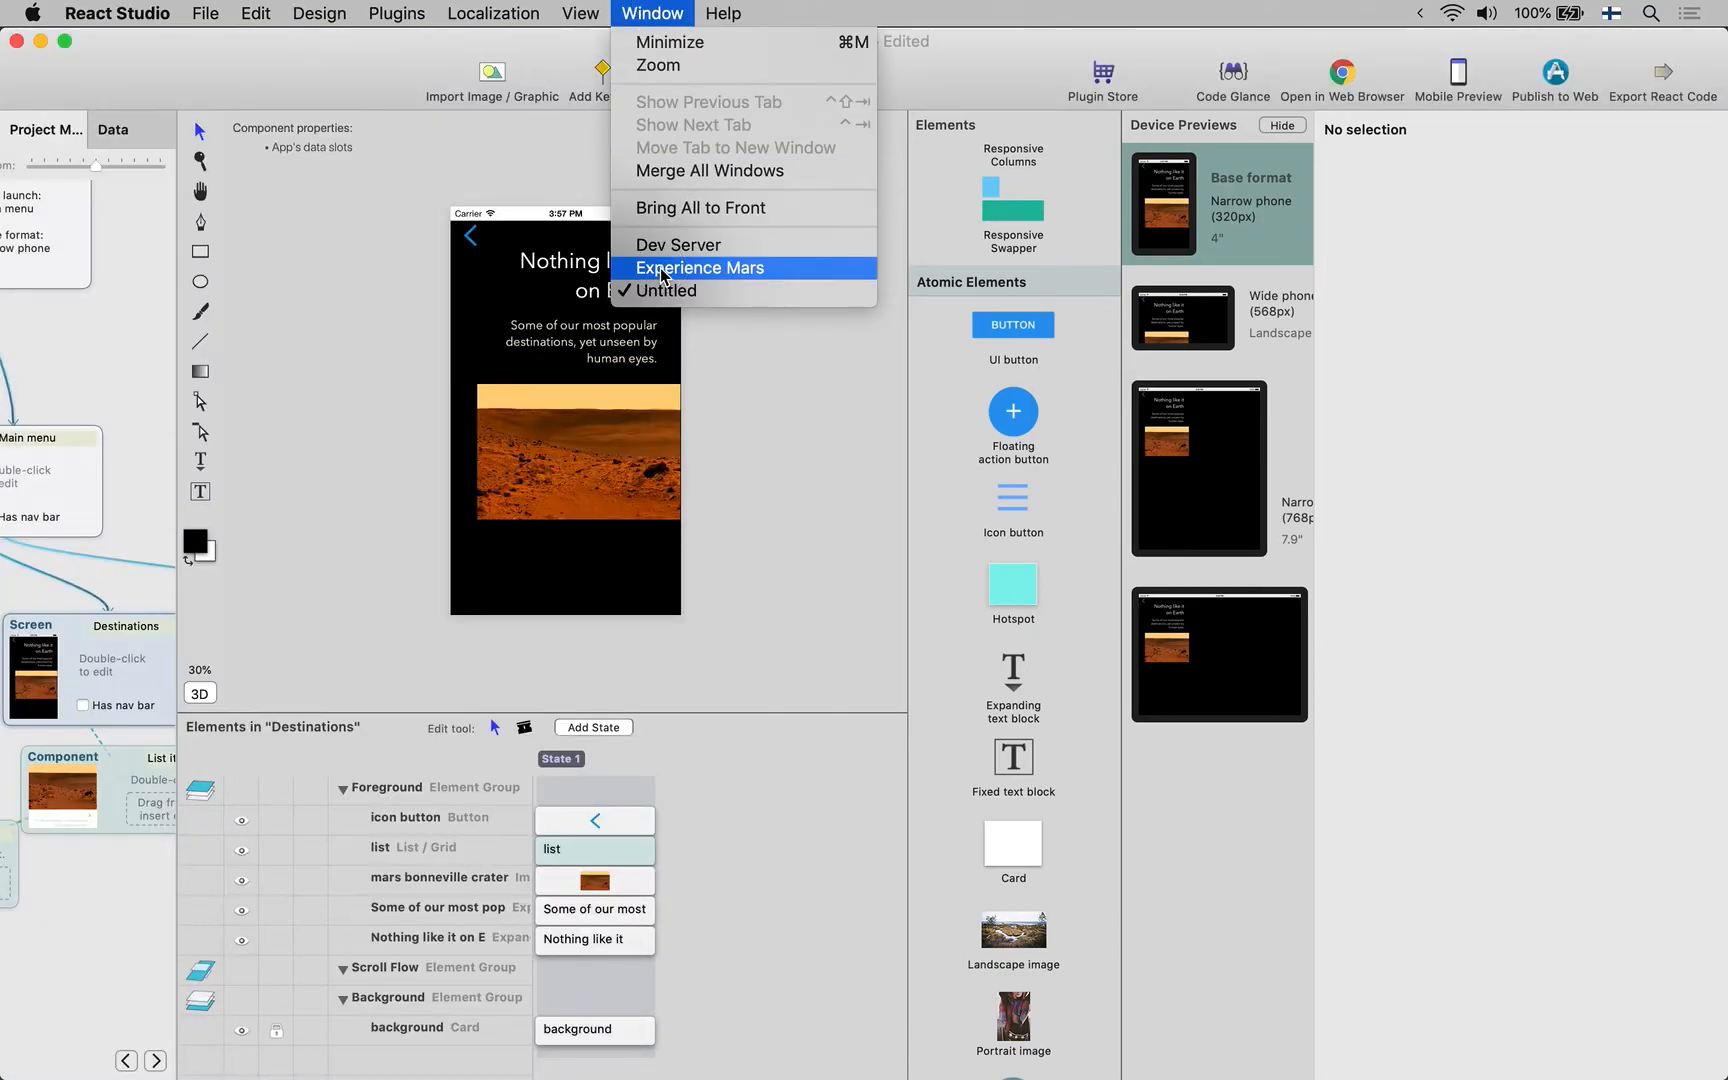
Return to the Experience Mars project map, then bring Google Chrome to the front
{"action": "left_click", "coordinate": [700, 268]}
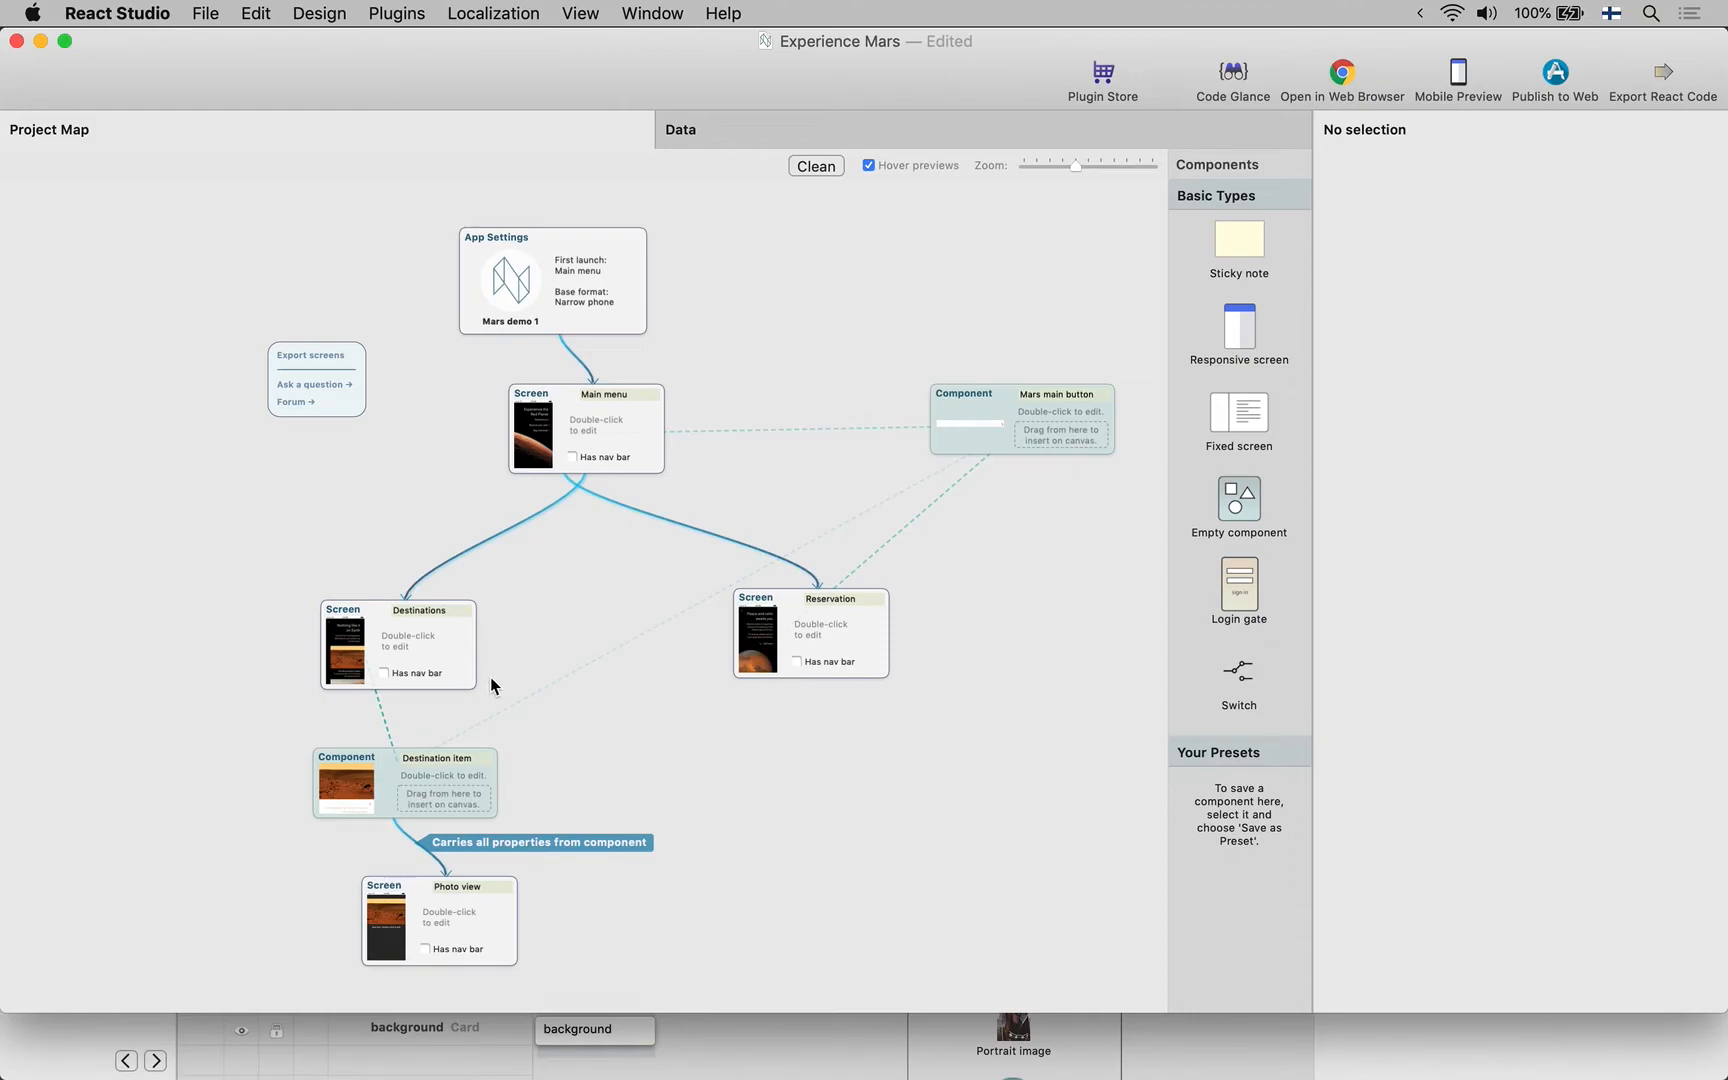
{"action": "mouse_move", "coordinate": [22, 294]}
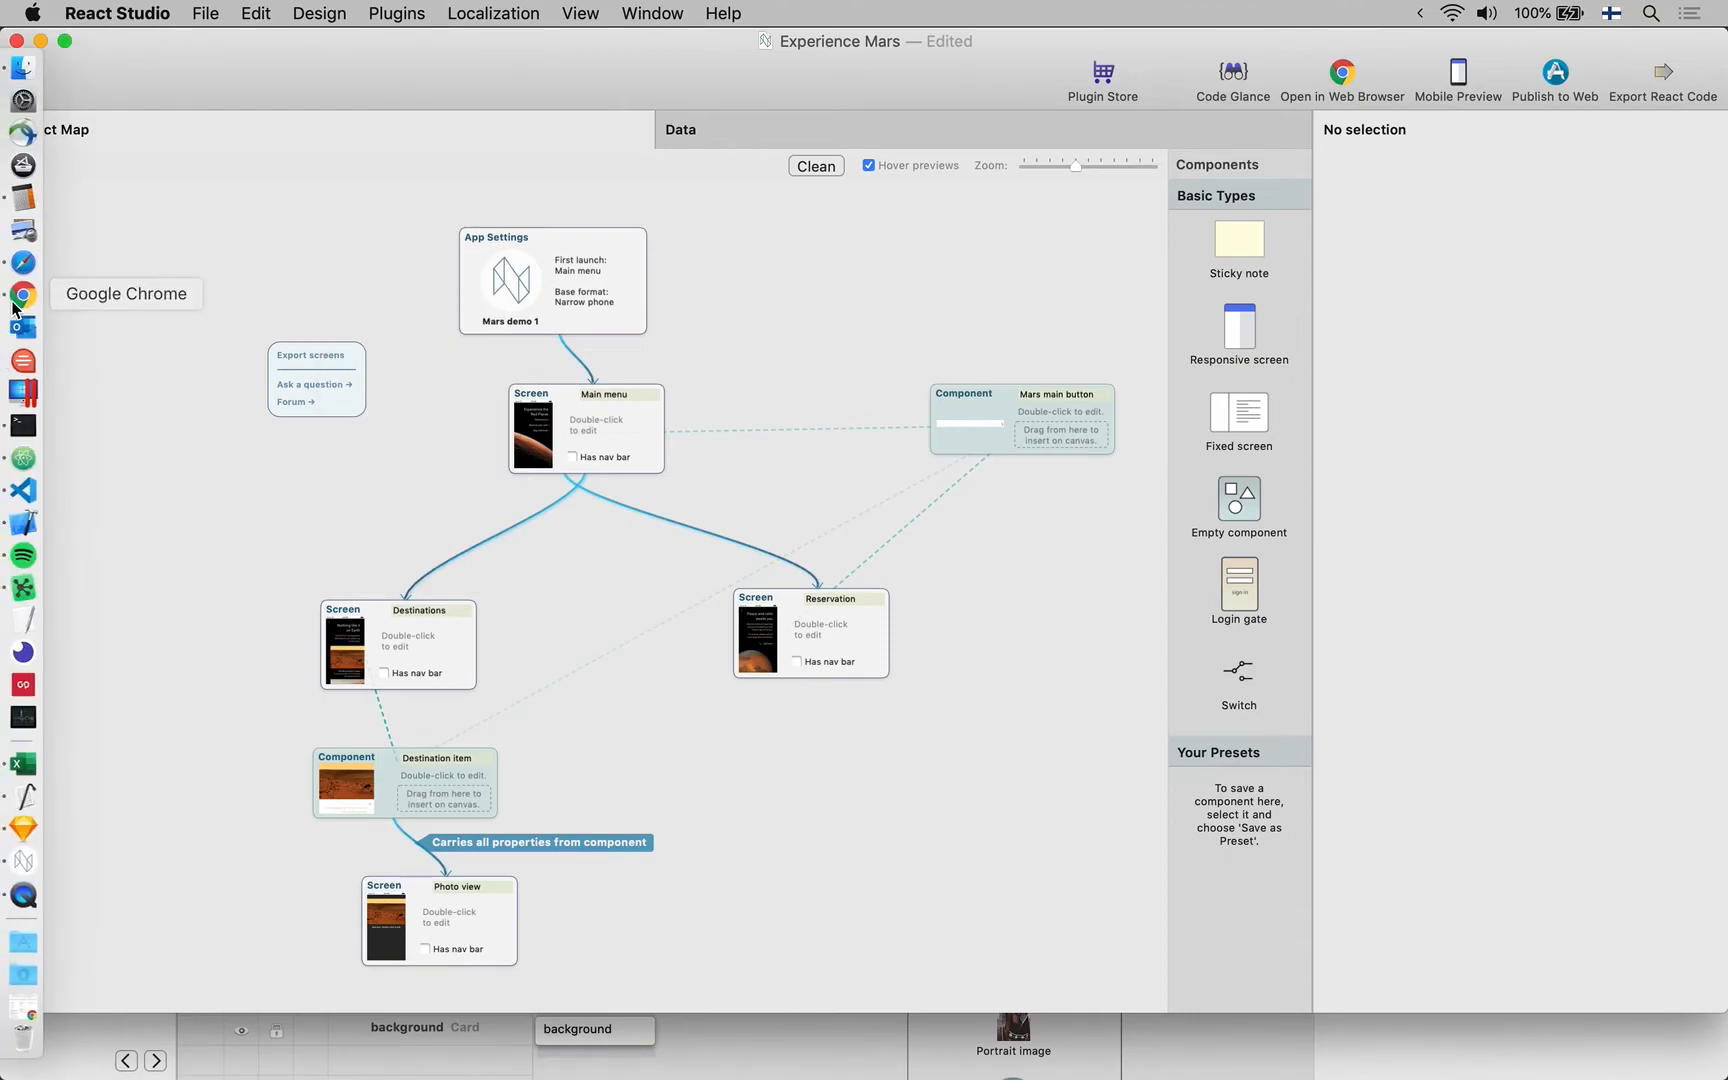
{"action": "left_click", "coordinate": [22, 294]}
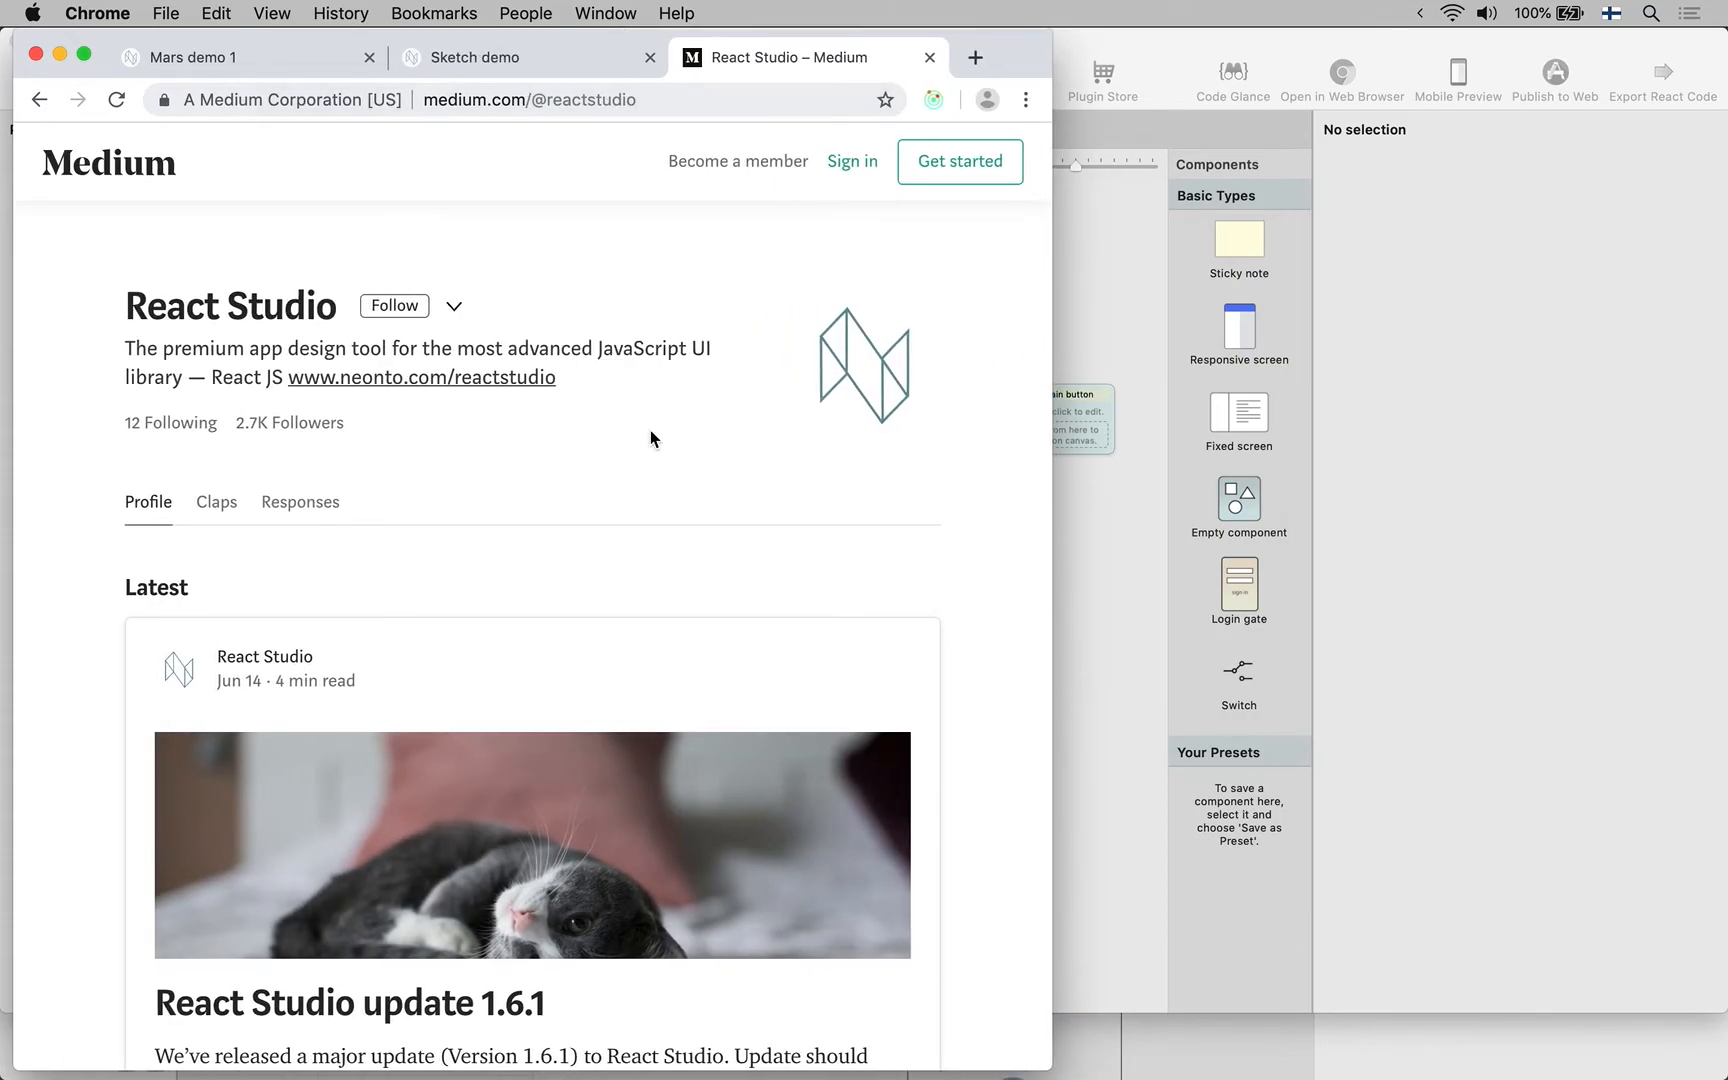
From the React Studio Medium profile, read the Sketch-to-React Studio design system article down to its download details
{"action": "scroll", "scroll_direction": "down", "scroll_amount": 3}
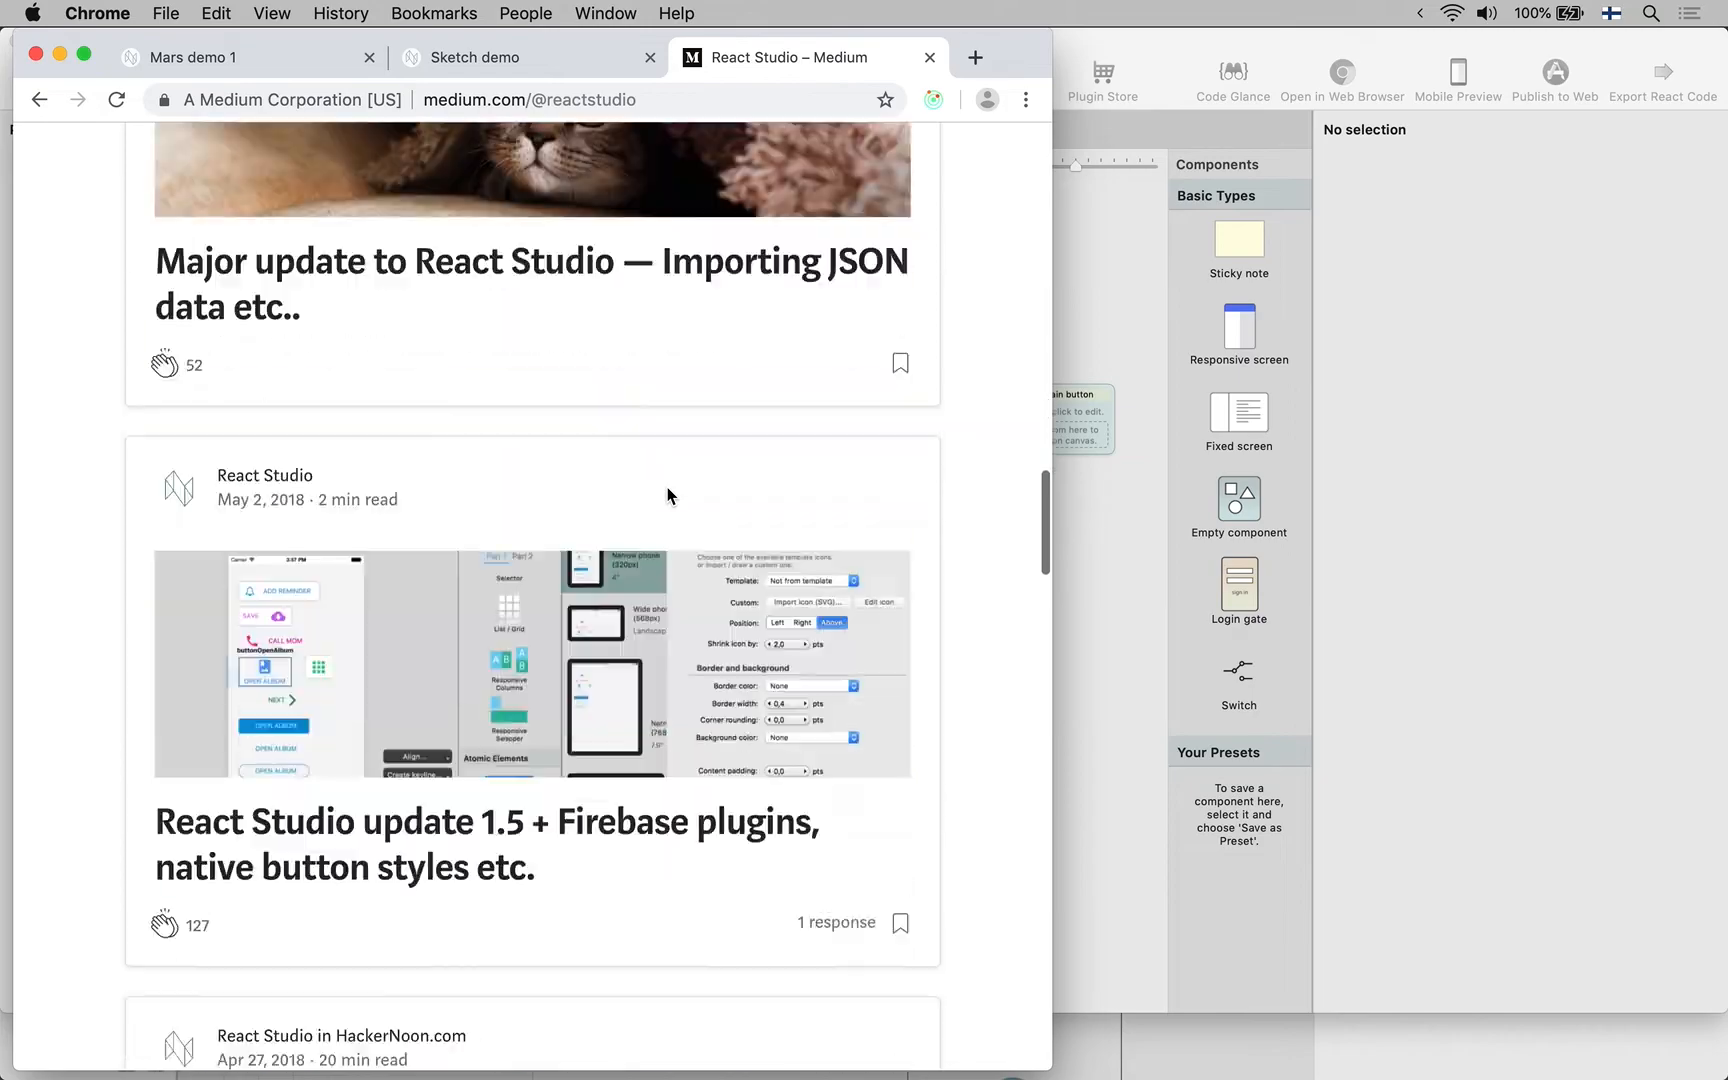
{"action": "scroll", "scroll_direction": "down", "scroll_amount": 3}
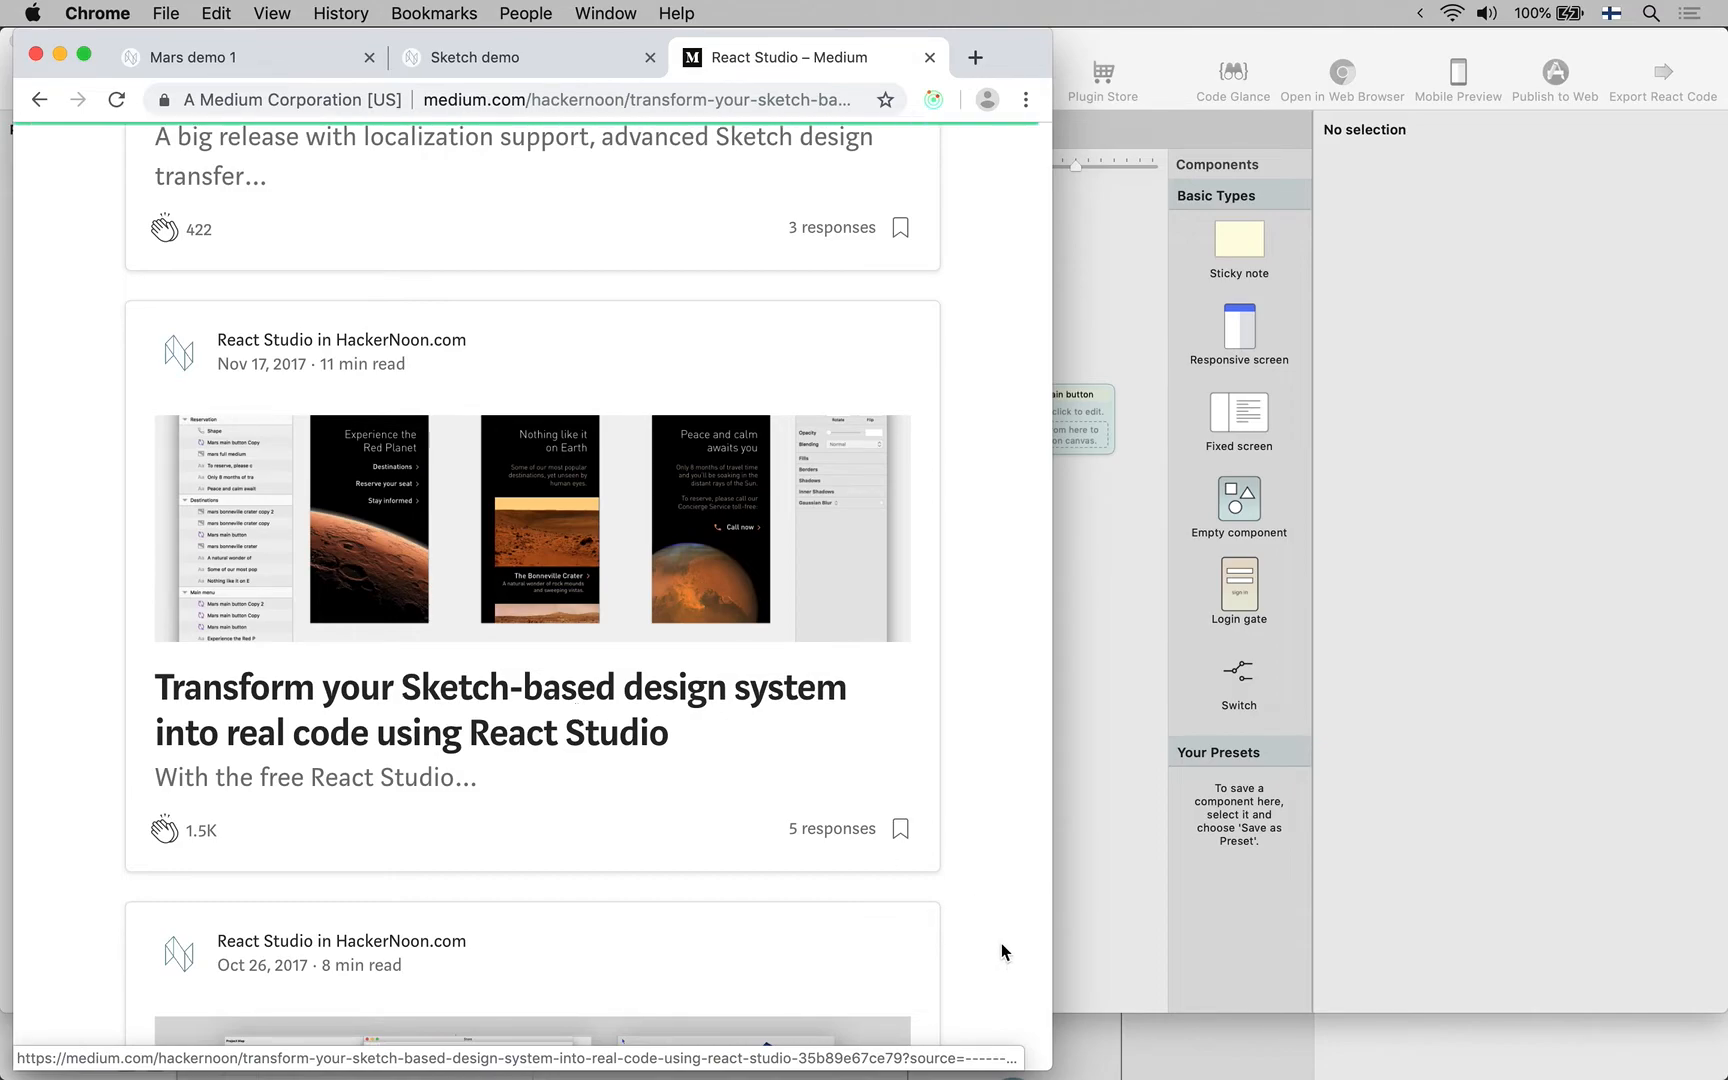
{"action": "left_click", "coordinate": [500, 708]}
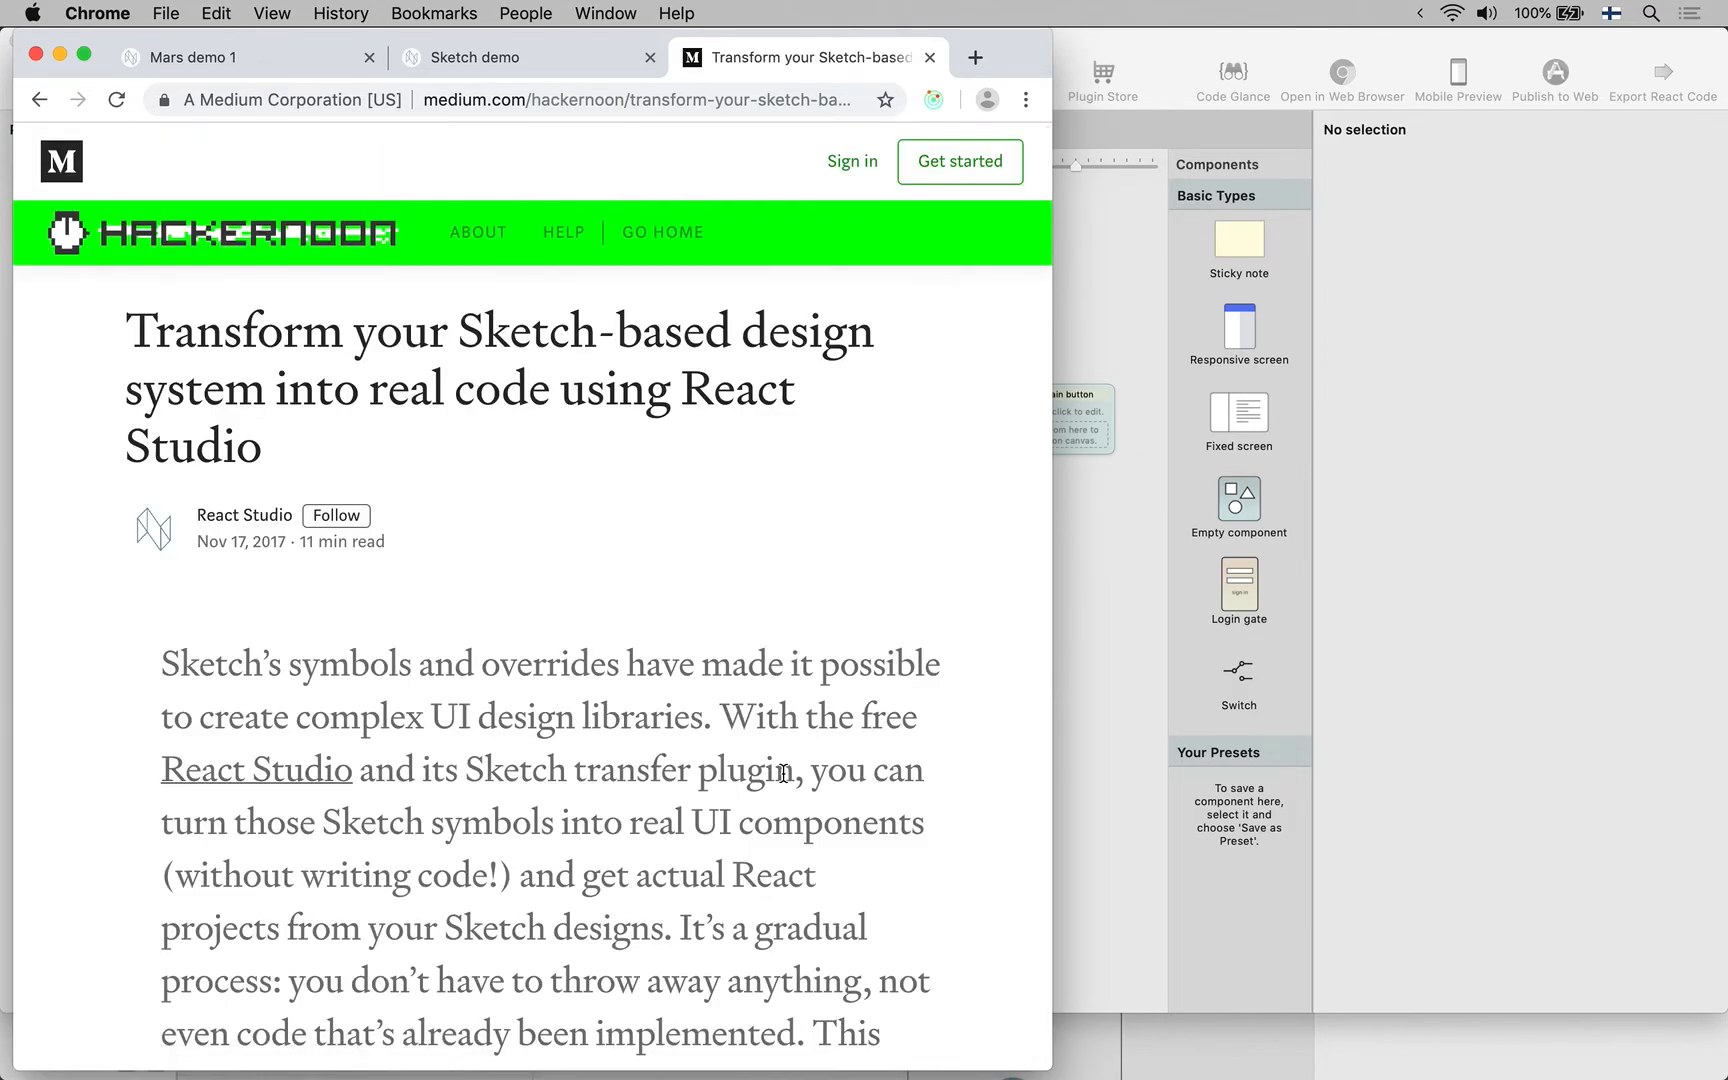
{"action": "scroll", "scroll_direction": "down", "scroll_amount": 3}
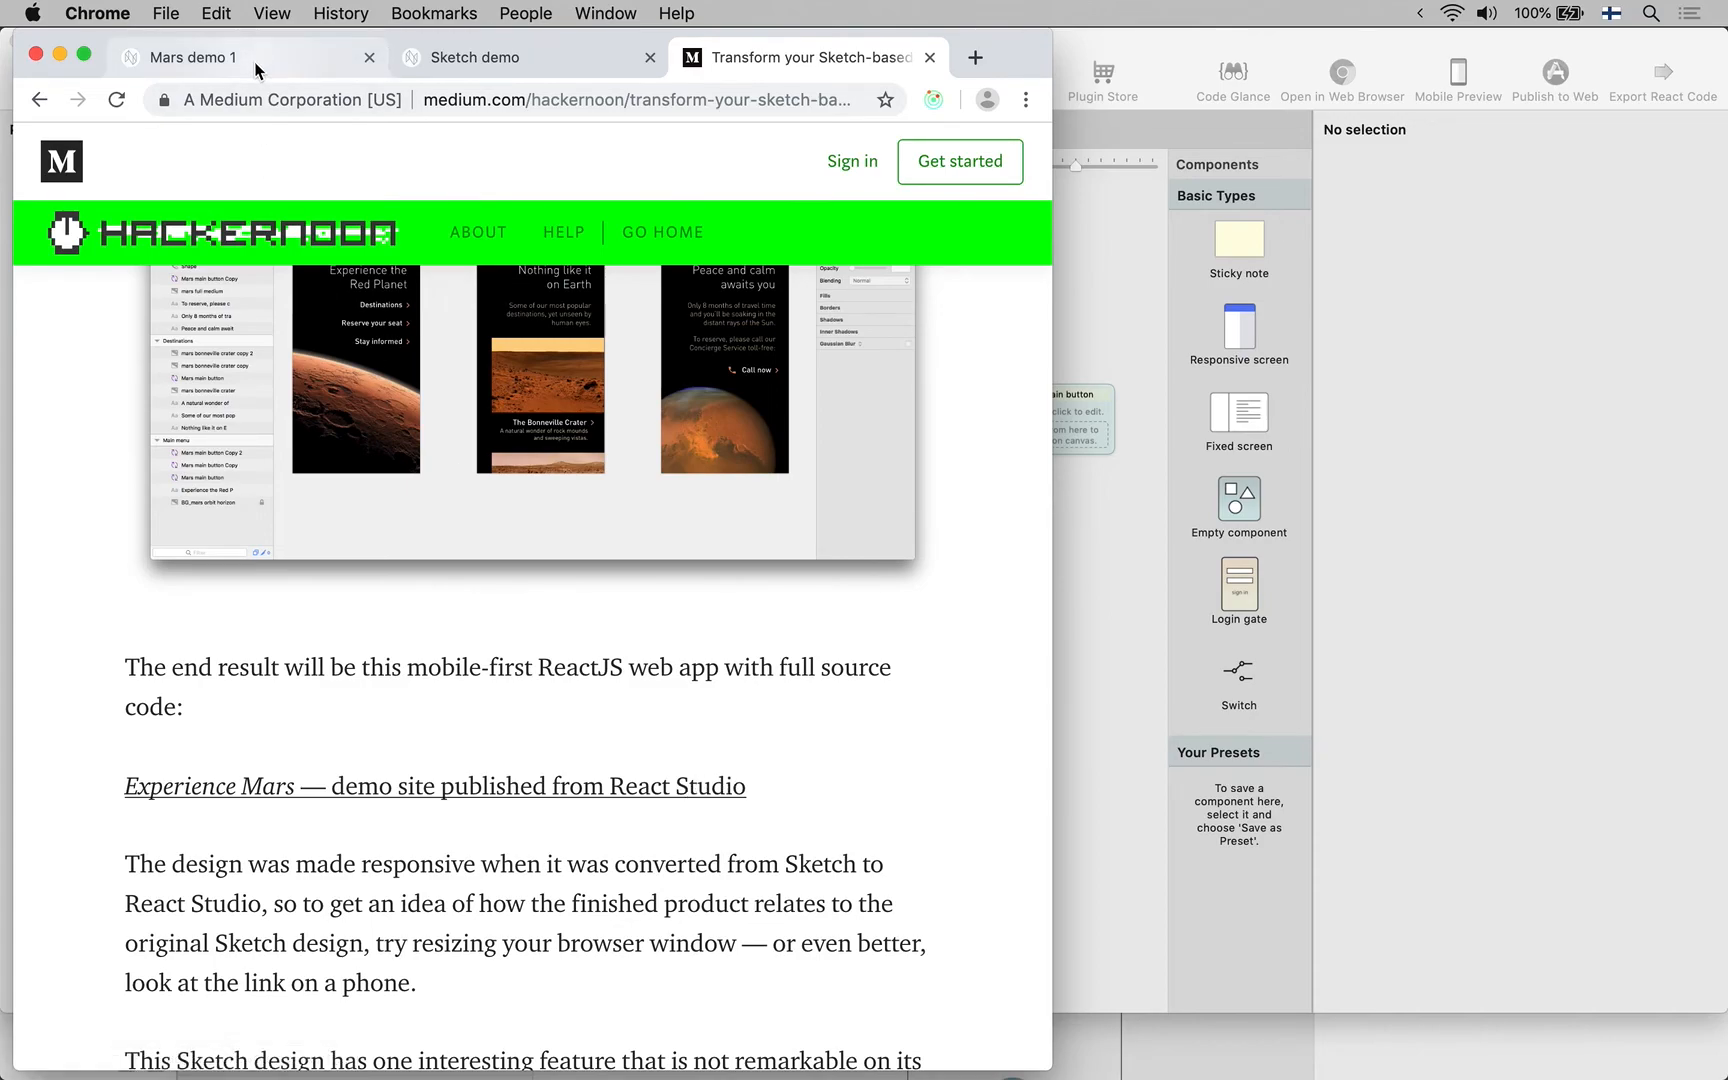
{"action": "scroll", "scroll_direction": "down", "scroll_amount": 3}
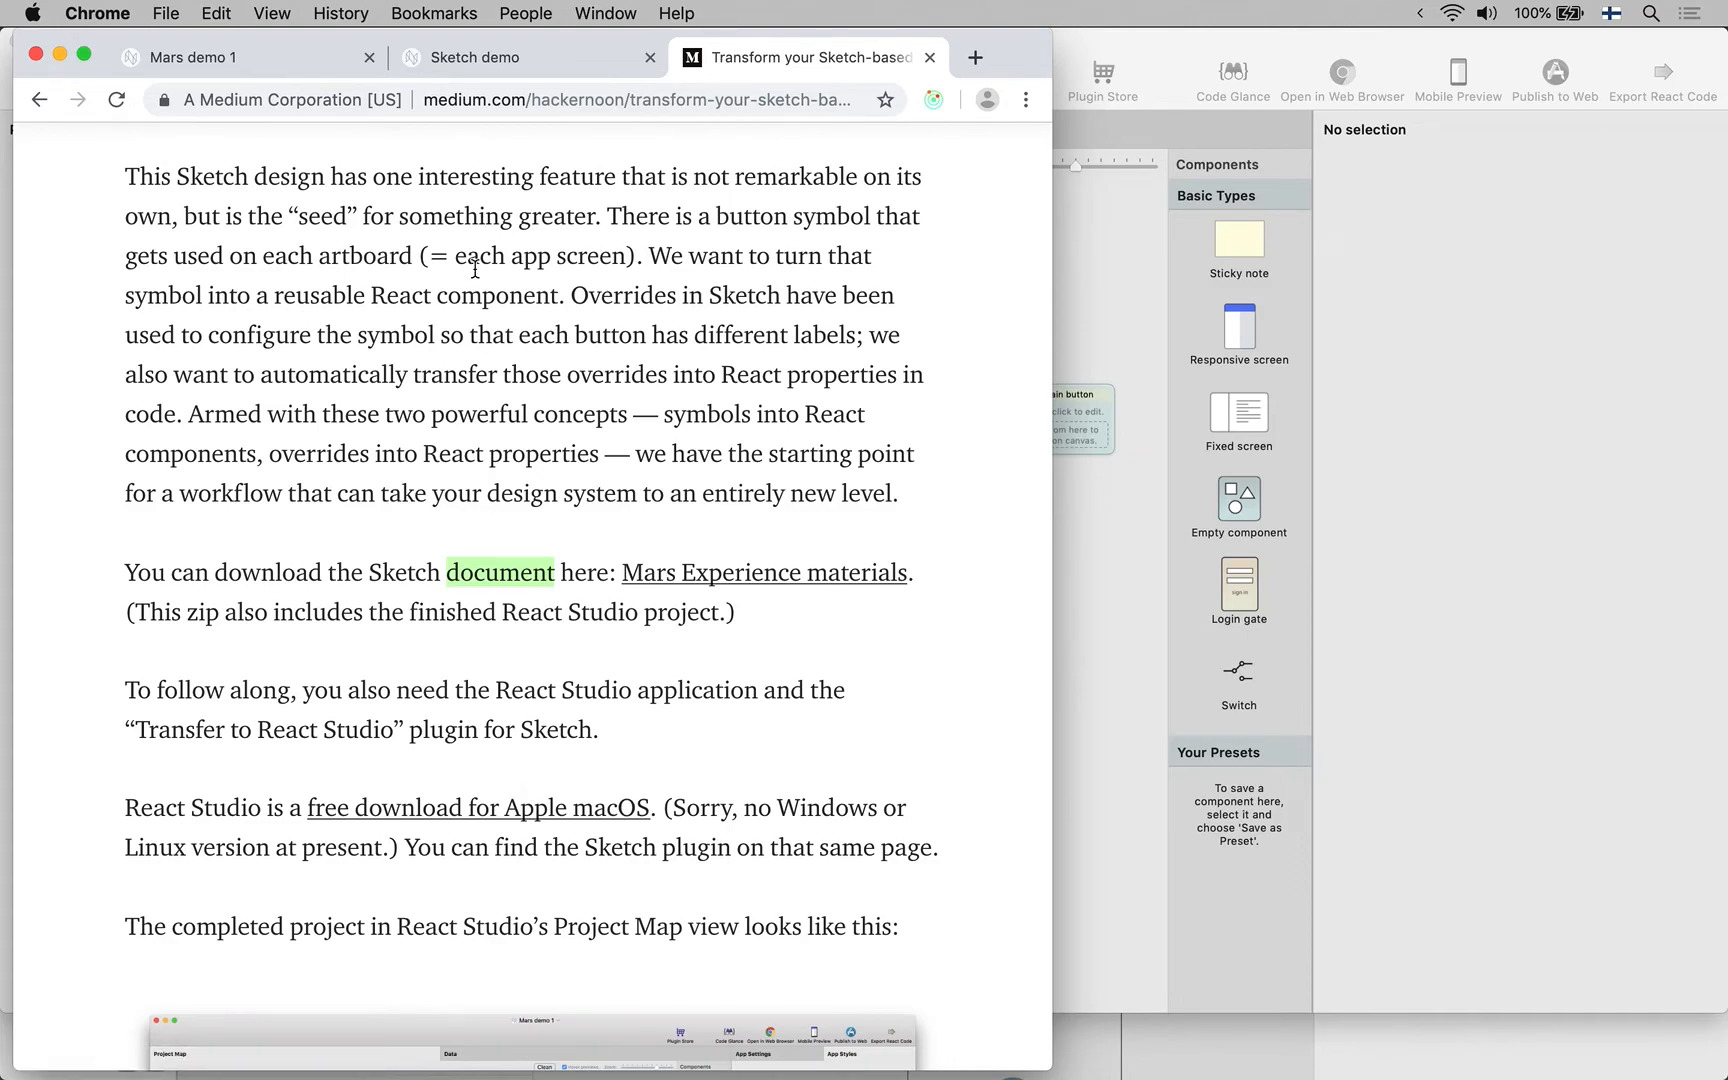
{"action": "mouse_move", "coordinate": [282, 100]}
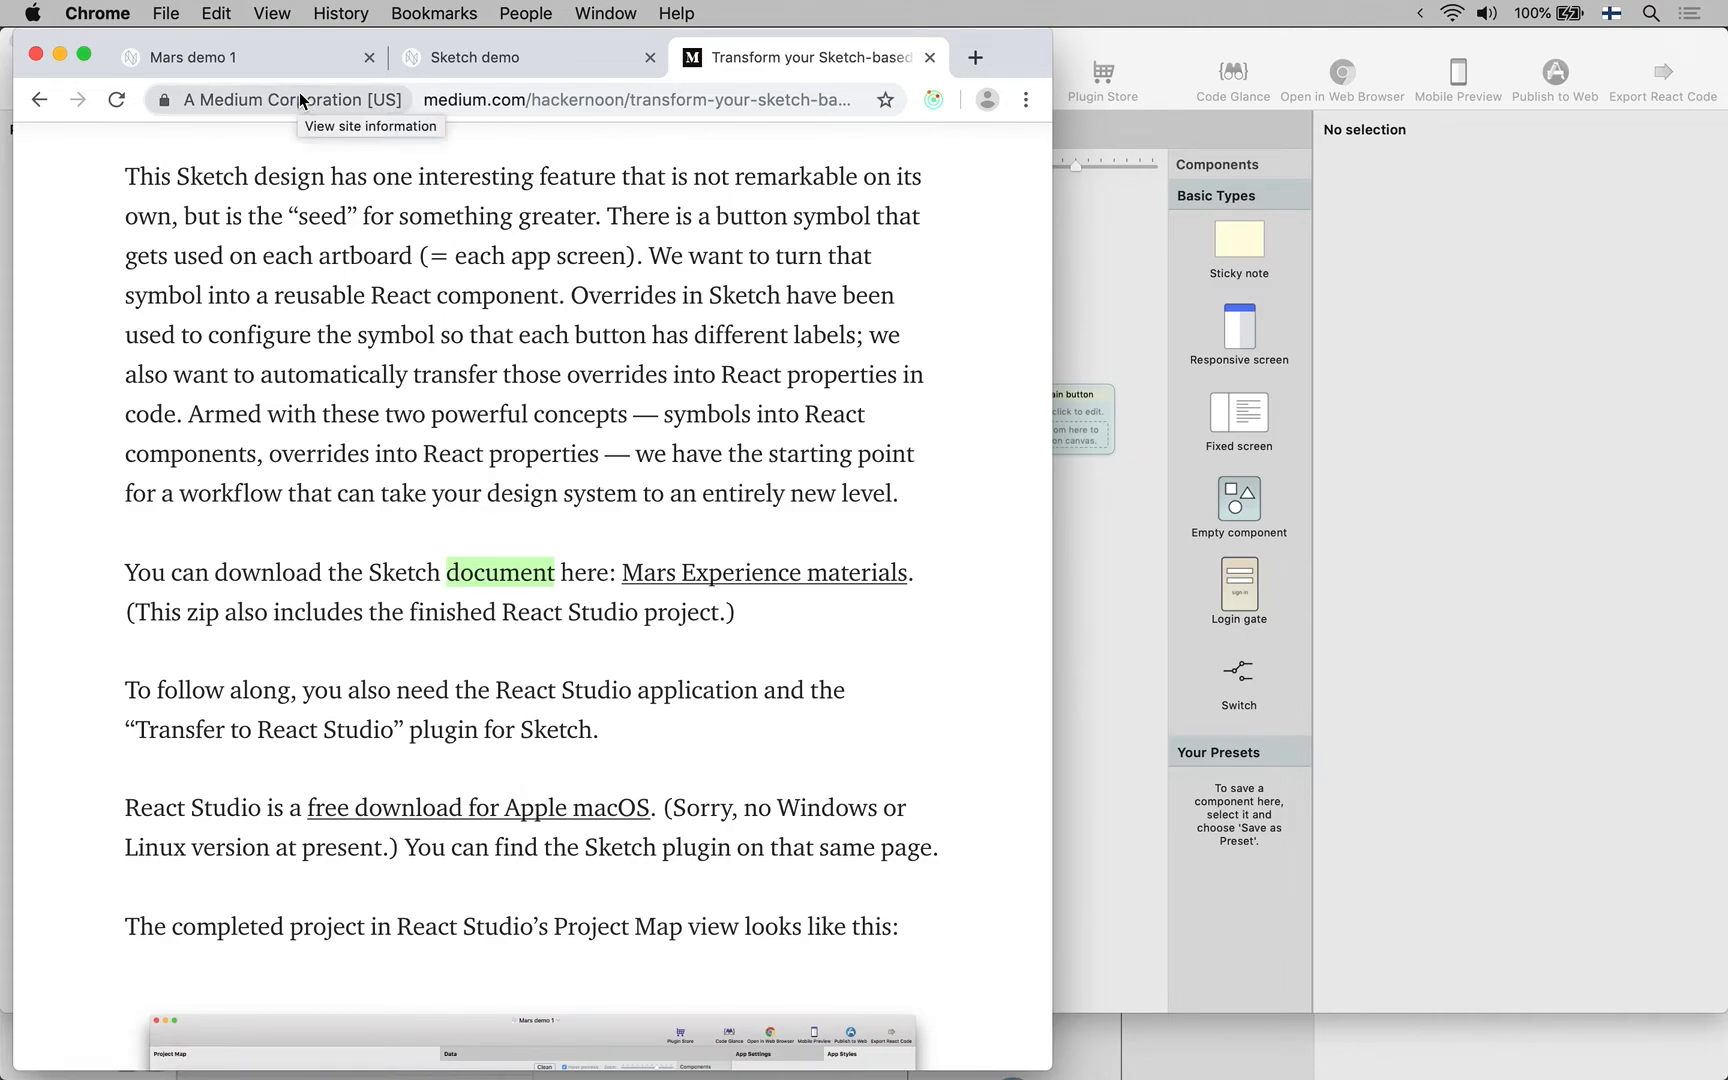
{"action": "mouse_move", "coordinate": [506, 56]}
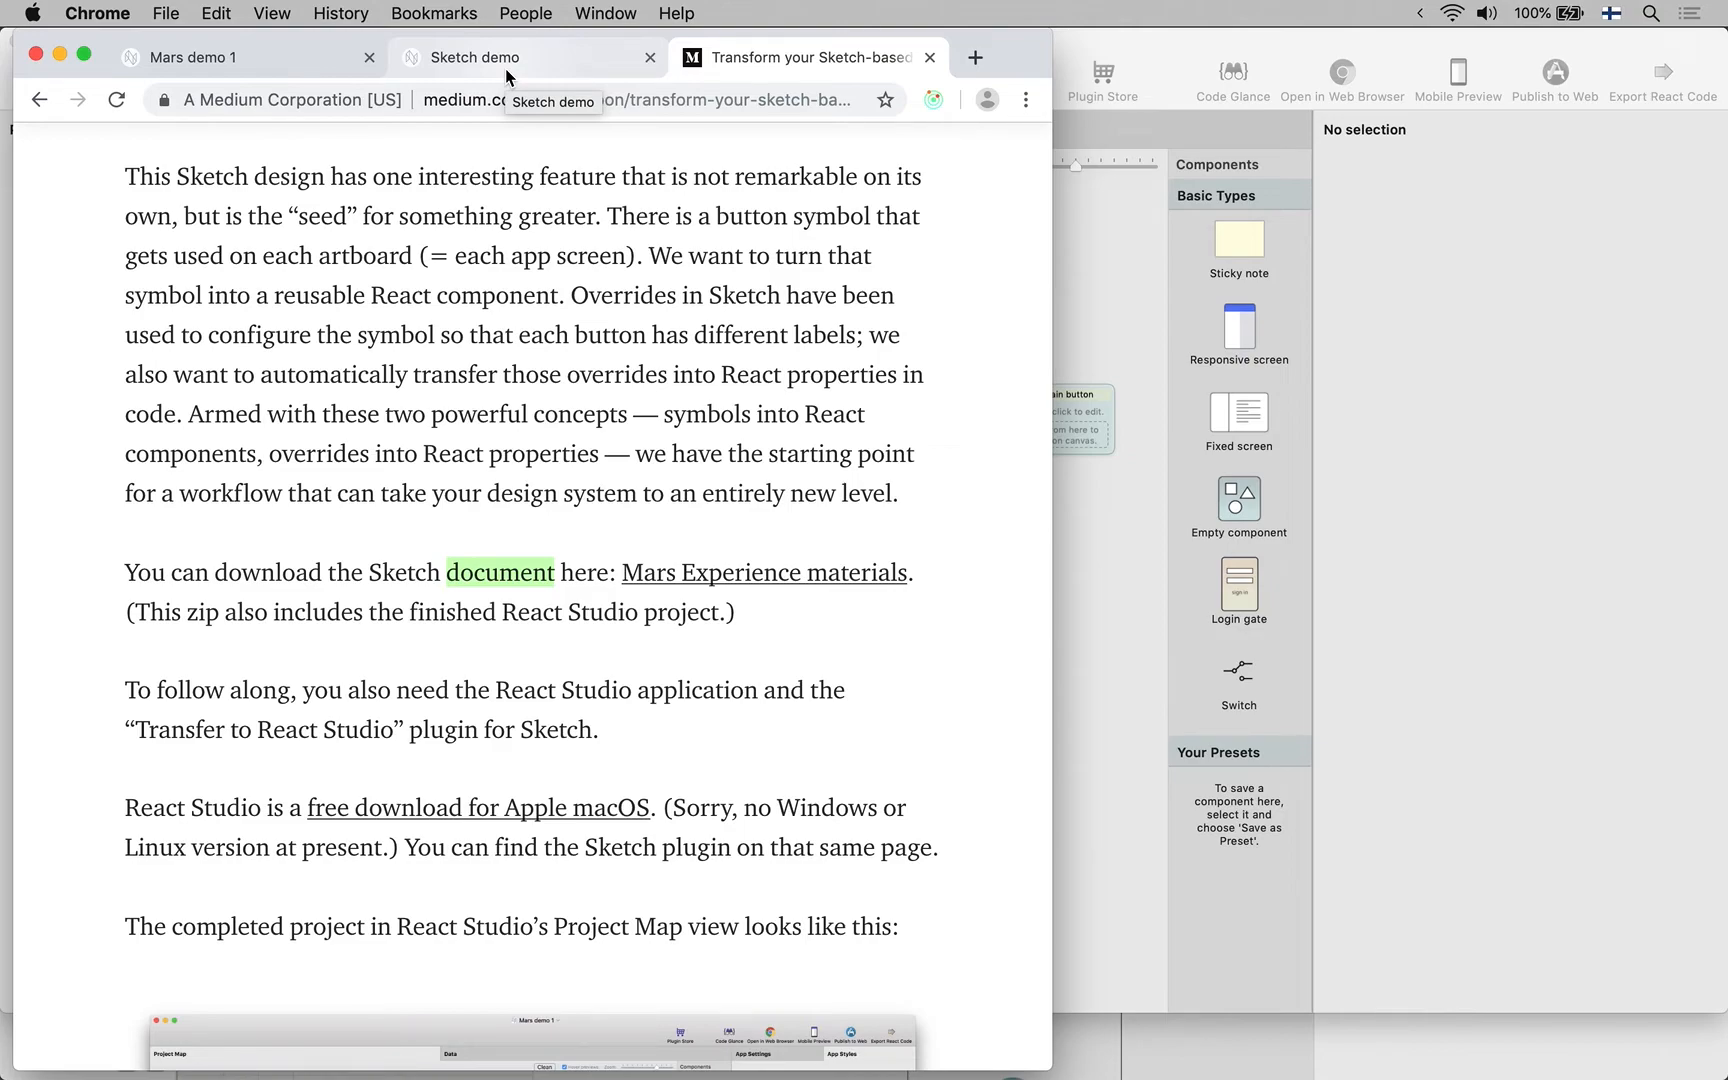
{"action": "mouse_move", "coordinate": [316, 82]}
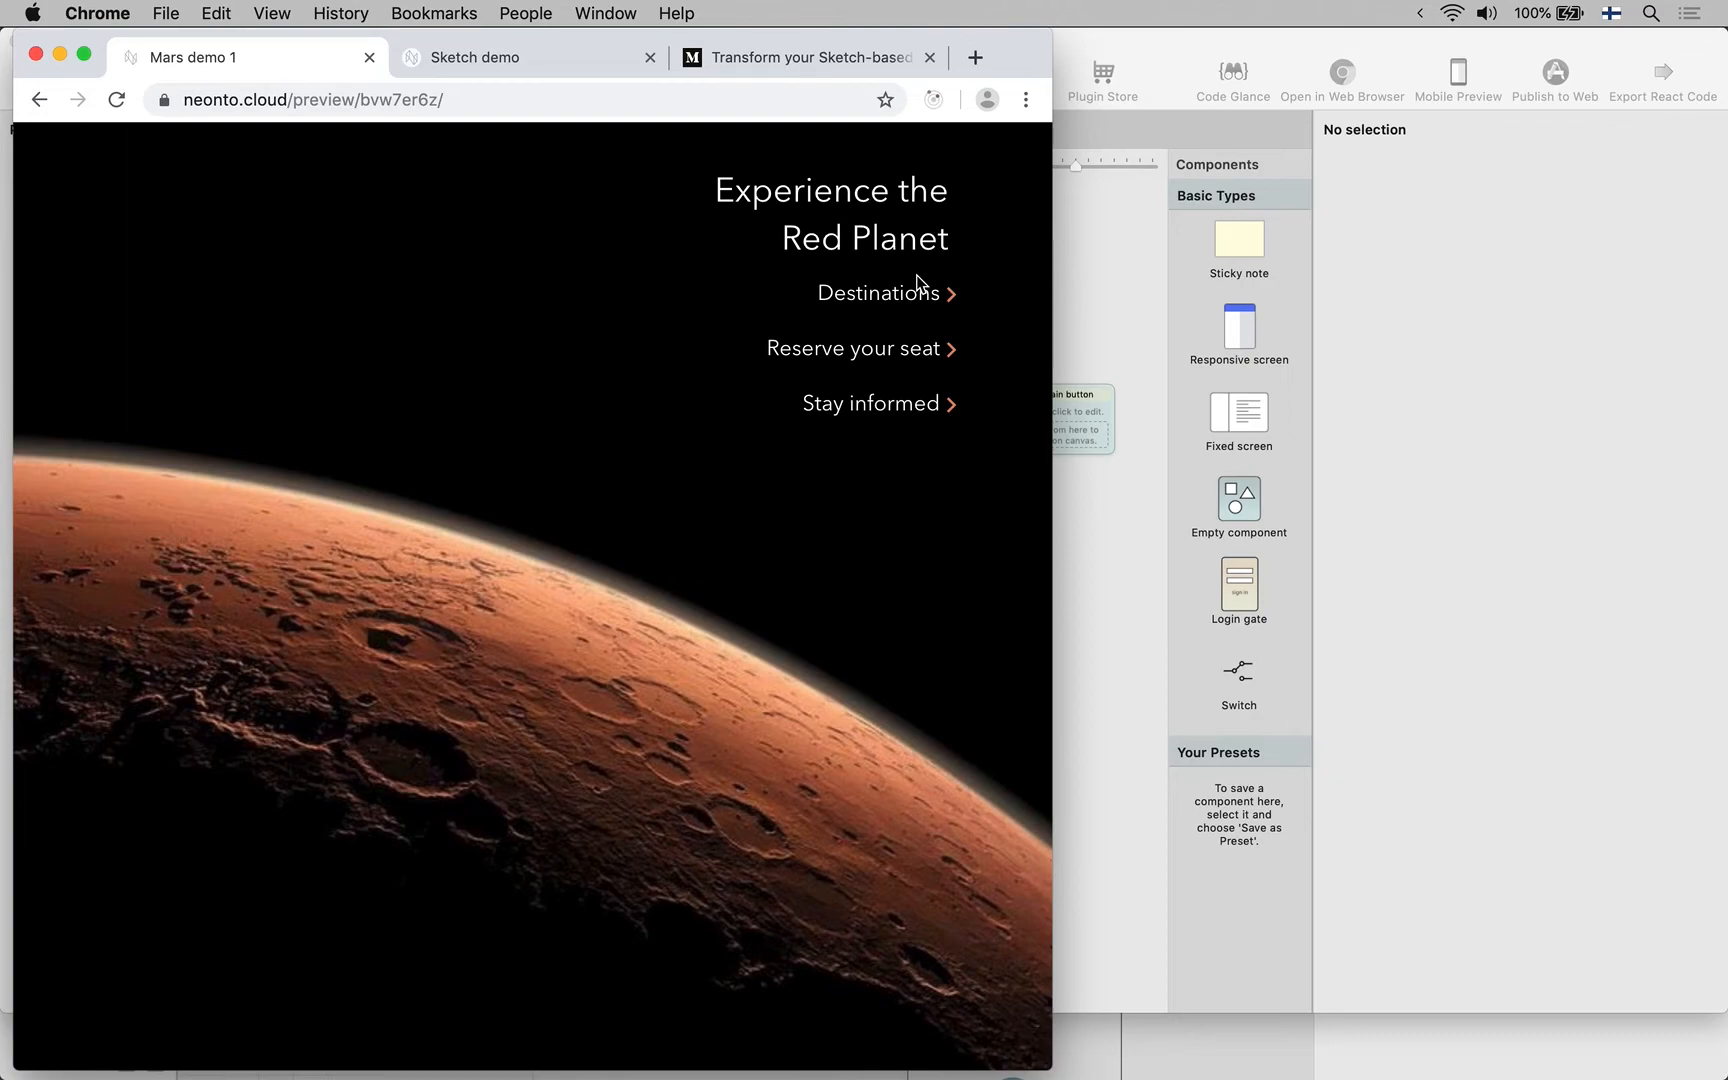
{"action": "mouse_move", "coordinate": [904, 308]}
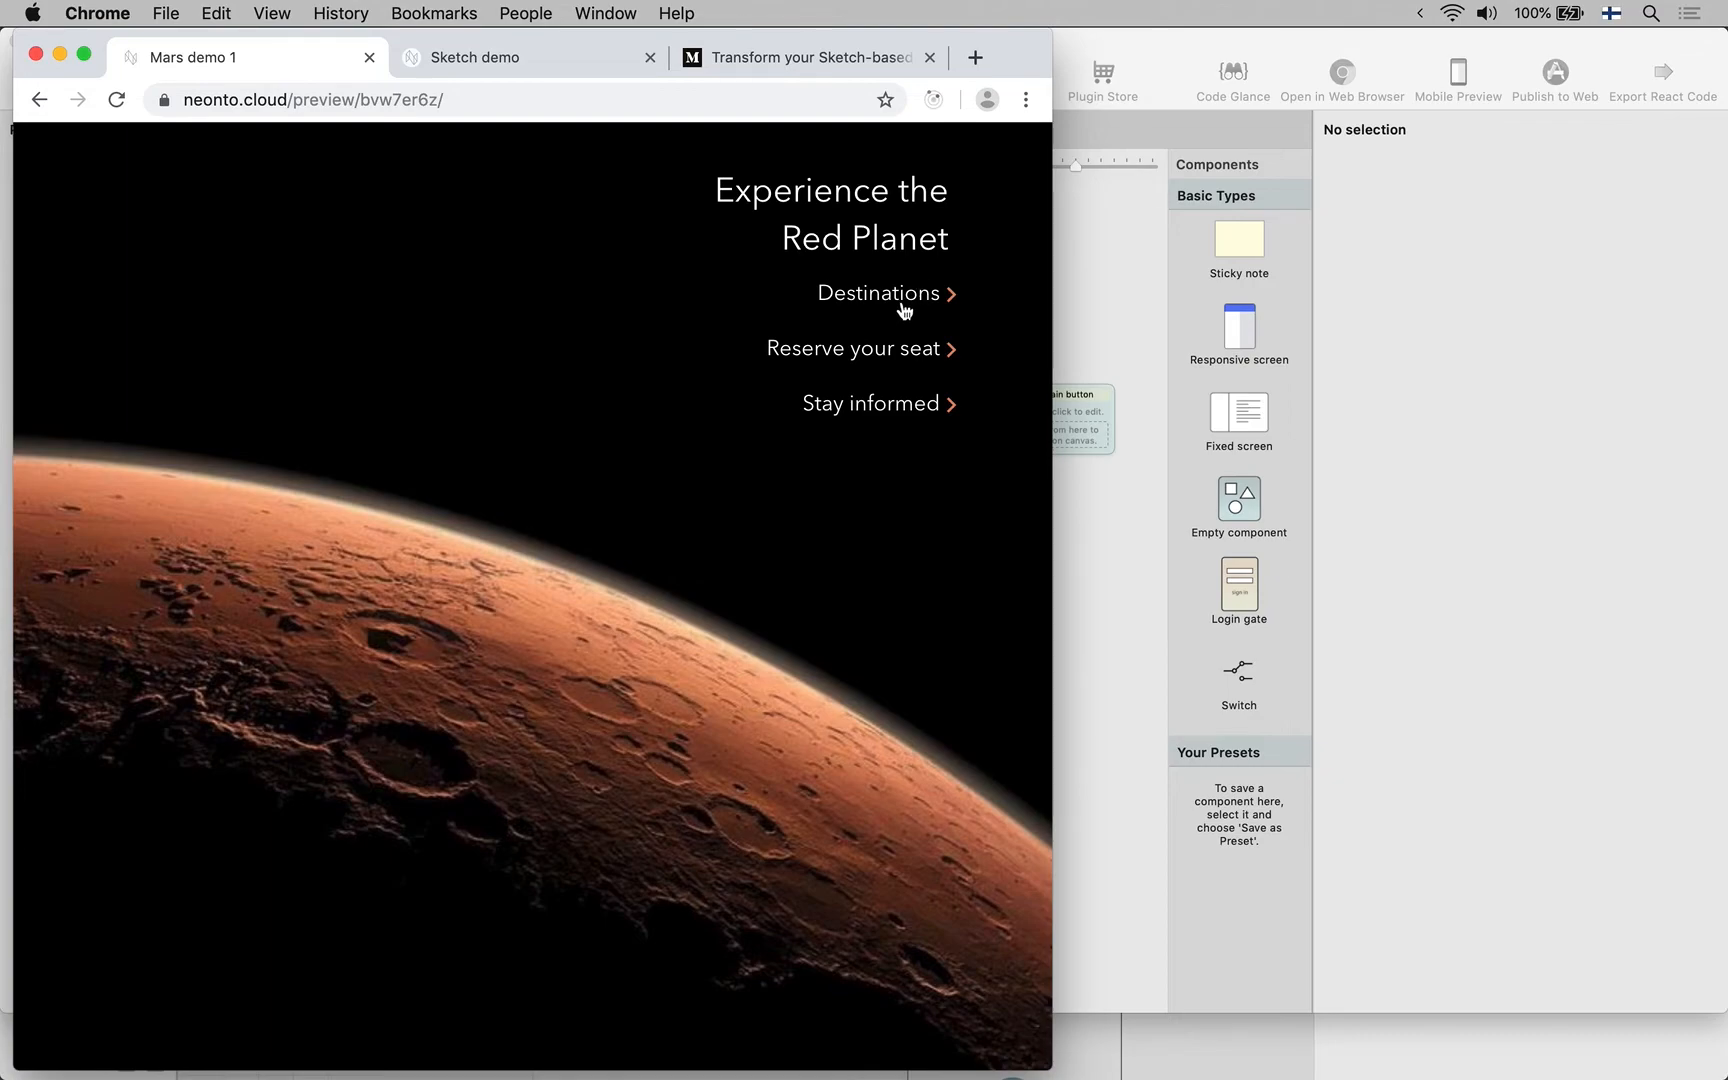
Show the demo's Destinations page with The Bonneville Crater and Curiosity's Dunes at phone width
{"action": "left_click", "coordinate": [850, 348]}
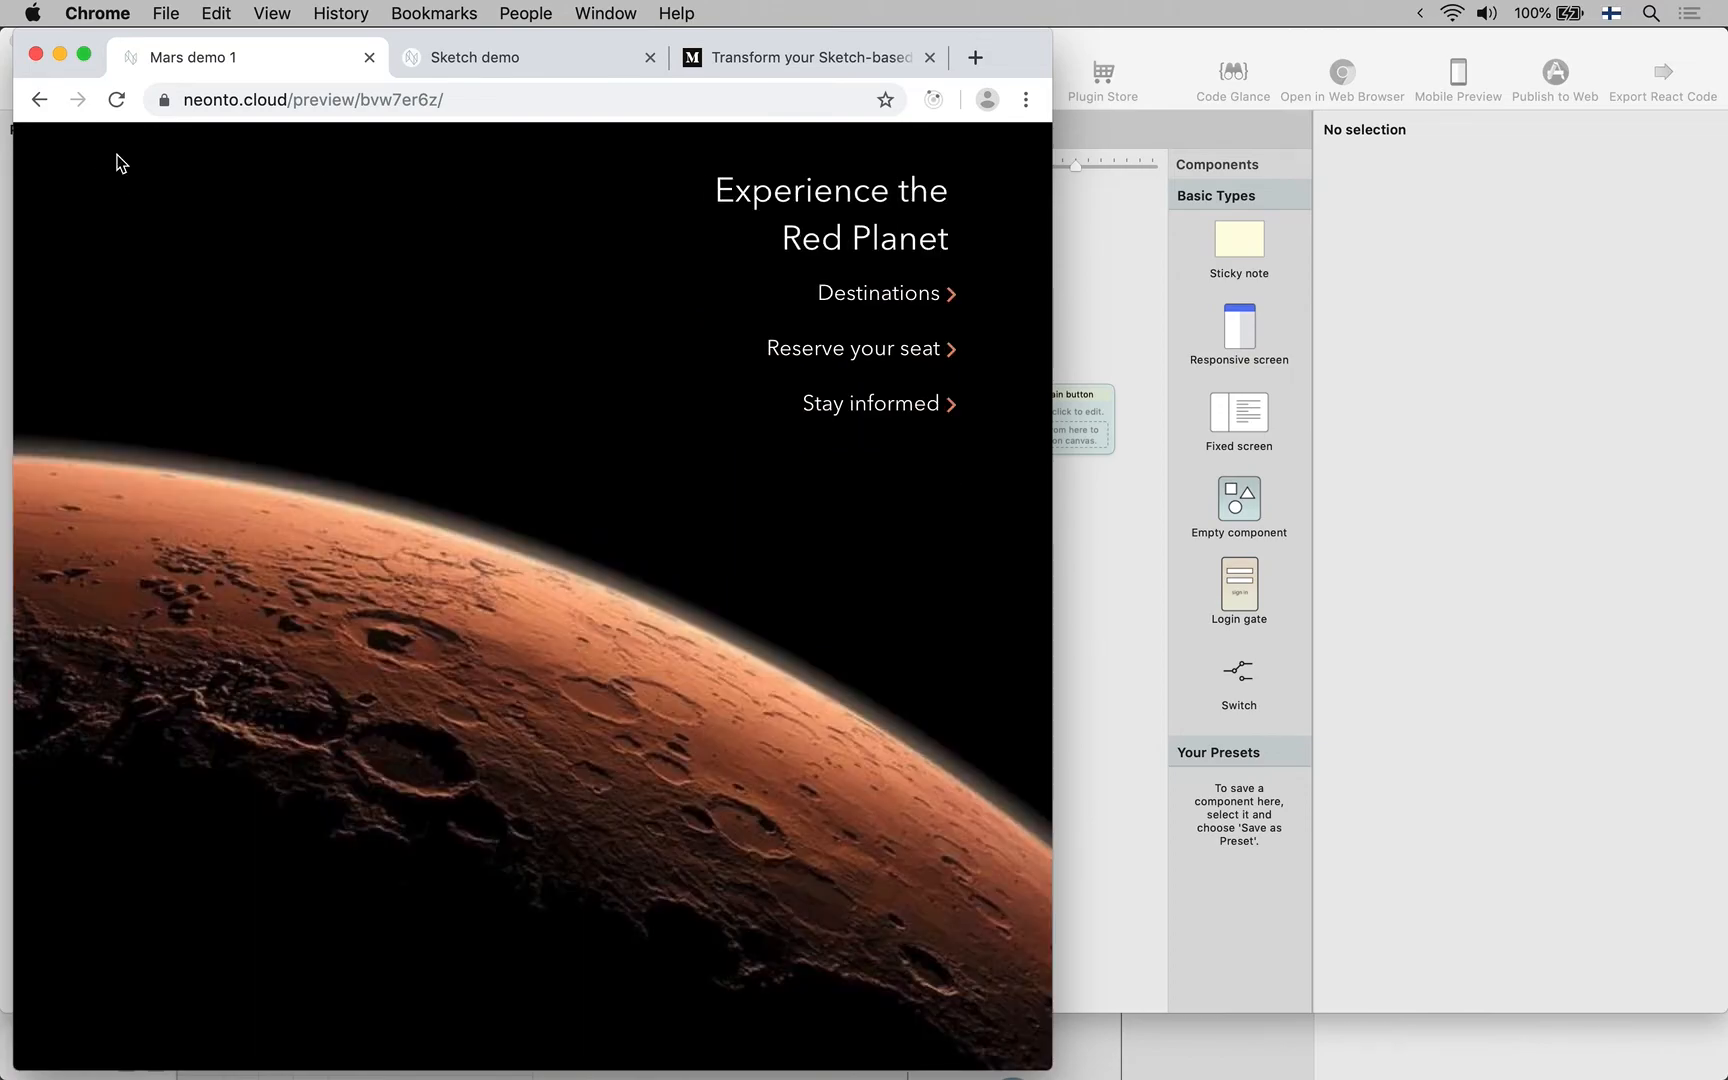
{"action": "left_click", "coordinate": [874, 294]}
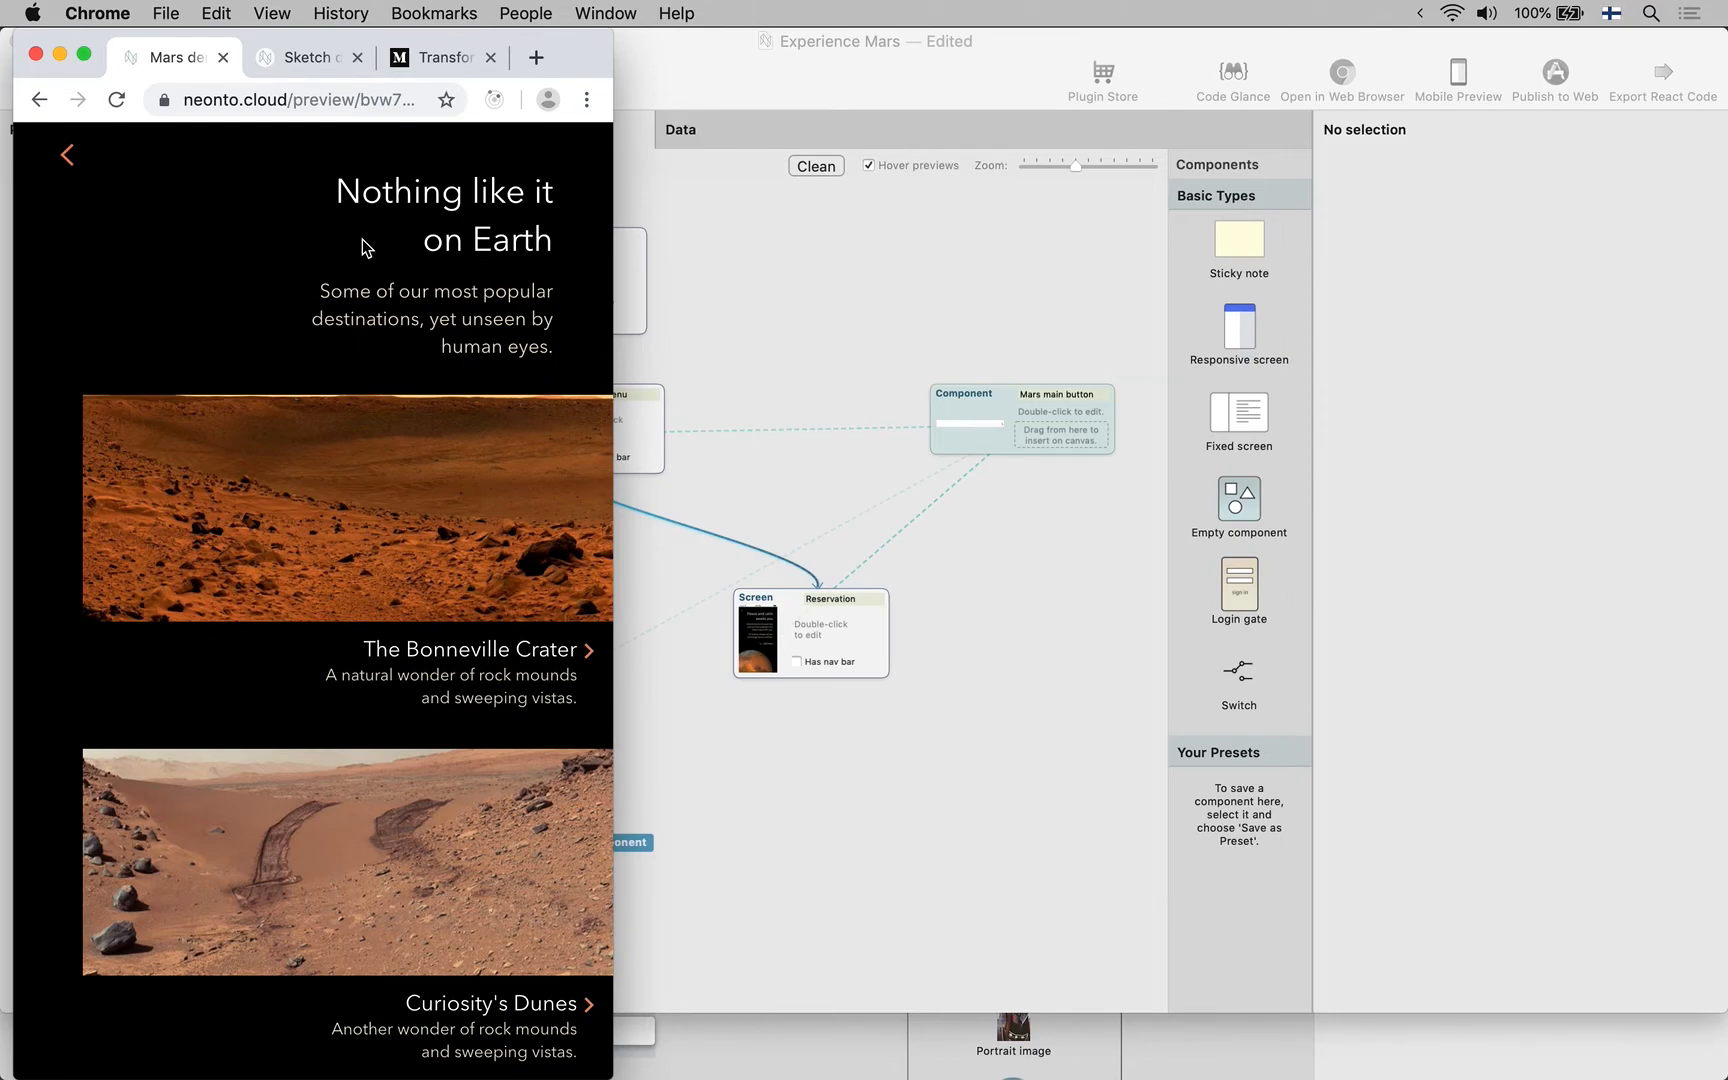
{"action": "mouse_move", "coordinate": [338, 724]}
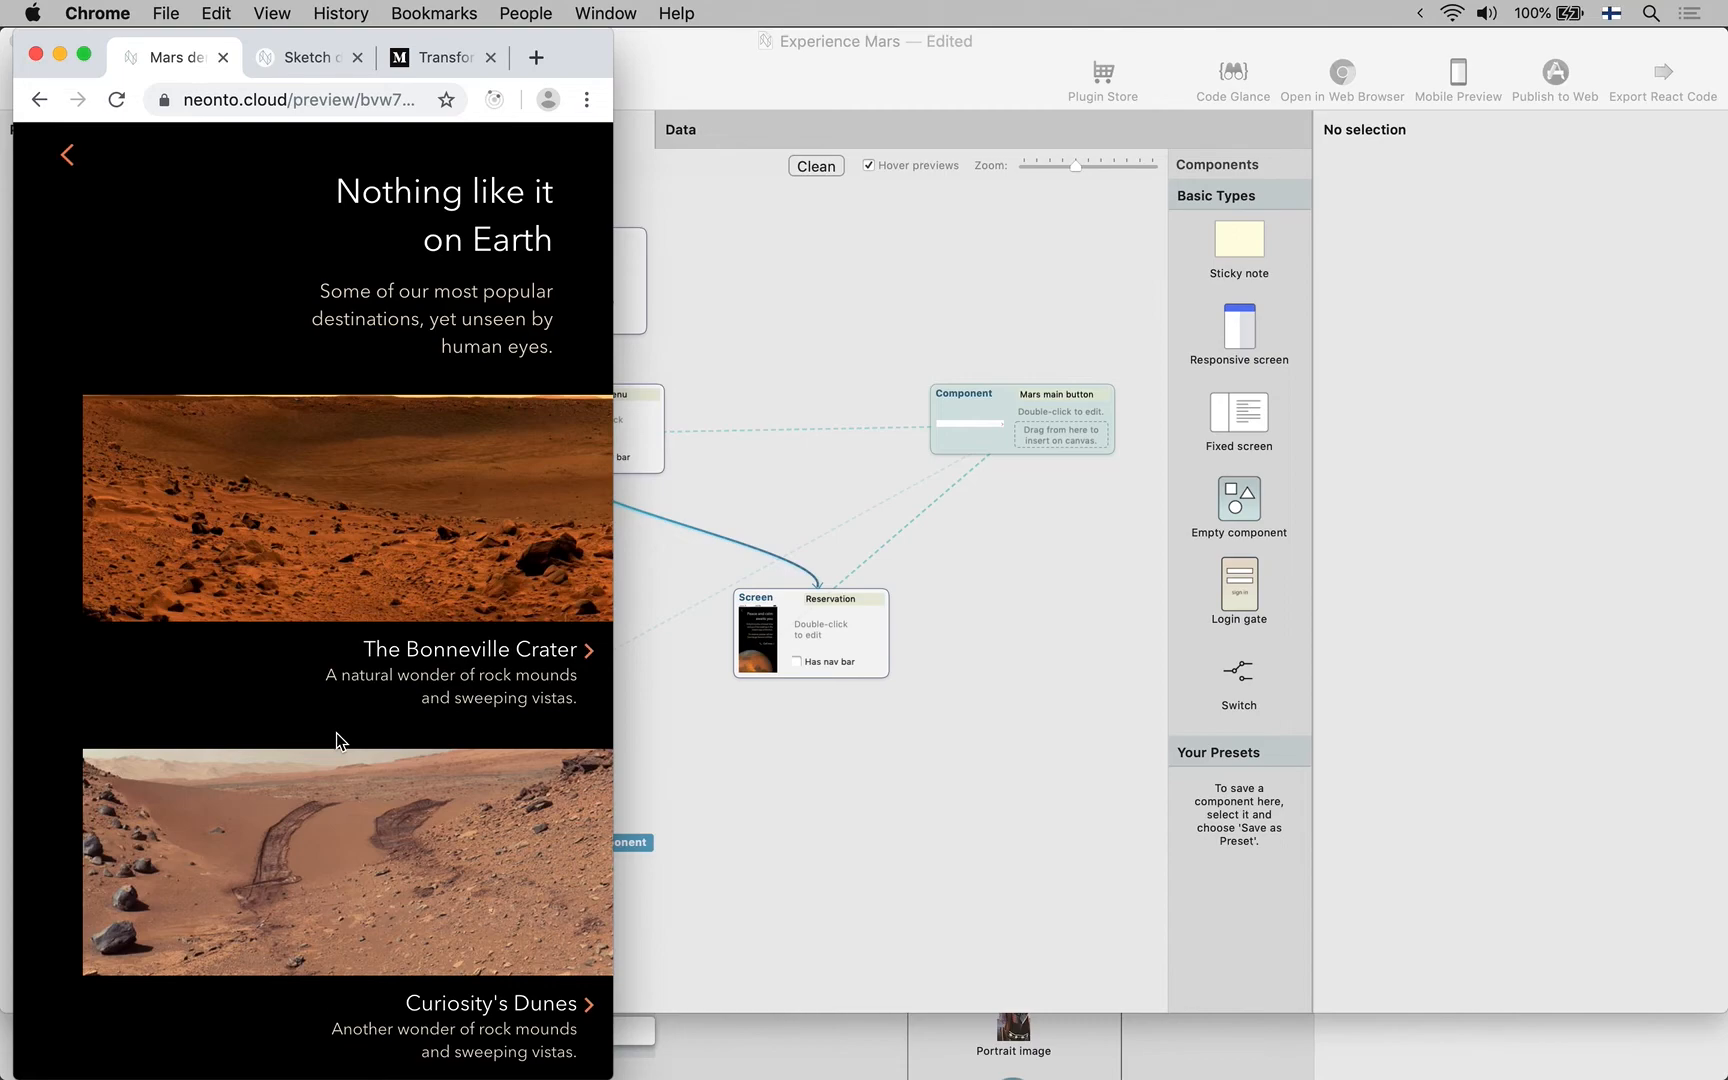
{"action": "mouse_move", "coordinate": [858, 254]}
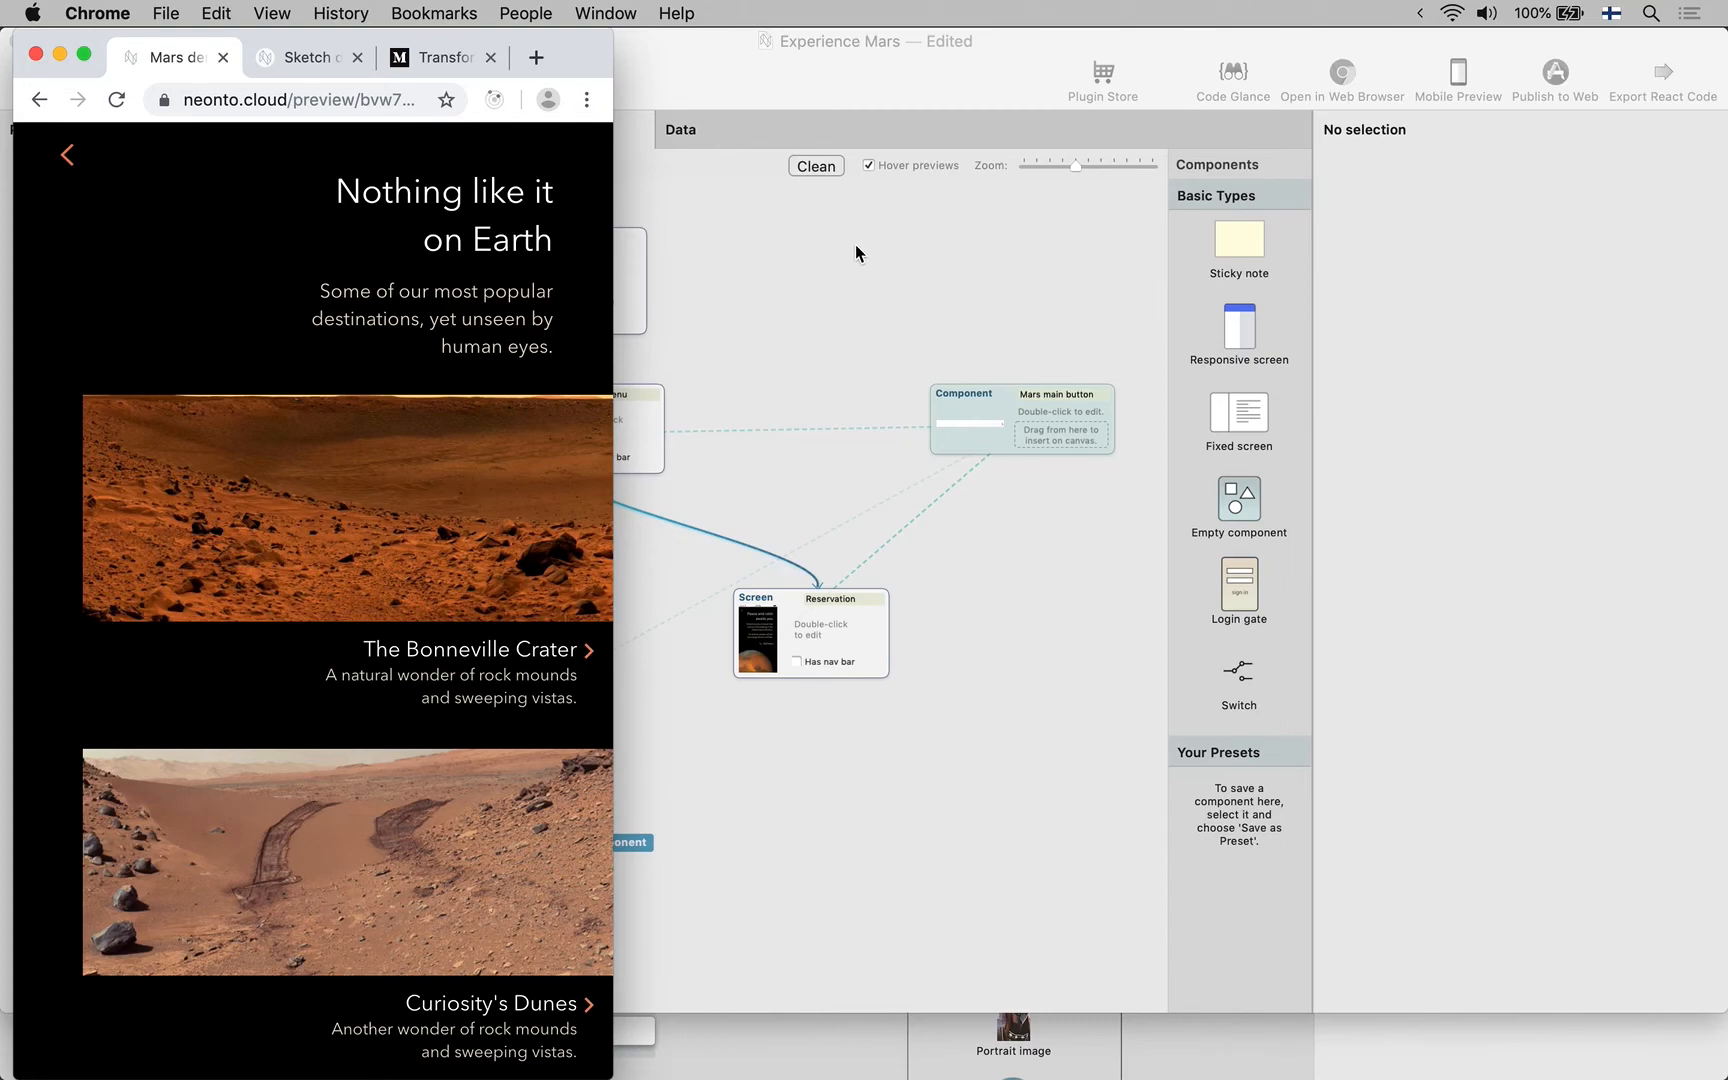
{"action": "mouse_move", "coordinate": [416, 676]}
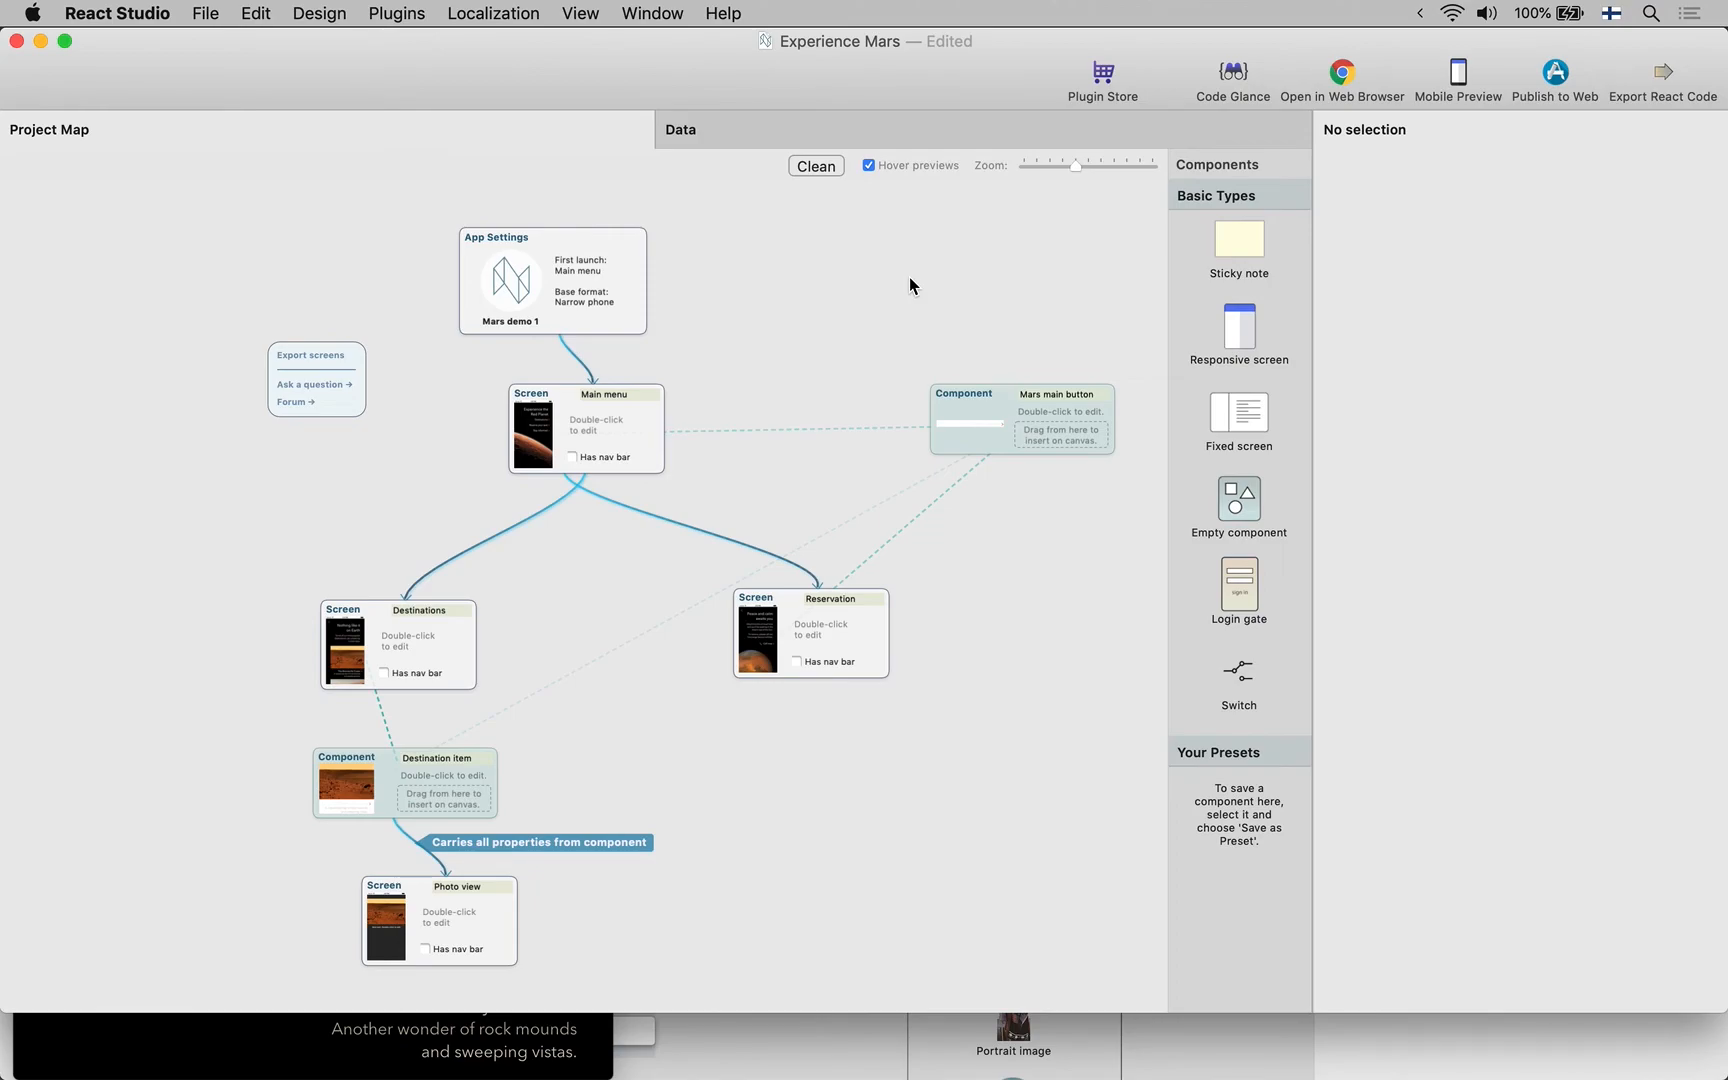
{"action": "mouse_move", "coordinate": [232, 1034]}
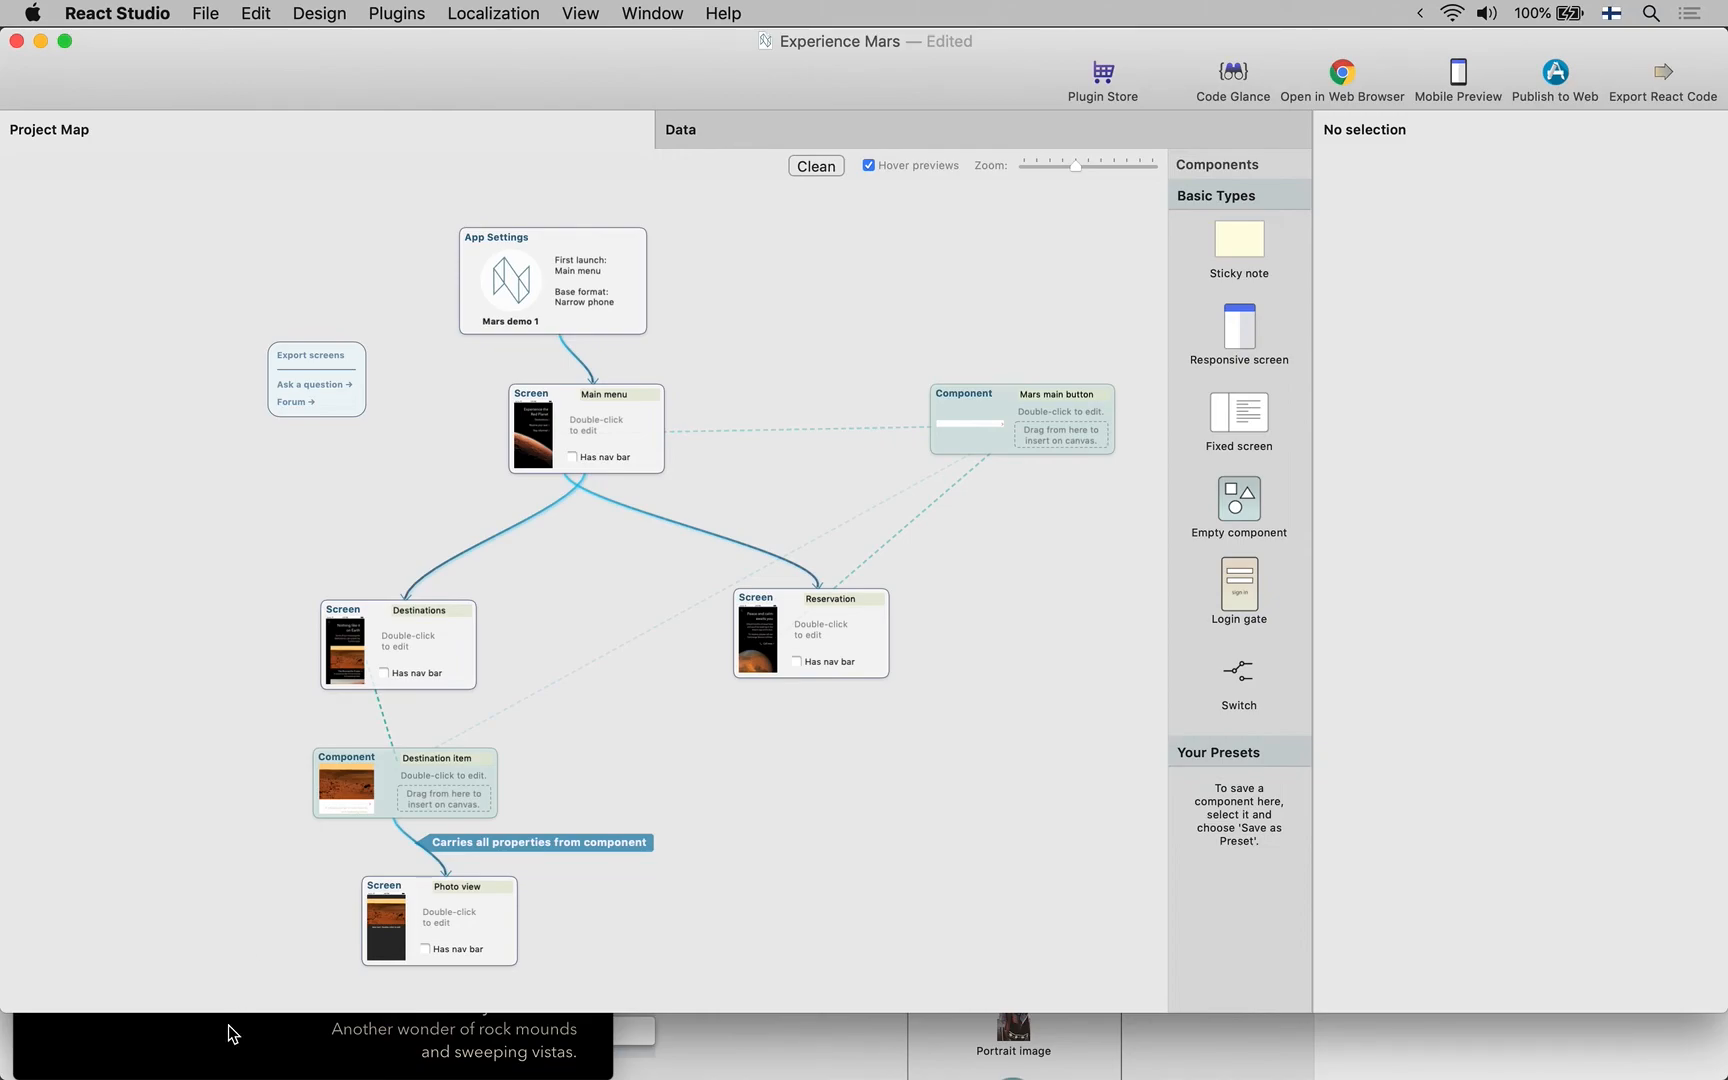